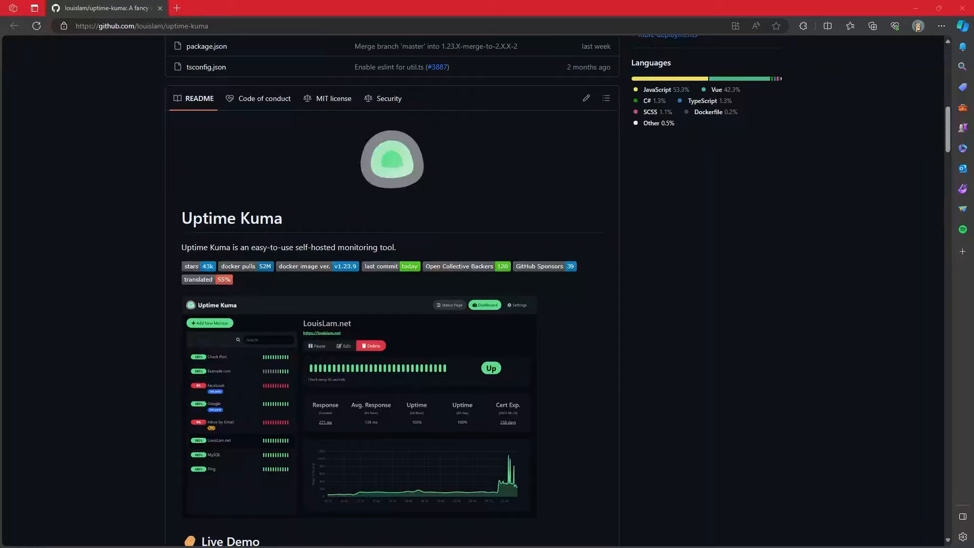
pyautogui.moveTo(745, 392)
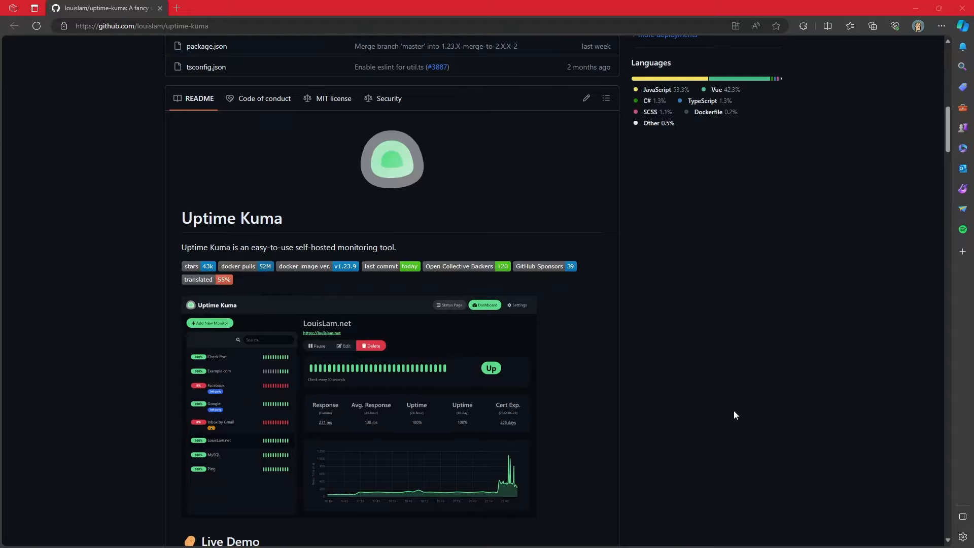
pyautogui.moveTo(734, 430)
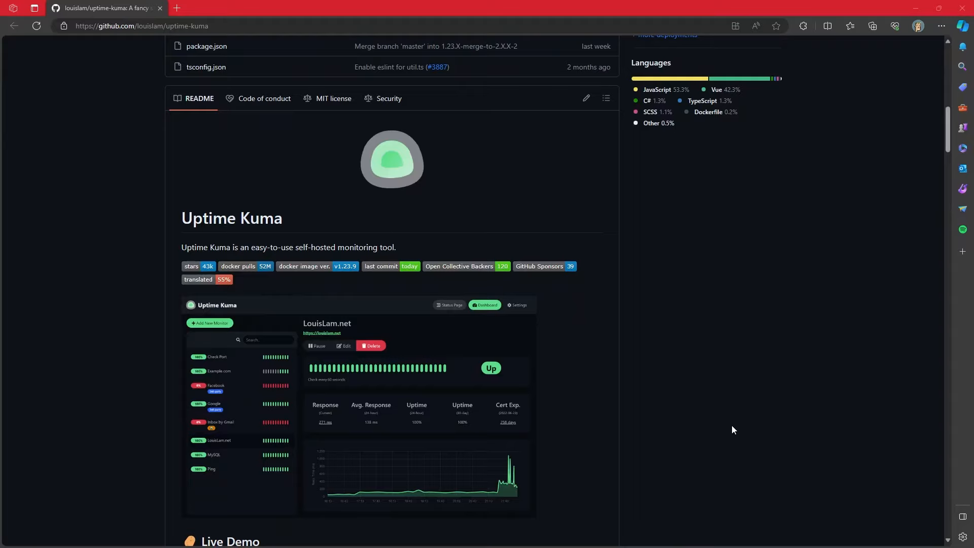
pyautogui.moveTo(724, 416)
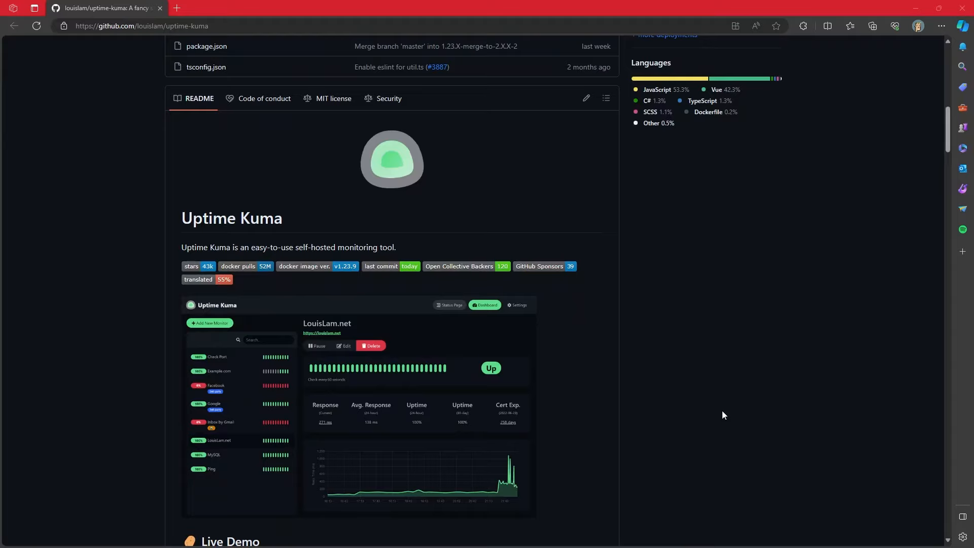
pyautogui.moveTo(607, 400)
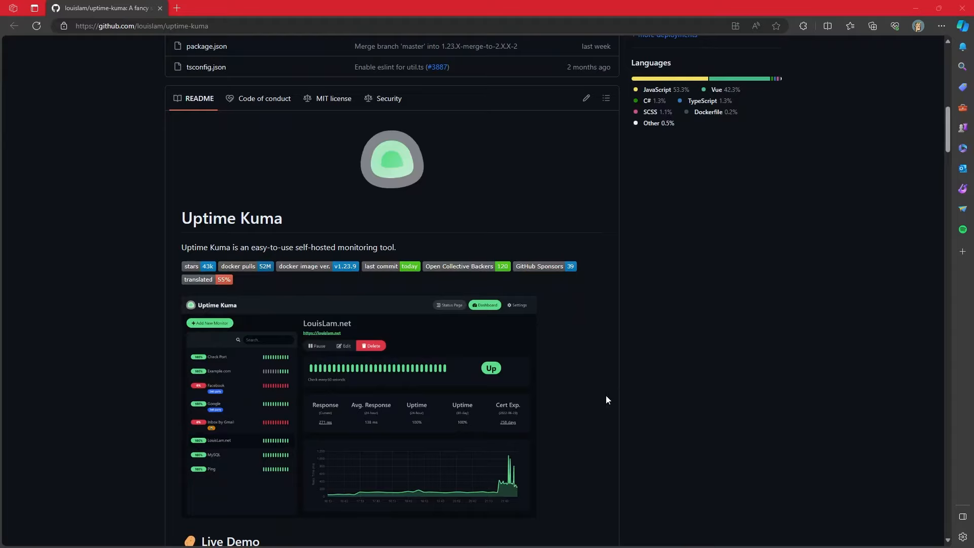
pyautogui.moveTo(604, 397)
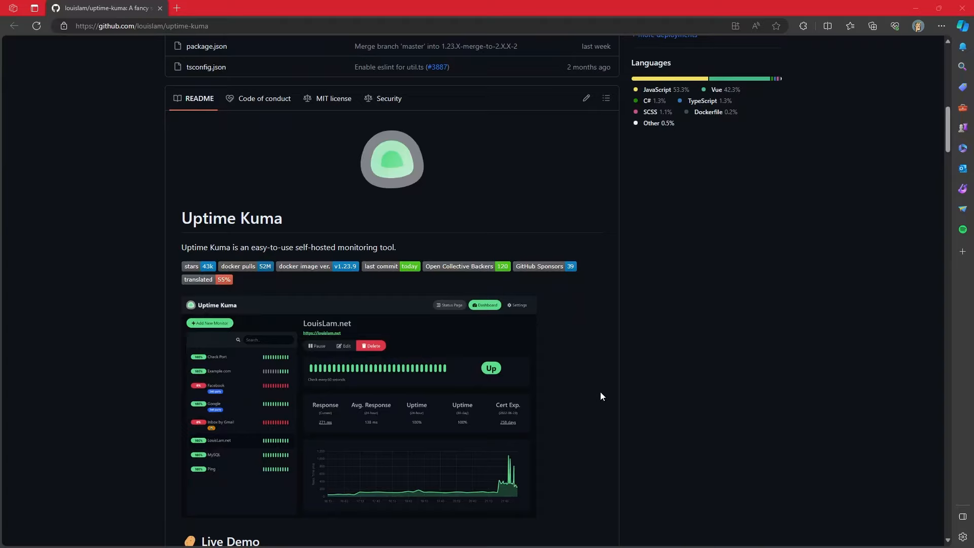
pyautogui.moveTo(598, 394)
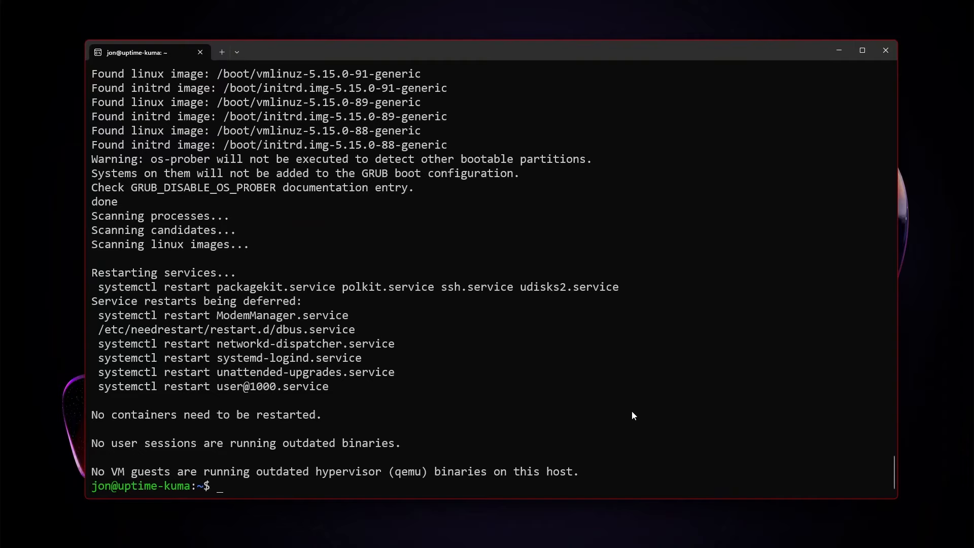
# Step: Confirm curl is installed via apt, then install nvm from the GitHub install.sh script
pyautogui.write('sudo')
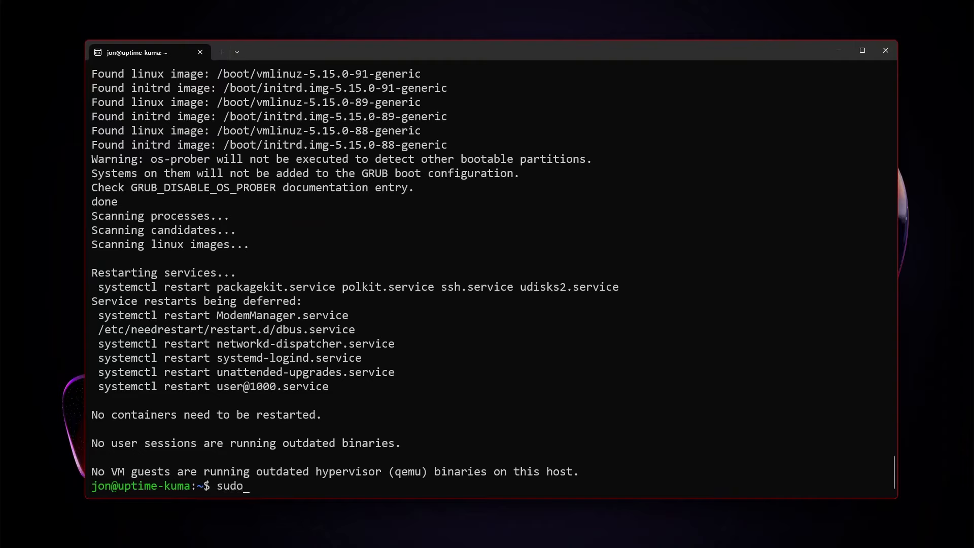
pyautogui.write('apt install c')
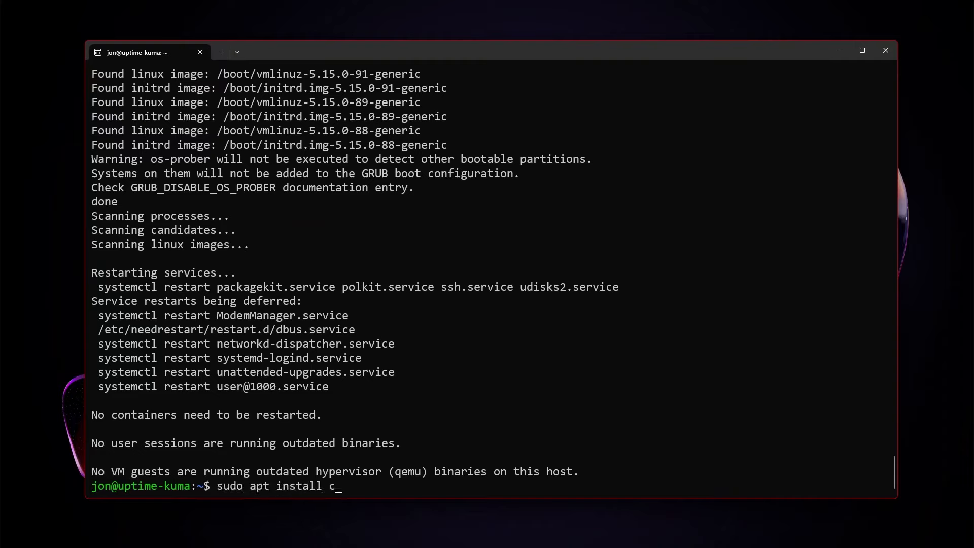
pyautogui.press('Enter')
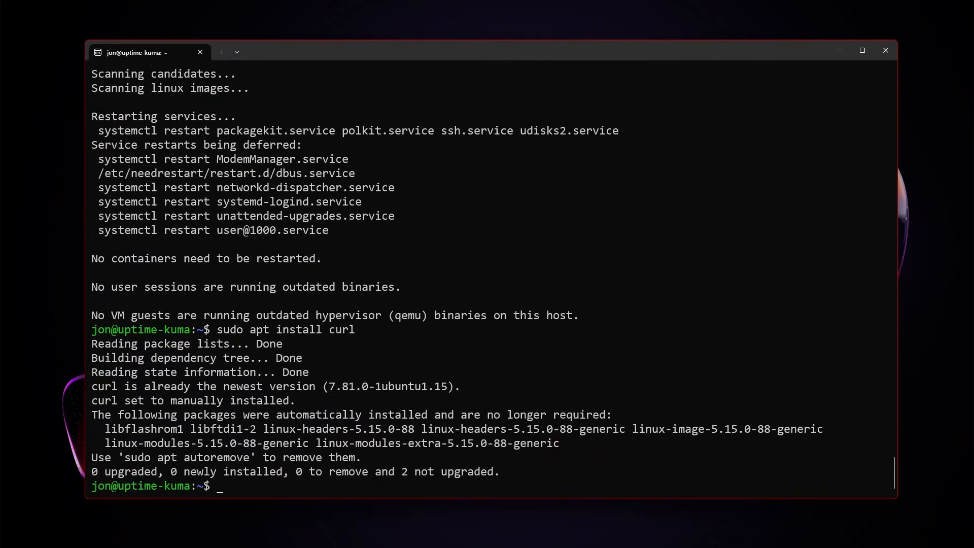
pyautogui.moveTo(693, 380)
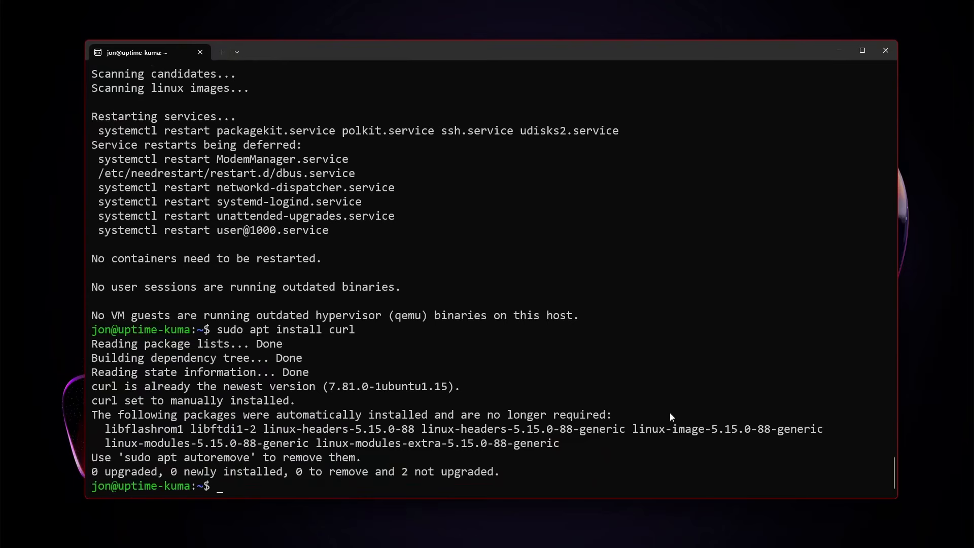
pyautogui.write('curl https://raw.githubusercontent.com/creationix/nvm/master/install.sh | bash')
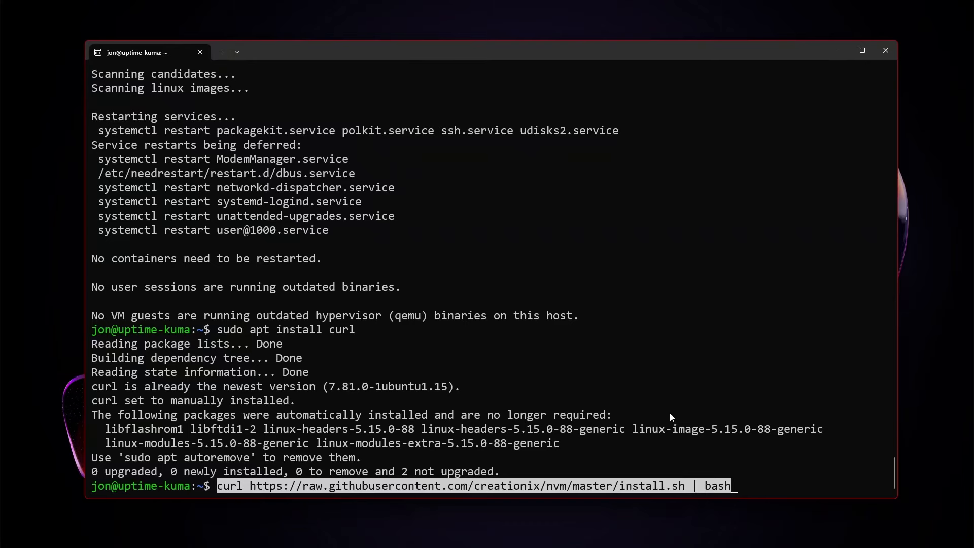
pyautogui.press('Return')
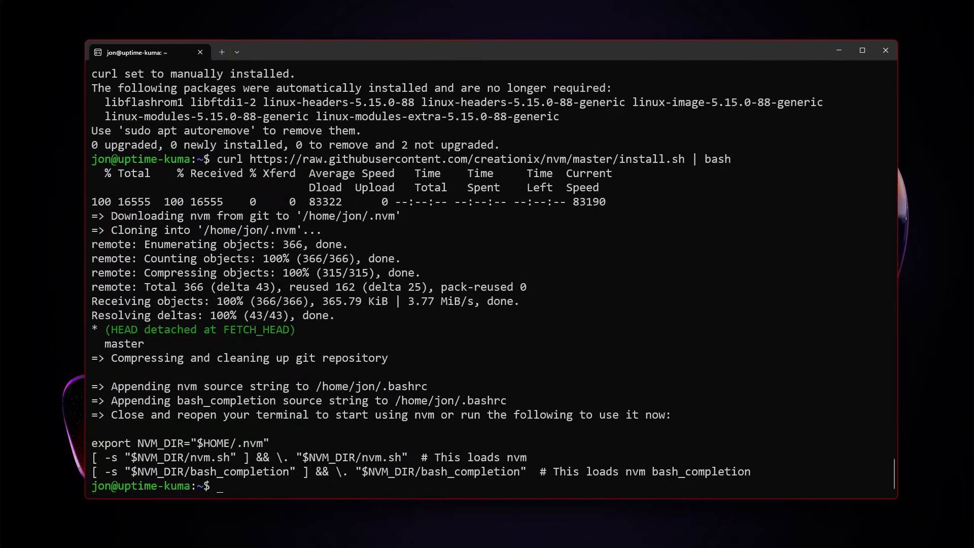
pyautogui.moveTo(462, 399)
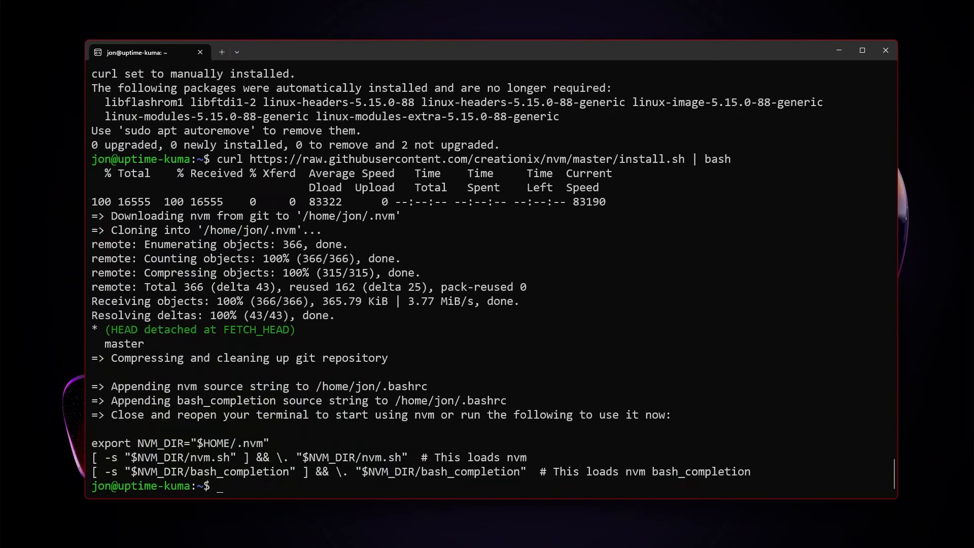
pyautogui.moveTo(649, 430)
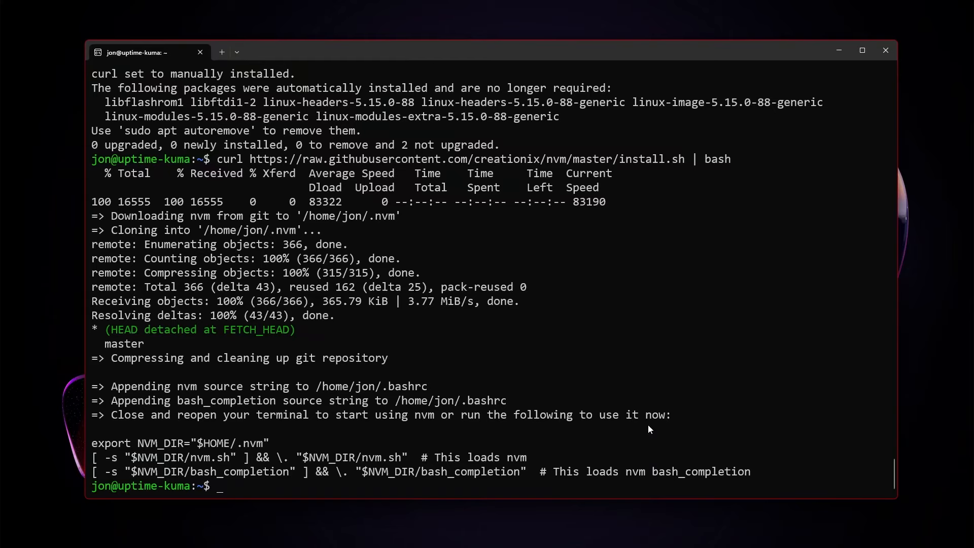
# Step: Reload ~/.bashrc and confirm nvm reports version 0.39.7
pyautogui.write('source')
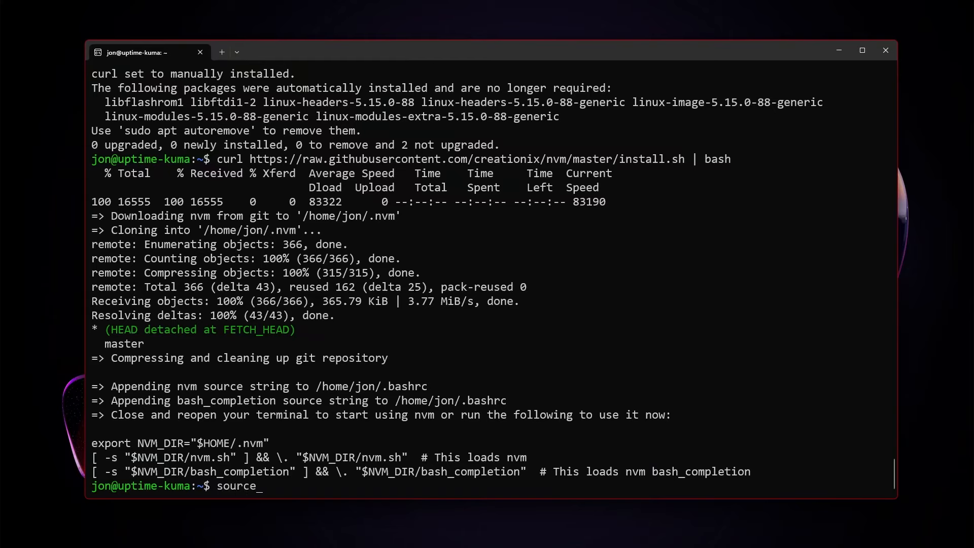
pyautogui.write('~/.bashrc')
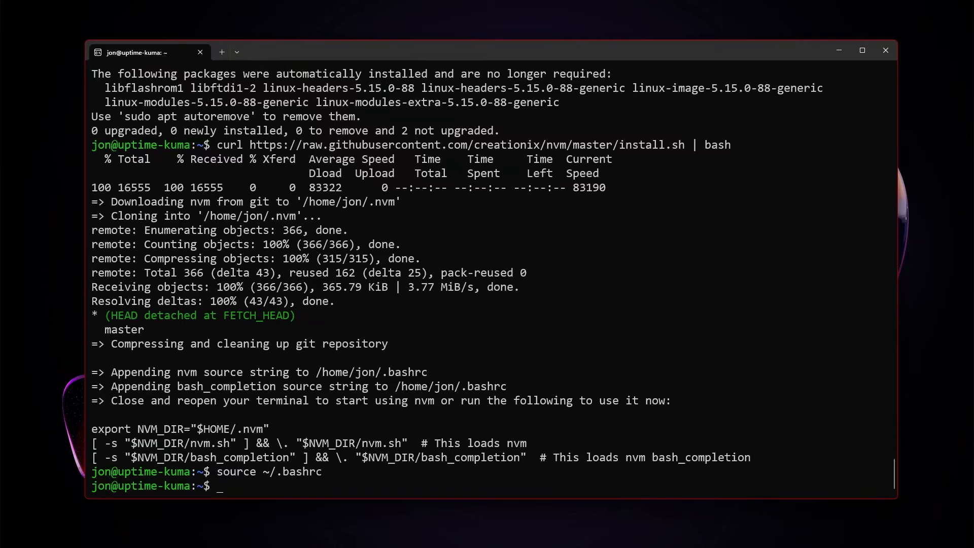
pyautogui.moveTo(757, 482)
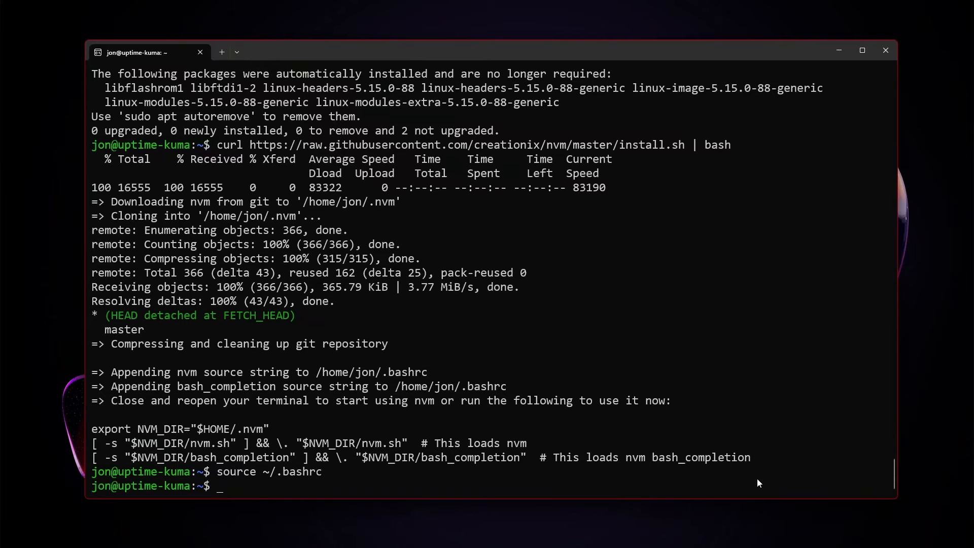
pyautogui.write('nvm -v')
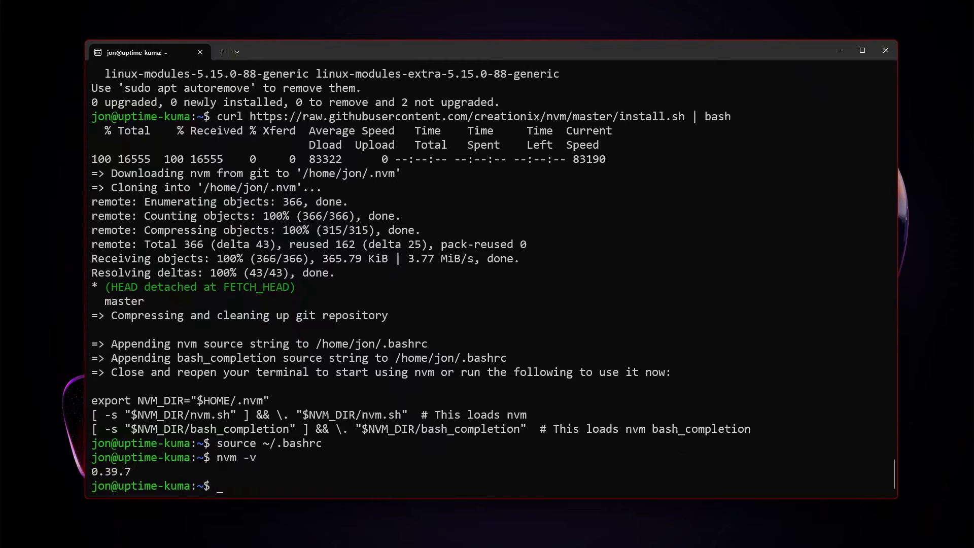
# Step: Install Node 20 (v20.10.0, npm 10.2.3) with nvm and switch to it
pyautogui.write('n')
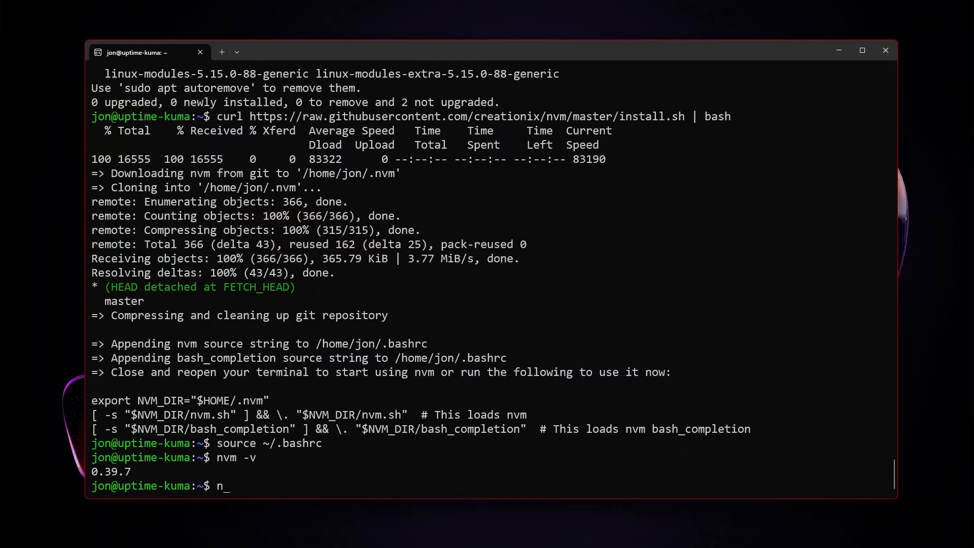
pyautogui.write('vm use 20')
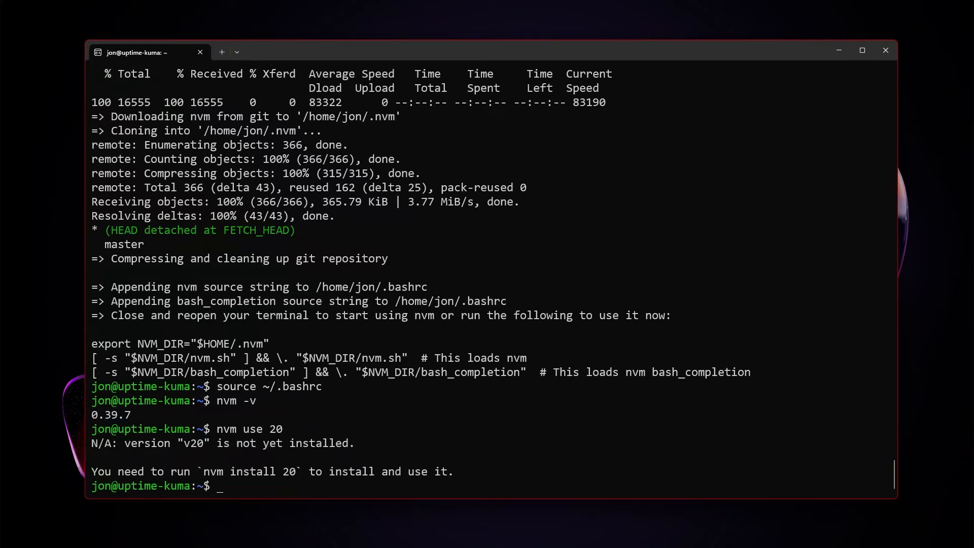
pyautogui.write('nvm install')
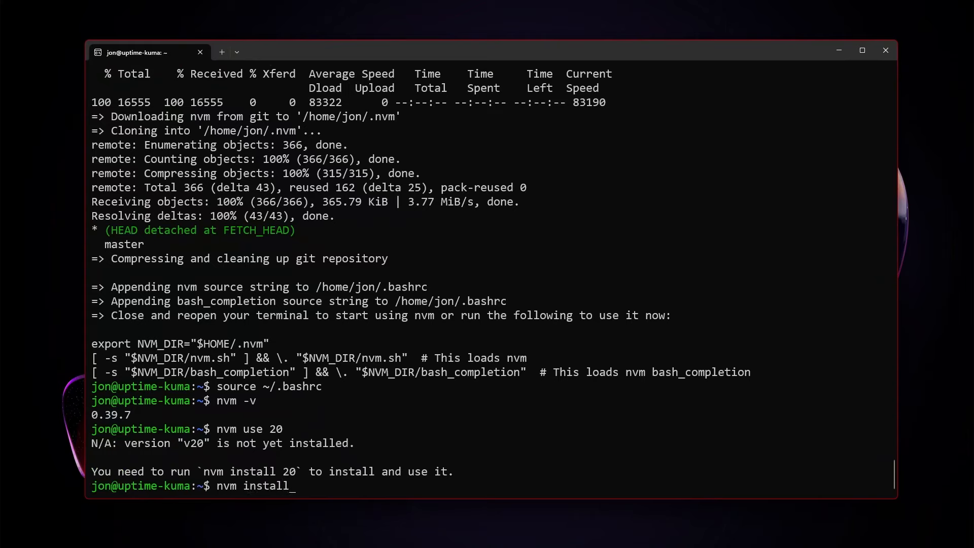
pyautogui.write('20')
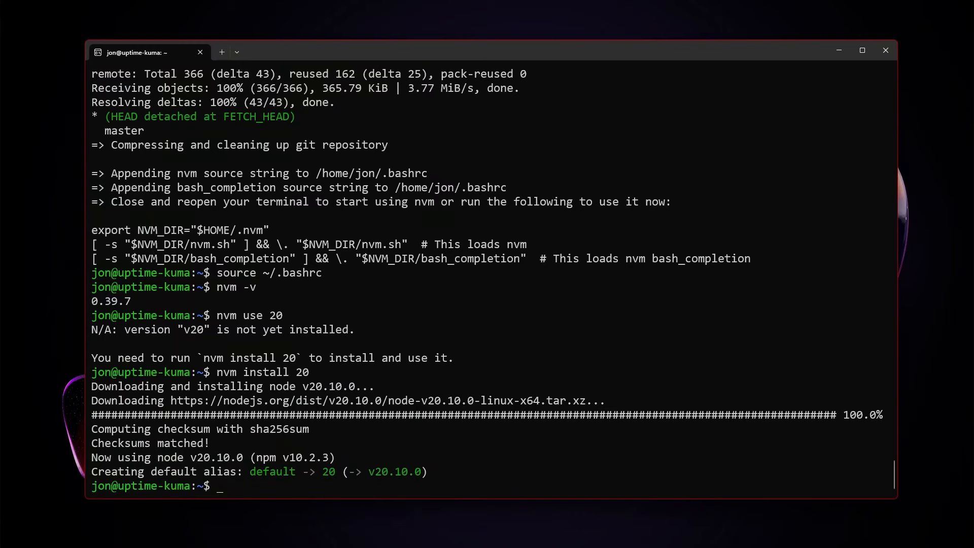
pyautogui.write('nvm use 20')
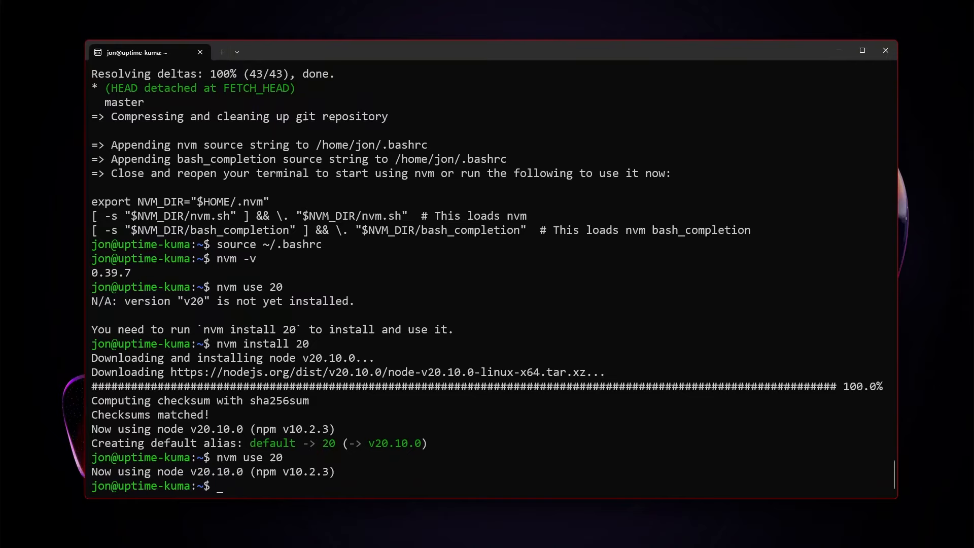
pyautogui.moveTo(489, 396)
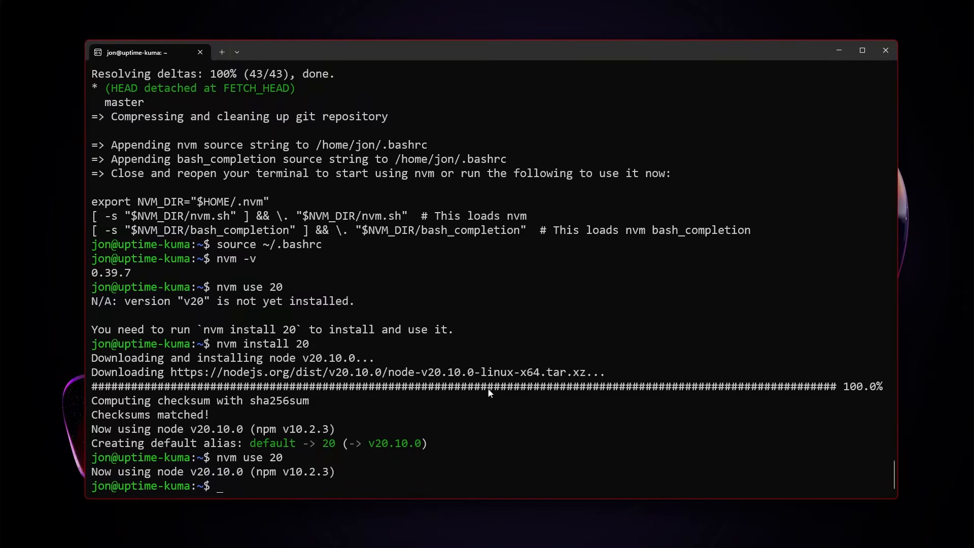
pyautogui.moveTo(337, 438)
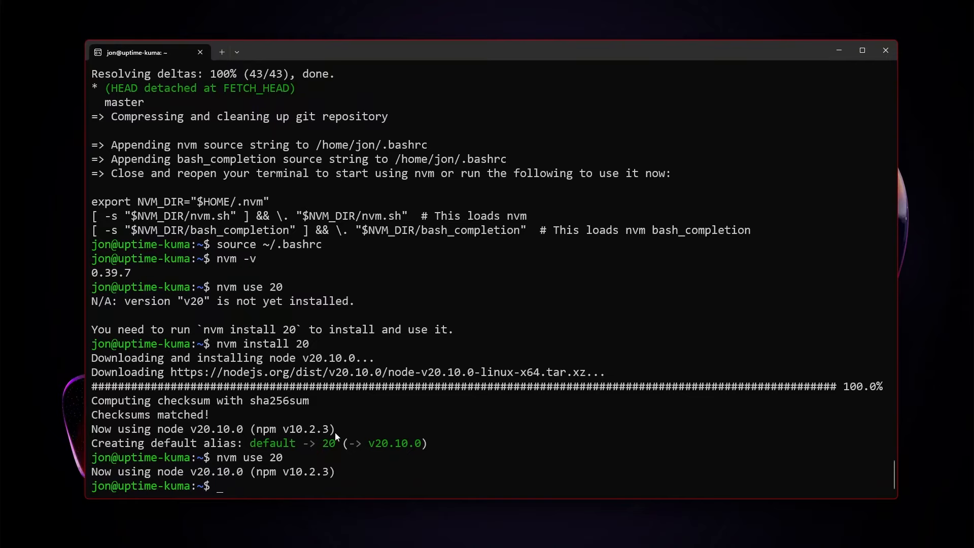
pyautogui.moveTo(338, 435)
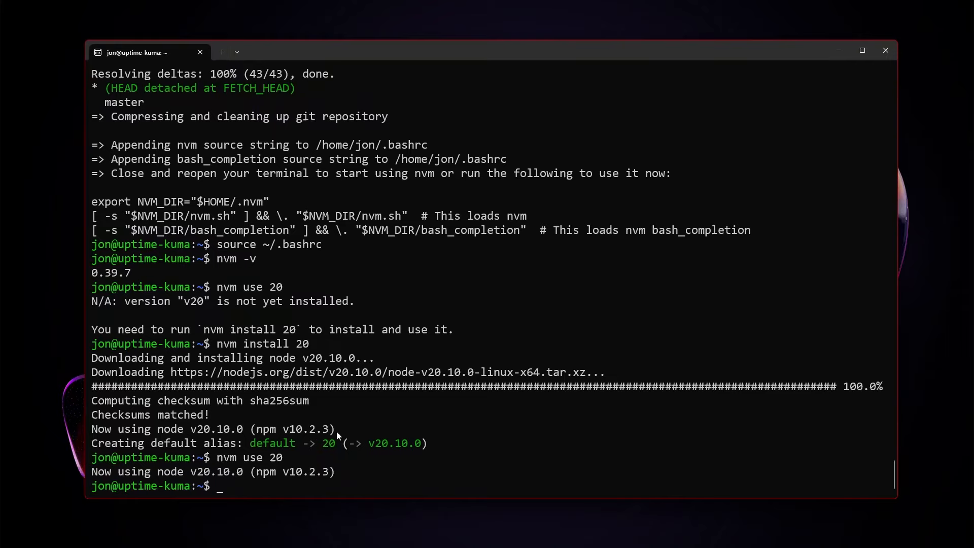
pyautogui.moveTo(681, 359)
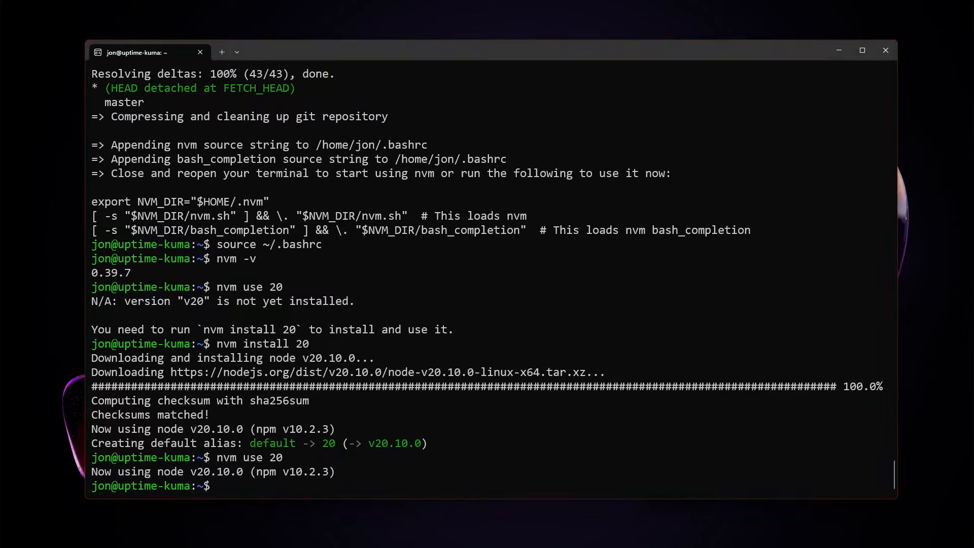
# Step: Check npm is version 10.2.3 and try installing pm2 with sudo apt
pyautogui.write('npm -v')
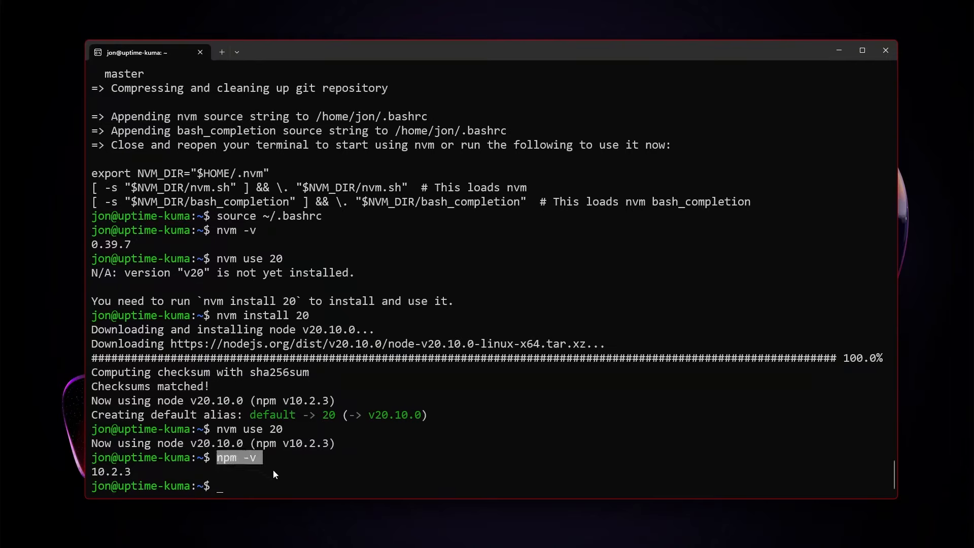
pyautogui.moveTo(229, 475)
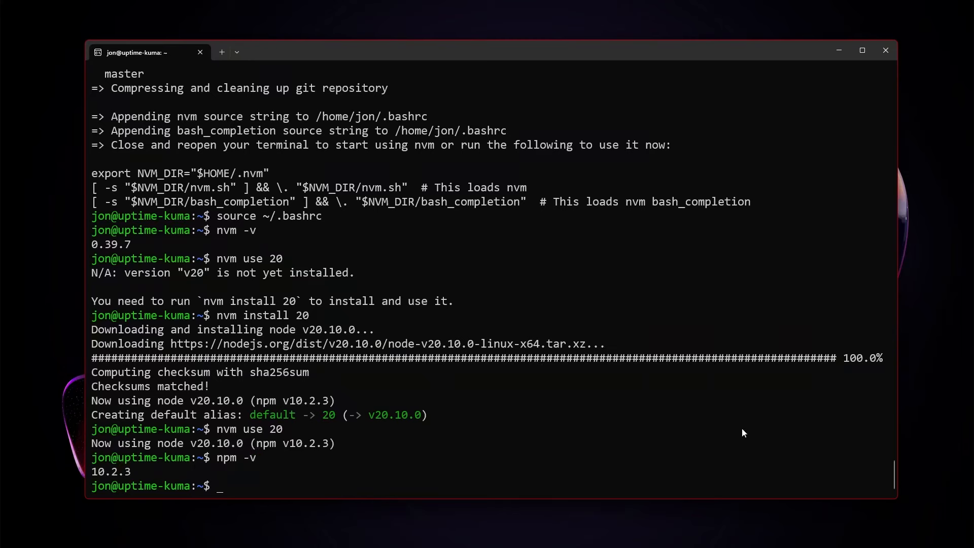
pyautogui.write('sudo apt install git')
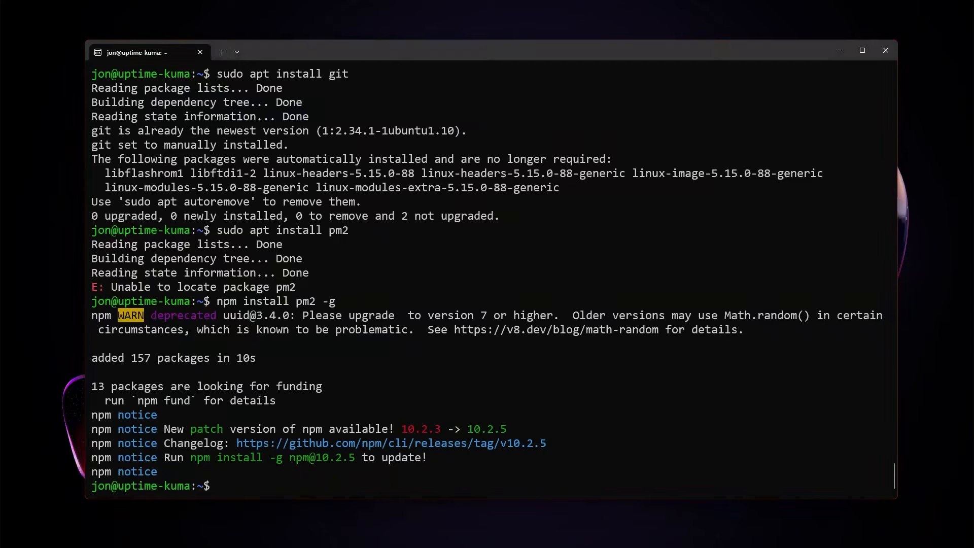
pyautogui.moveTo(788, 464)
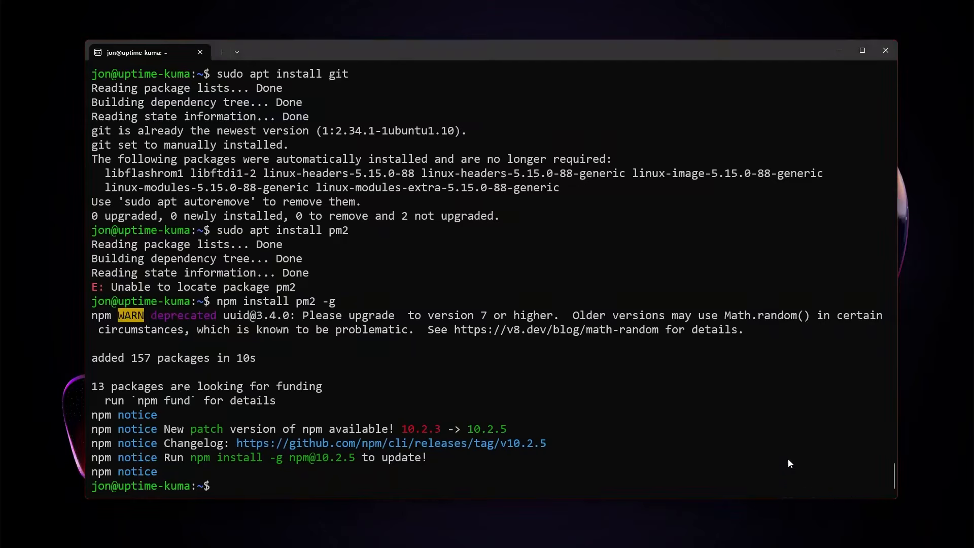
# Step: Clone louislam/uptime-kuma, enter the folder and run npm run setup to extract 1.23.8
pyautogui.write('git clone https://github.com/louislam/uptime-kuma.git')
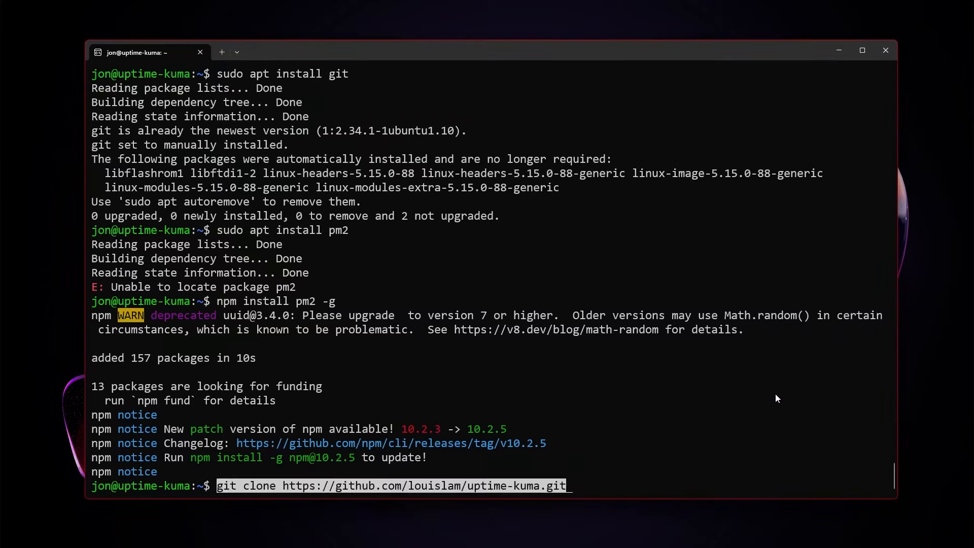
pyautogui.press('Enter')
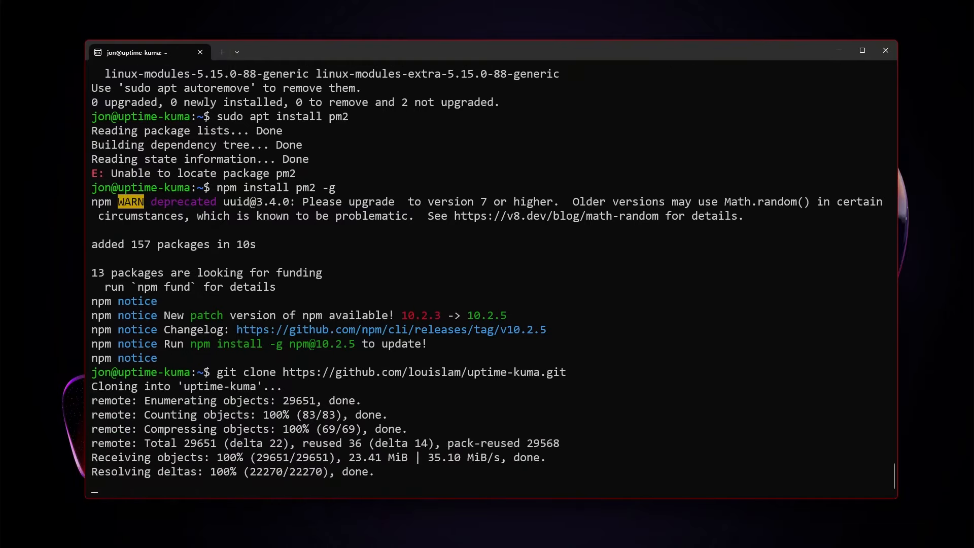
pyautogui.write('cd uptime-kuma/')
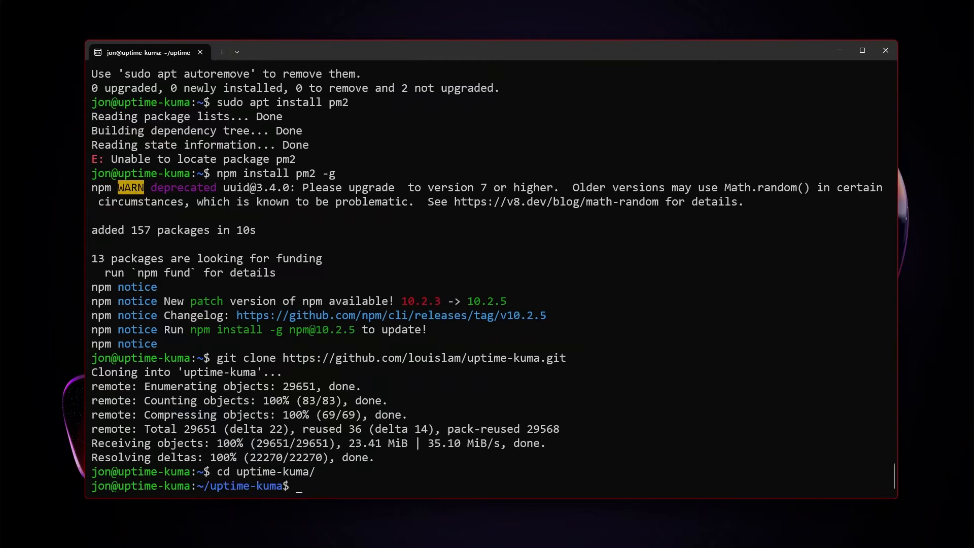
pyautogui.write('npm run s')
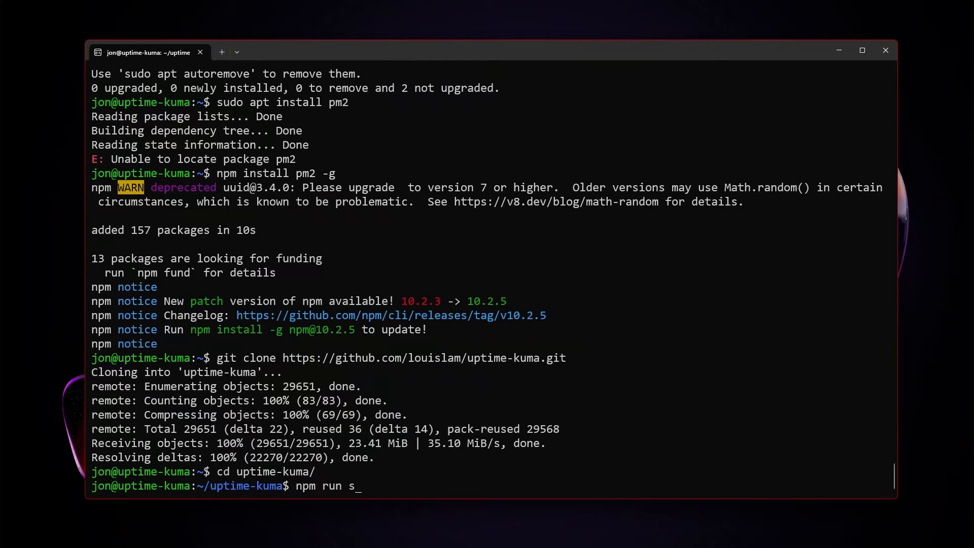
pyautogui.write('etup')
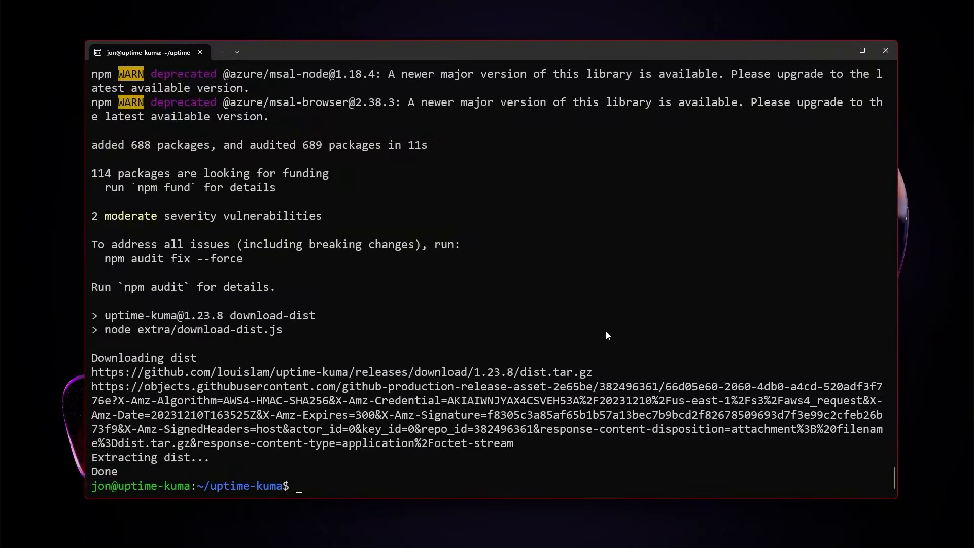
pyautogui.moveTo(642, 347)
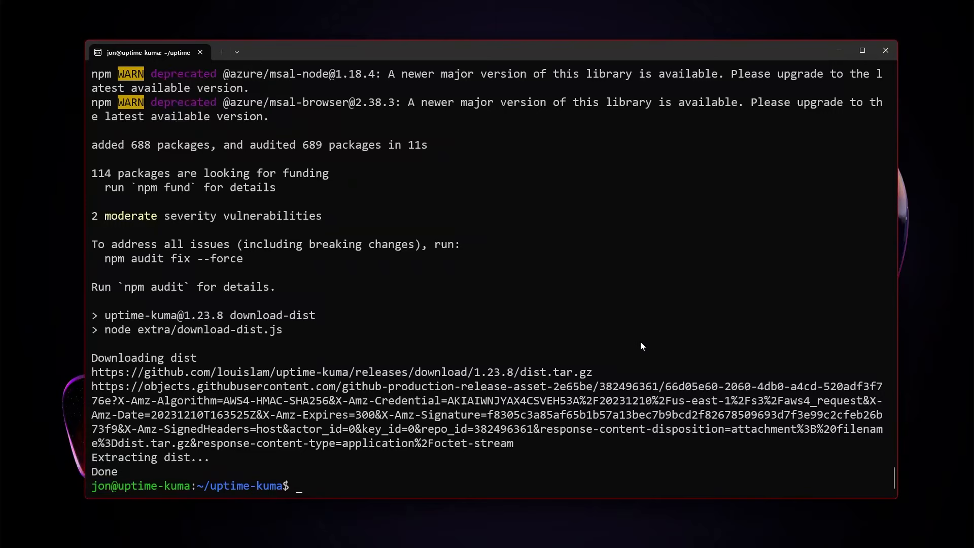
pyautogui.moveTo(628, 346)
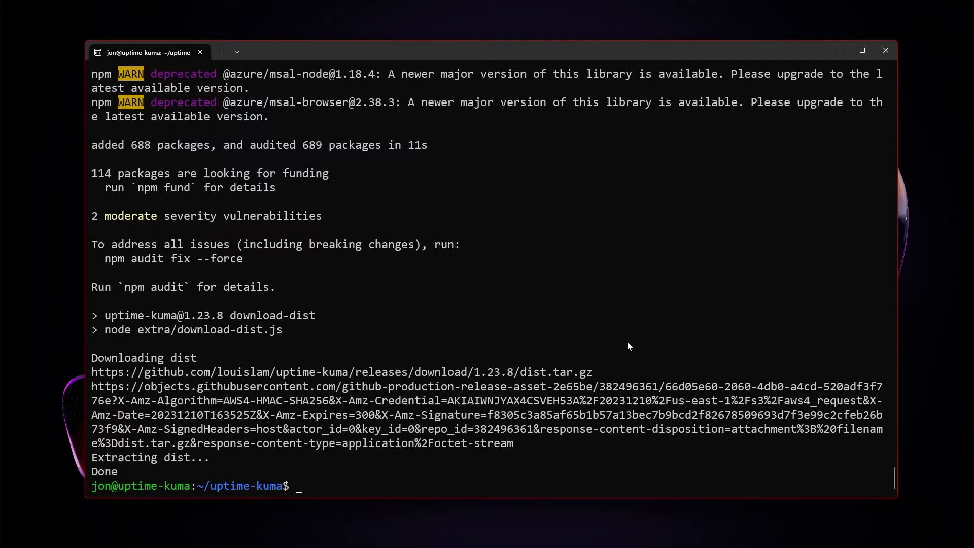
# Step: Run node server/server.js so Uptime Kuma listens on port 3001
pyautogui.write('node')
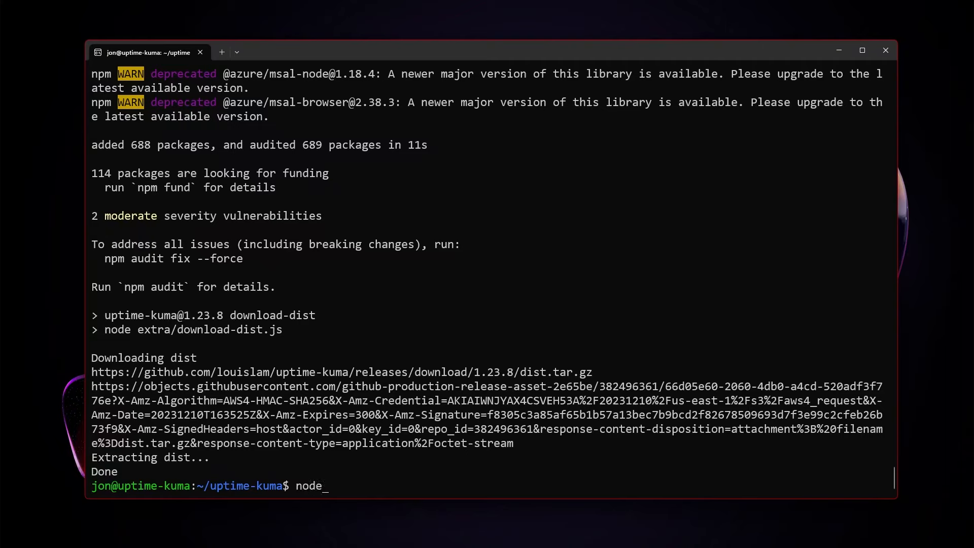
pyautogui.write('server/ser')
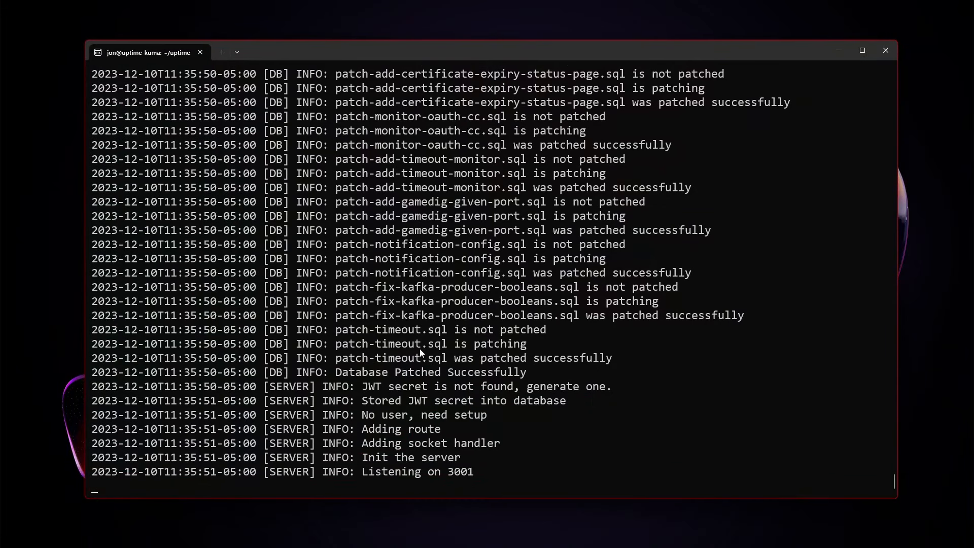
pyautogui.moveTo(584, 445)
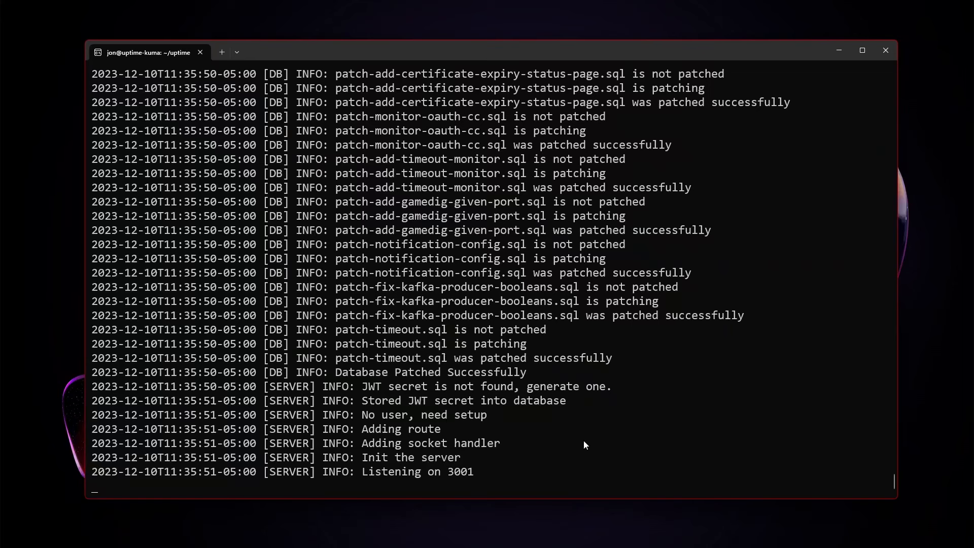
pyautogui.moveTo(371, 482)
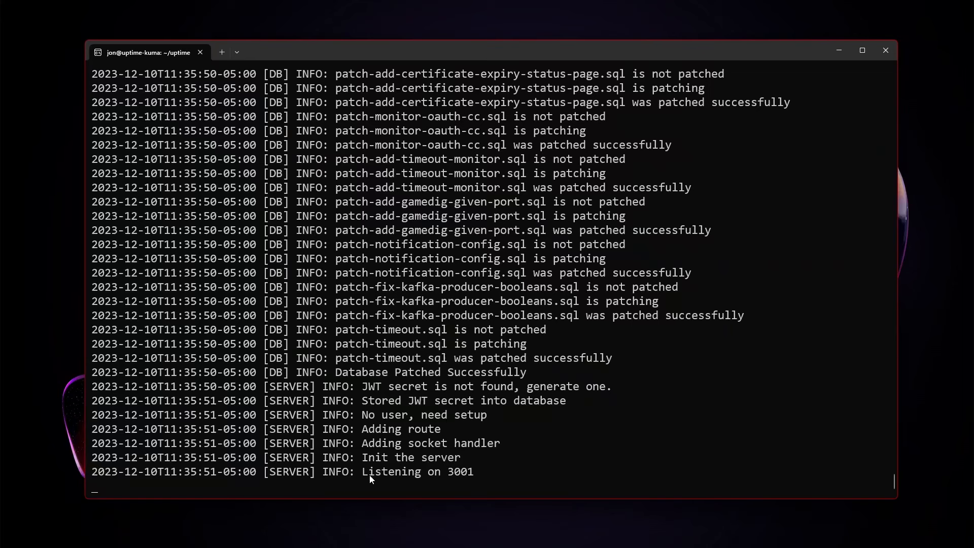
pyautogui.moveTo(426, 483)
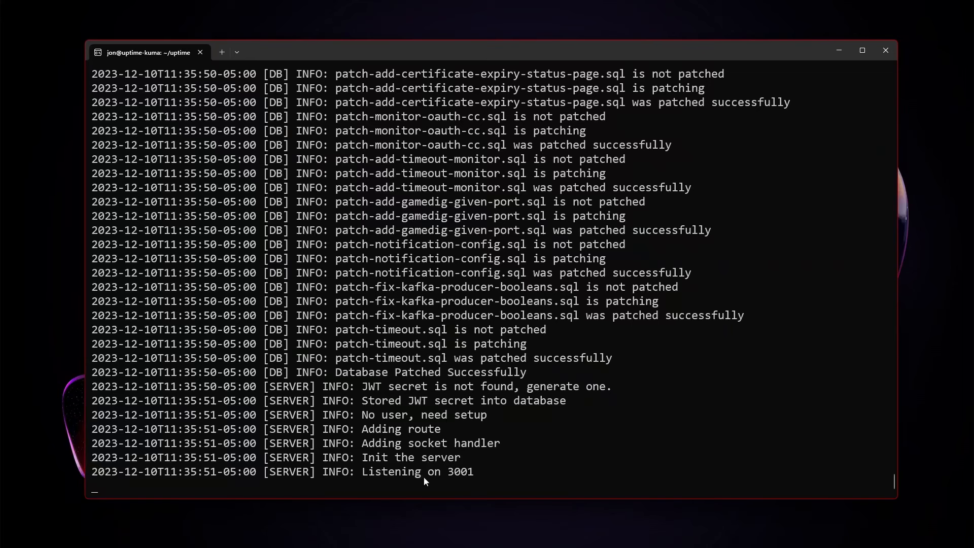
pyautogui.moveTo(544, 433)
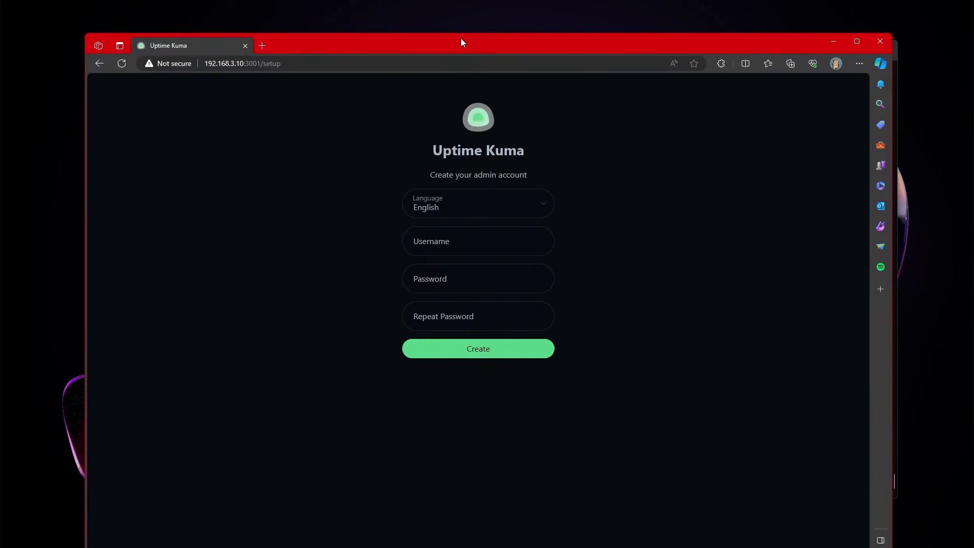
pyautogui.moveTo(89, 40)
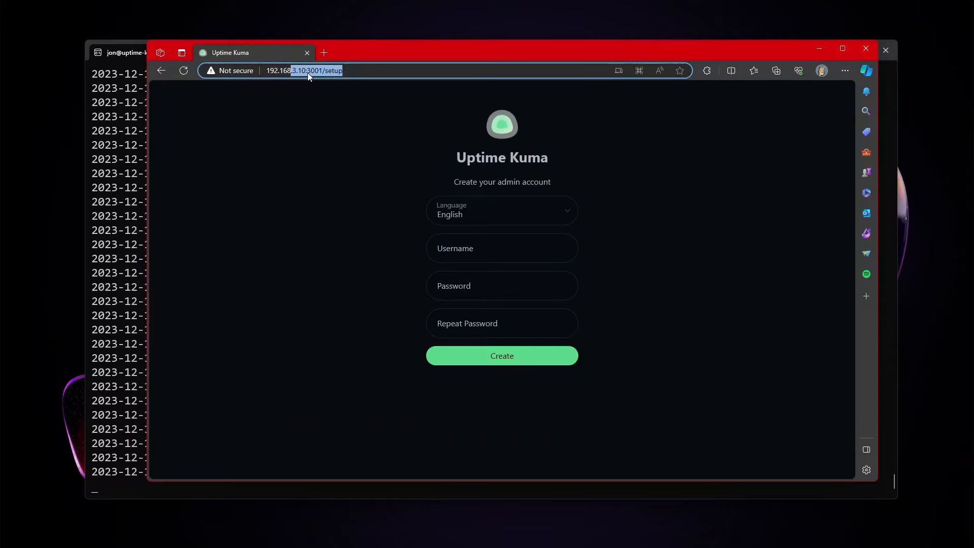
pyautogui.moveTo(306, 78)
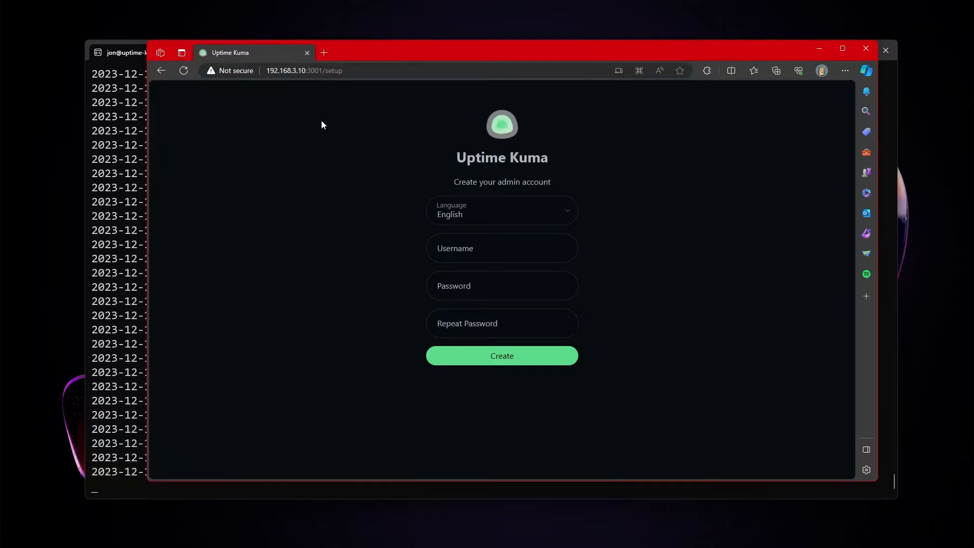
# Step: Create the admin account fe-engineer with a password and dismiss Edge's password notice
pyautogui.click(475, 250)
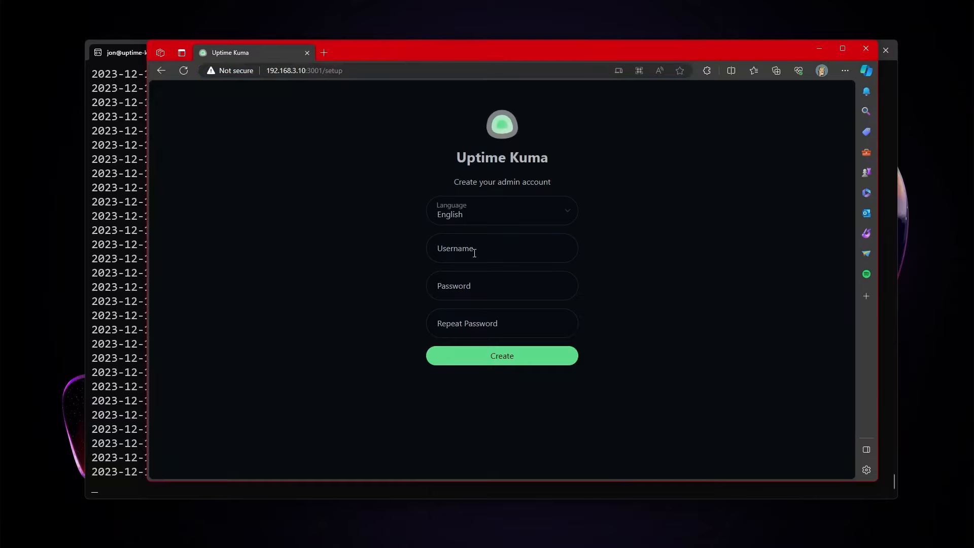
pyautogui.click(501, 248)
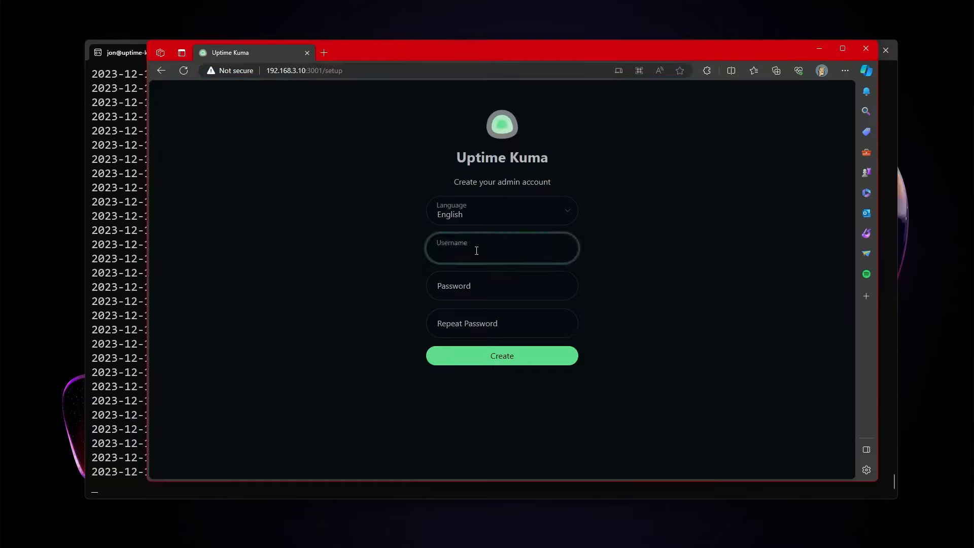
pyautogui.write('fe-engineer')
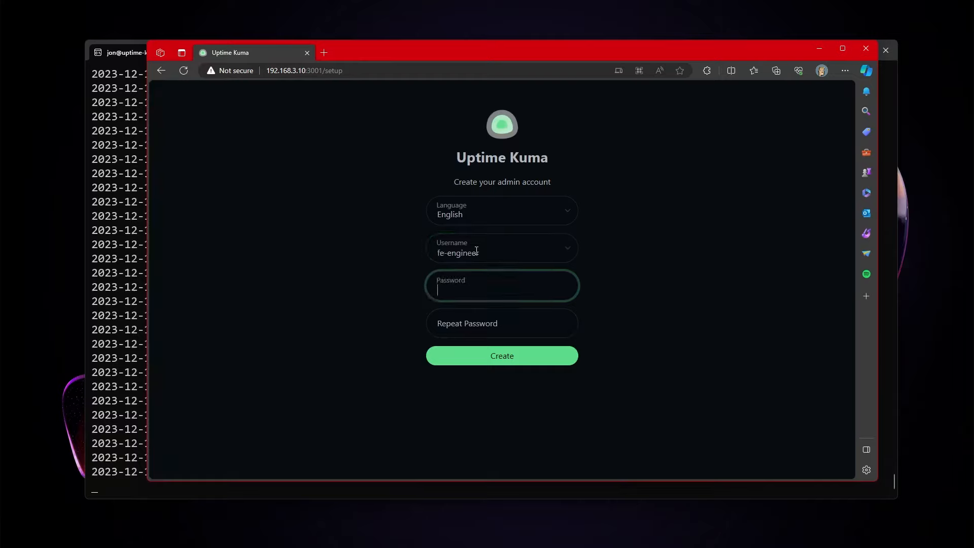
pyautogui.click(501, 356)
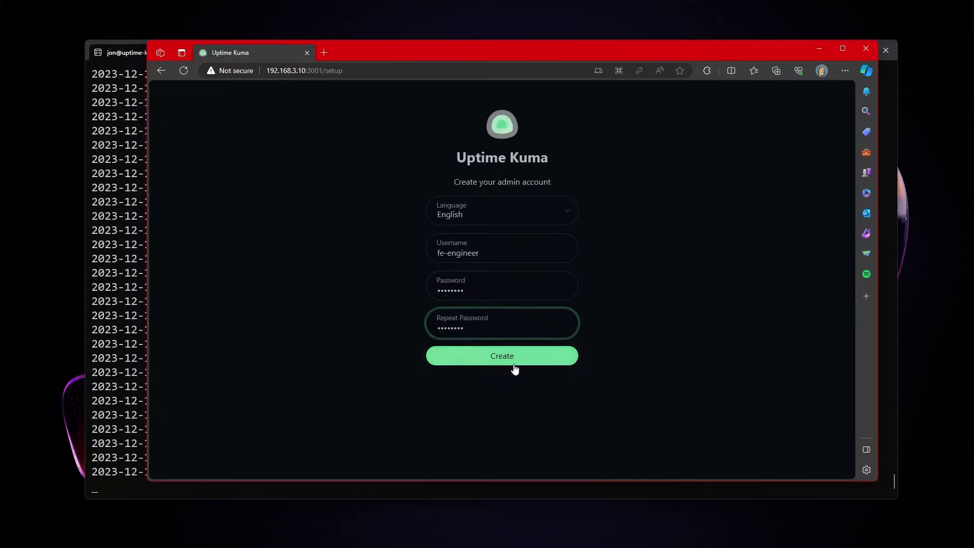
pyautogui.click(502, 356)
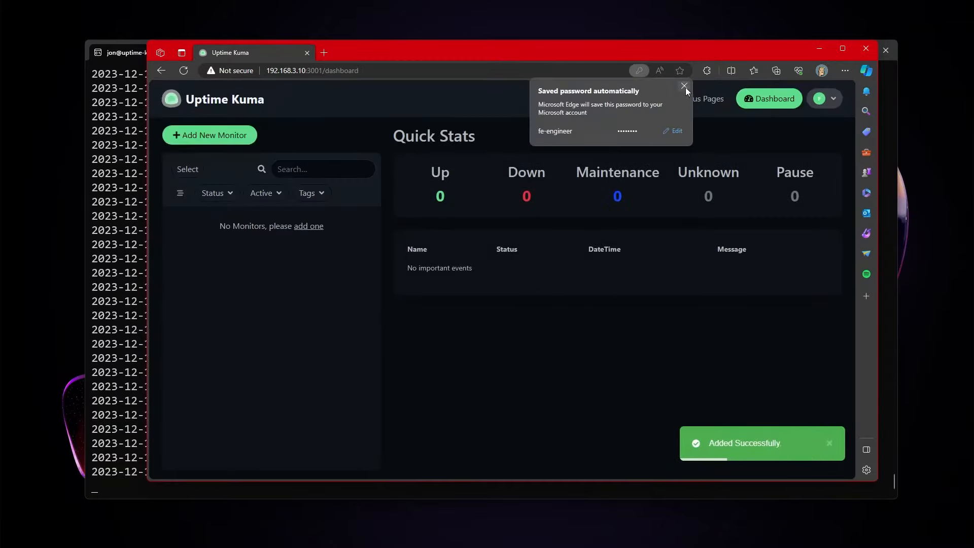
pyautogui.click(685, 85)
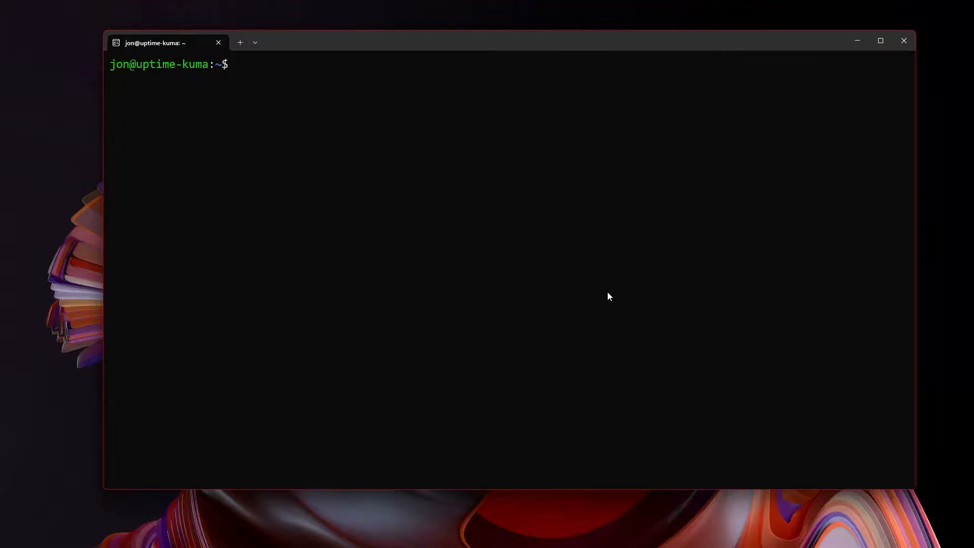
pyautogui.moveTo(590, 294)
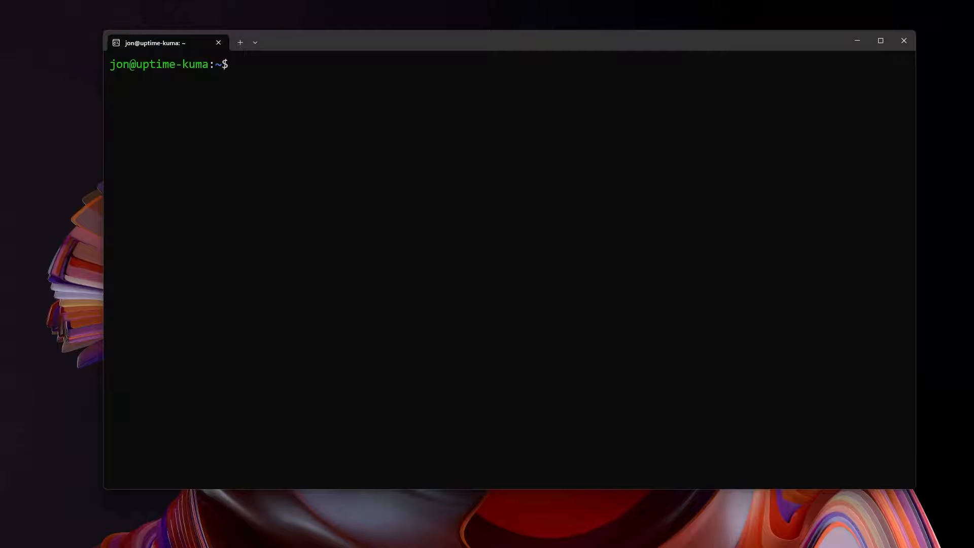
pyautogui.moveTo(635, 318)
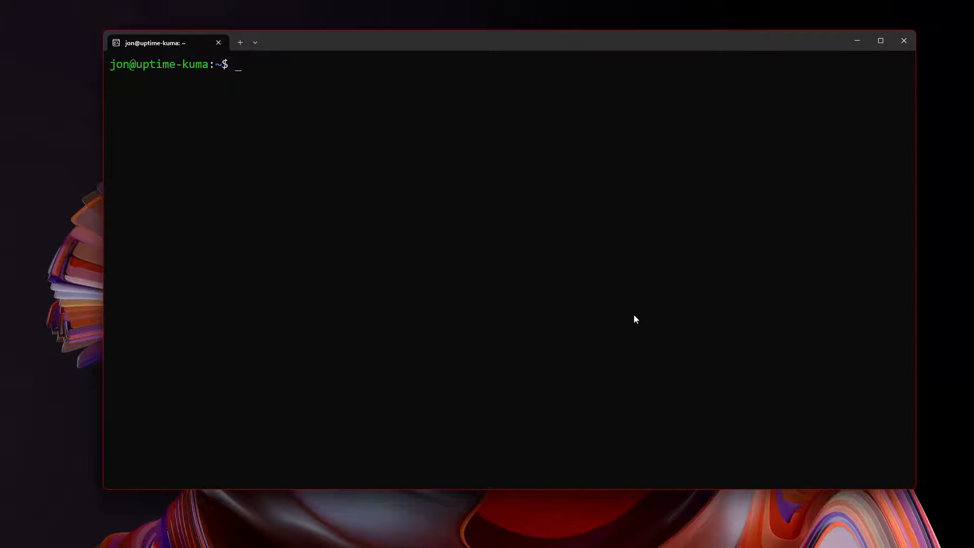
# Step: Run npm install pm2 -g && pm2 install pm2-logrotate
pyautogui.write('npm')
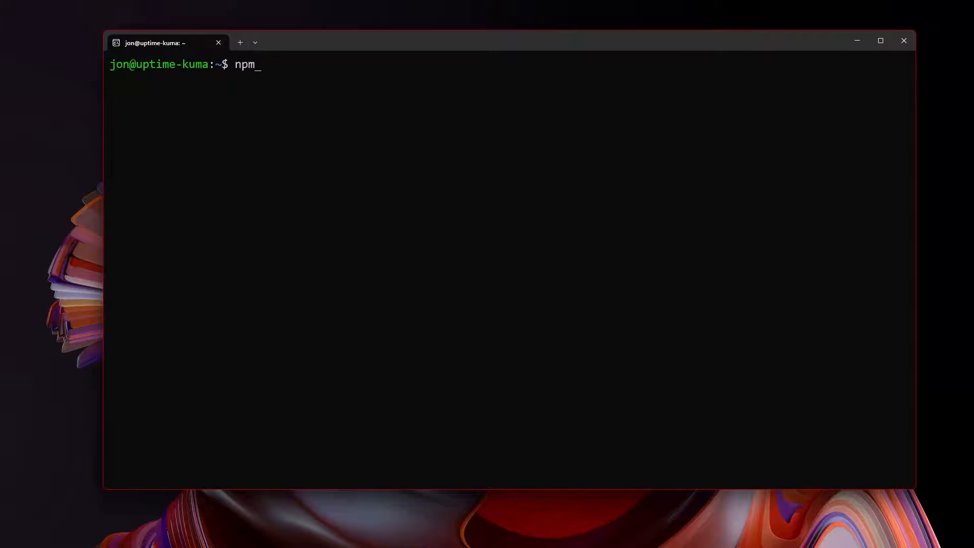
pyautogui.write('install pm')
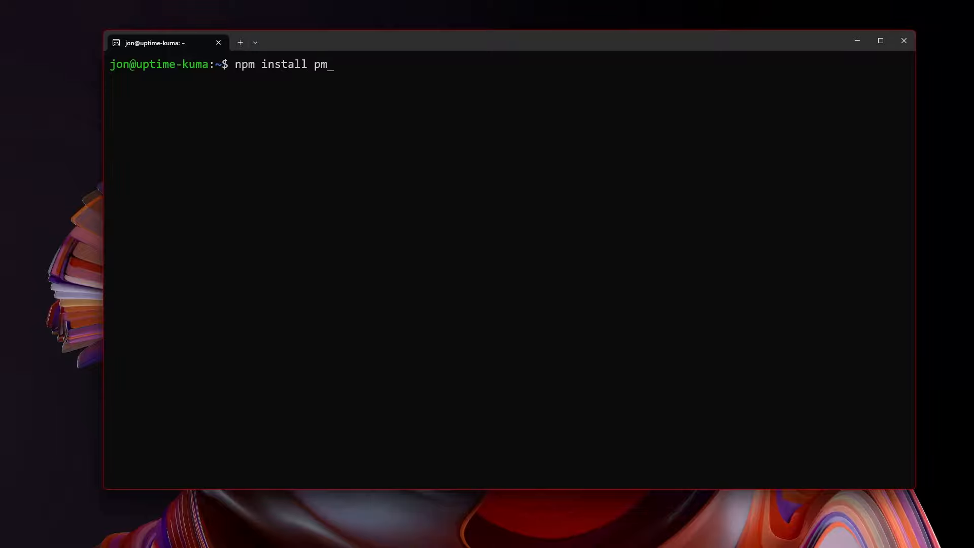
pyautogui.write('2 -g')
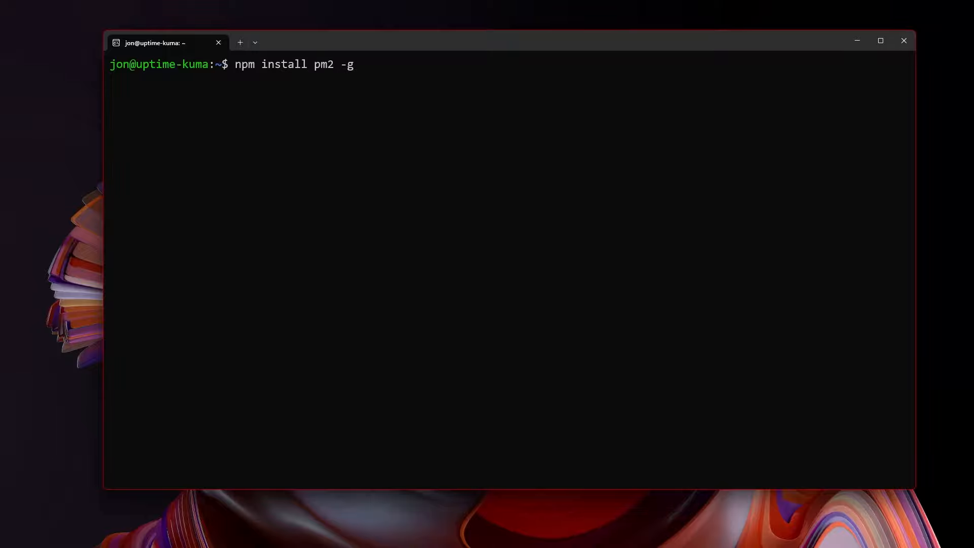
pyautogui.write('&&')
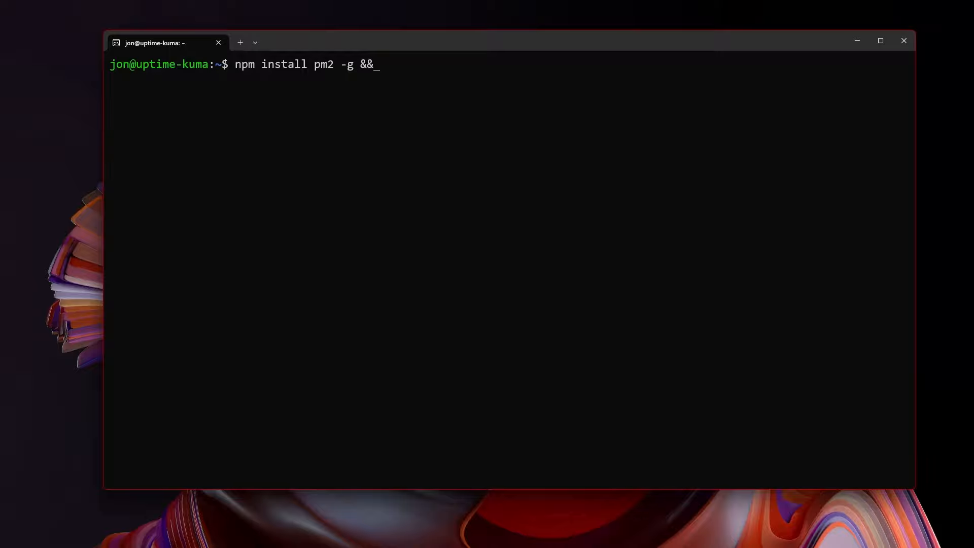
pyautogui.write('pm2')
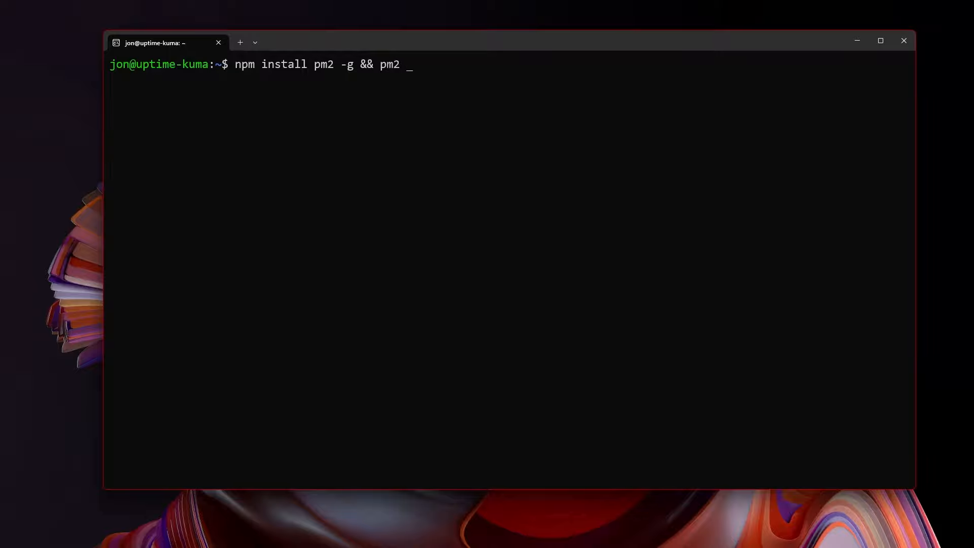
pyautogui.write('install pm2-l')
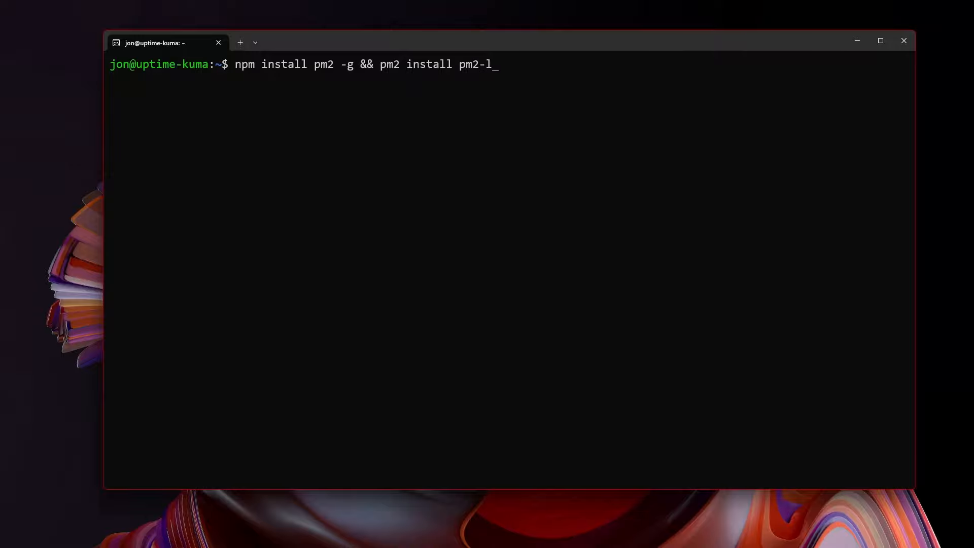
pyautogui.write('ogr')
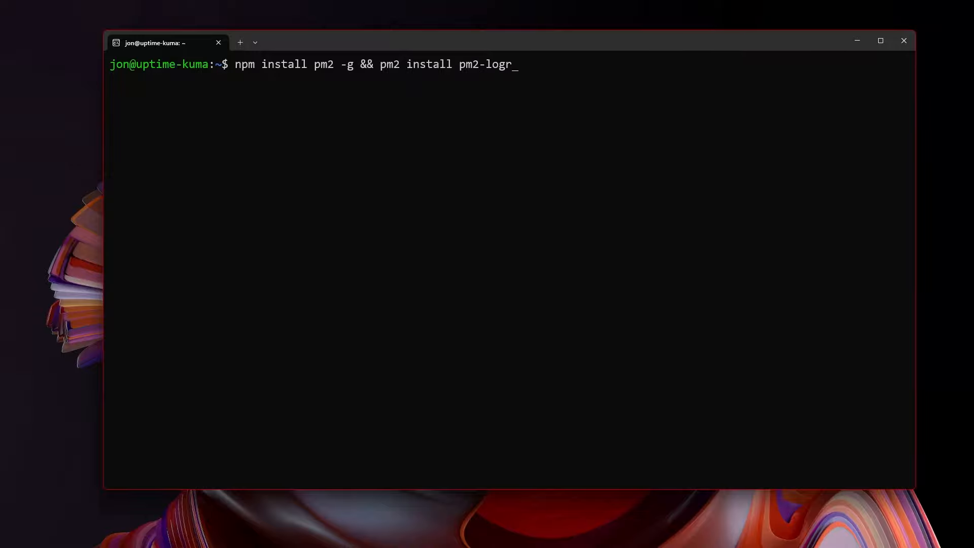
pyautogui.write('otate')
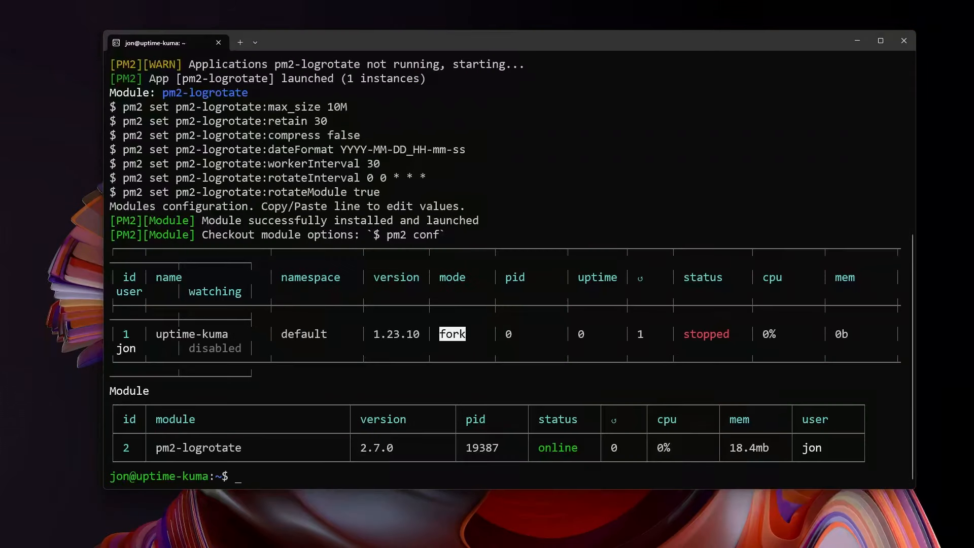
pyautogui.moveTo(464, 380)
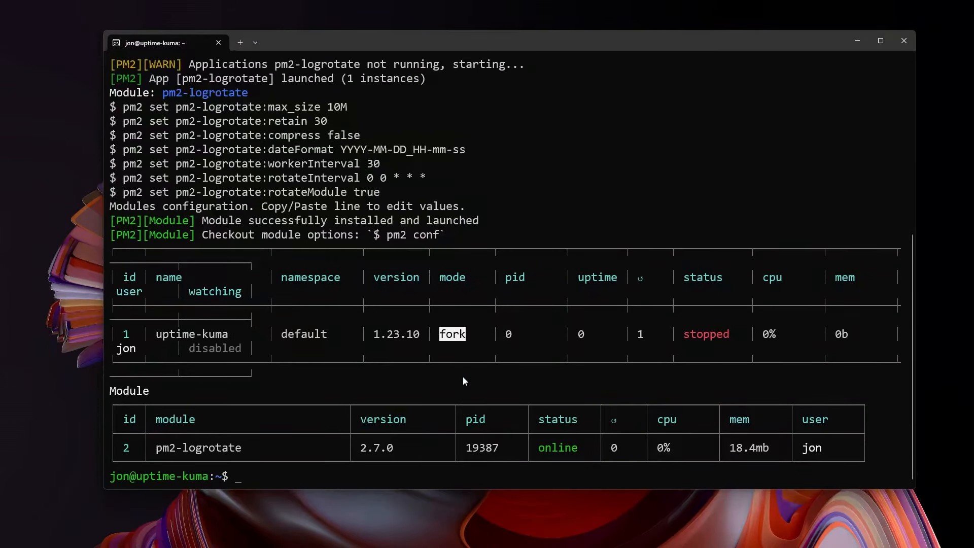
pyautogui.moveTo(331, 437)
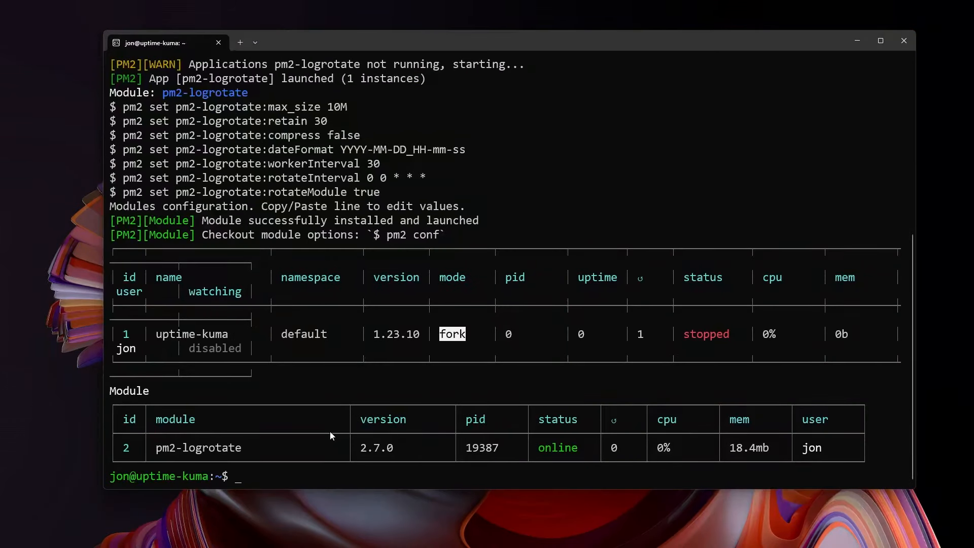
pyautogui.moveTo(581, 456)
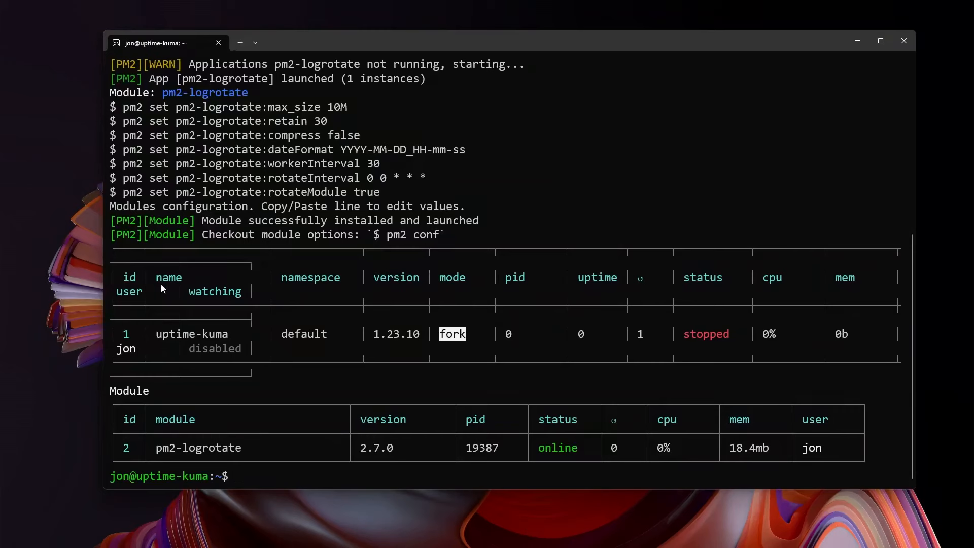
pyautogui.moveTo(192, 340)
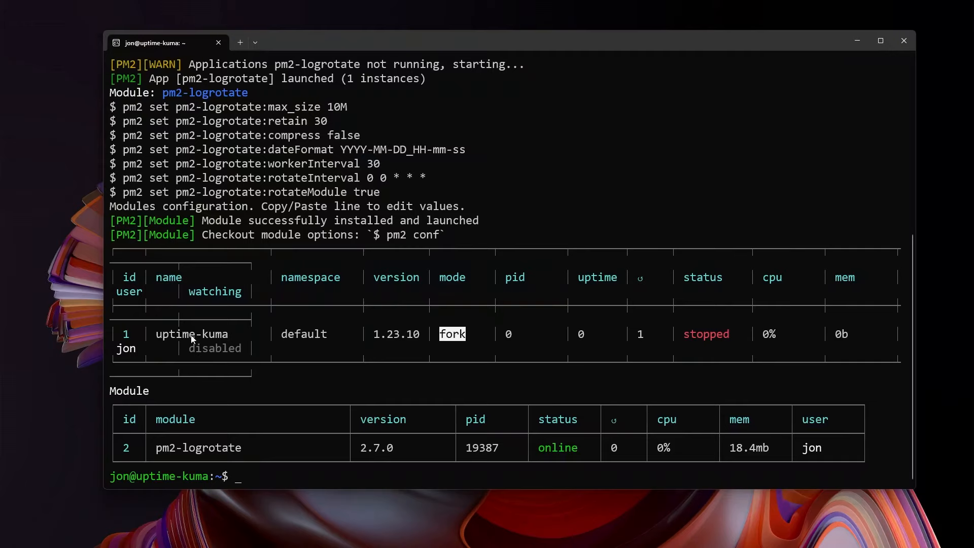
pyautogui.moveTo(323, 367)
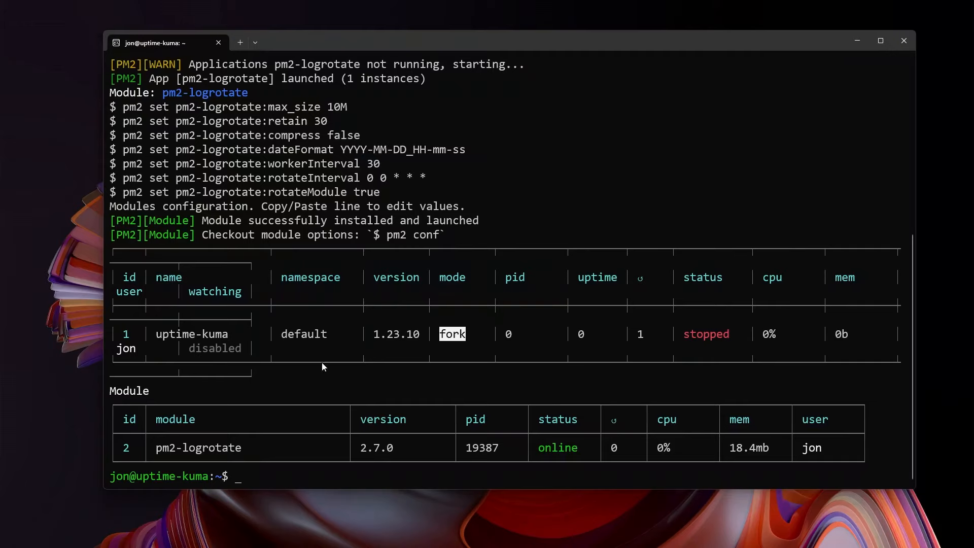
pyautogui.moveTo(407, 408)
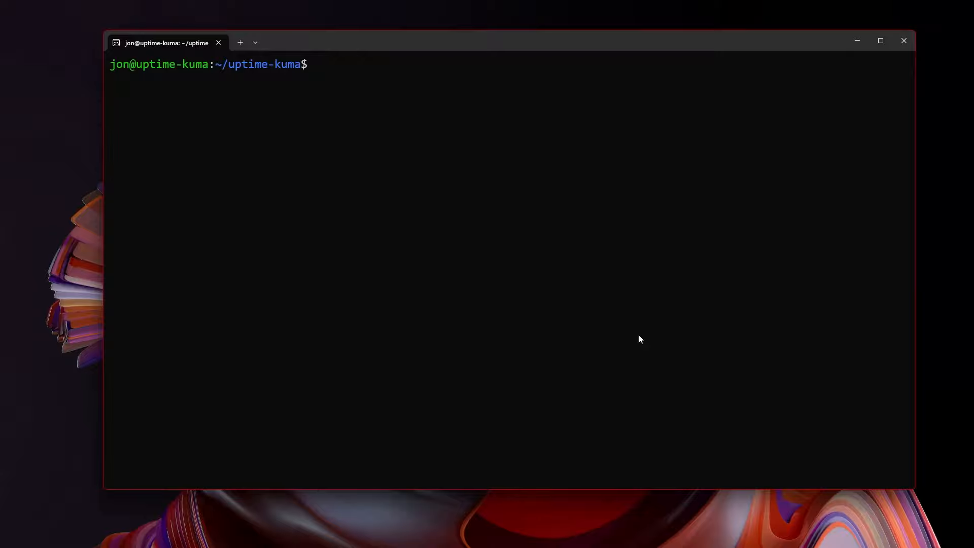
# Step: Start server/server.js under pm2 with the process name uptime-kuma
pyautogui.write('pm2 start server/server.js --name uptime-kuma')
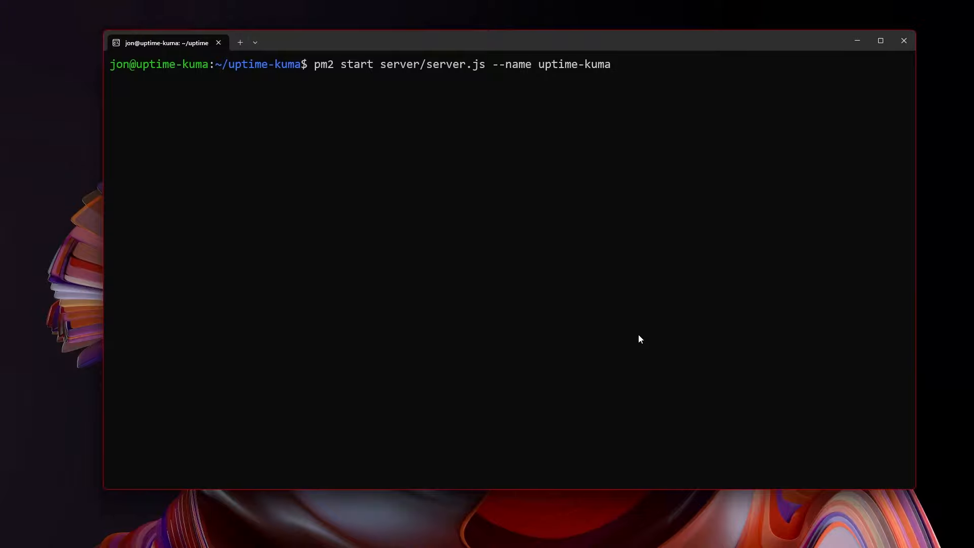
pyautogui.press('Enter')
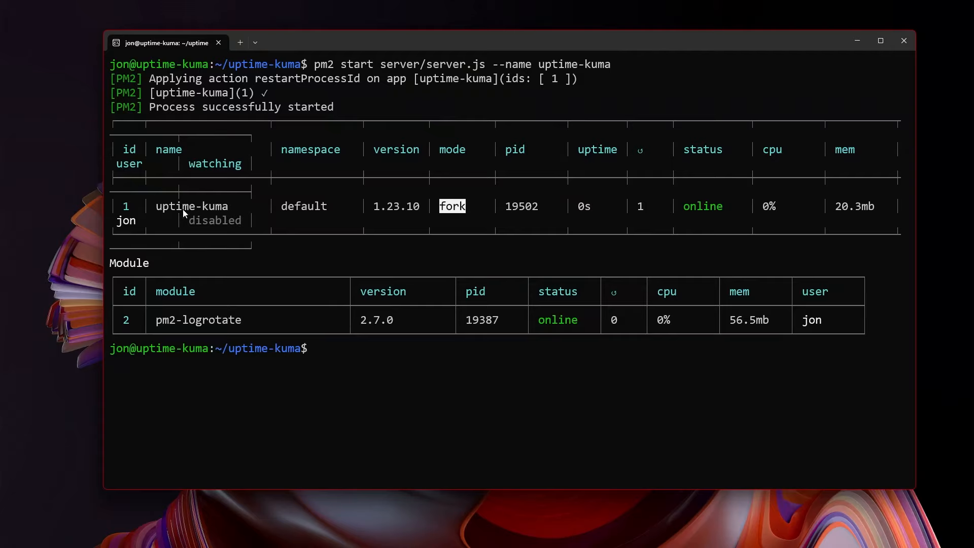
pyautogui.moveTo(664, 210)
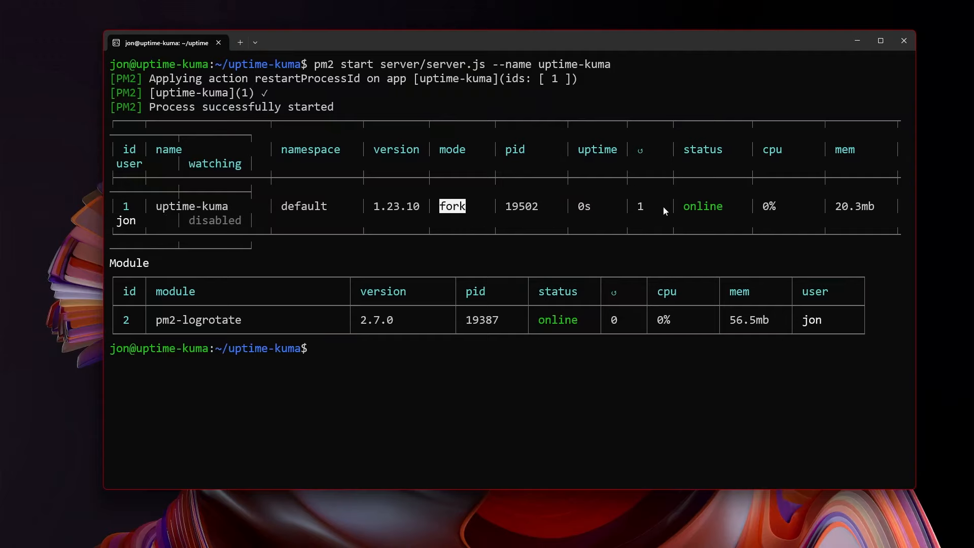
pyautogui.moveTo(228, 323)
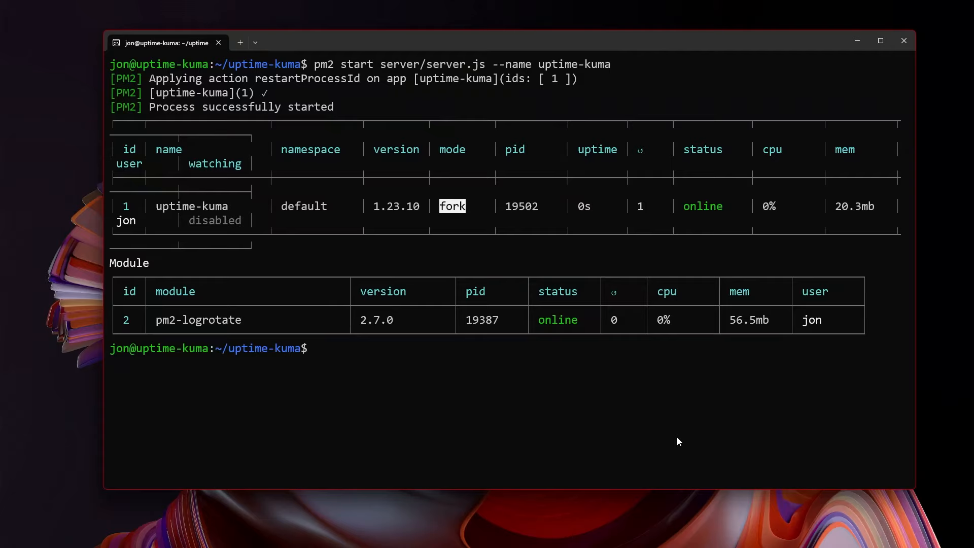
# Step: Run pm2 save && pm2 startup, then run the printed sudo env startup command
pyautogui.write('p')
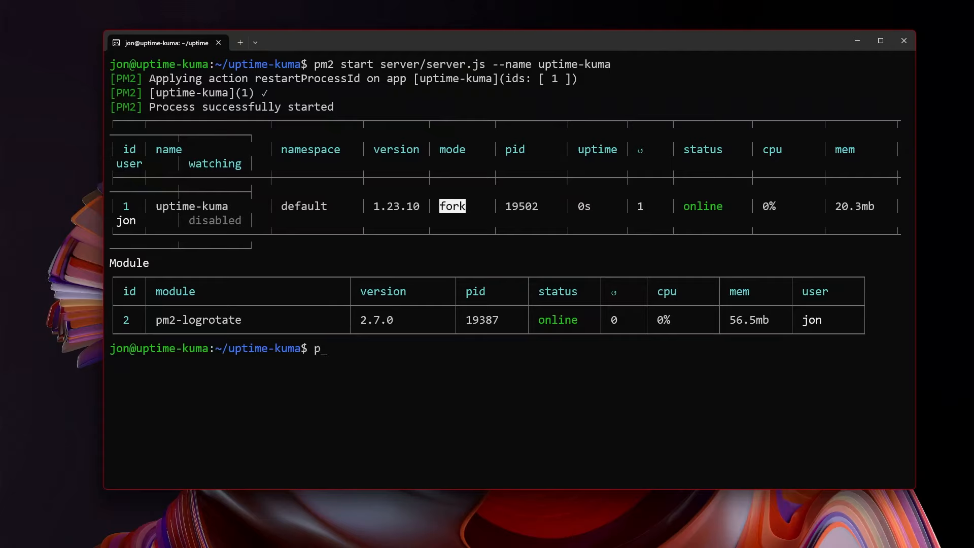
pyautogui.write('m2 save &&')
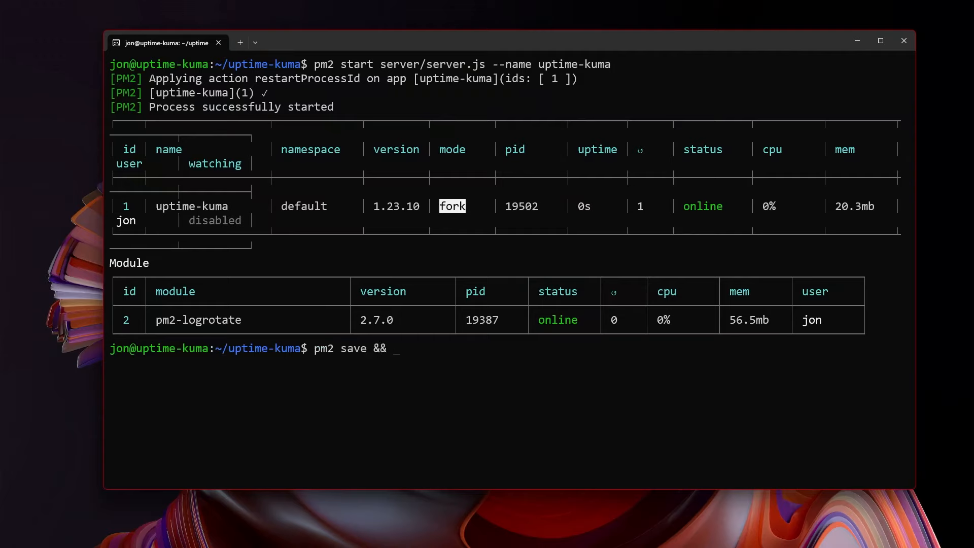
pyautogui.write('pm2 start')
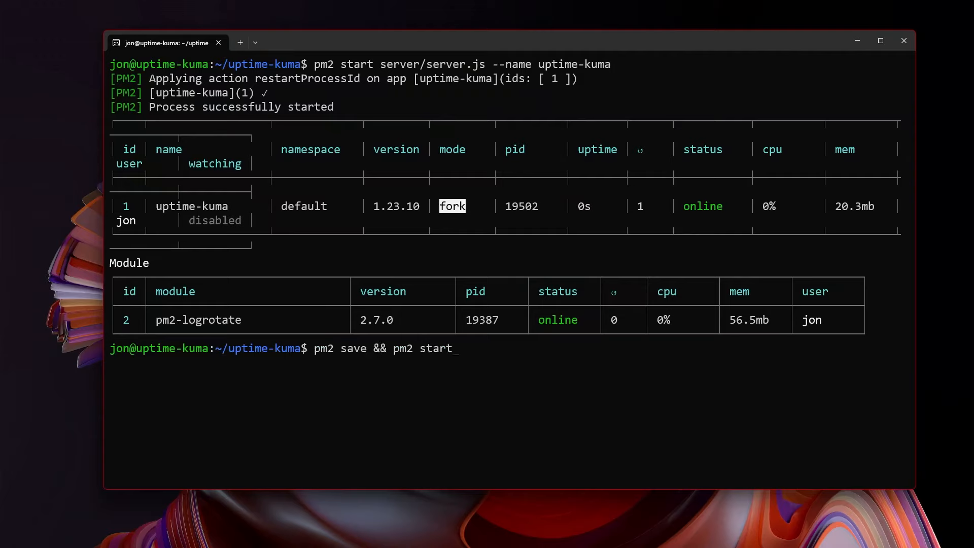
pyautogui.write('up')
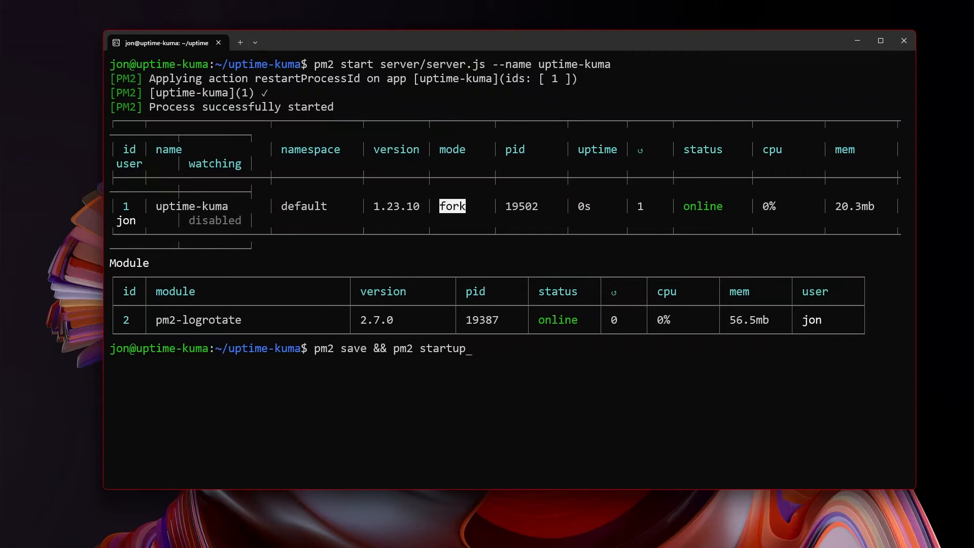
pyautogui.press('Enter')
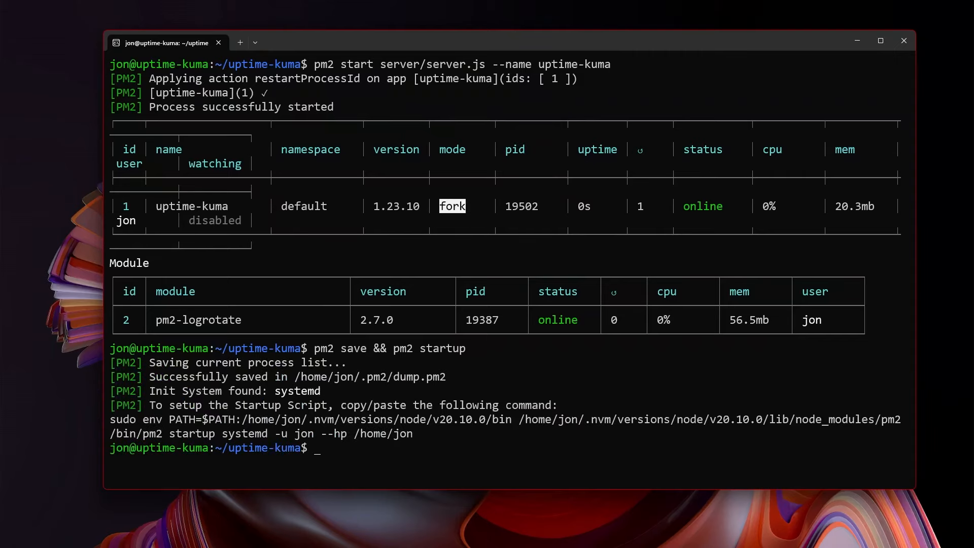
pyautogui.moveTo(264, 369)
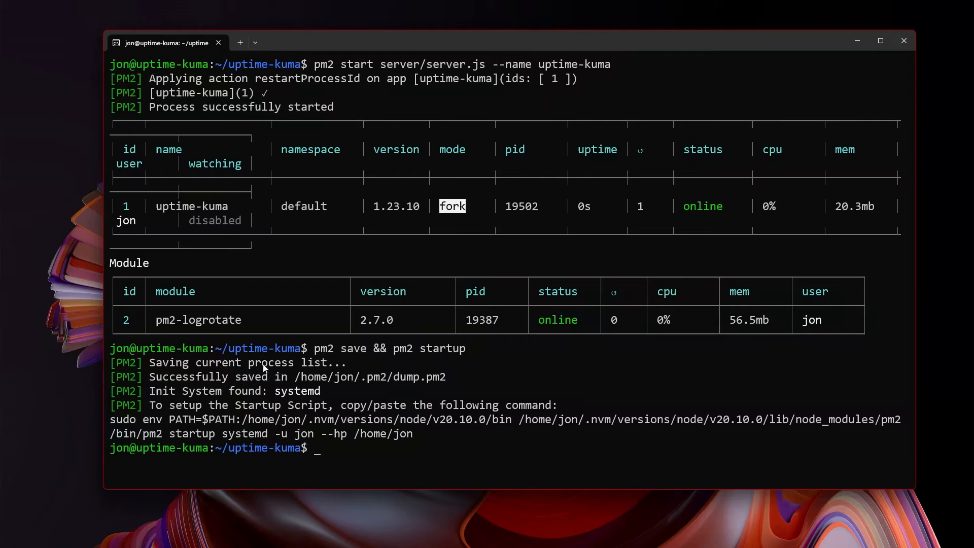
pyautogui.moveTo(150, 371)
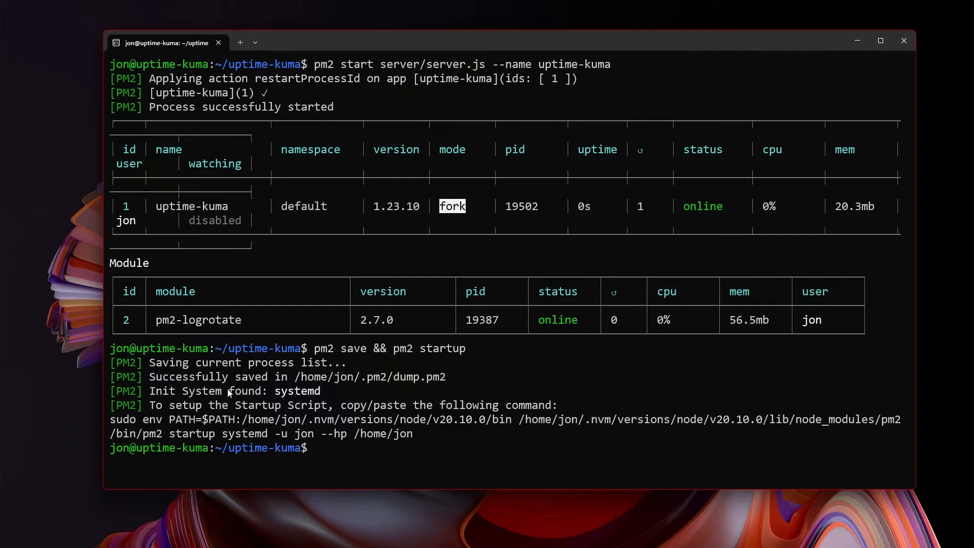
pyautogui.moveTo(170, 406)
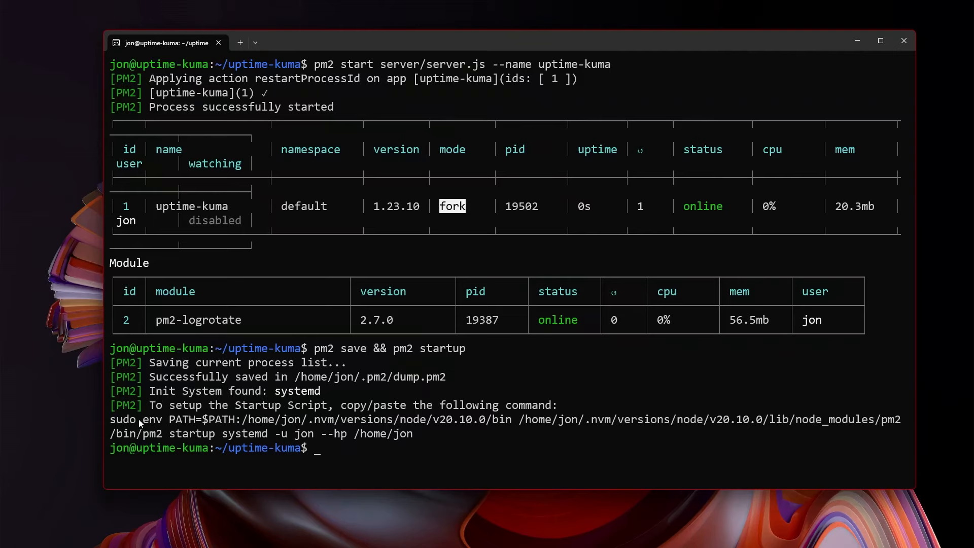
pyautogui.moveTo(110, 419); pyautogui.dragTo(360, 434)
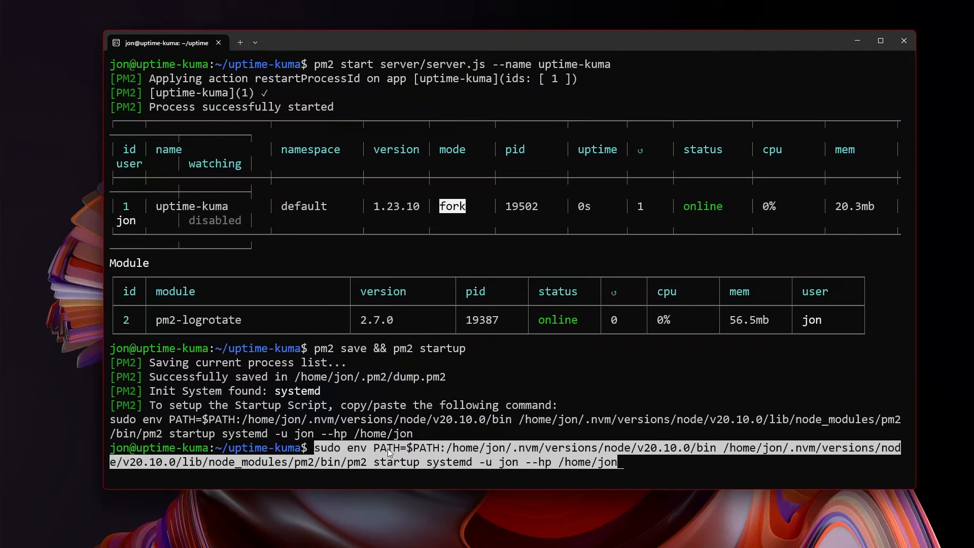
pyautogui.press('Enter')
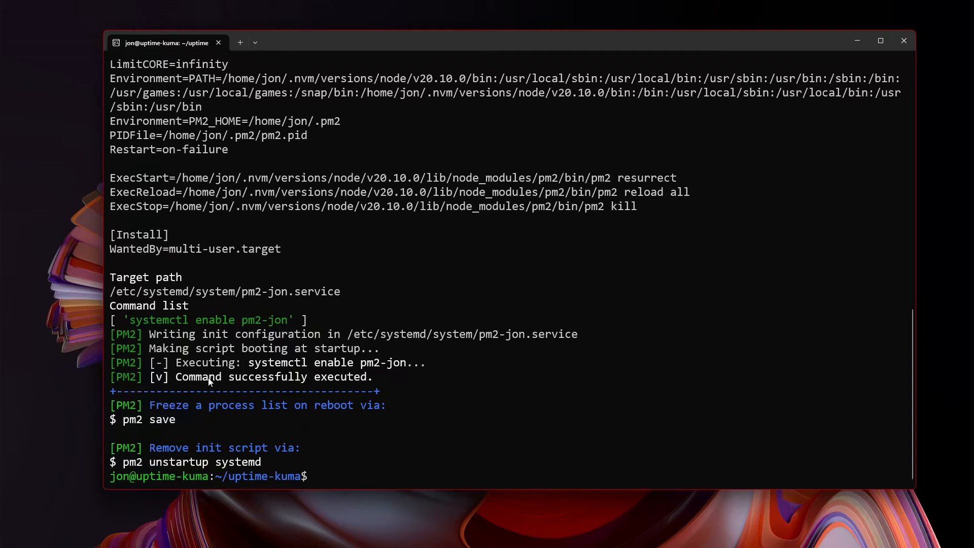
pyautogui.moveTo(50, 249)
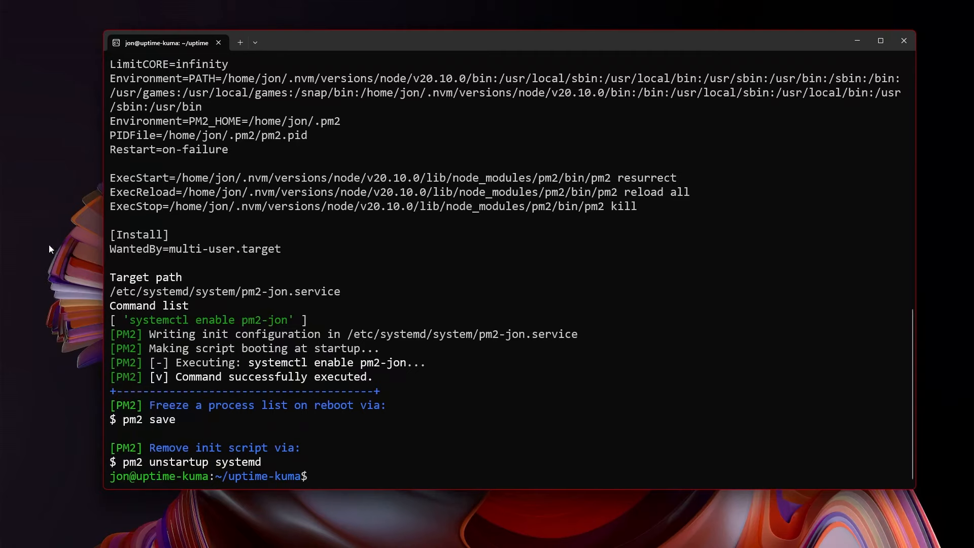
pyautogui.moveTo(189, 356)
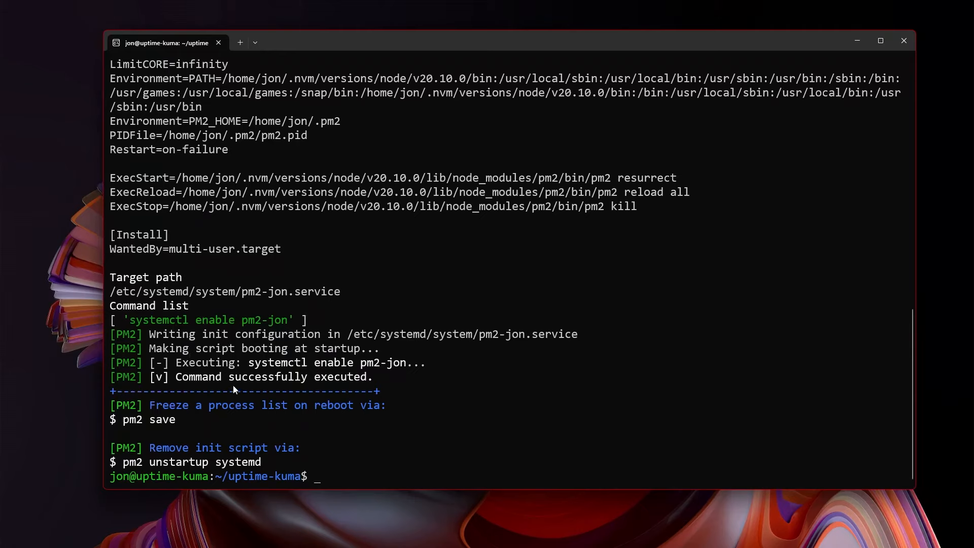
pyautogui.moveTo(295, 391)
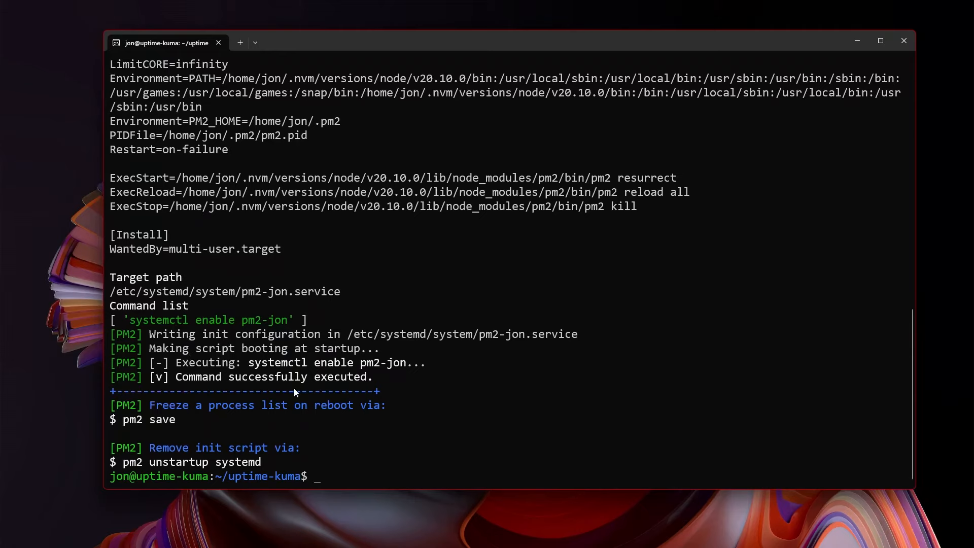
pyautogui.moveTo(311, 377)
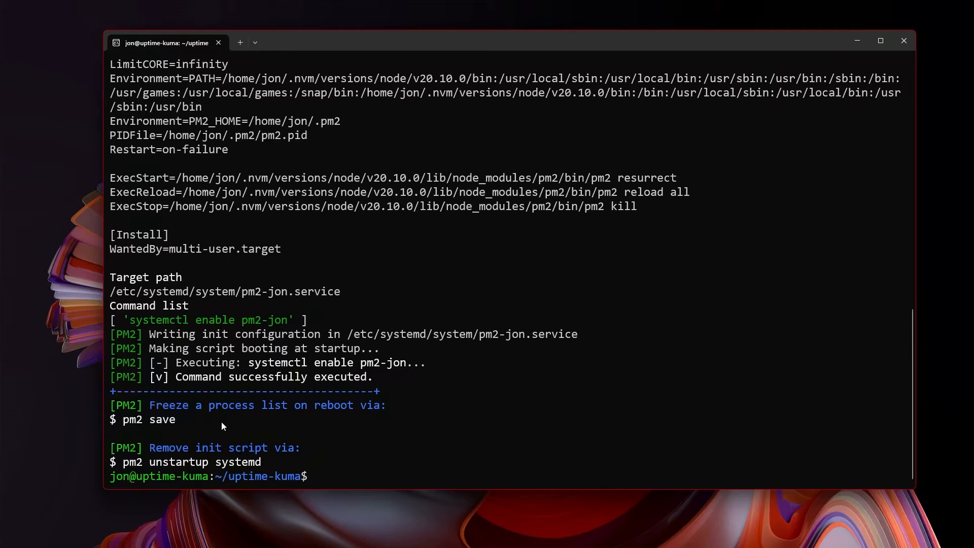
pyautogui.moveTo(304, 428)
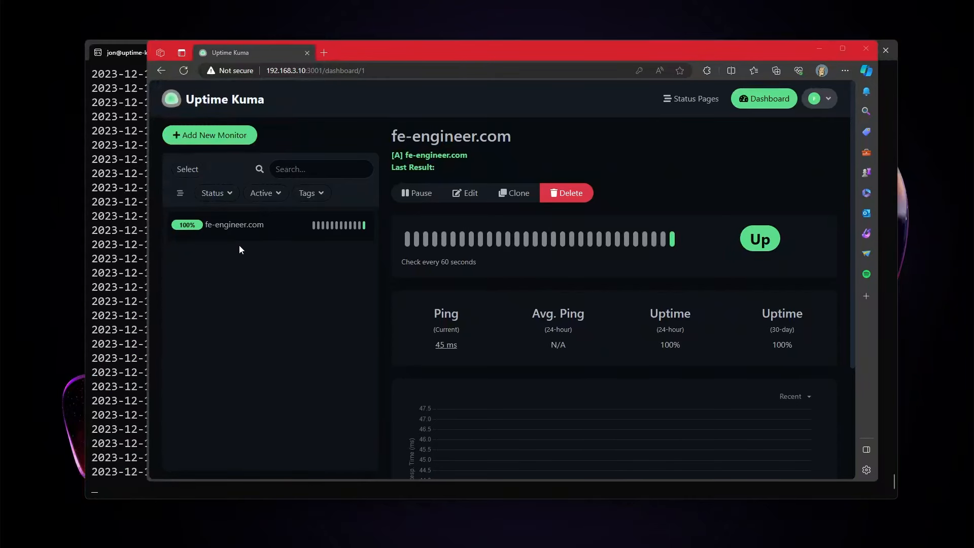
pyautogui.moveTo(388, 141)
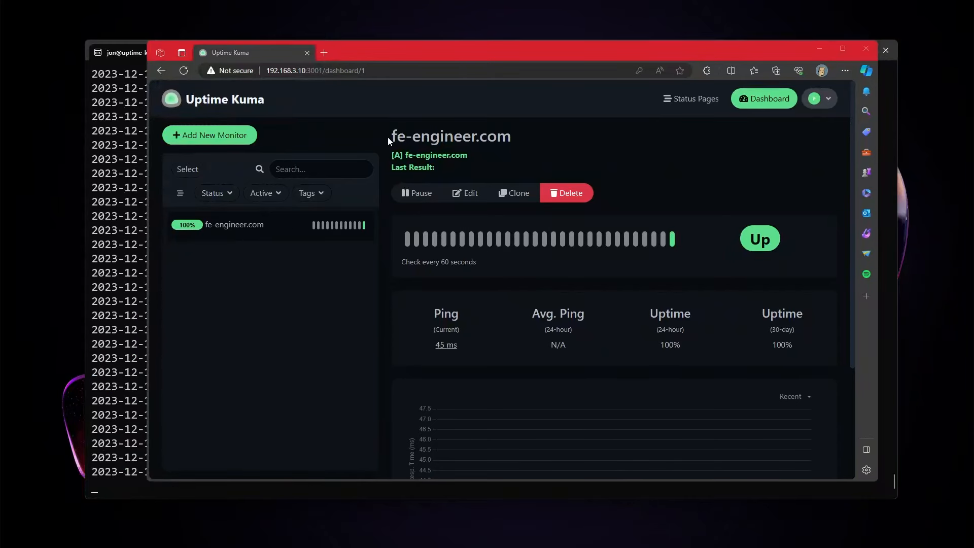
pyautogui.doubleClick(450, 136)
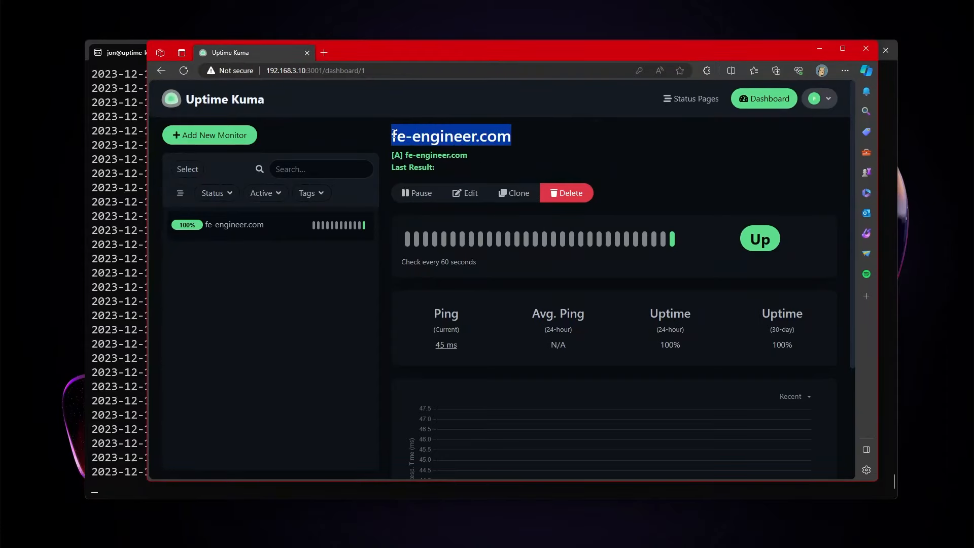
pyautogui.moveTo(497, 169)
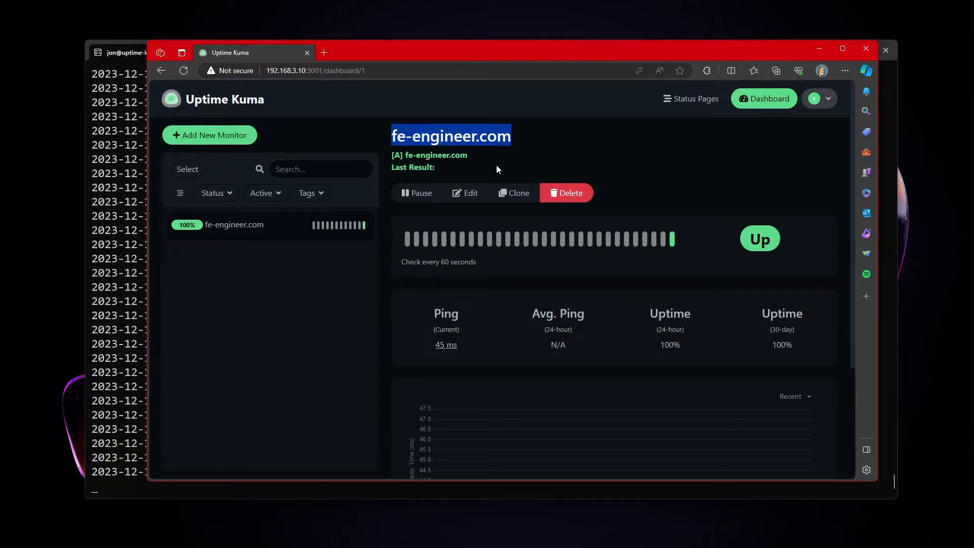
pyautogui.moveTo(244, 117)
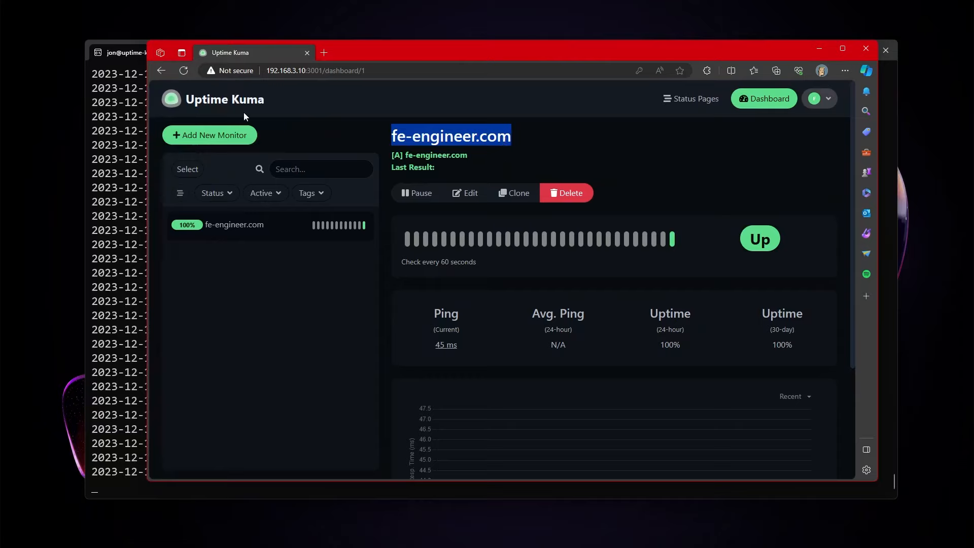
pyautogui.moveTo(228, 135)
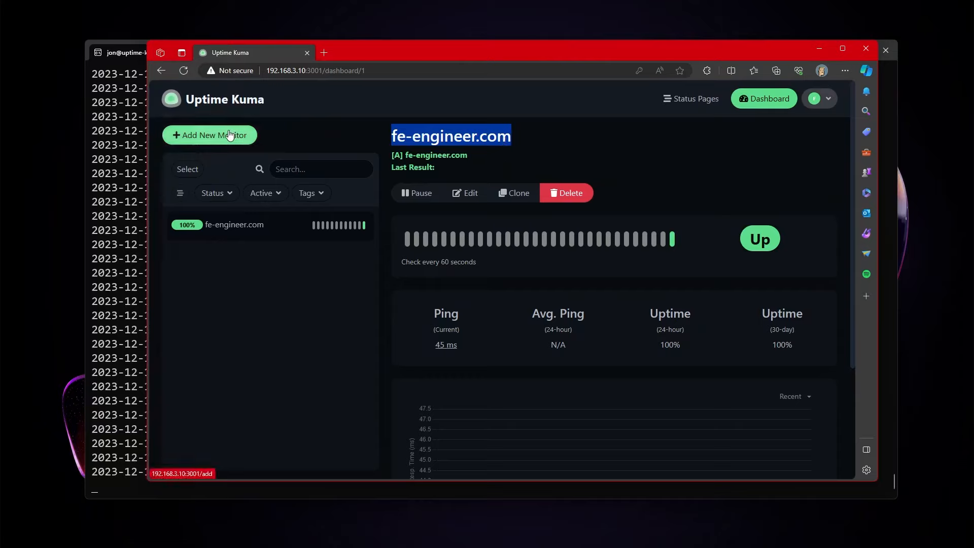
pyautogui.moveTo(221, 138)
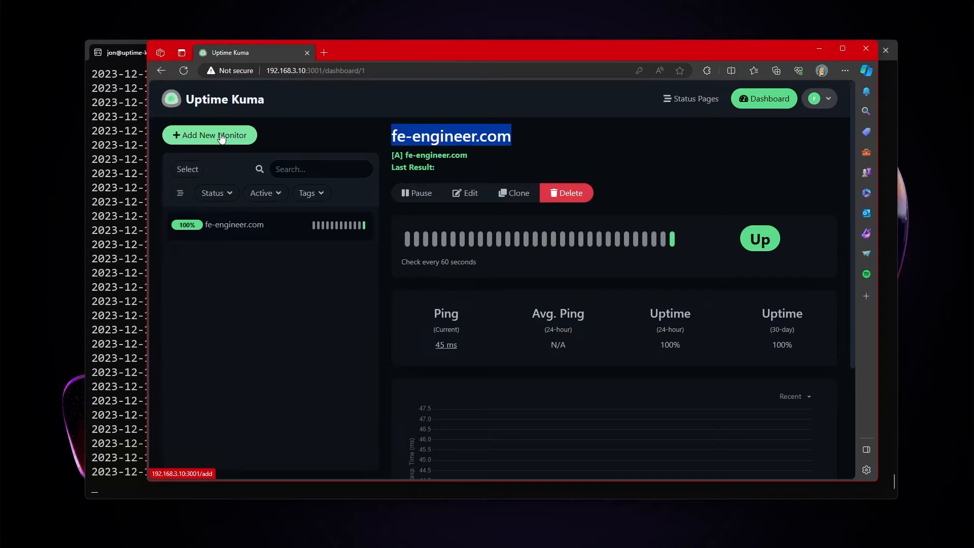
# Step: Start a new DNS-type monitor with the friendly name mywebsite
pyautogui.click(210, 135)
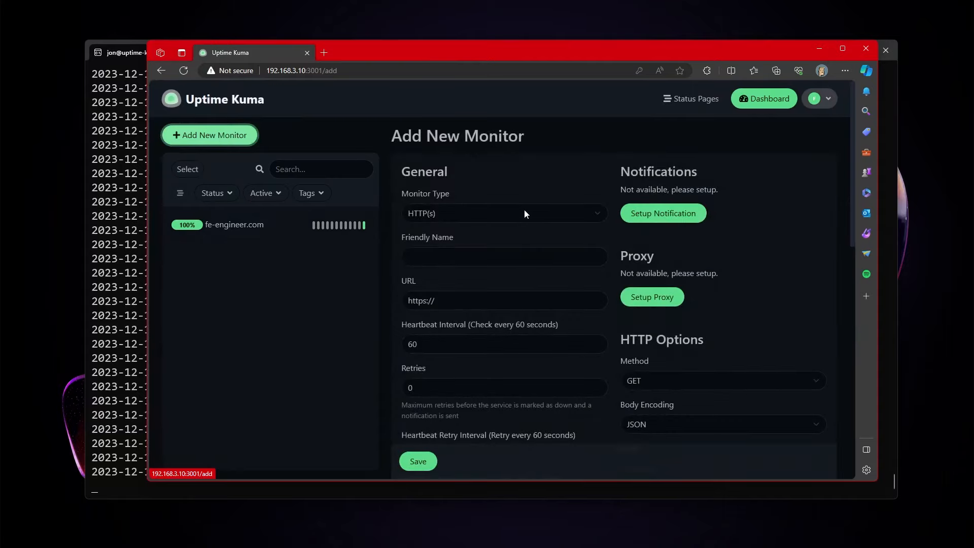
pyautogui.click(504, 213)
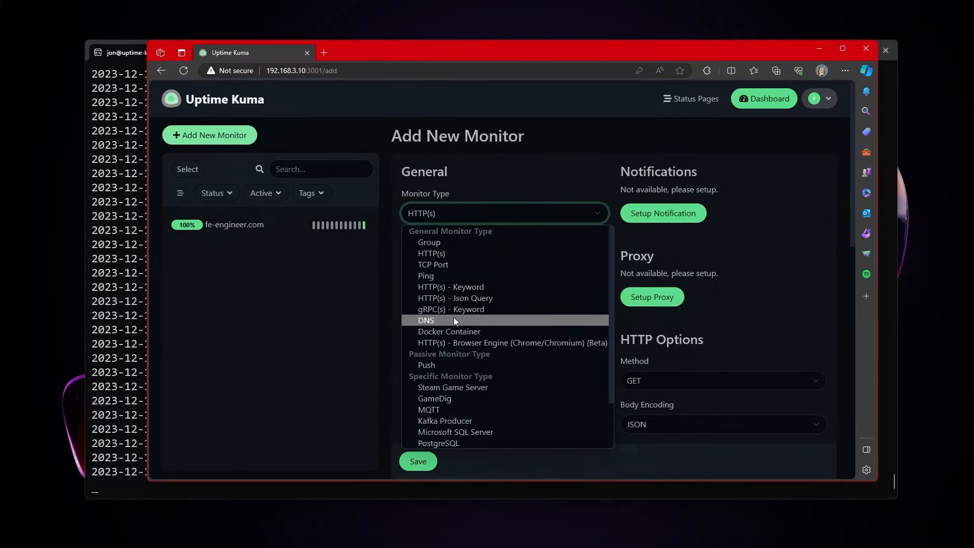
pyautogui.click(426, 320)
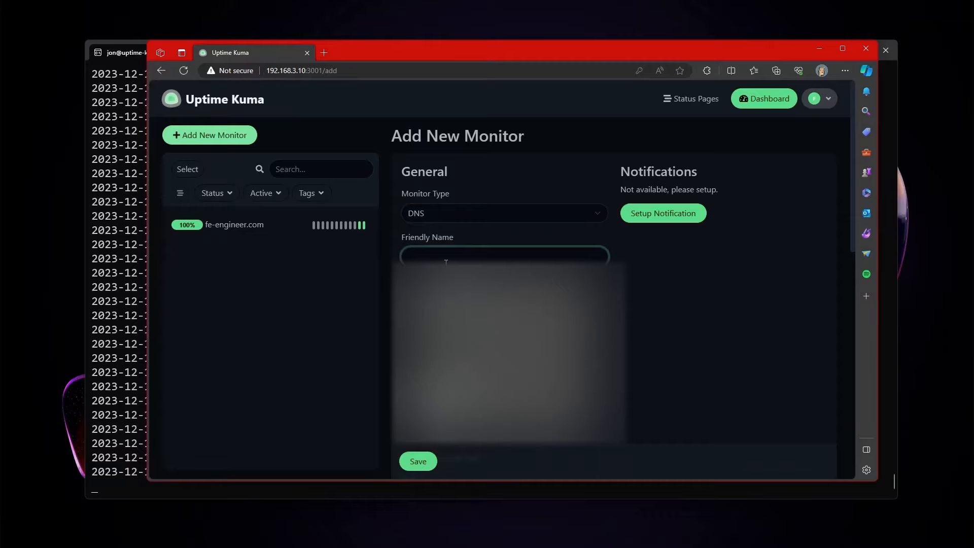
pyautogui.write('mywebsite')
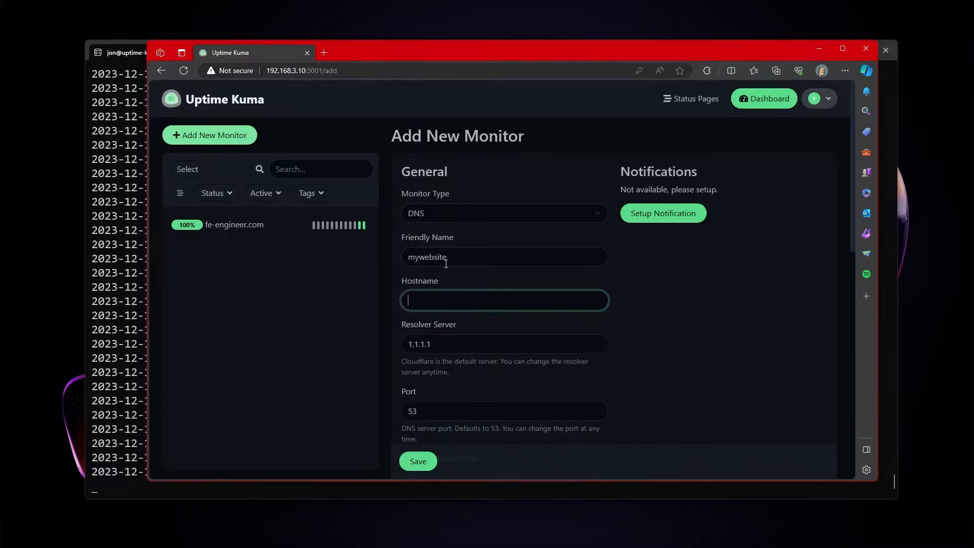
# Step: Enter hostname mydomain.com and review resolver 1.1.1.1, port 53 and record type A
pyautogui.click(418, 461)
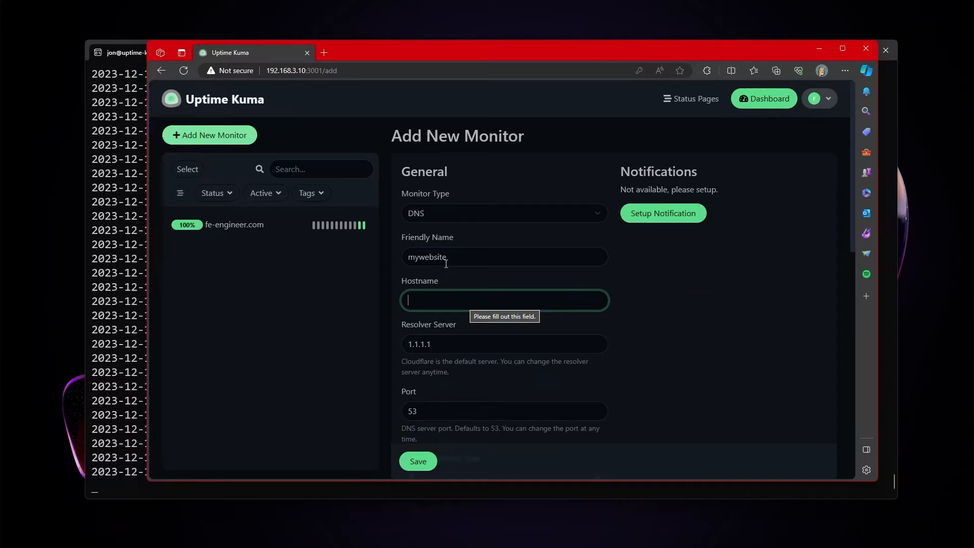
pyautogui.write('mydomain.com')
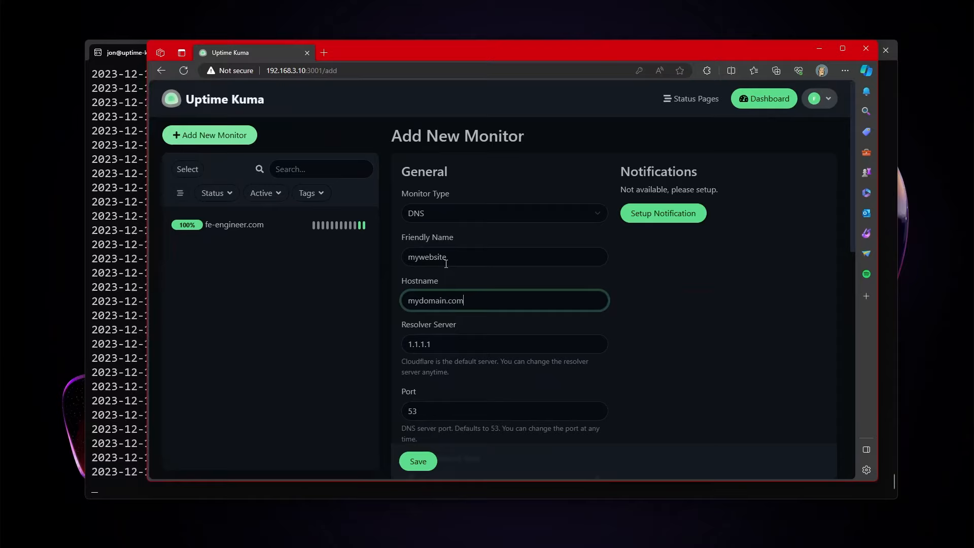
pyautogui.click(504, 344)
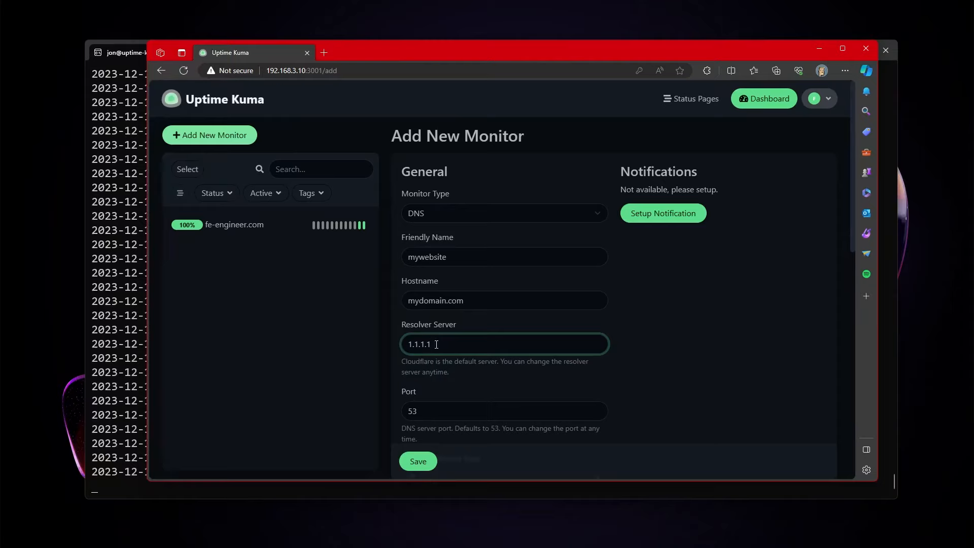
pyautogui.moveTo(442, 347)
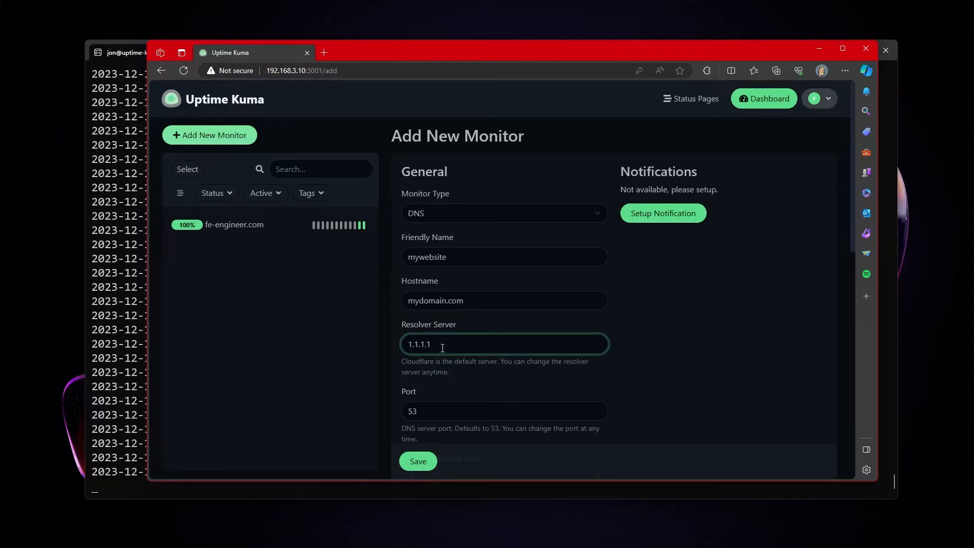
pyautogui.moveTo(446, 350)
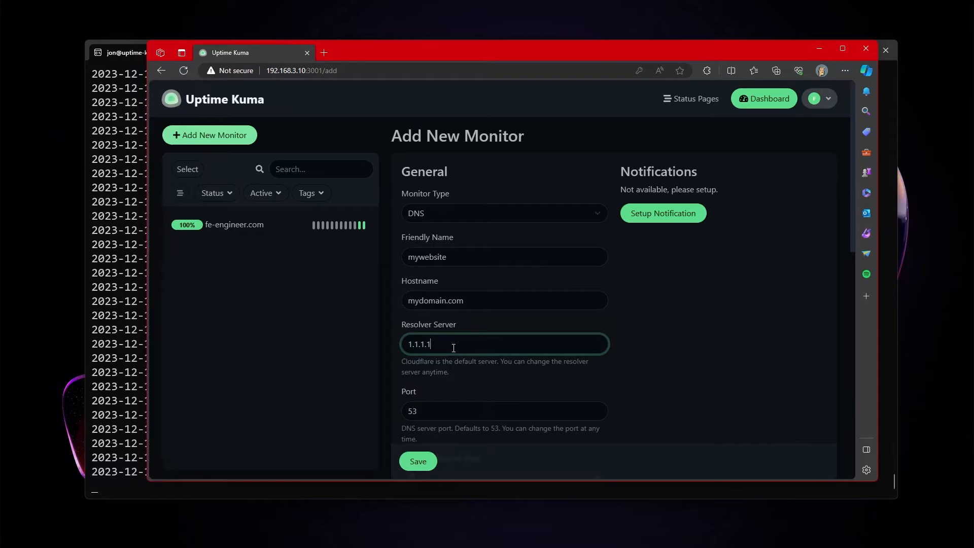
pyautogui.scroll(-3)
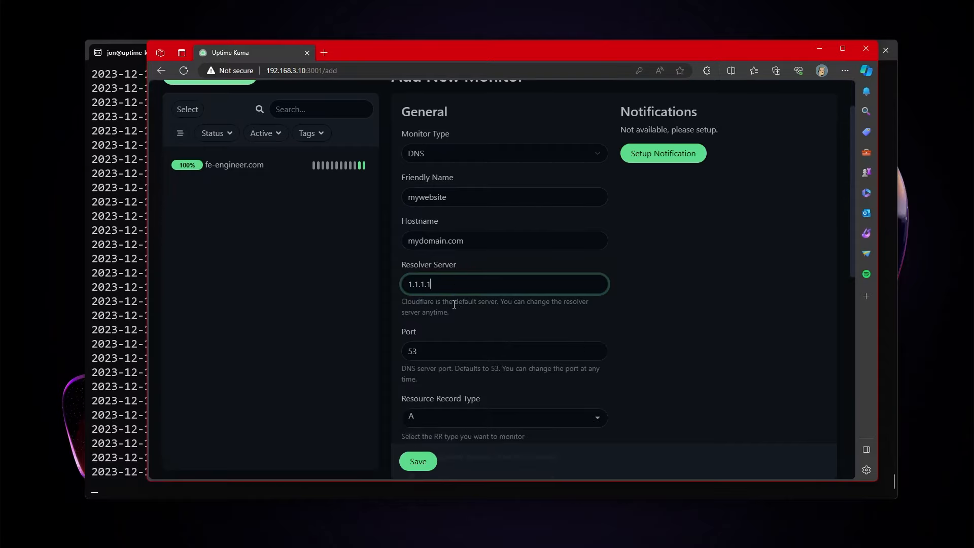
pyautogui.moveTo(470, 321)
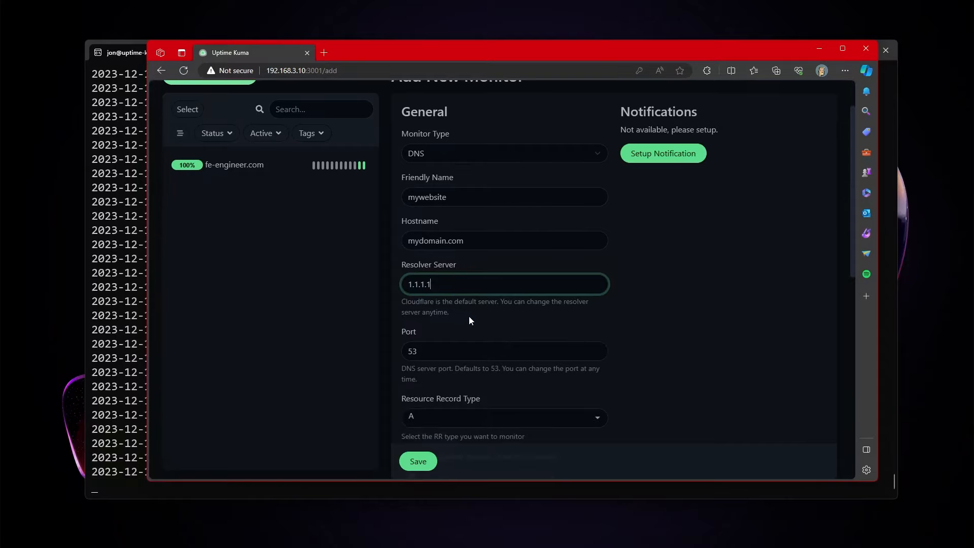
pyautogui.moveTo(416, 306)
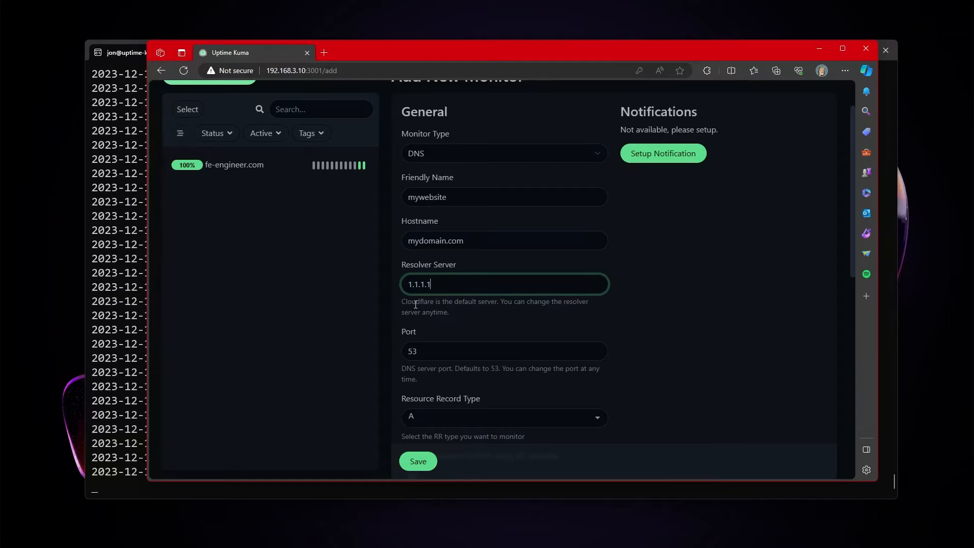
pyautogui.scroll(-3)
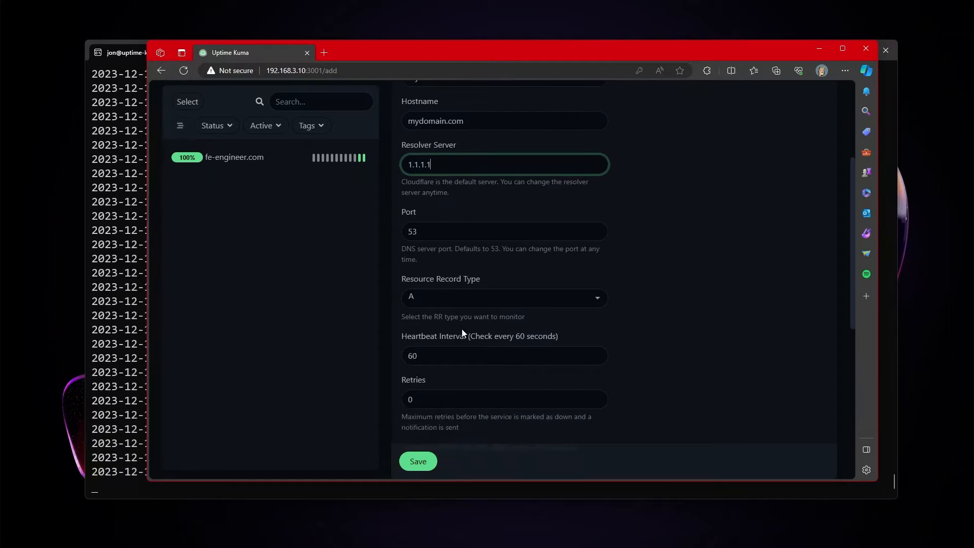
pyautogui.scroll(-3)
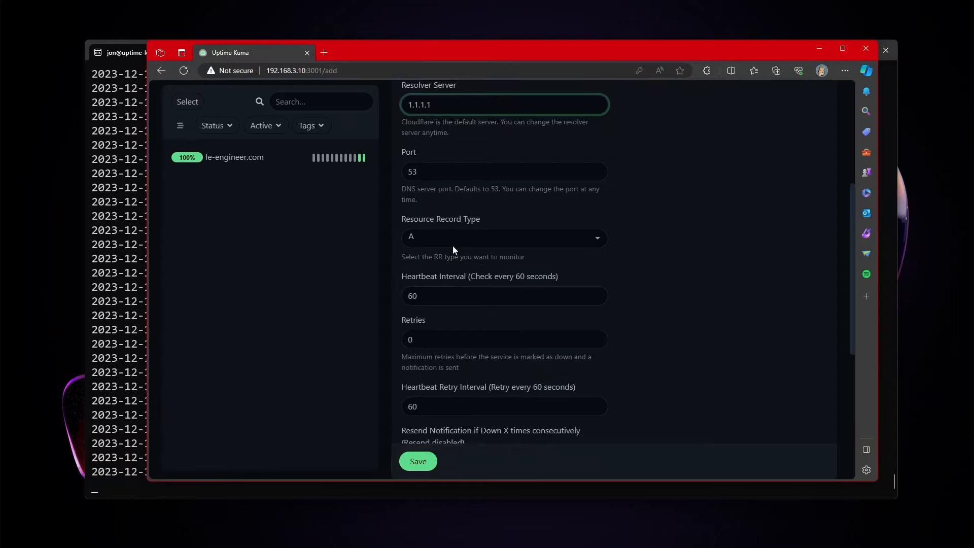
pyautogui.click(504, 236)
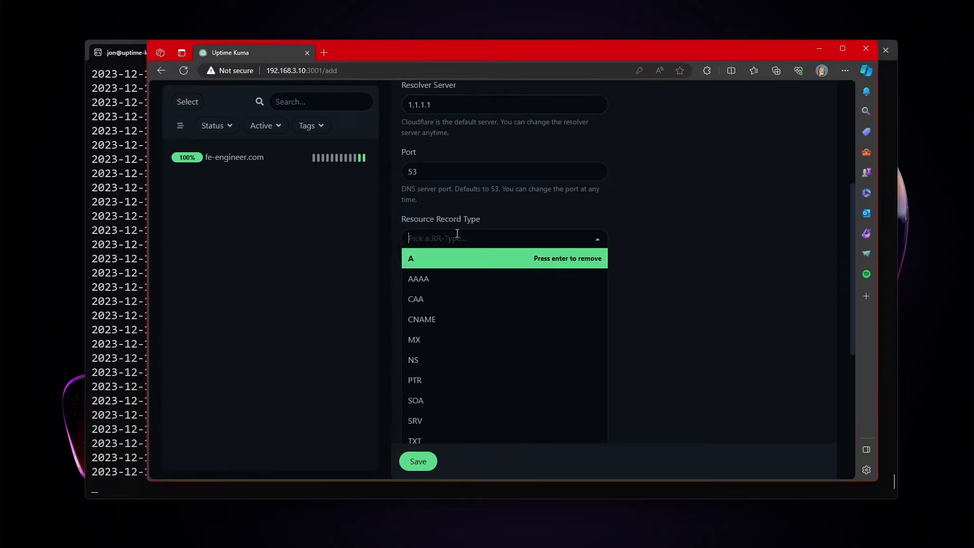
pyautogui.click(410, 258)
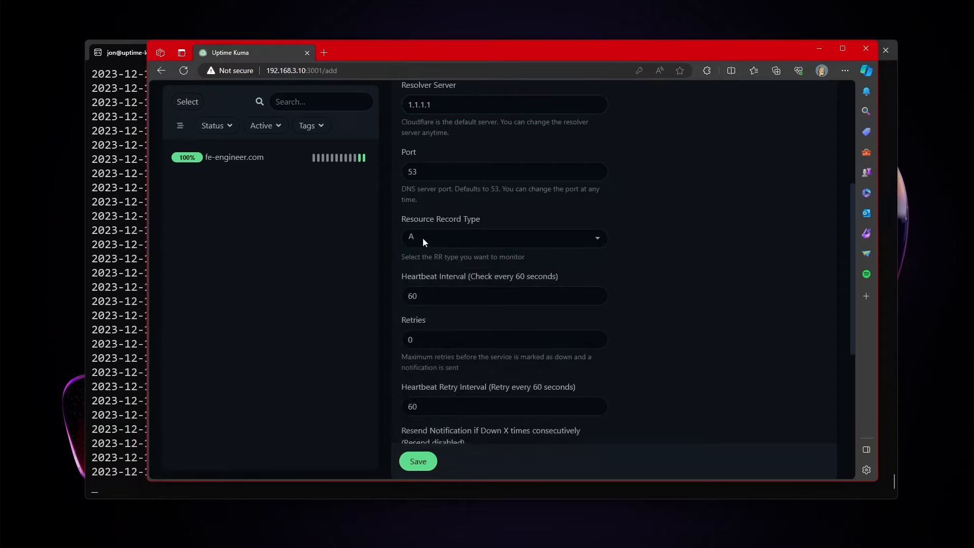
pyautogui.moveTo(603, 255)
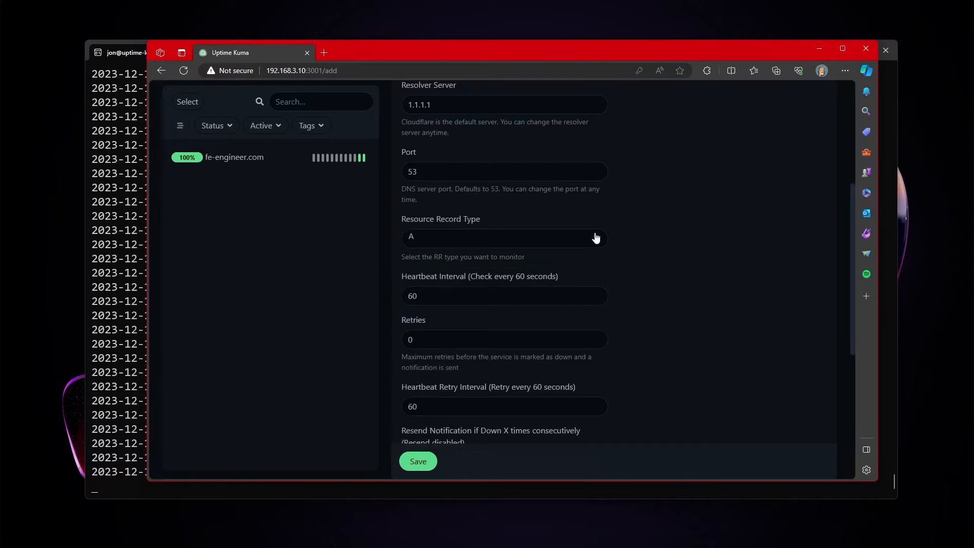
pyautogui.click(505, 236)
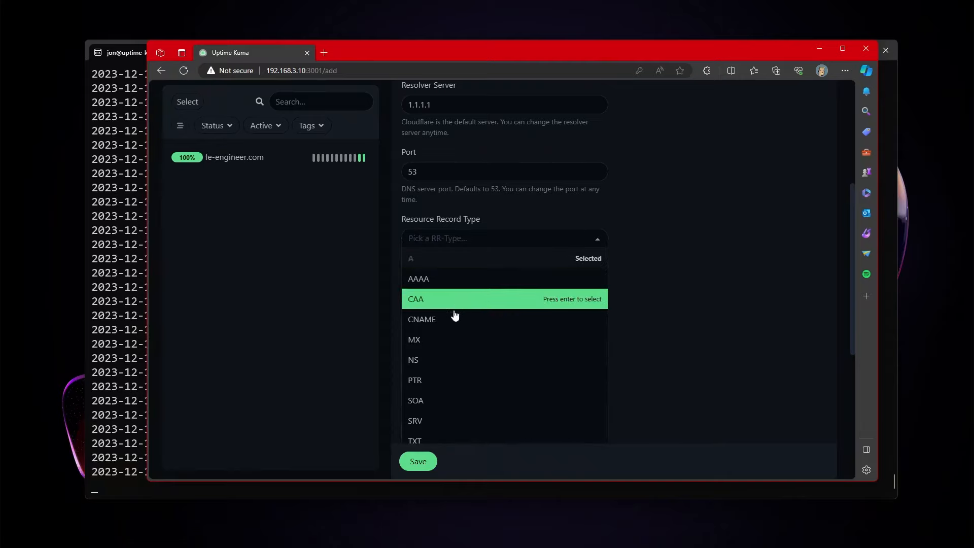
pyautogui.moveTo(451, 349)
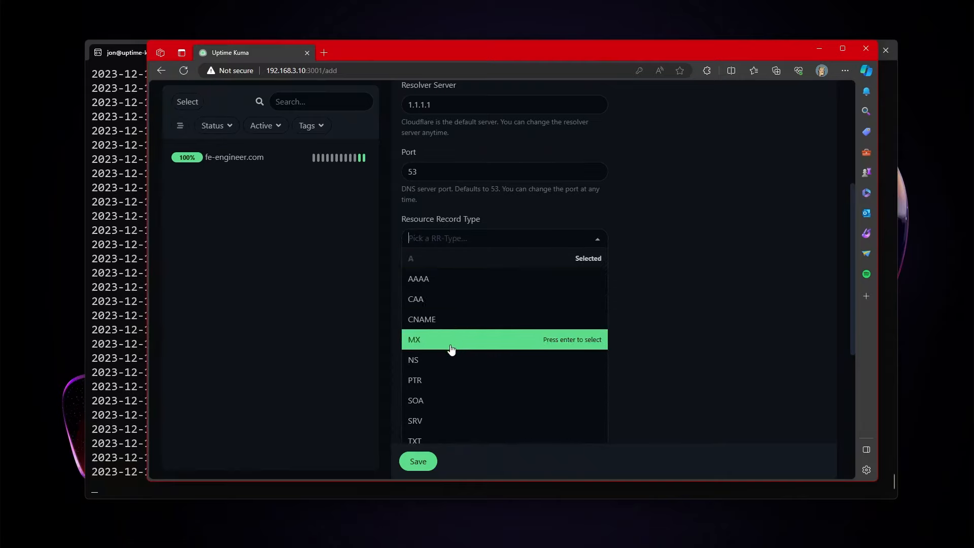
pyautogui.moveTo(444, 433)
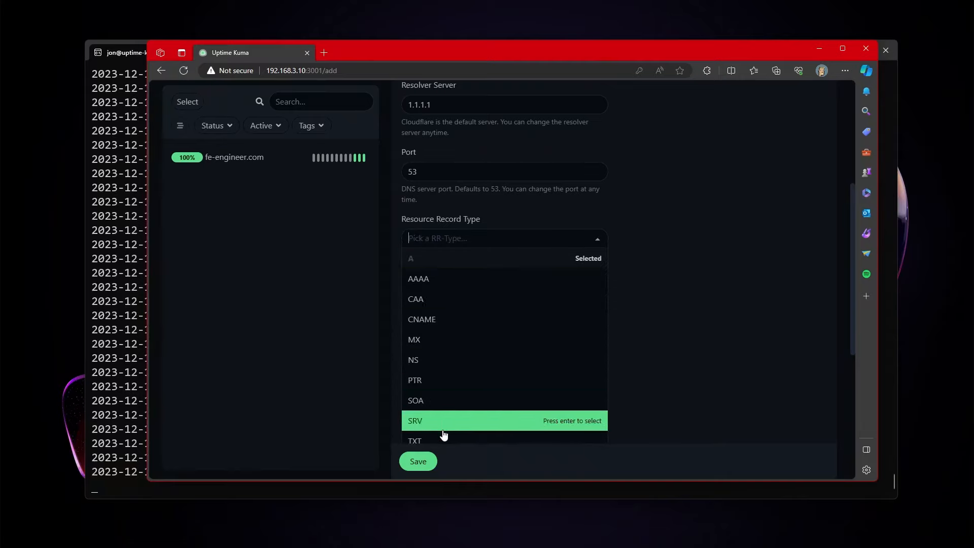
pyautogui.moveTo(441, 345)
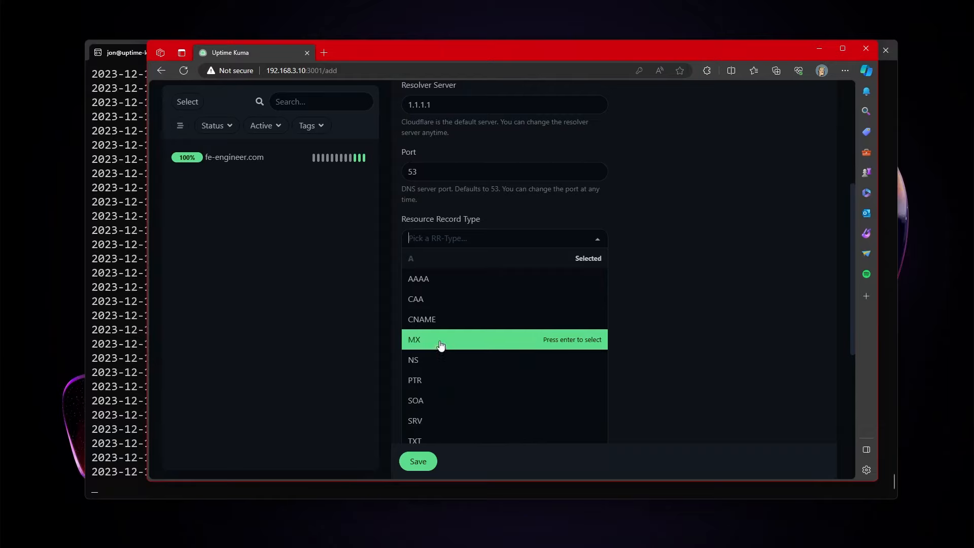
pyautogui.moveTo(448, 330)
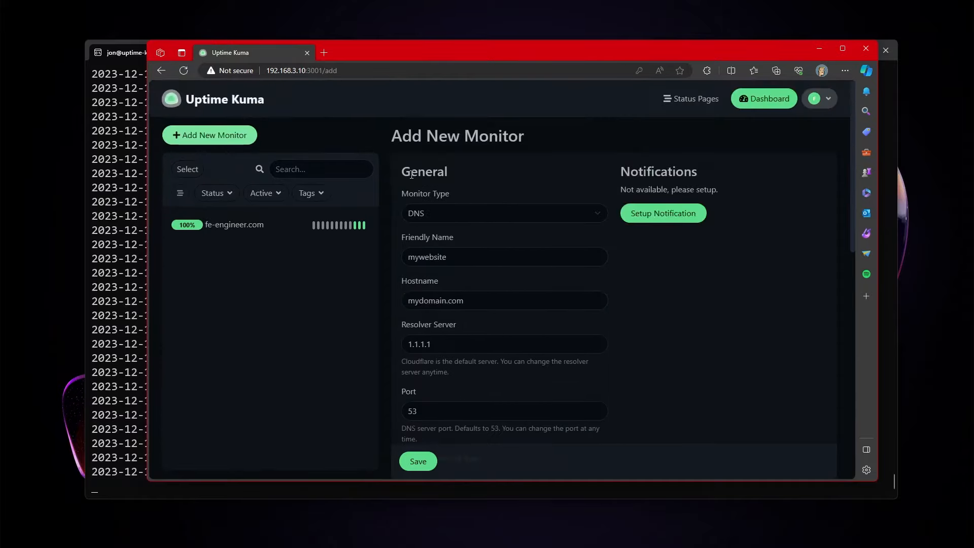
pyautogui.moveTo(262, 224)
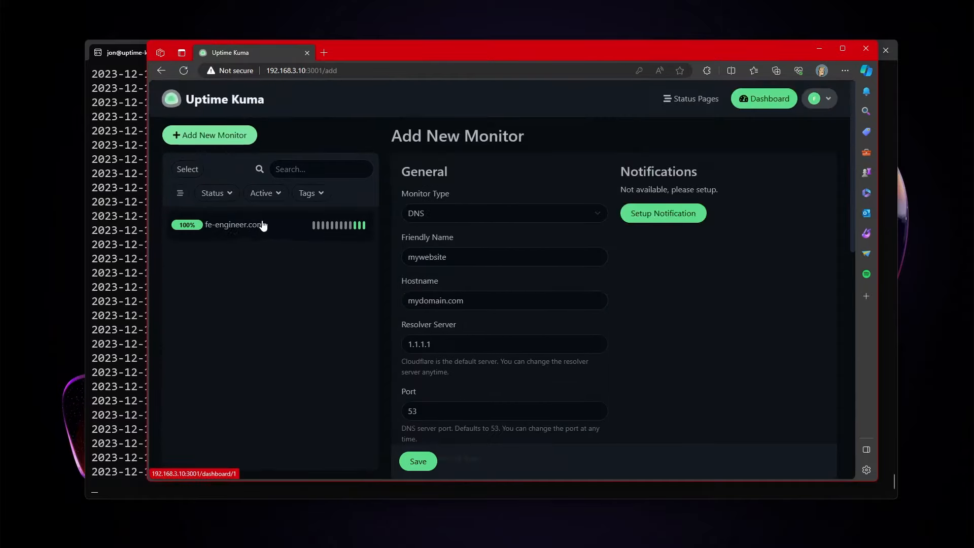
pyautogui.moveTo(277, 252)
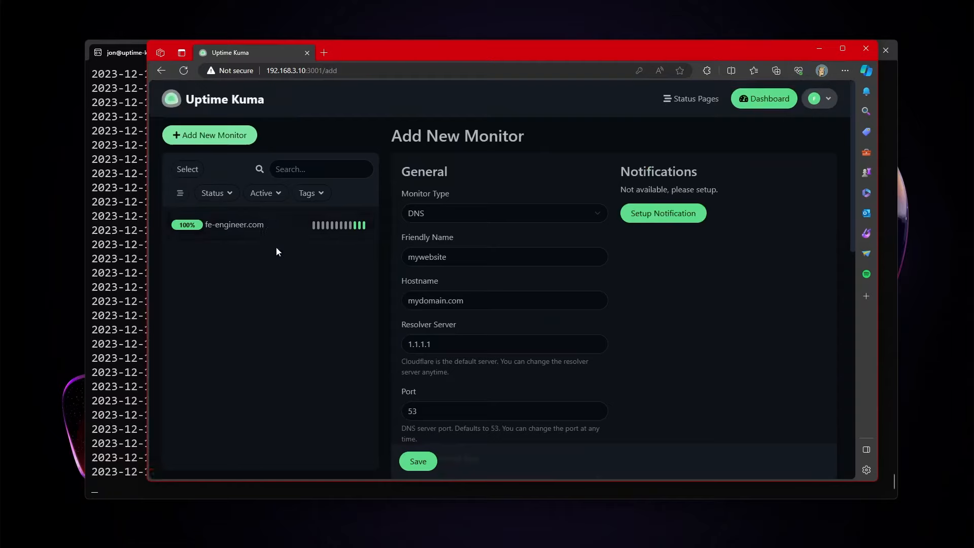
pyautogui.moveTo(263, 222)
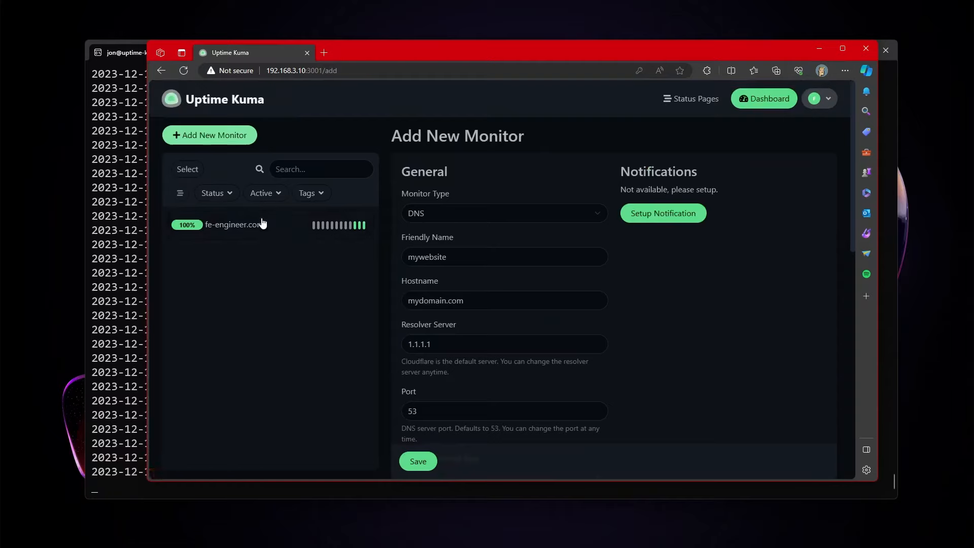
pyautogui.moveTo(462, 221)
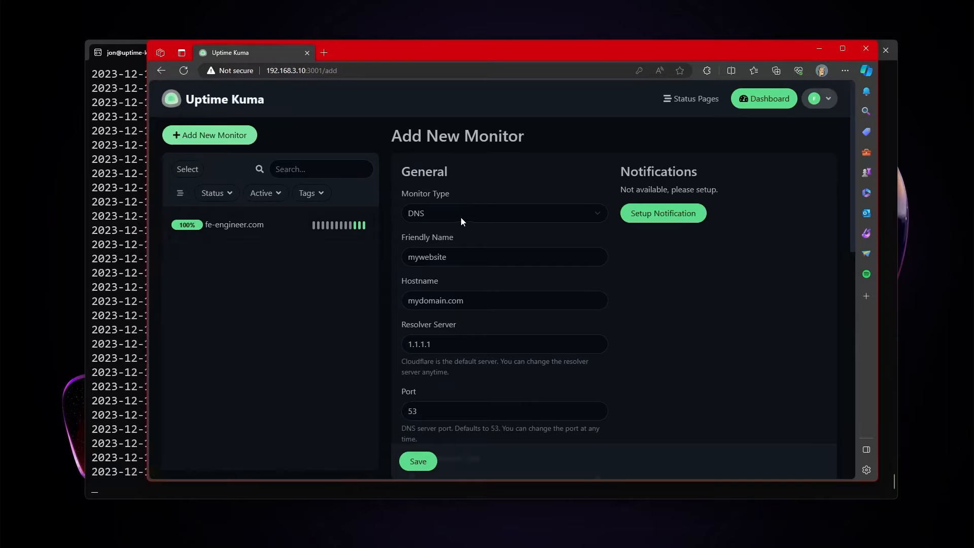
# Step: Set the new monitor's Friendly Name to 'pi-hole 1' and move to the Hostname field
pyautogui.click(504, 213)
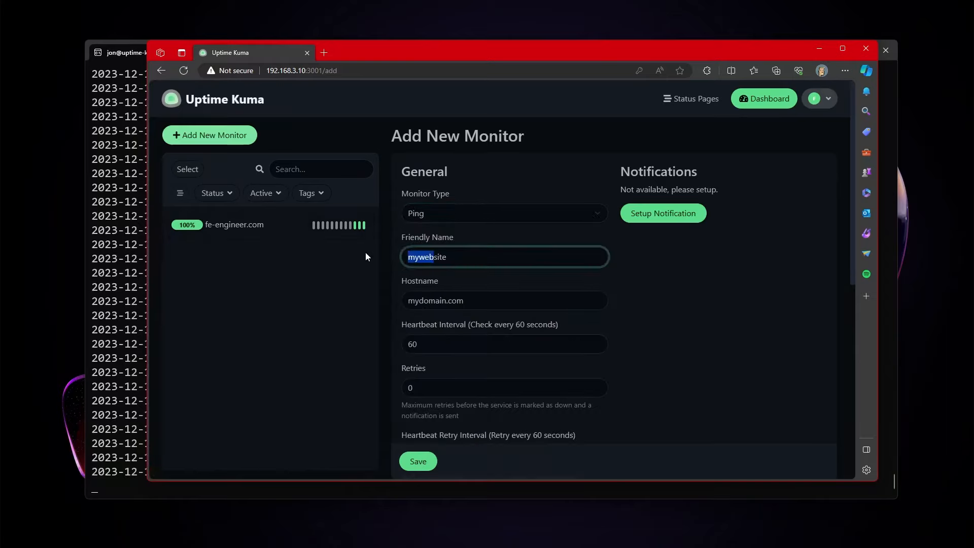
pyautogui.write('te')
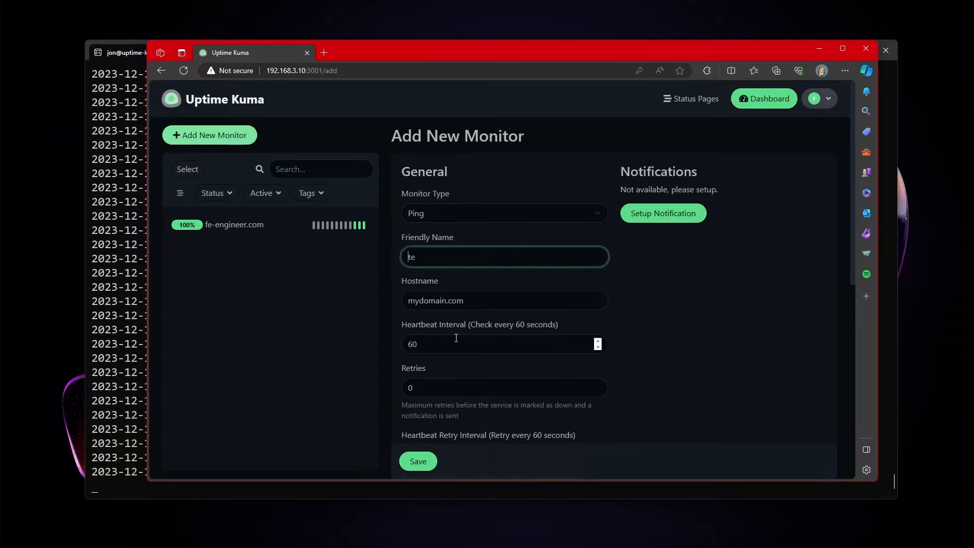
pyautogui.write('pih-')
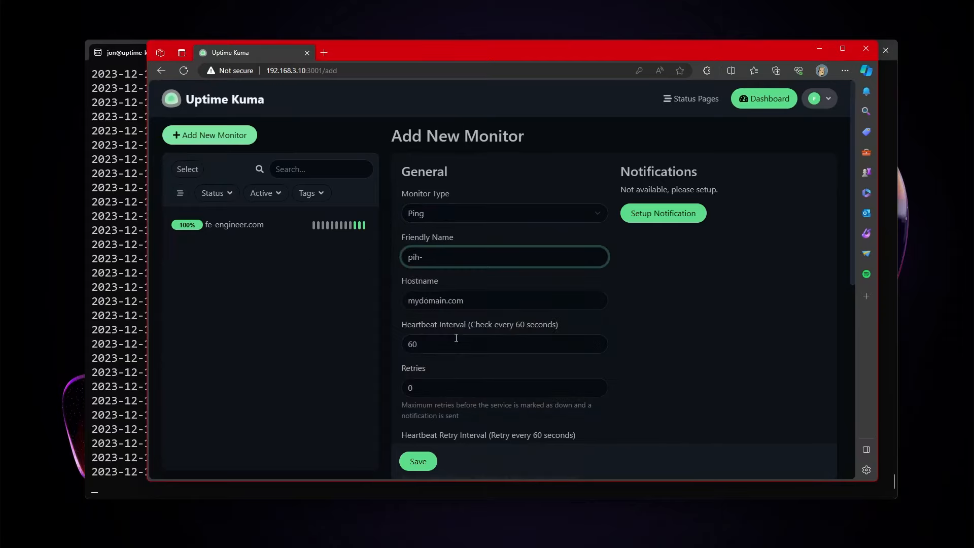
pyautogui.write('pi-hole 1')
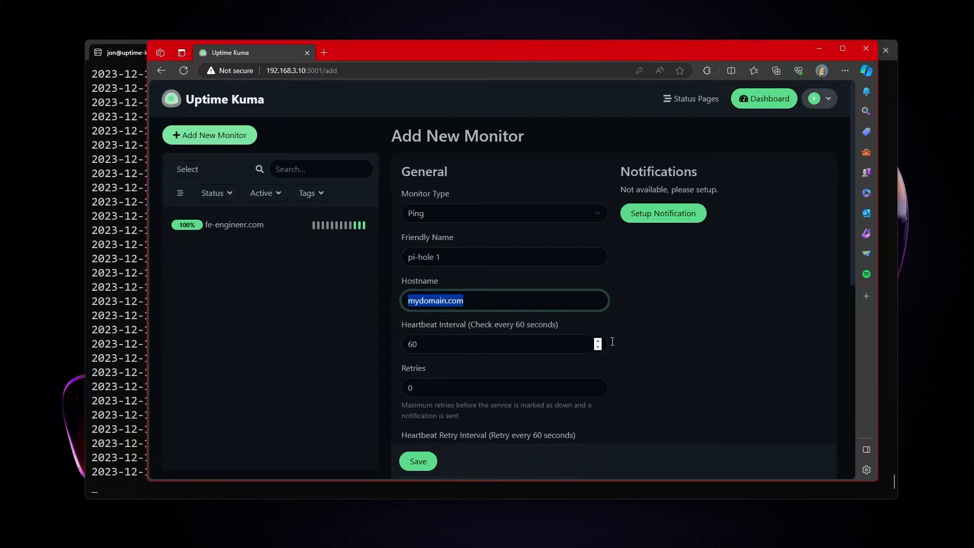
pyautogui.click(418, 461)
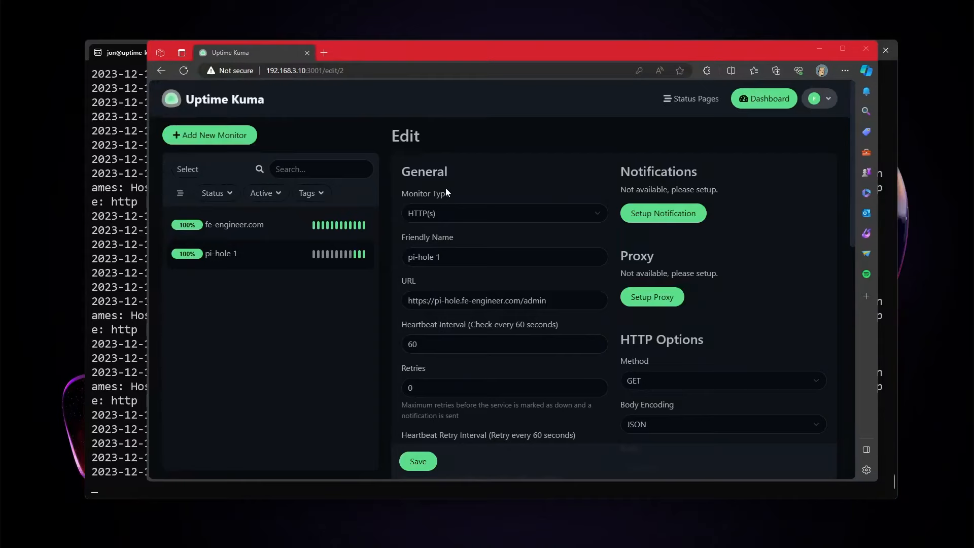
pyautogui.moveTo(449, 210)
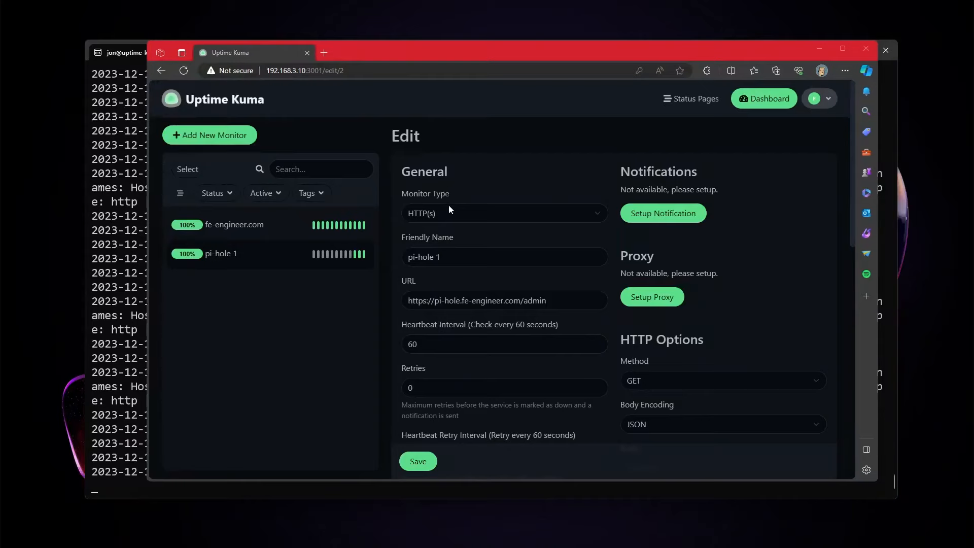
pyautogui.click(504, 213)
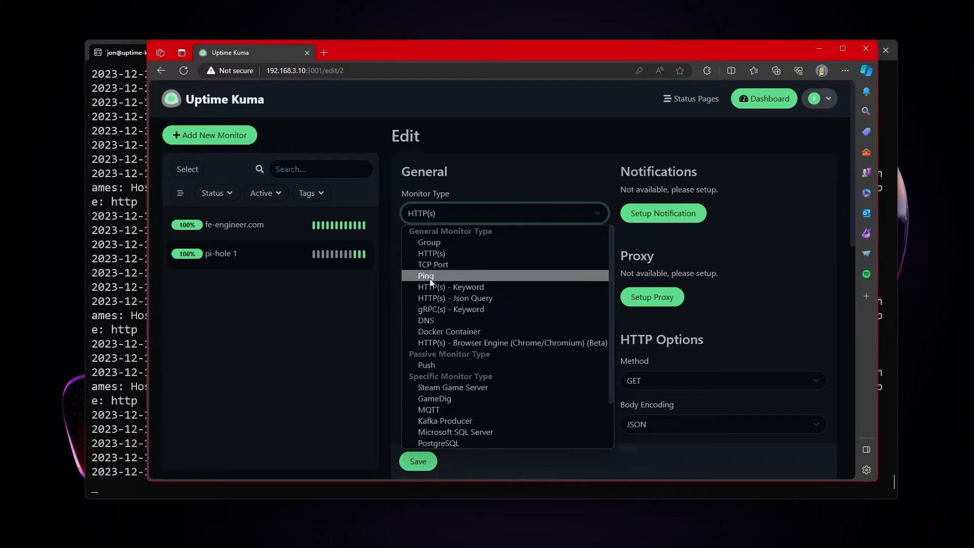
pyautogui.moveTo(439, 253)
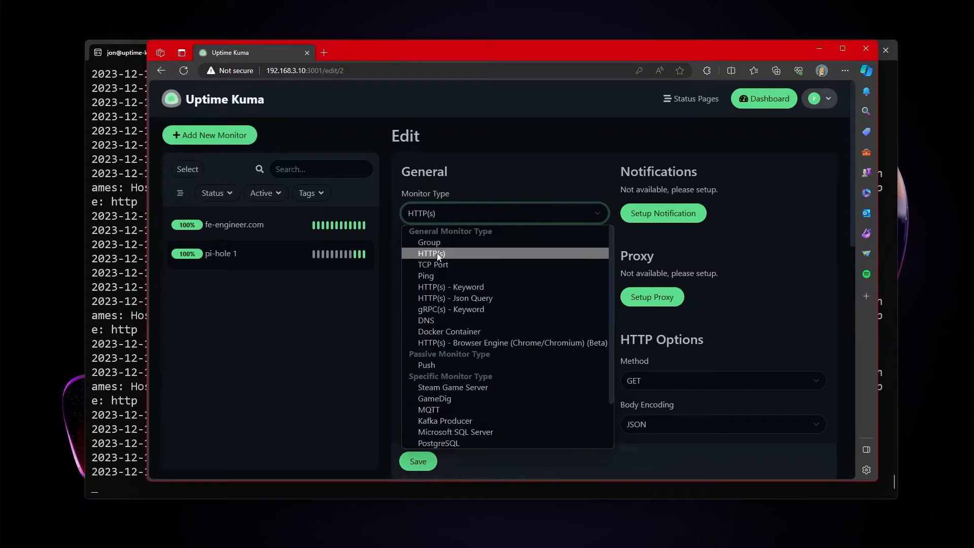
pyautogui.click(431, 254)
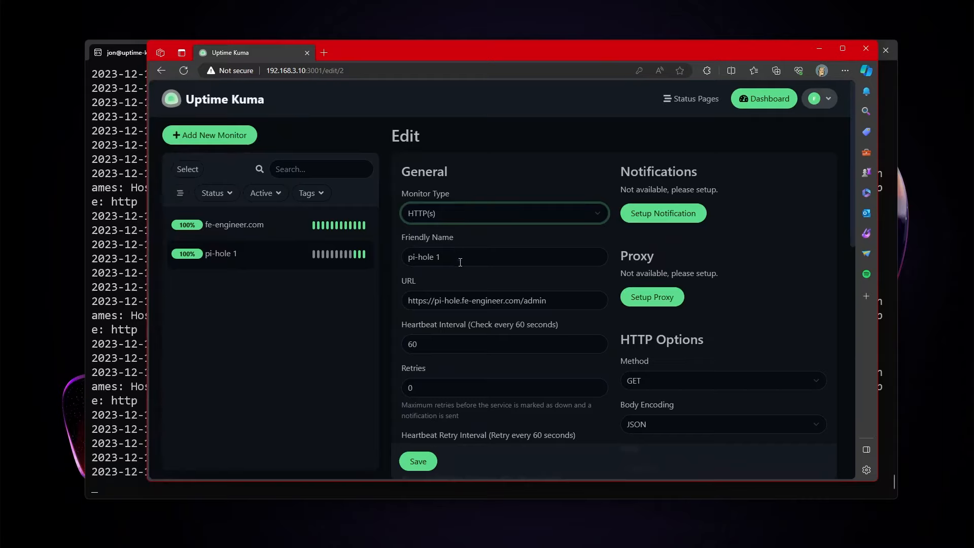
pyautogui.doubleClick(423, 257)
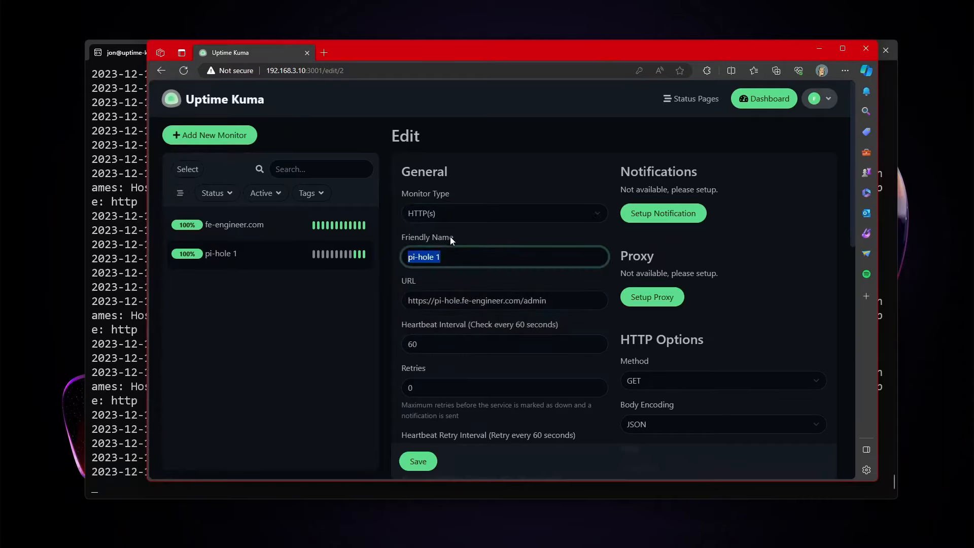
pyautogui.moveTo(553, 301)
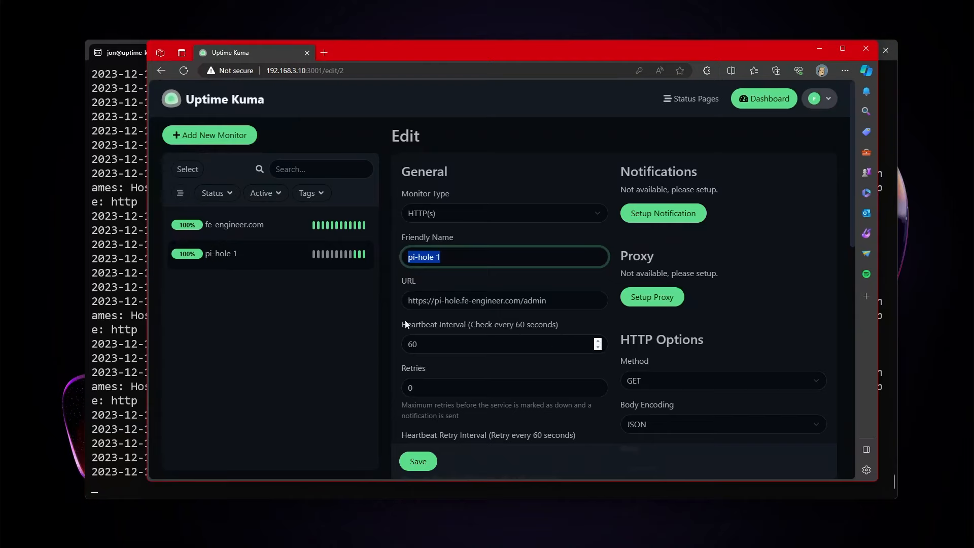
# Step: Enable certificate expiry alerts and ignore TLS/SSL errors for pi-hole 1, then save
pyautogui.scroll(-3)
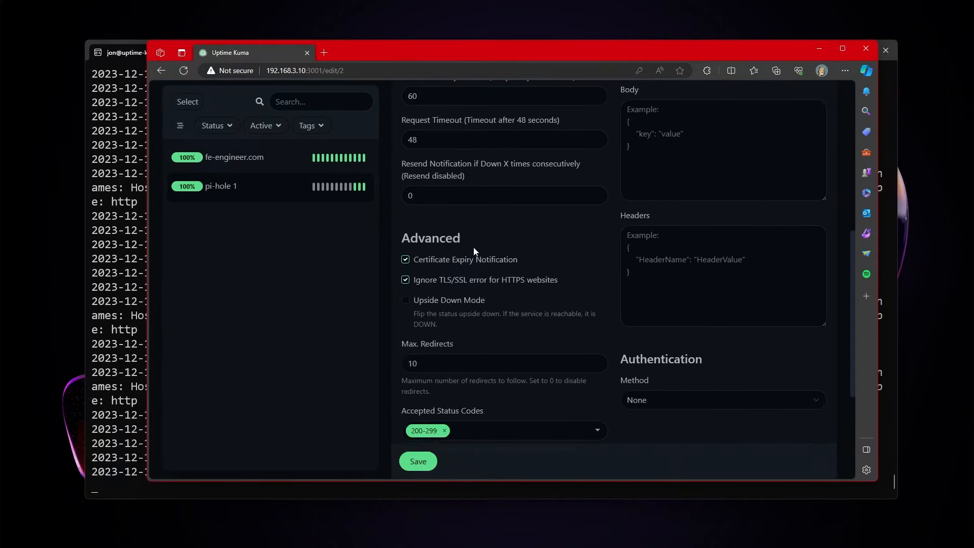
pyautogui.moveTo(446, 268)
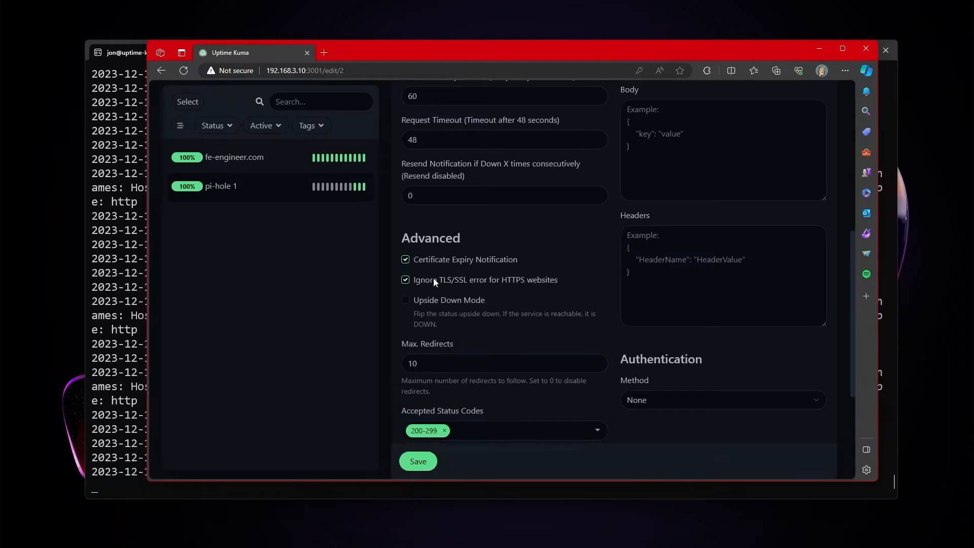
pyautogui.moveTo(442, 287)
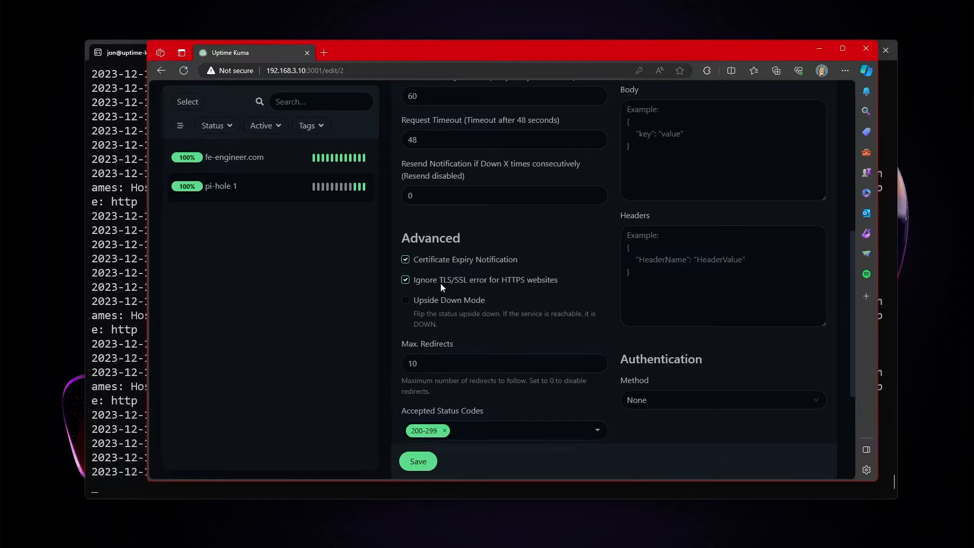
pyautogui.moveTo(459, 290)
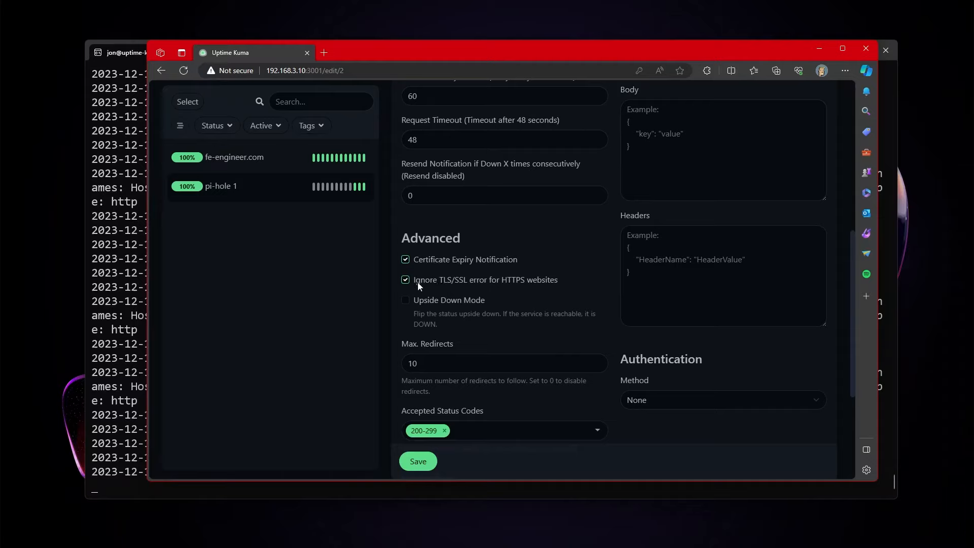
pyautogui.moveTo(475, 286)
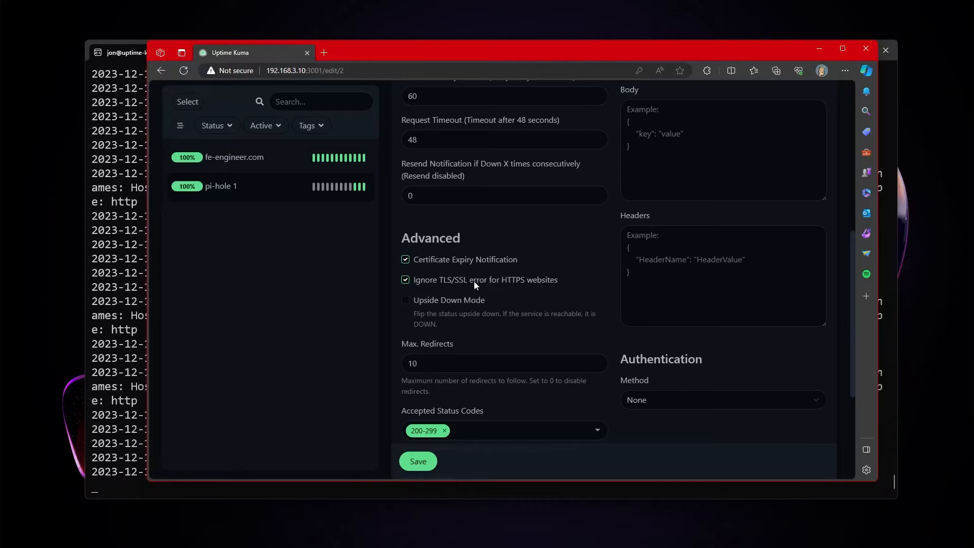
pyautogui.scroll(-3)
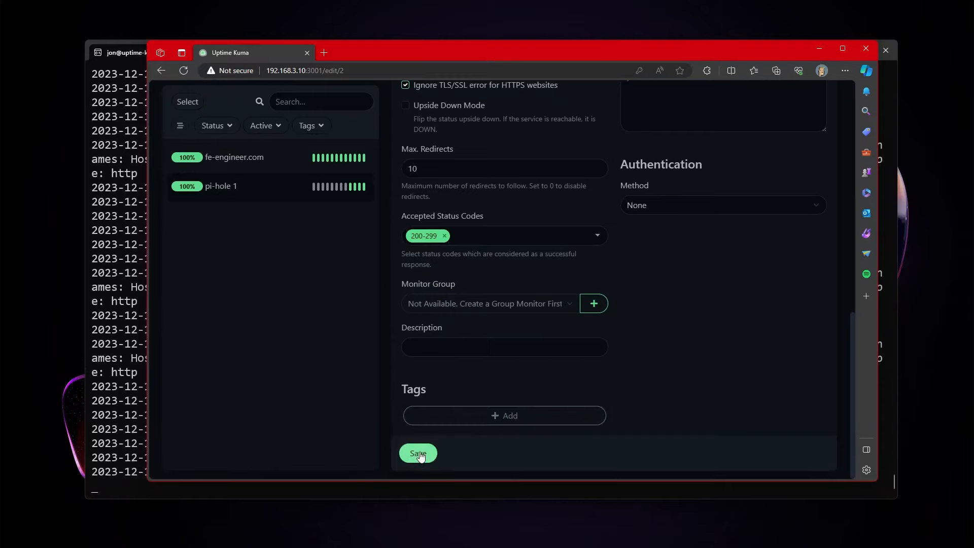
pyautogui.click(418, 453)
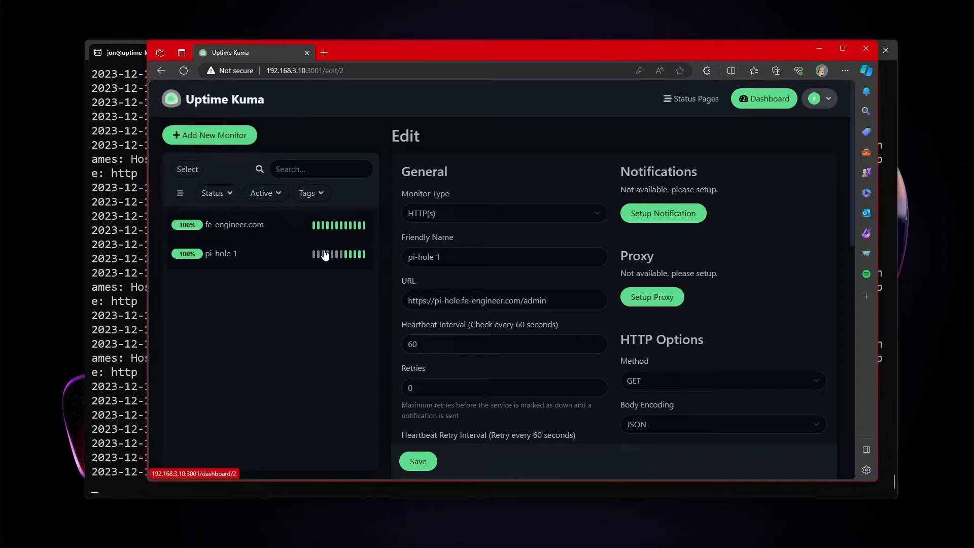
pyautogui.moveTo(365, 231)
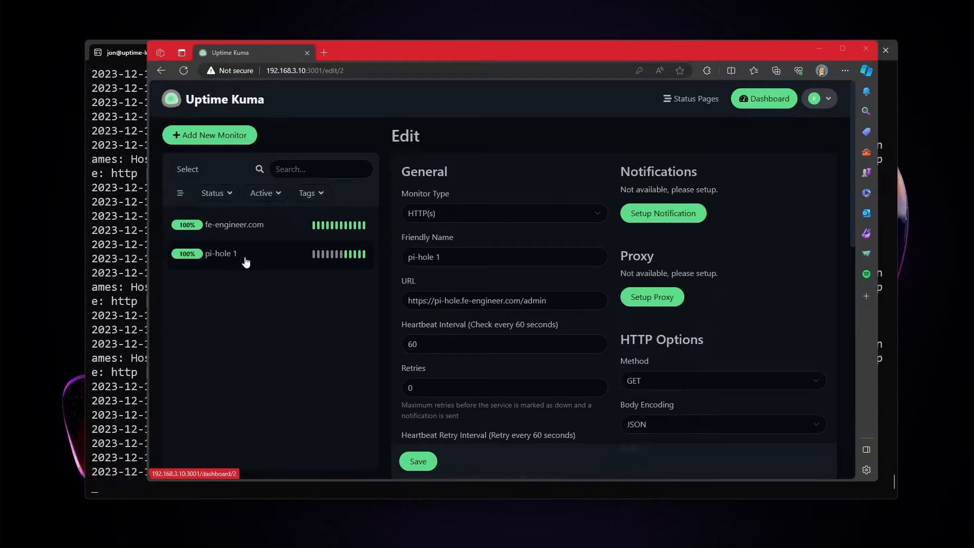
# Step: Clone pi-hole 1 as 'pi-hole 2' pointing at the pi-hole2 admin page and save
pyautogui.click(221, 254)
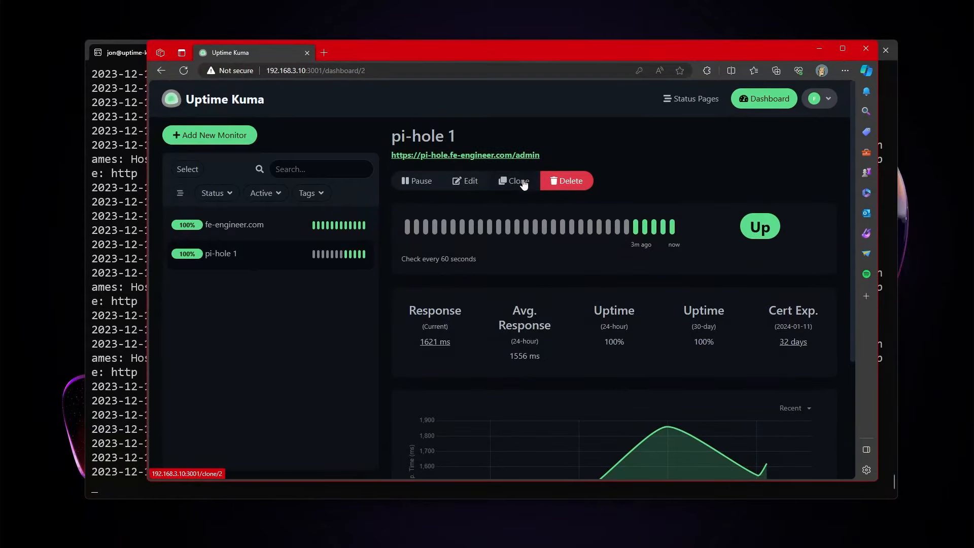
pyautogui.click(514, 180)
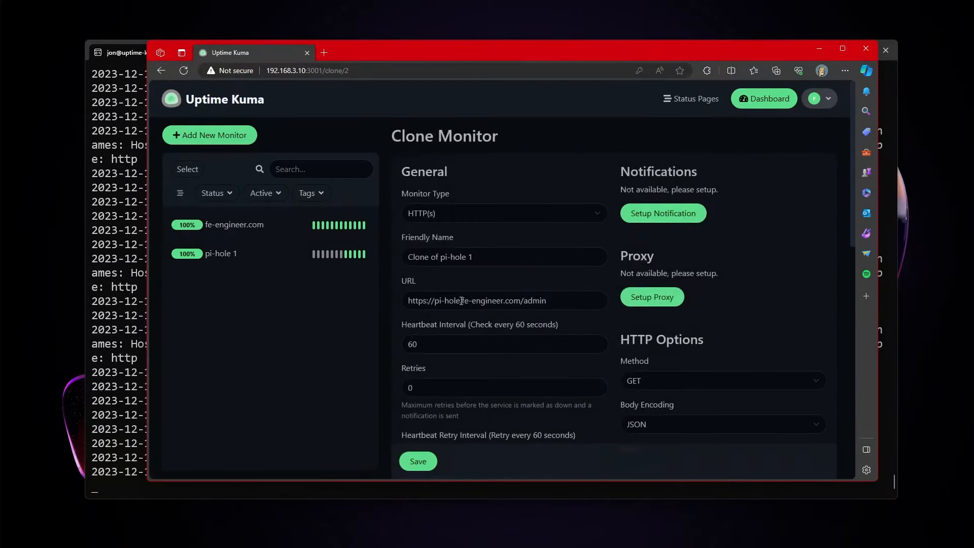
pyautogui.click(504, 256)
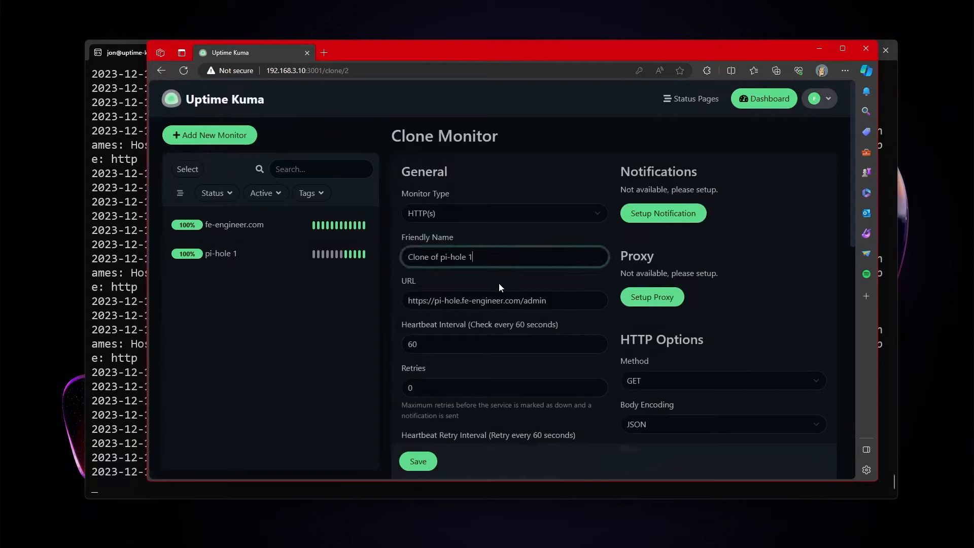
pyautogui.write('pi-hole 1')
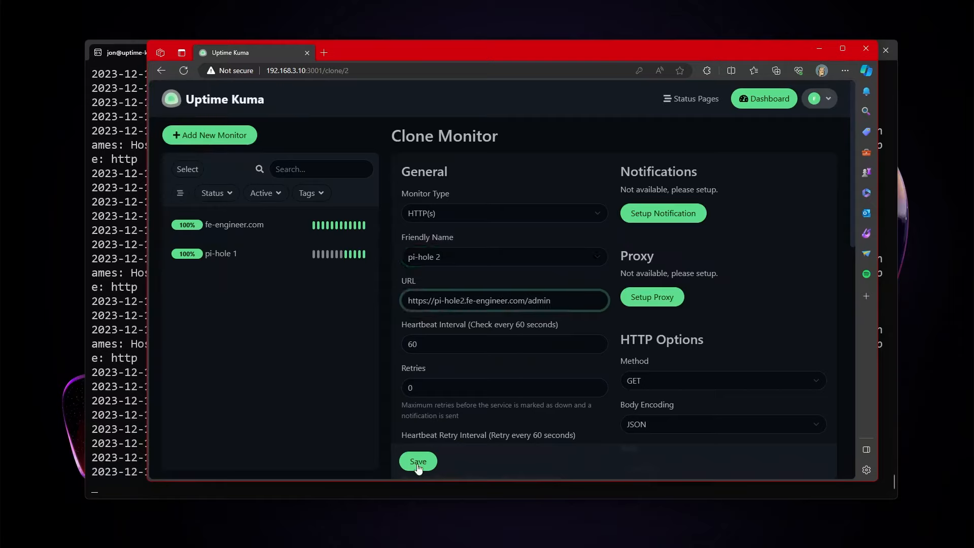
pyautogui.click(418, 461)
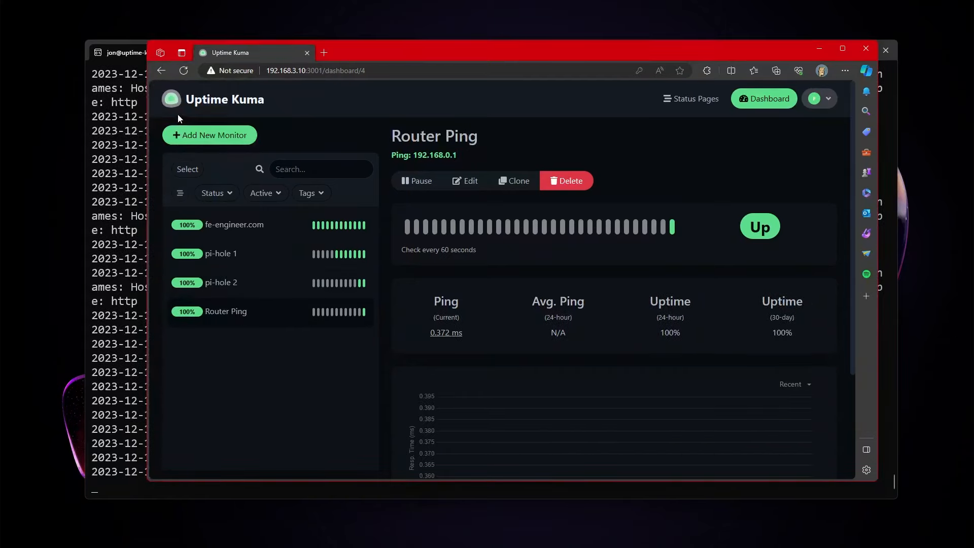
pyautogui.moveTo(218, 134)
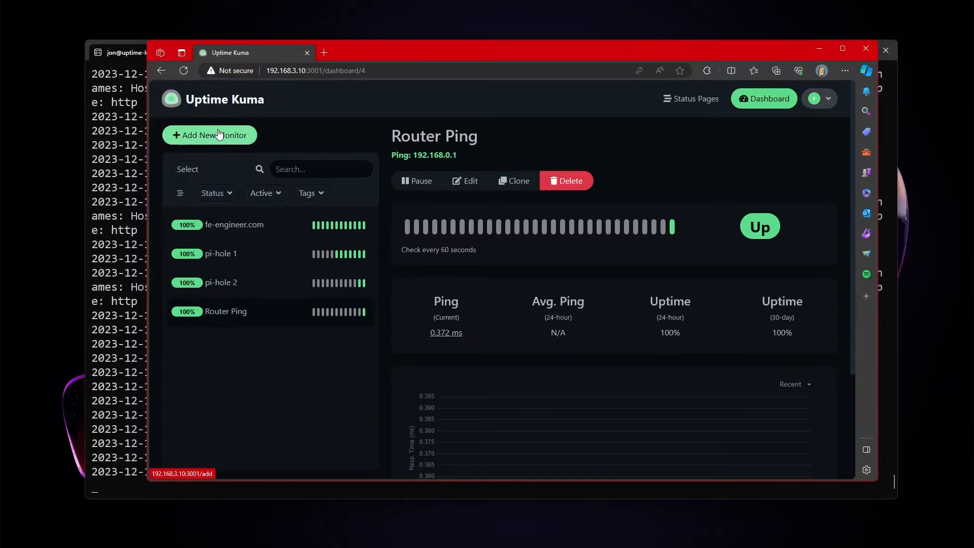
pyautogui.moveTo(213, 144)
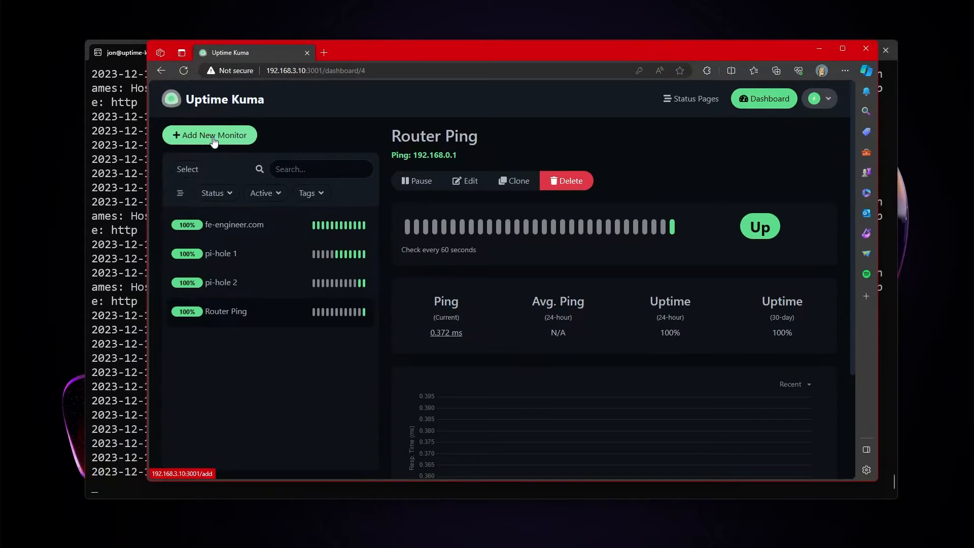
# Step: Start a new monitor and set its Monitor Type to Ping
pyautogui.click(210, 135)
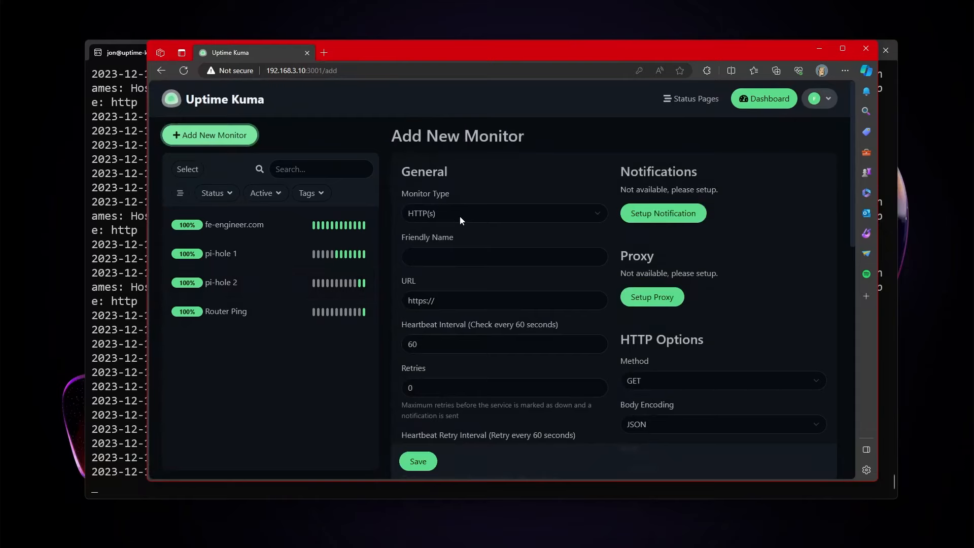
pyautogui.click(505, 213)
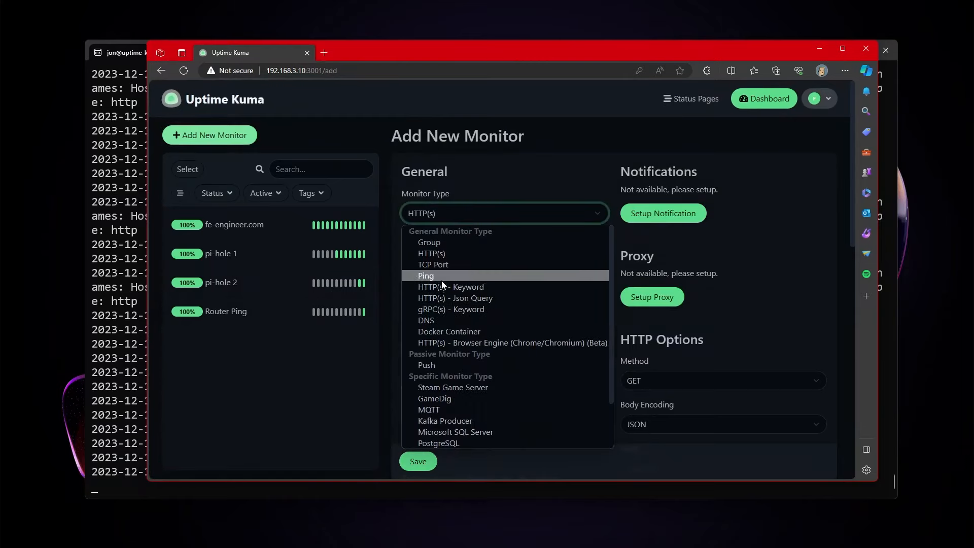
pyautogui.click(426, 276)
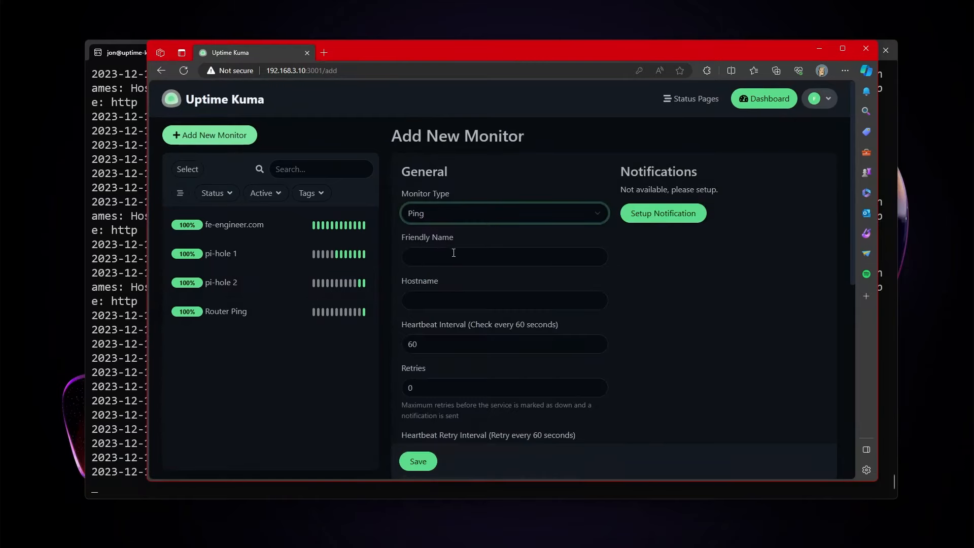
pyautogui.click(418, 461)
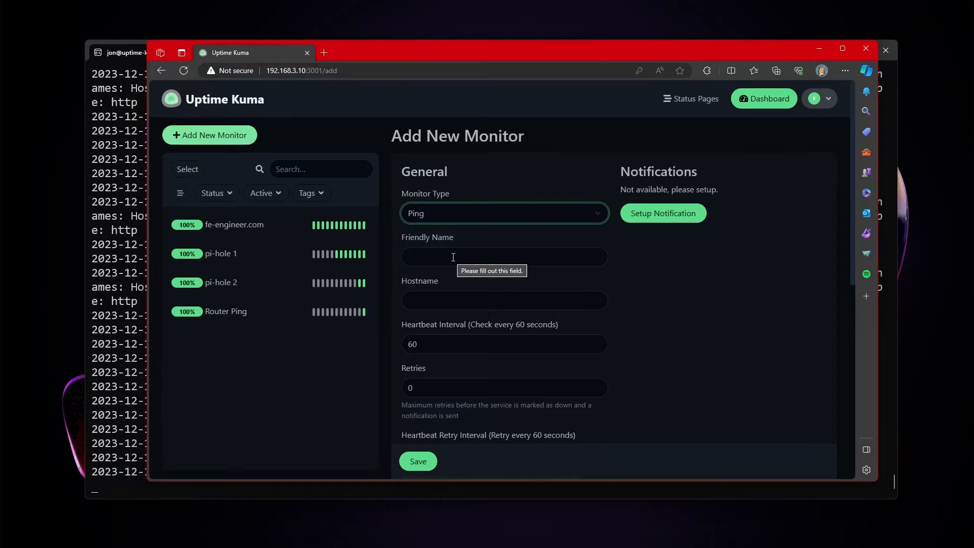
# Step: Name it 'Web Server' with hostname 192.168.0.12, save, and view its status
pyautogui.click(504, 257)
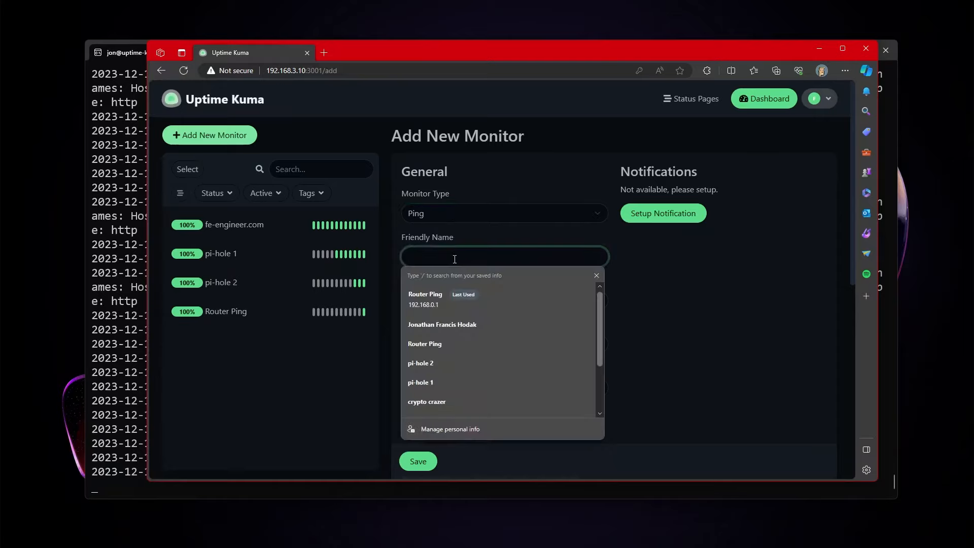
pyautogui.write('Web Server')
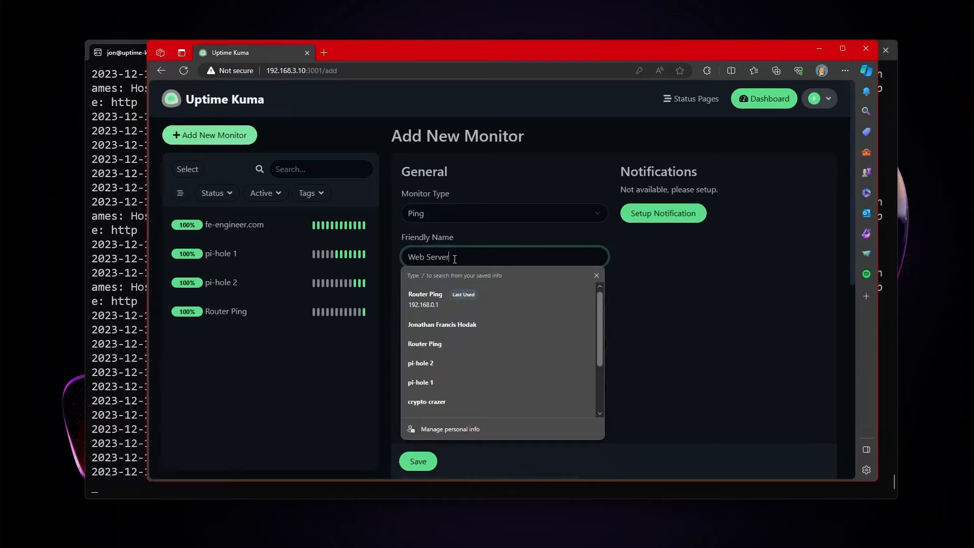
pyautogui.write('192.168.0.12')
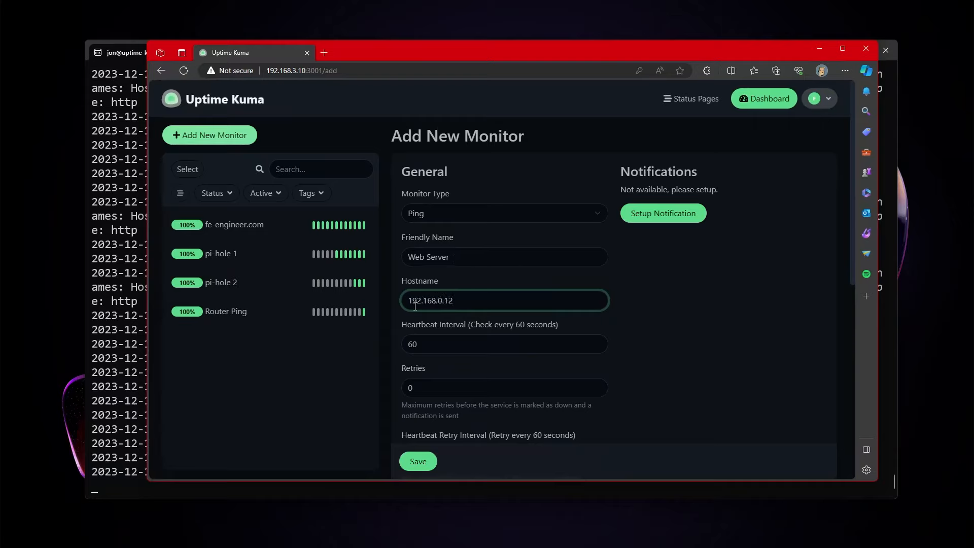
pyautogui.click(417, 461)
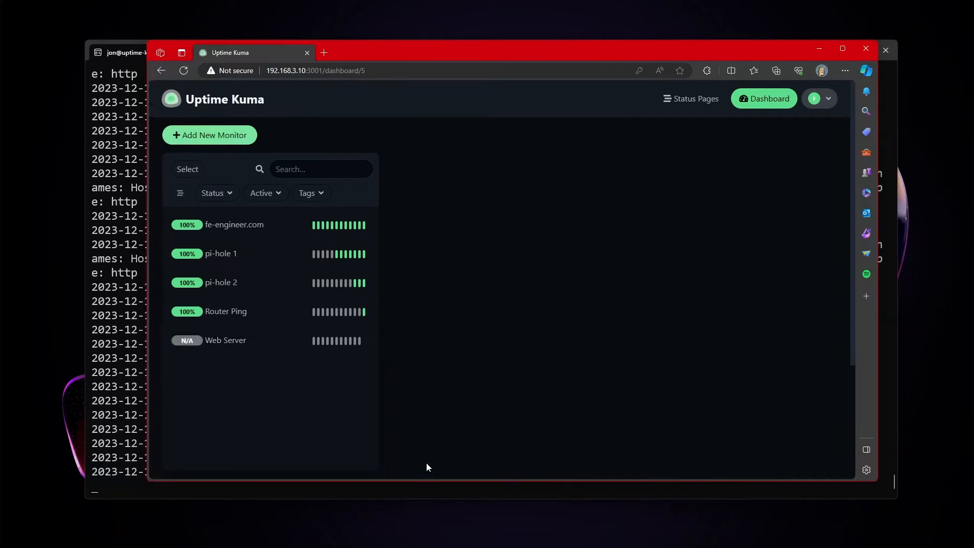
pyautogui.click(225, 339)
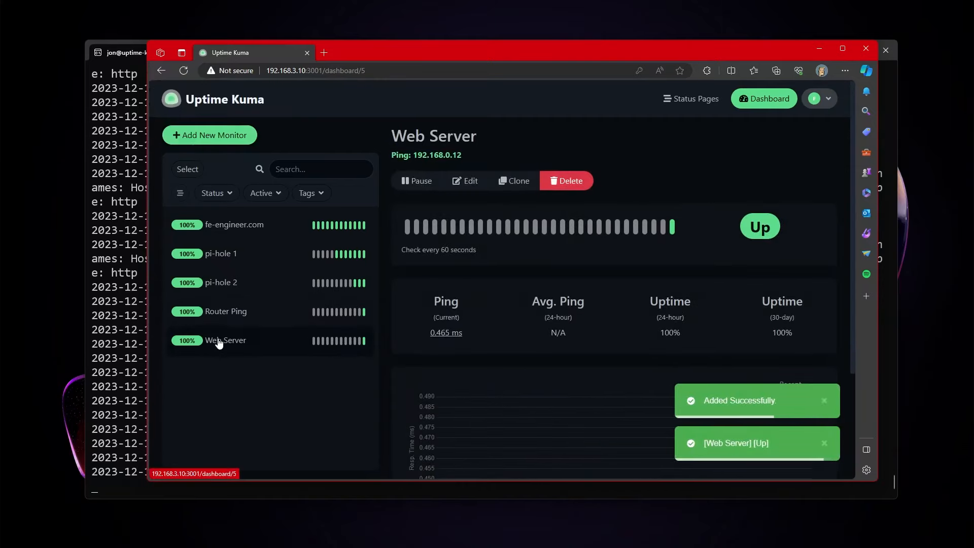
pyautogui.moveTo(315, 332)
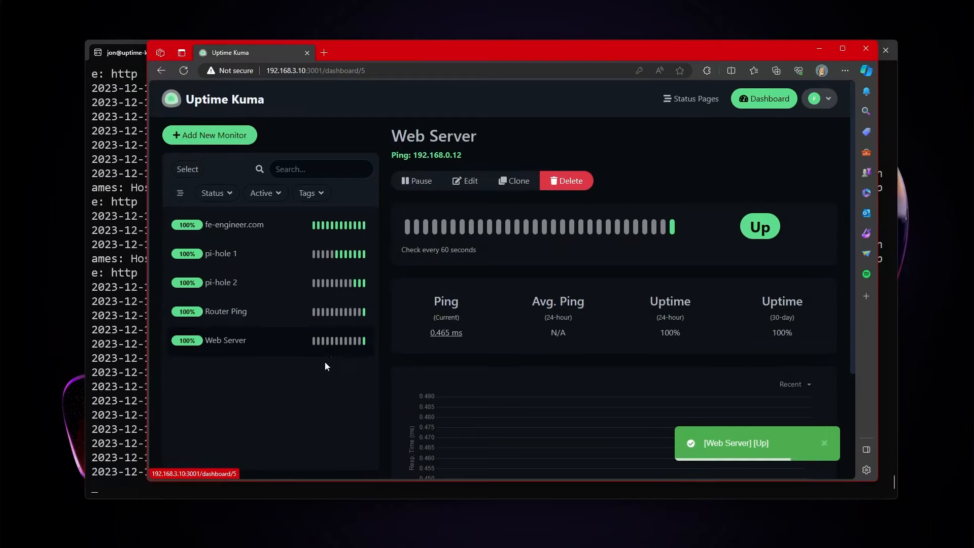
pyautogui.moveTo(325, 334)
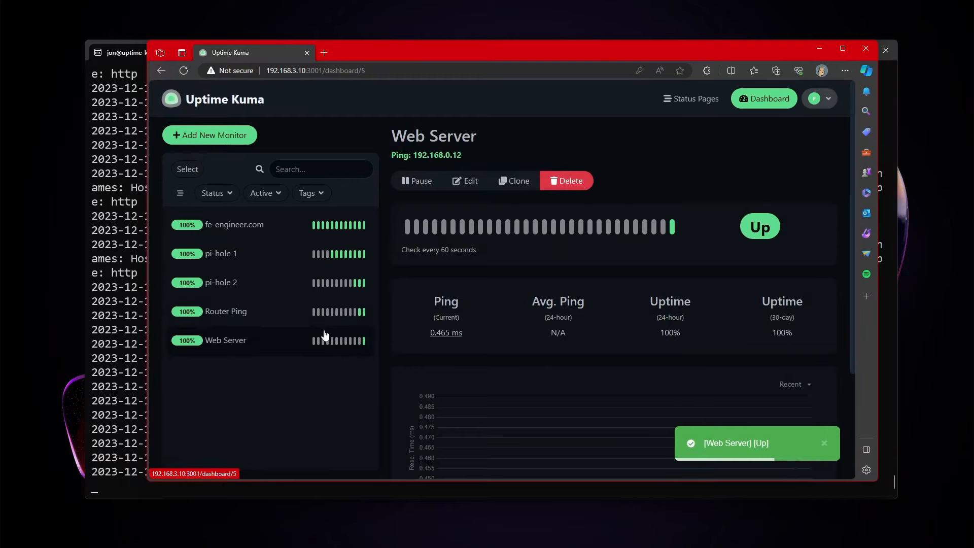
pyautogui.moveTo(329, 360)
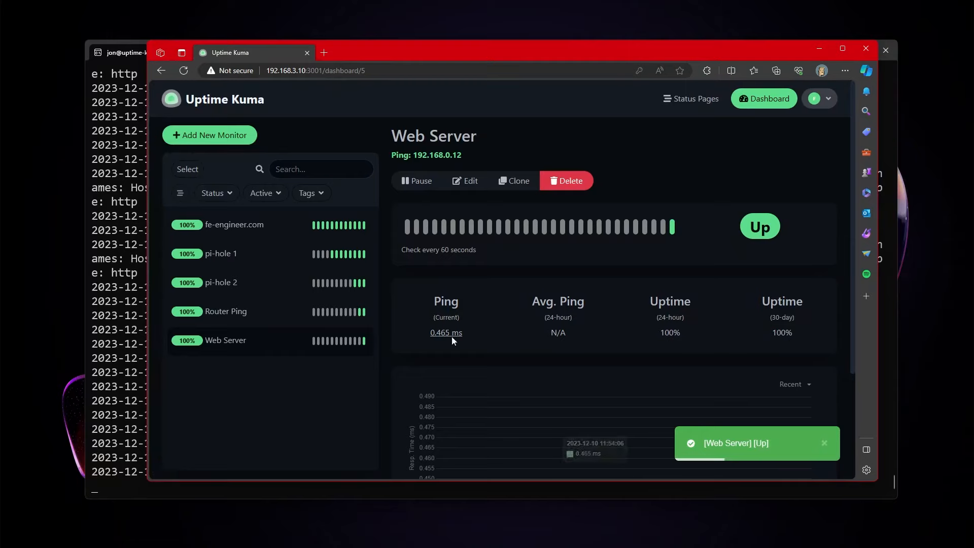
# Step: Start another new monitor and show the Monitor Type options
pyautogui.click(209, 135)
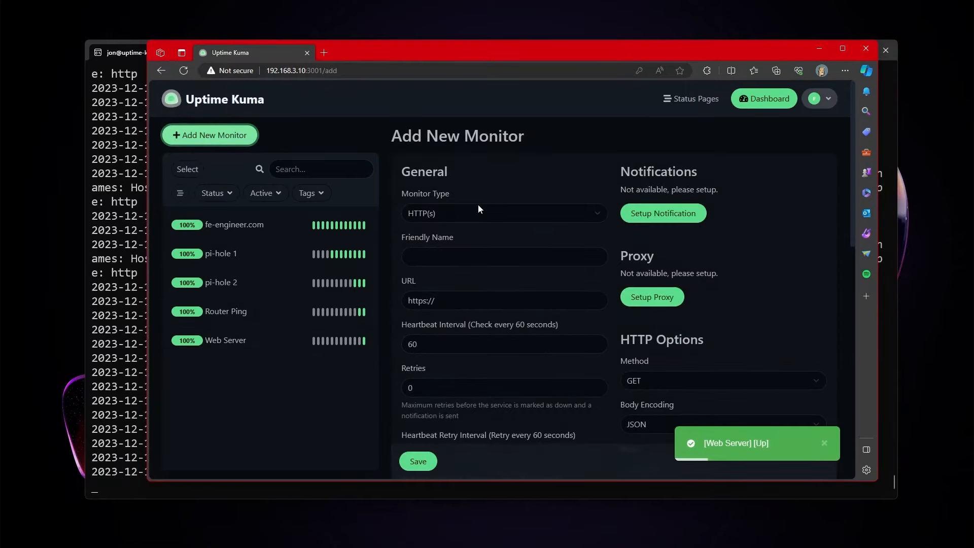
pyautogui.click(505, 213)
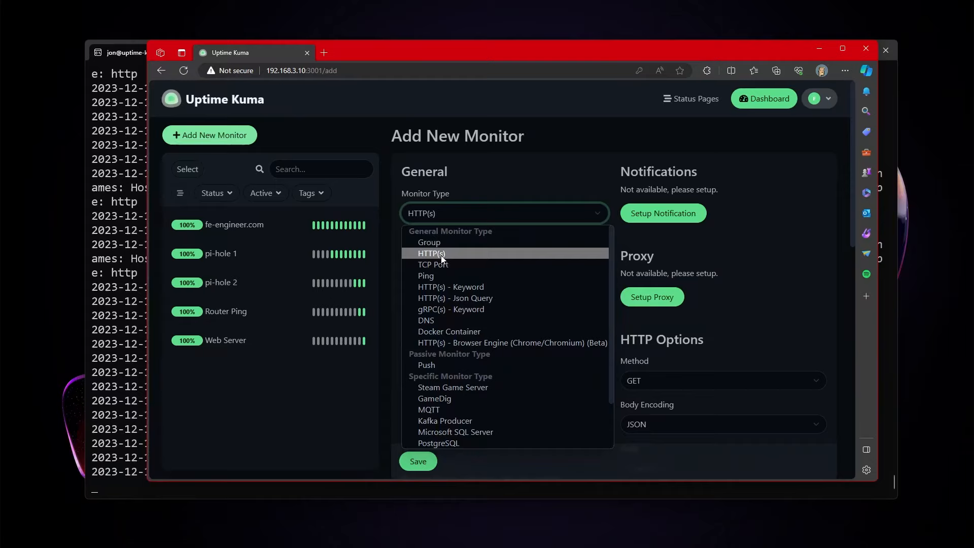
pyautogui.moveTo(455, 322)
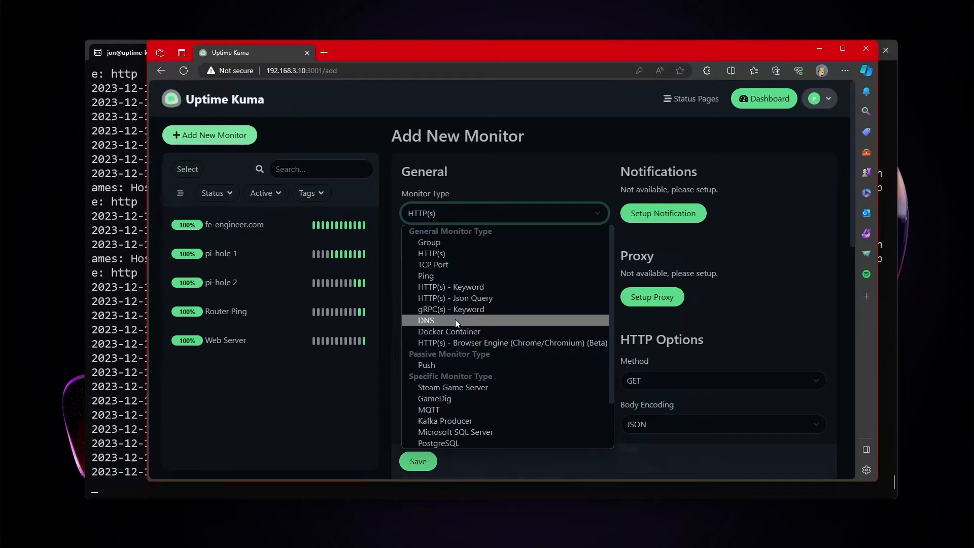
pyautogui.moveTo(443, 277)
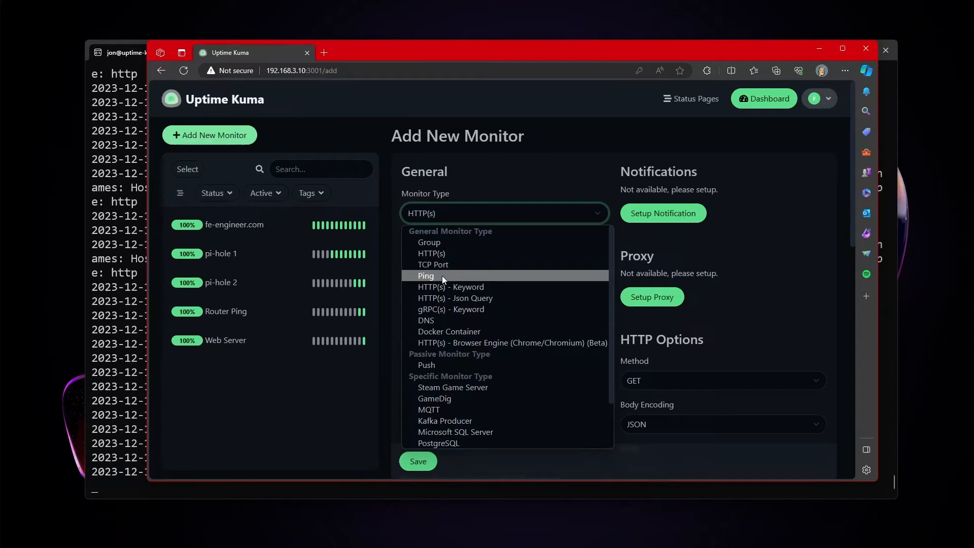
pyautogui.moveTo(446, 267)
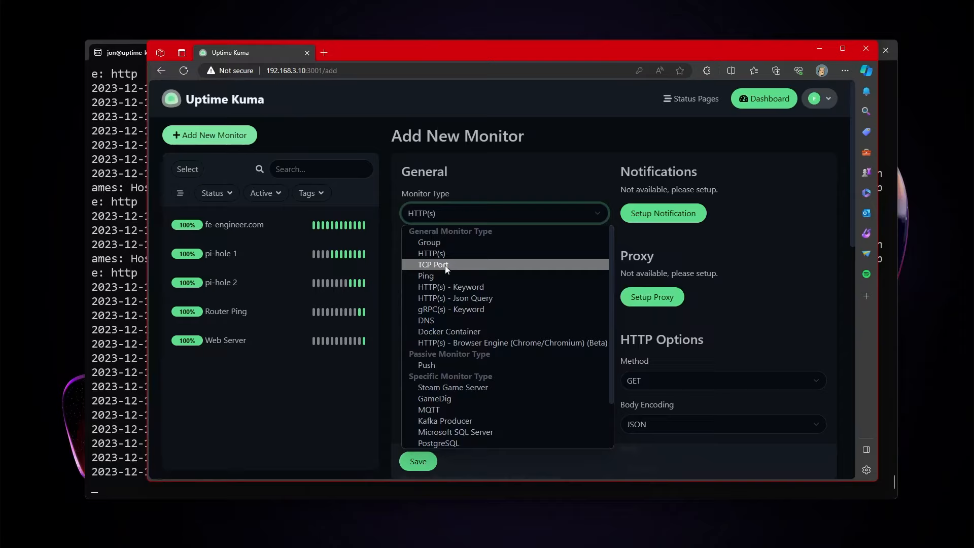
# Step: Save a TCP Port monitor 'Minecraft Survival' for 192.168.3.60 on port 19132
pyautogui.click(433, 265)
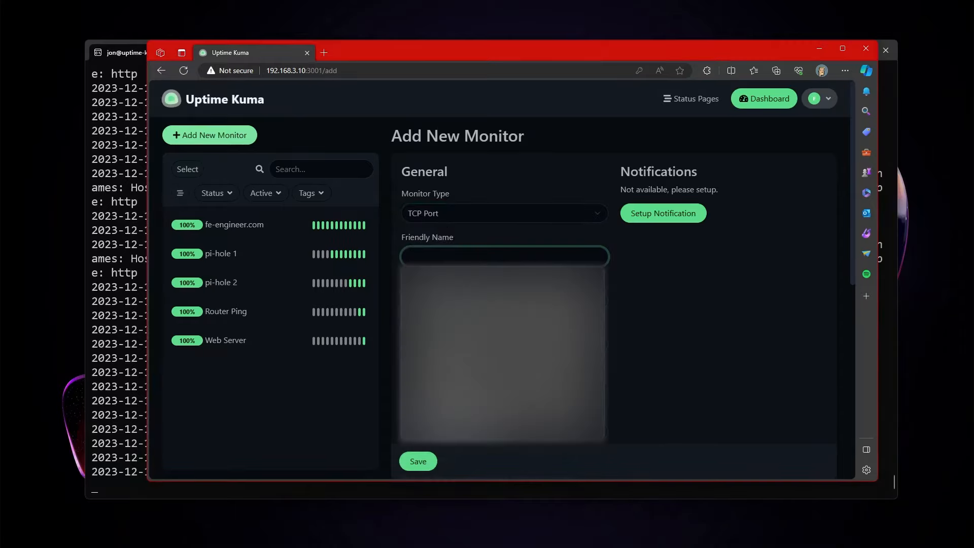
pyautogui.write('Minecraft Survival')
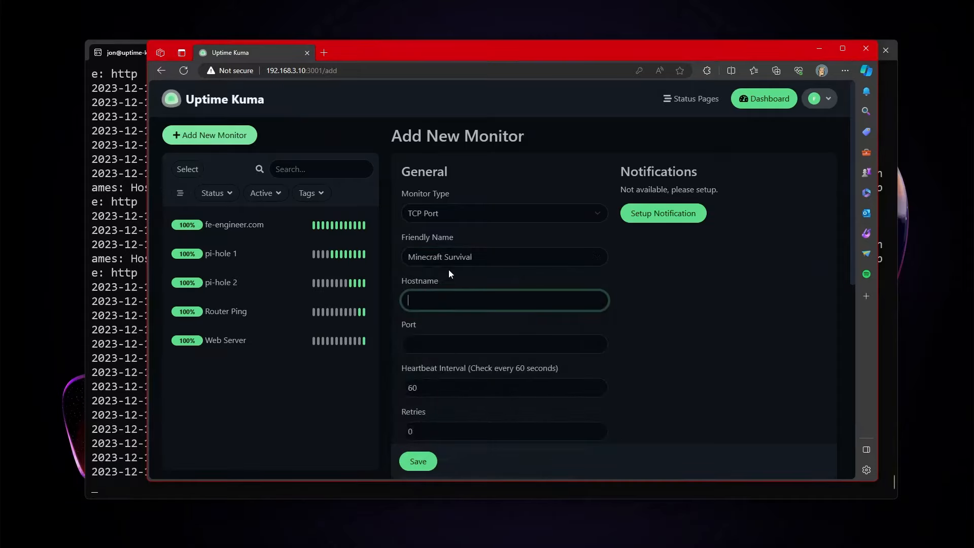
pyautogui.moveTo(452, 280)
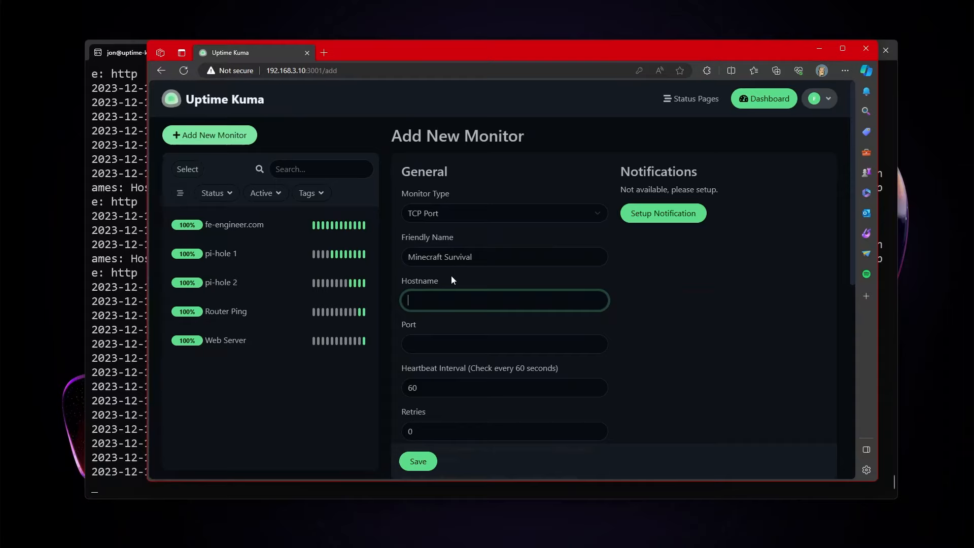
pyautogui.write('192.168.3.60')
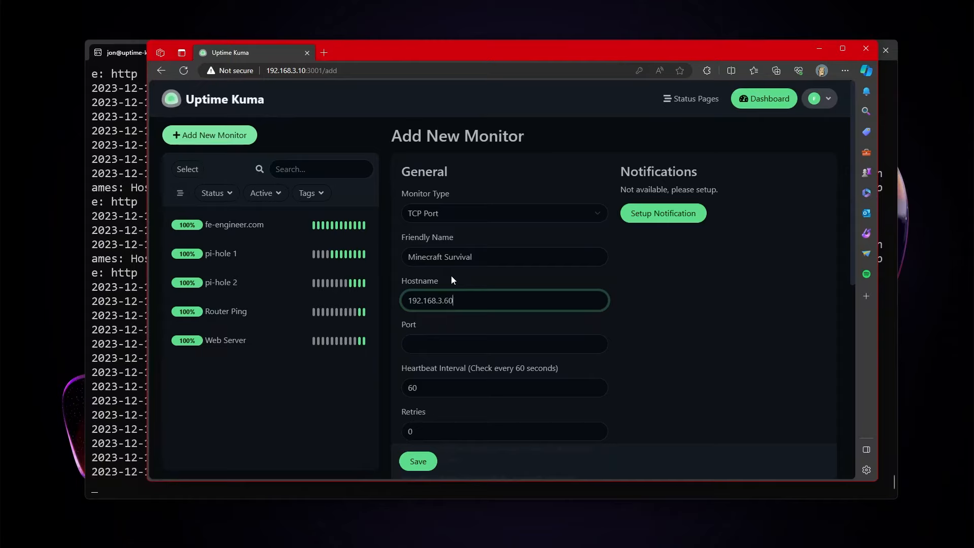
pyautogui.click(504, 343)
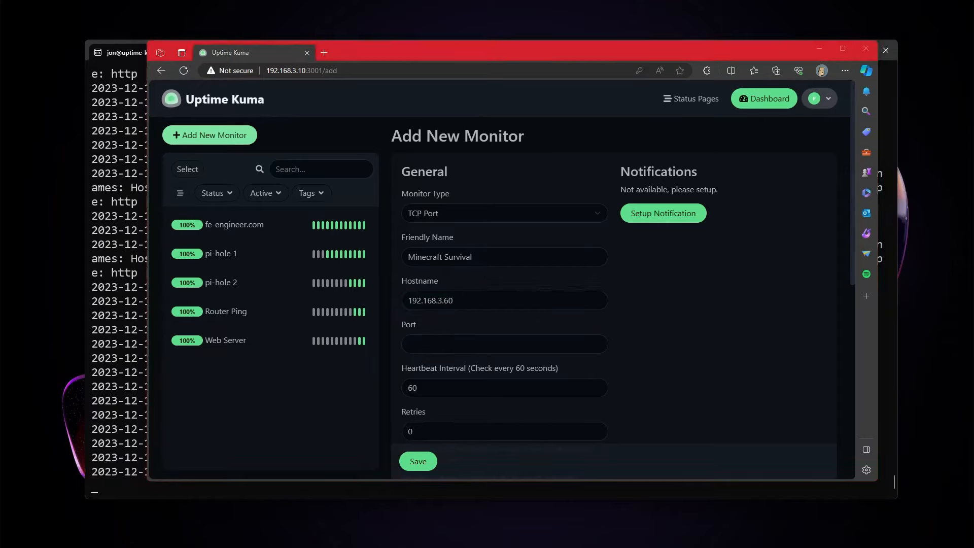
pyautogui.click(503, 344)
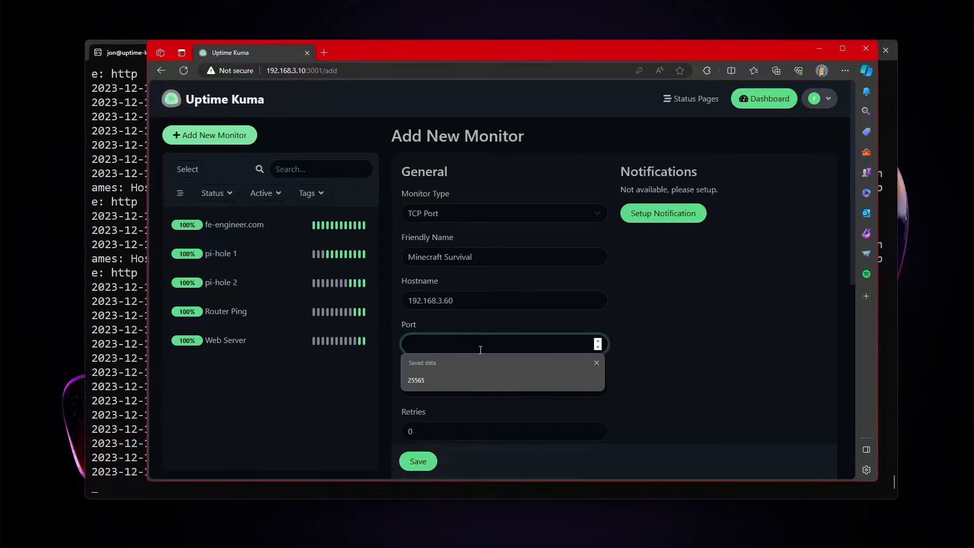
pyautogui.write('19132')
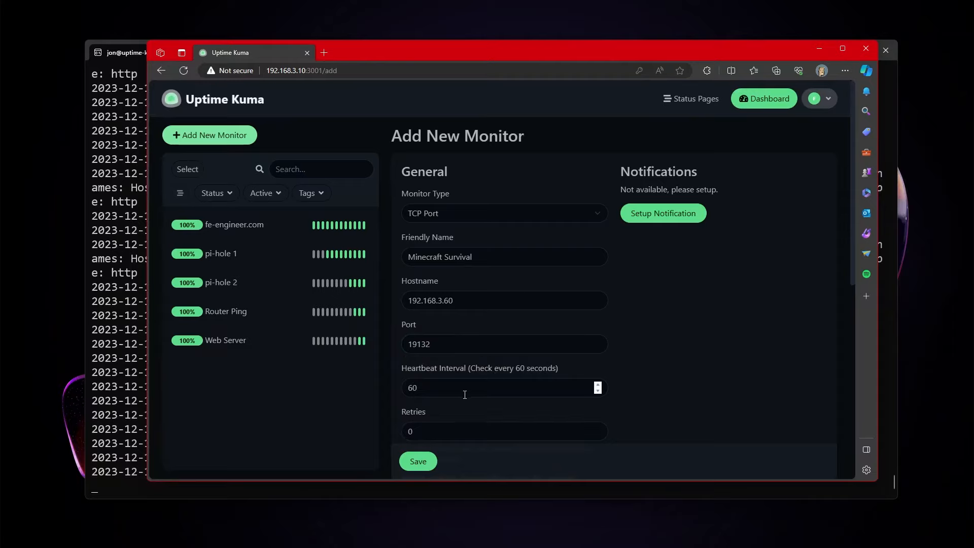
pyautogui.scroll(-3)
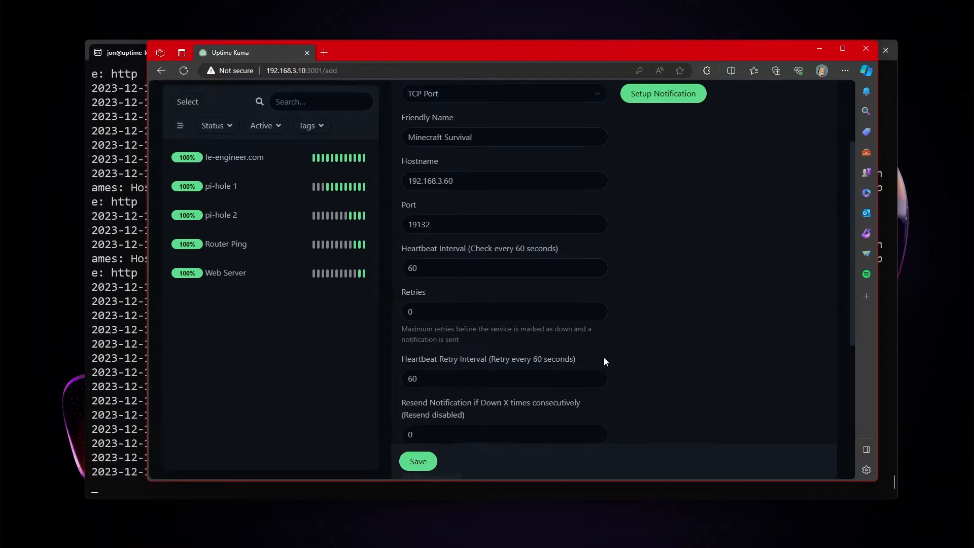
pyautogui.scroll(-3)
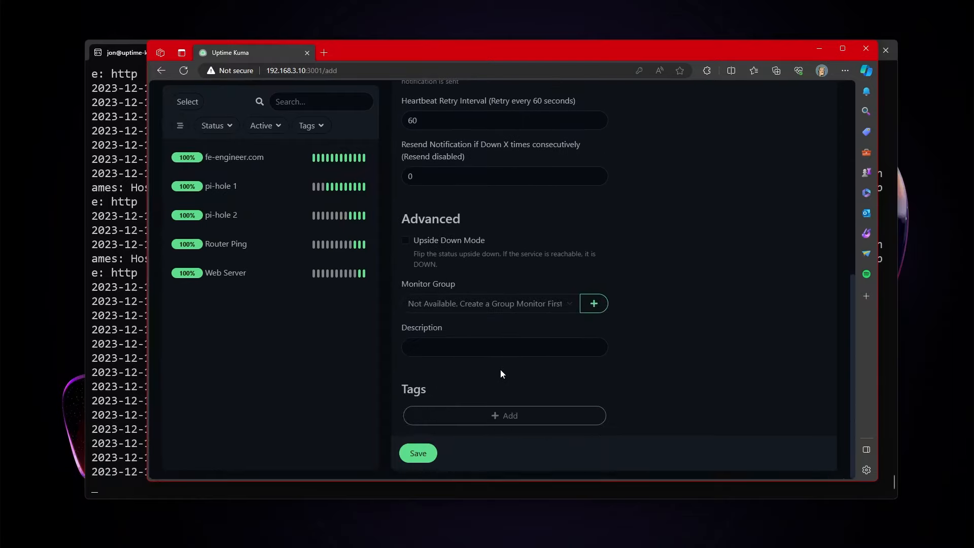
pyautogui.click(418, 453)
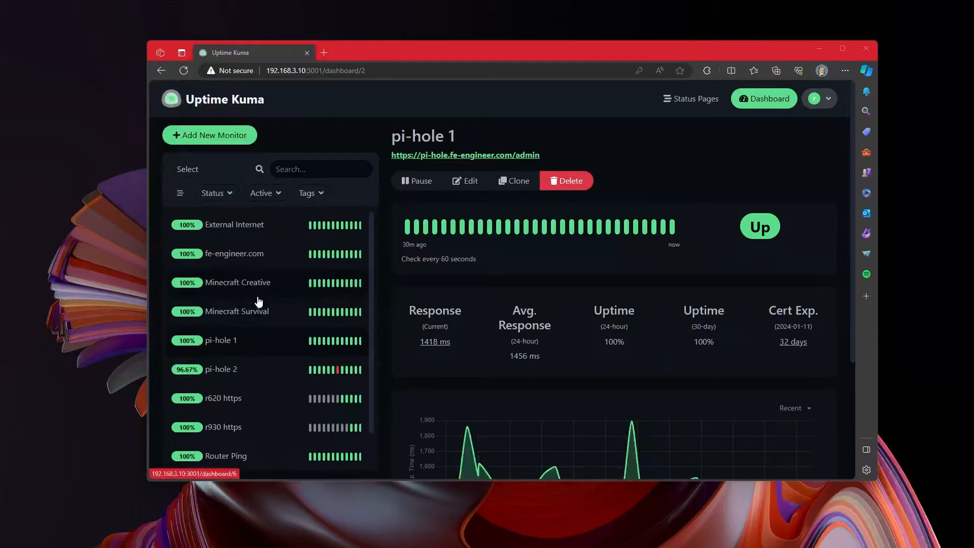
pyautogui.moveTo(245, 225)
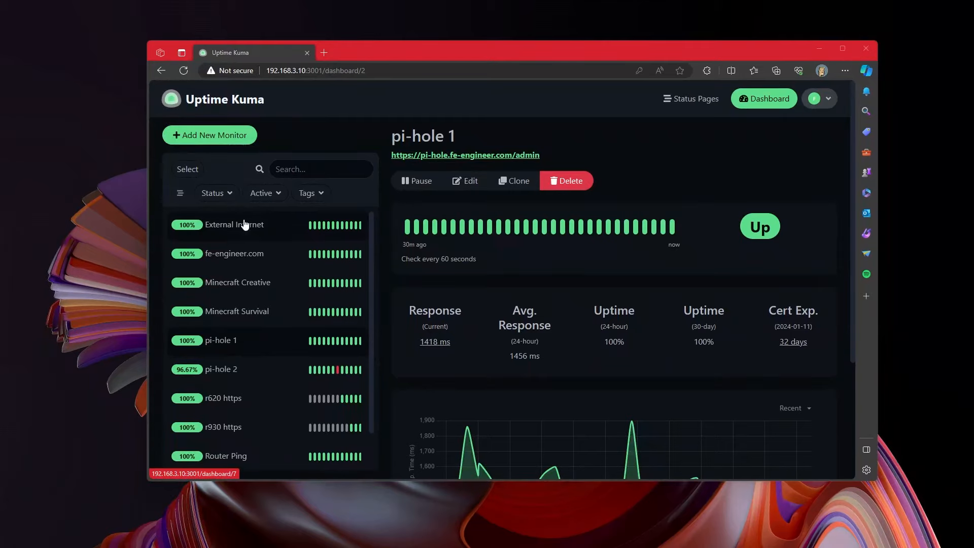
# Step: Review Web Server, External Internet and pi-hole 2, then open Minecraft Survival's details
pyautogui.scroll(-3)
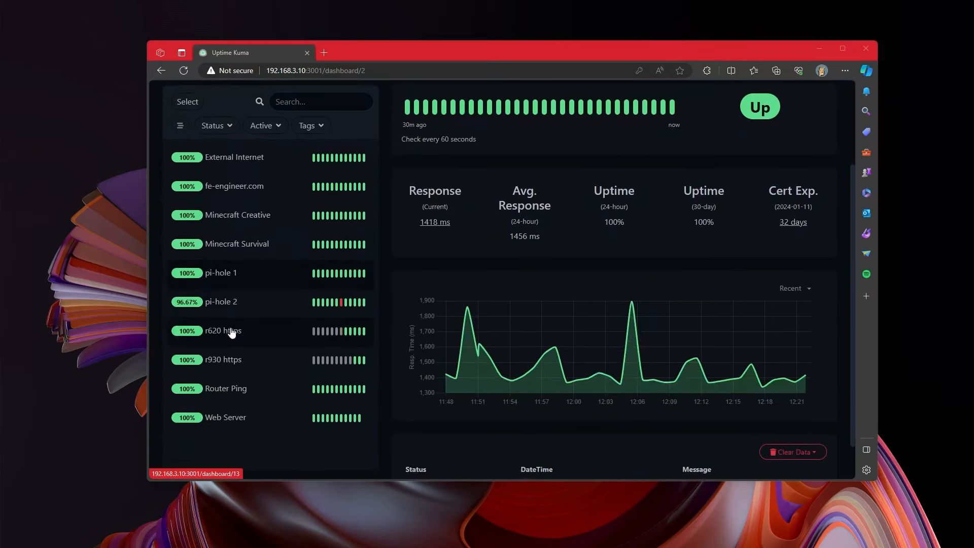
pyautogui.moveTo(238, 340)
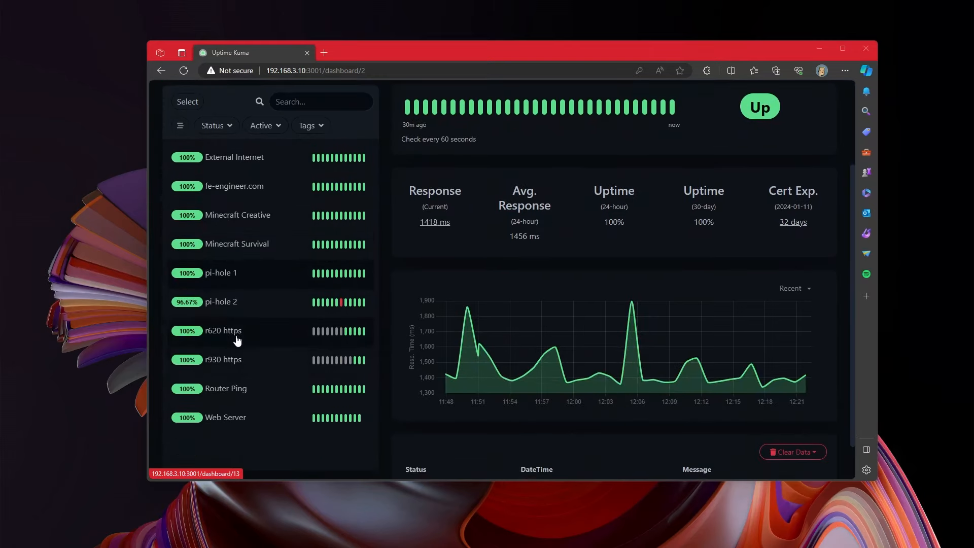
pyautogui.moveTo(243, 364)
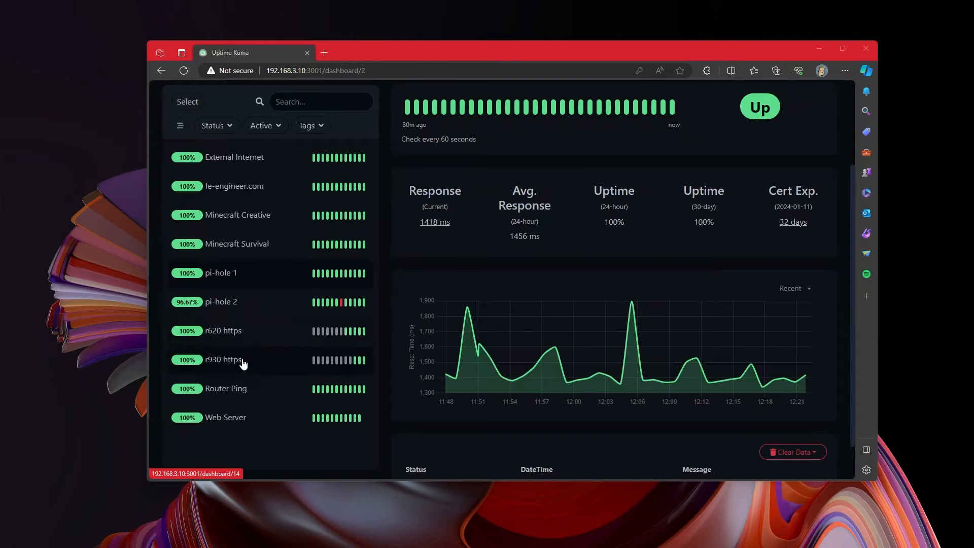
pyautogui.moveTo(240, 418)
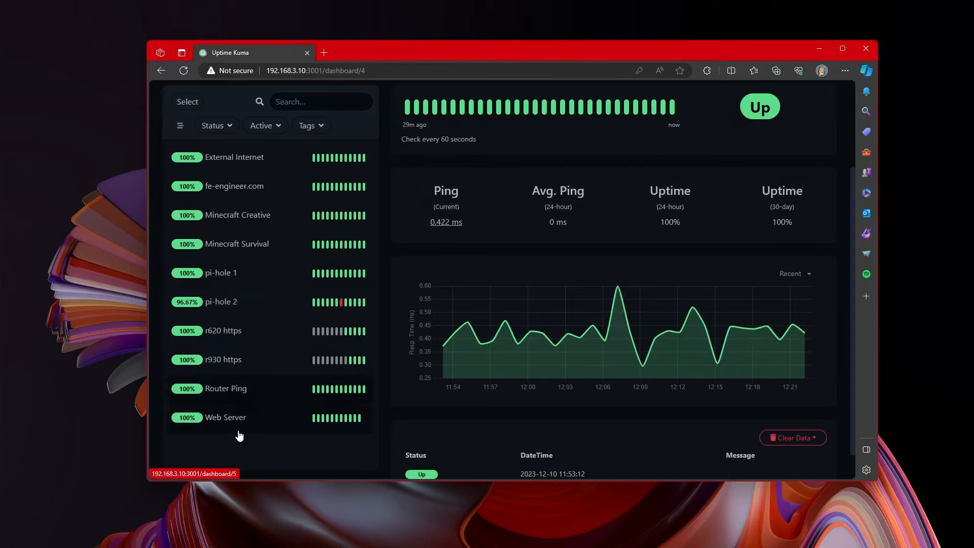
pyautogui.click(226, 417)
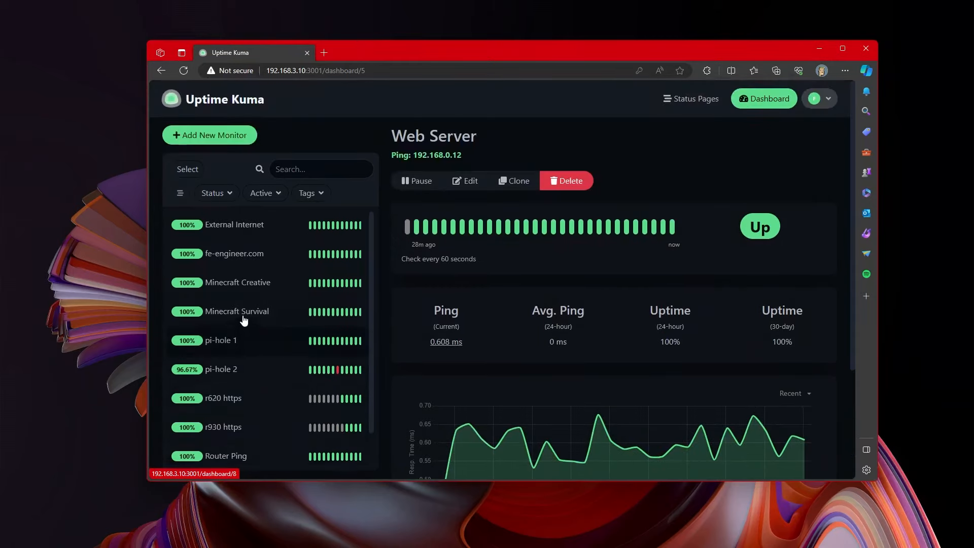
pyautogui.click(234, 225)
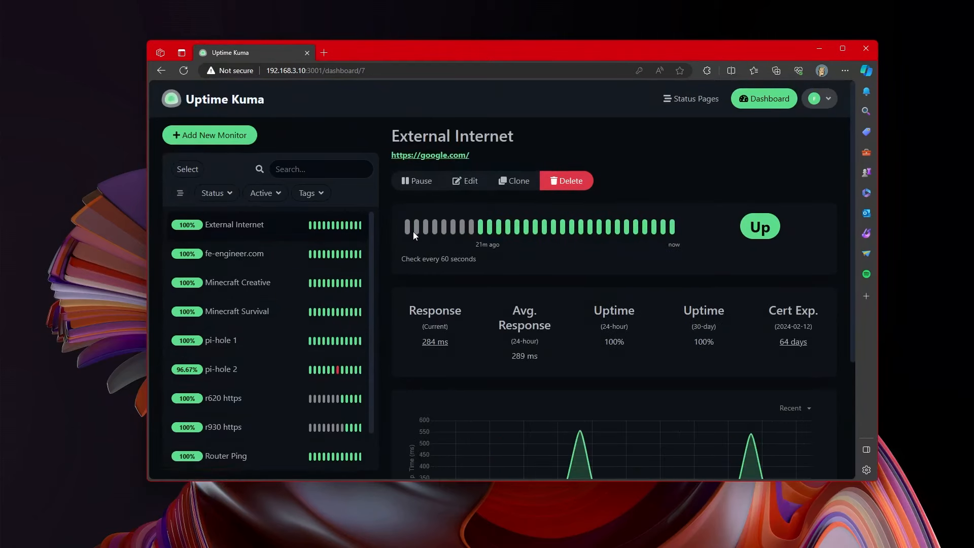
pyautogui.moveTo(435, 251)
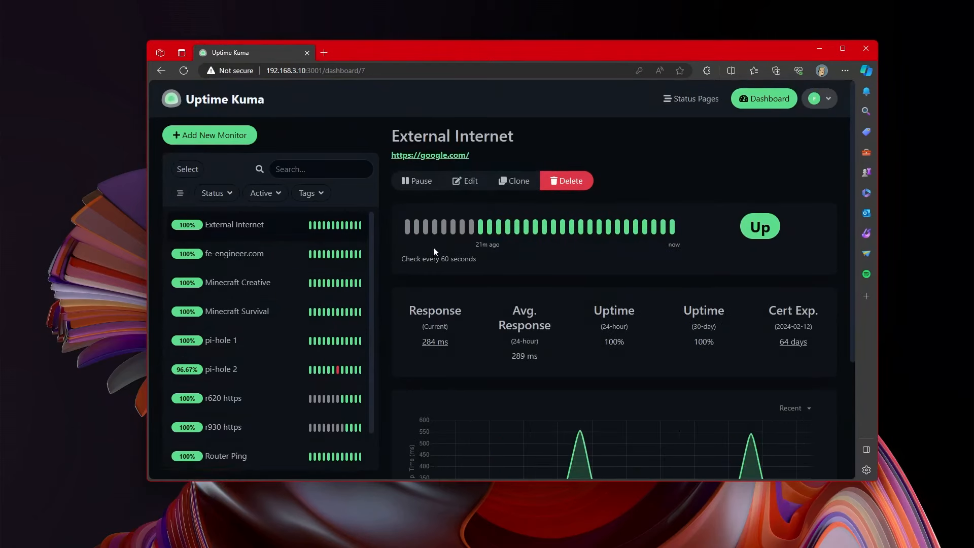
pyautogui.moveTo(446, 159)
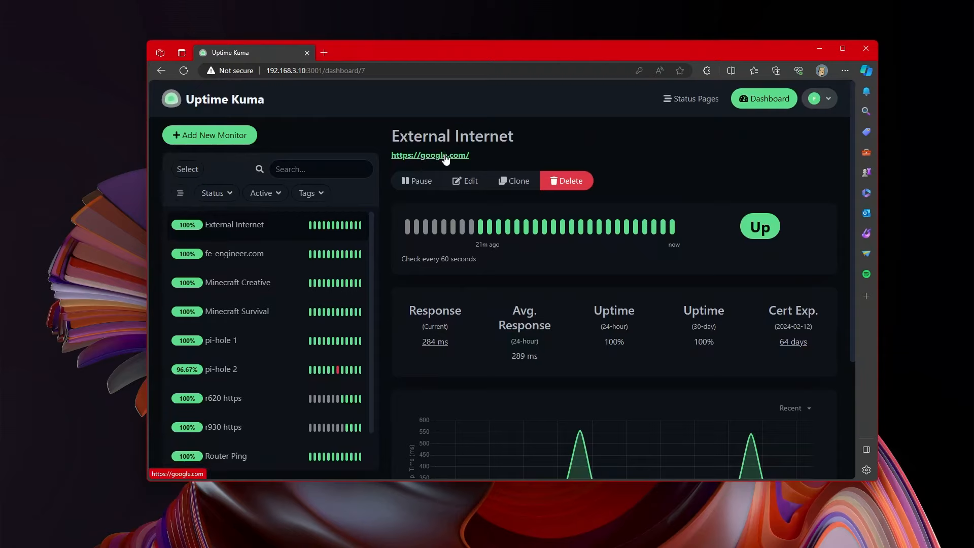
pyautogui.moveTo(268, 343)
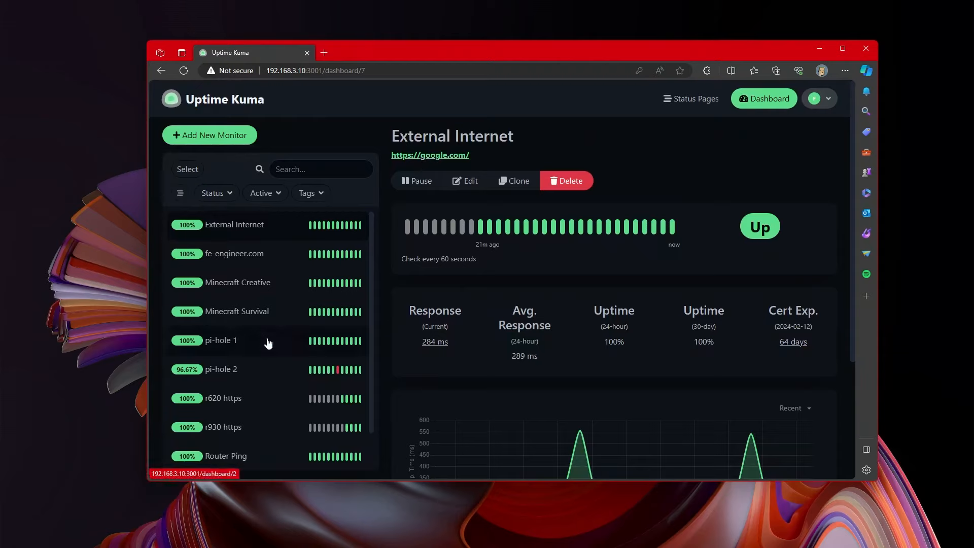
pyautogui.scroll(-3)
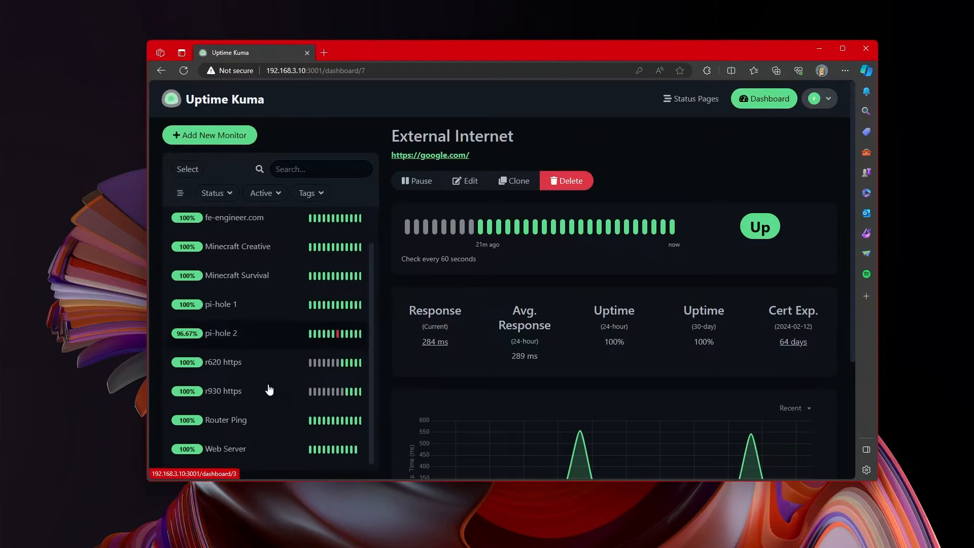
pyautogui.scroll(-3)
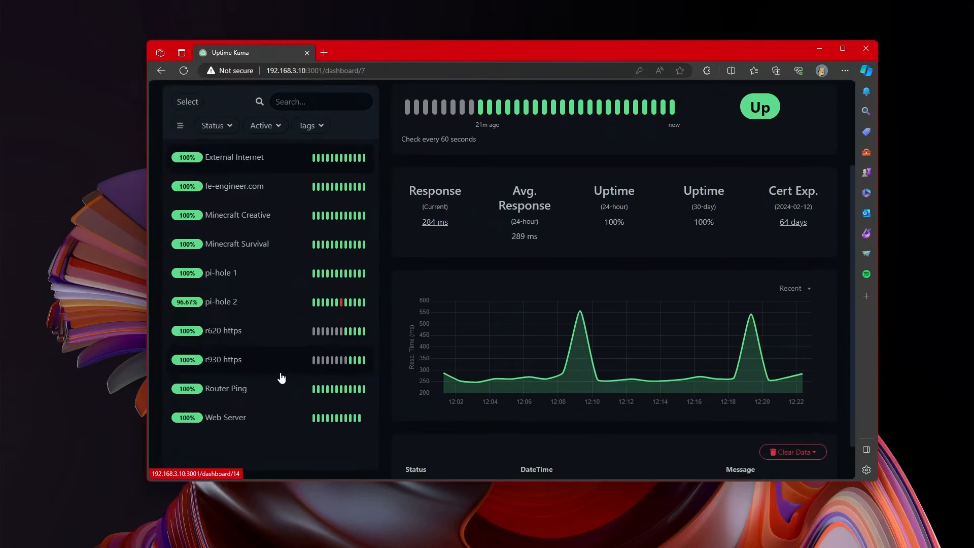
pyautogui.moveTo(235, 348)
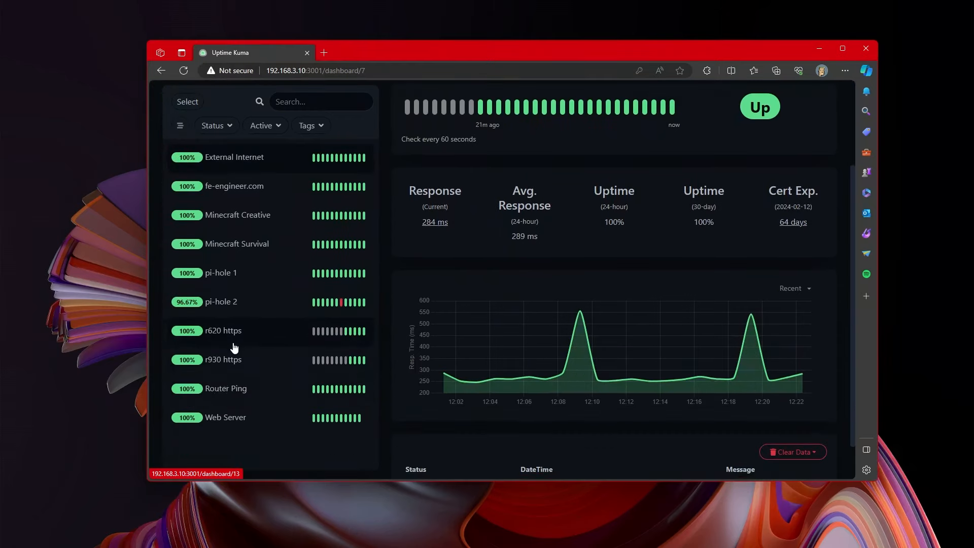
pyautogui.click(220, 301)
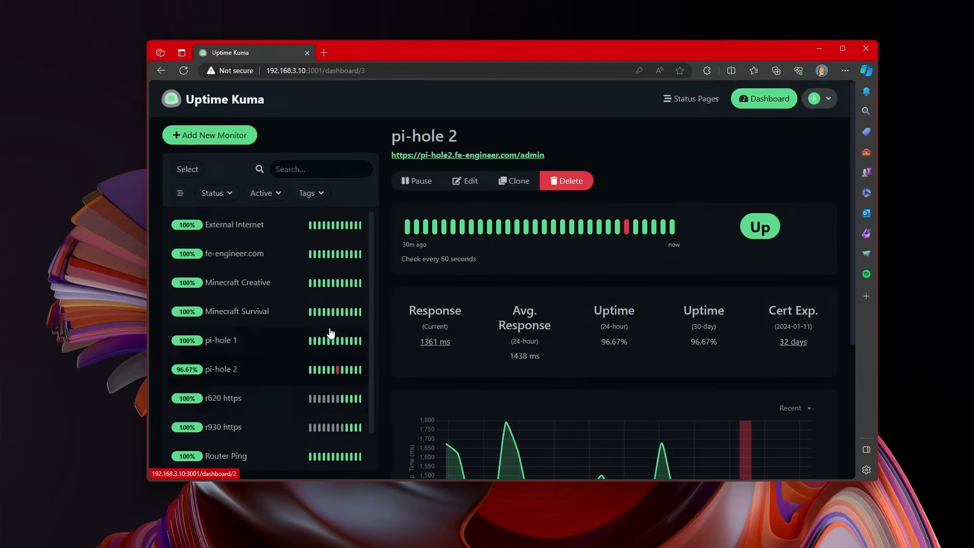
pyautogui.moveTo(190, 435)
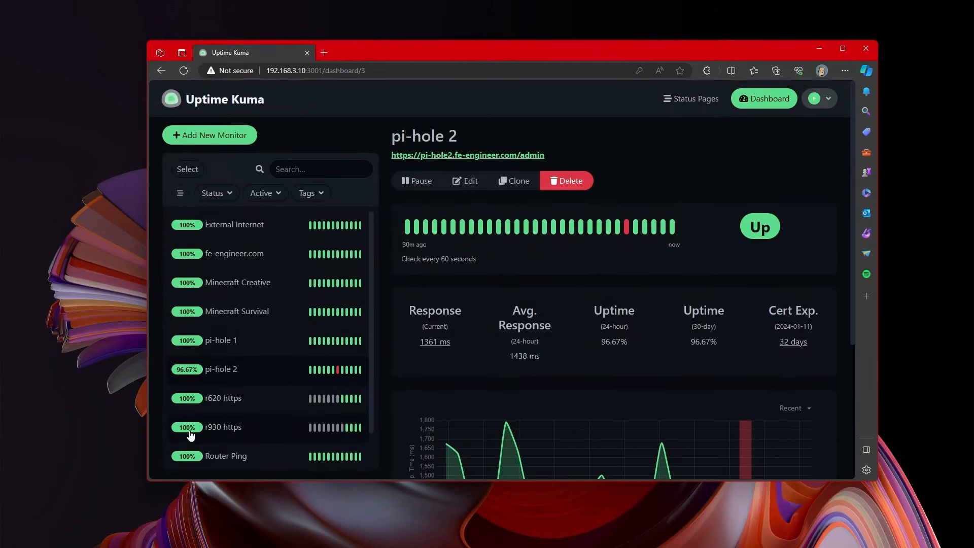
pyautogui.moveTo(219, 375)
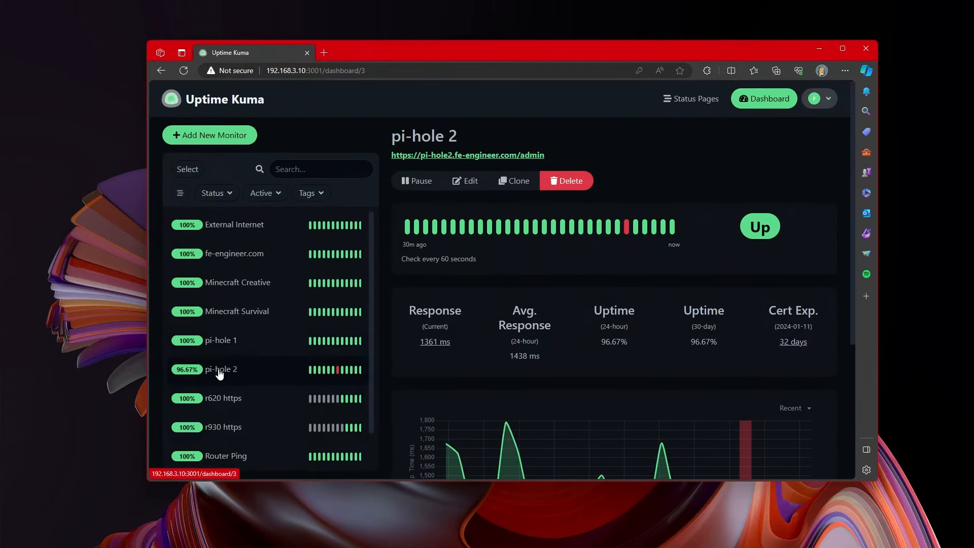
pyautogui.moveTo(233, 368)
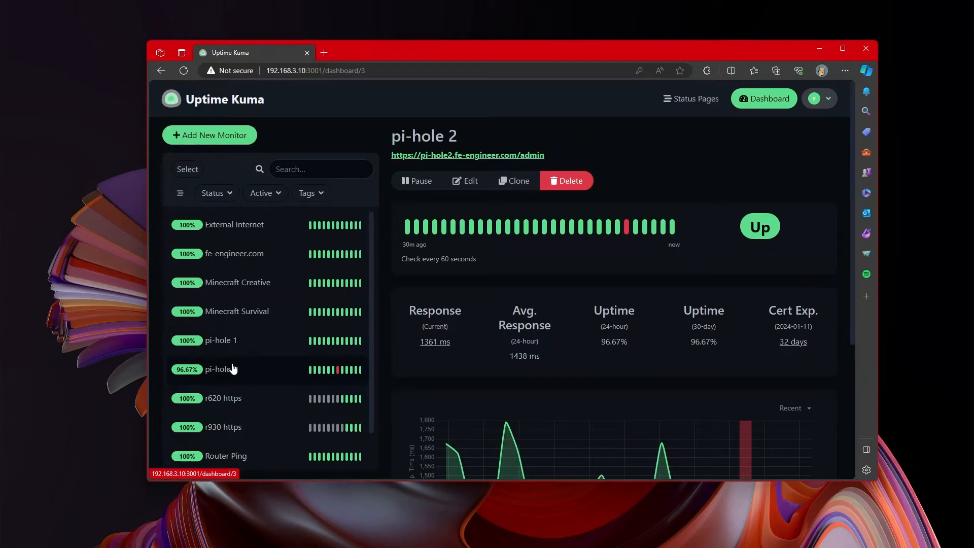
pyautogui.click(237, 311)
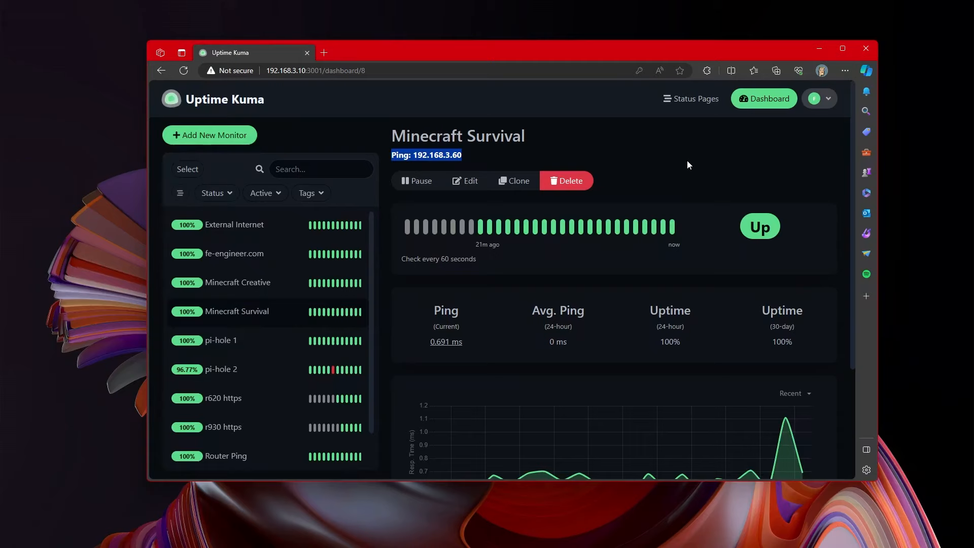
pyautogui.moveTo(202, 303)
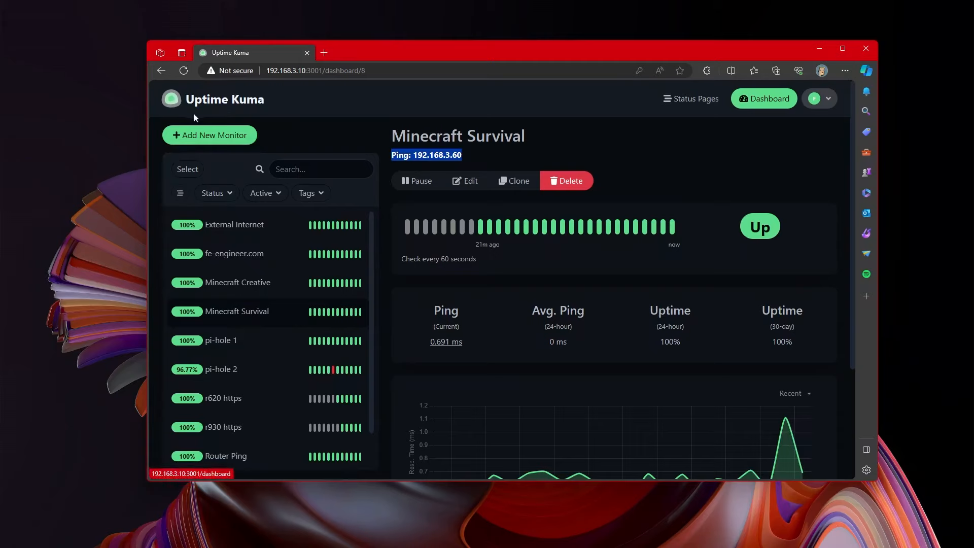
pyautogui.moveTo(380, 252)
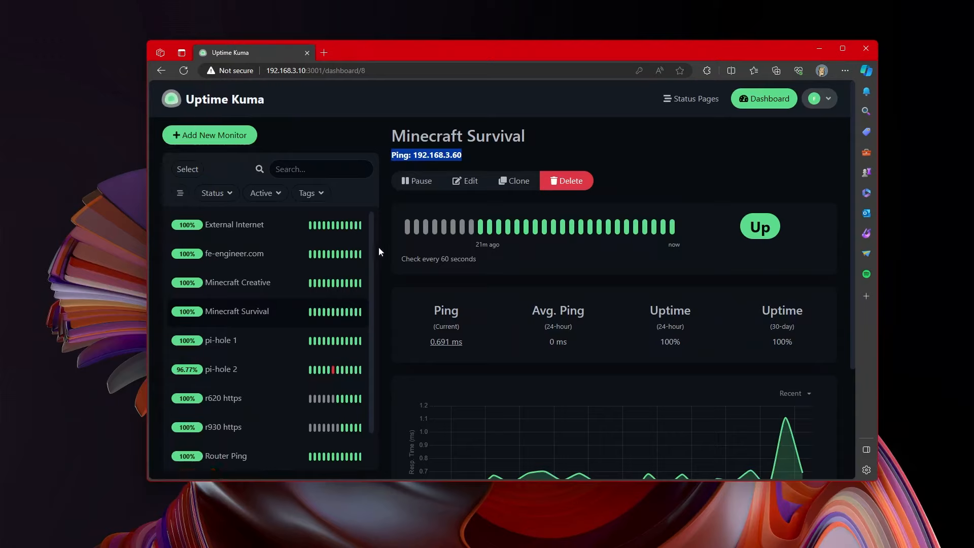
pyautogui.moveTo(346, 290)
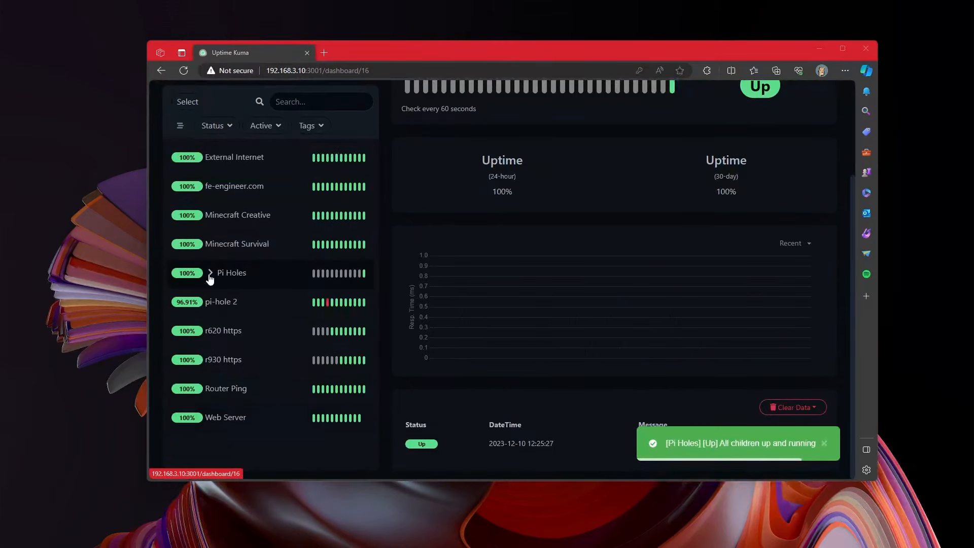
pyautogui.moveTo(235, 279)
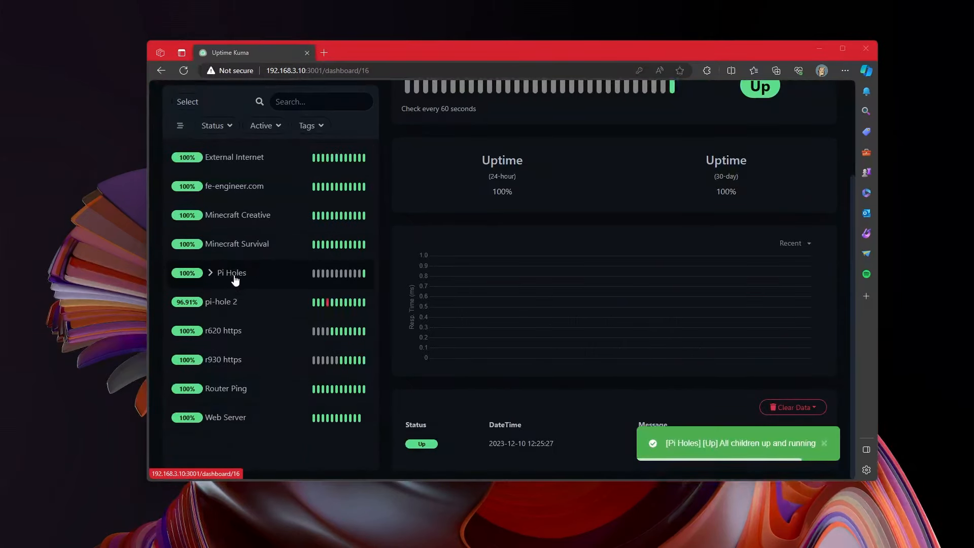
# Step: Edit pi-hole 2, set its Monitor Group to Pi Holes, and save
pyautogui.click(211, 273)
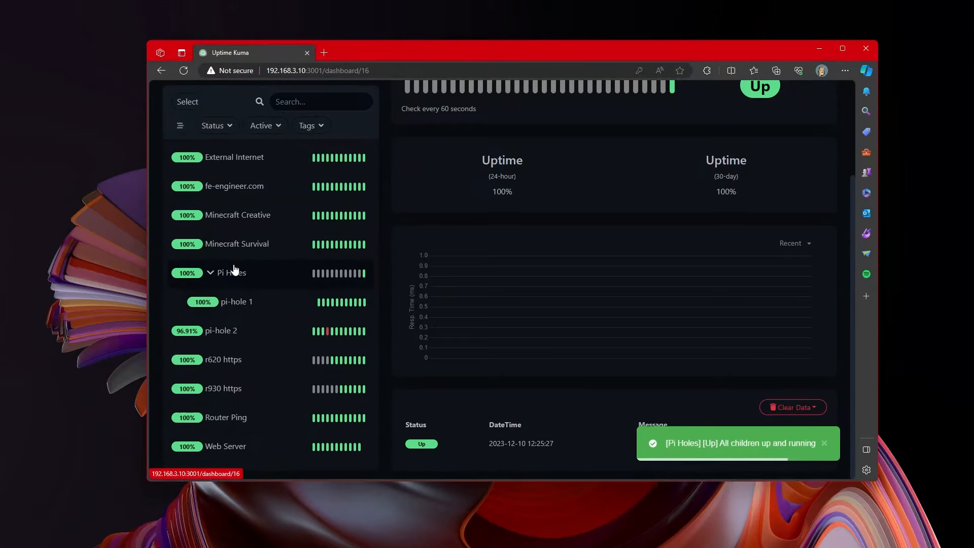
pyautogui.click(220, 331)
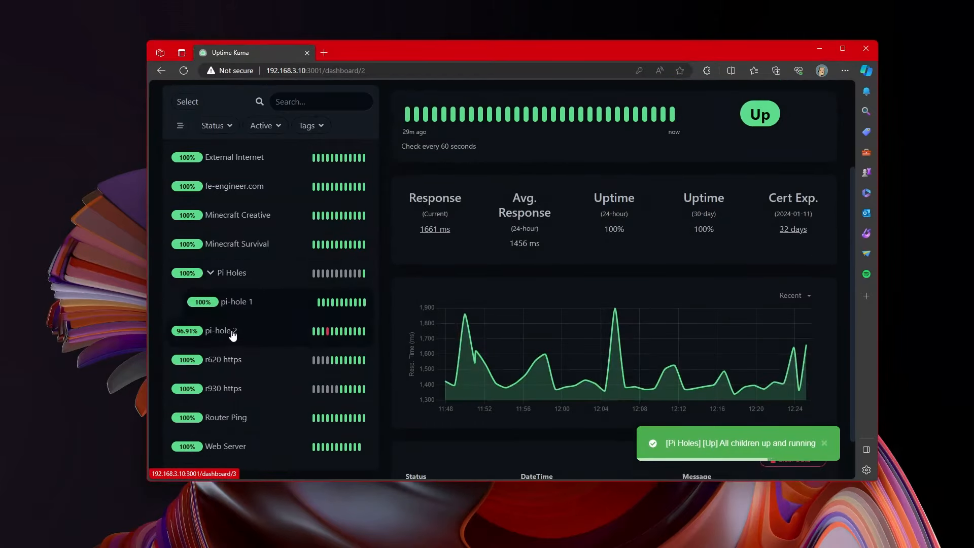
pyautogui.click(221, 331)
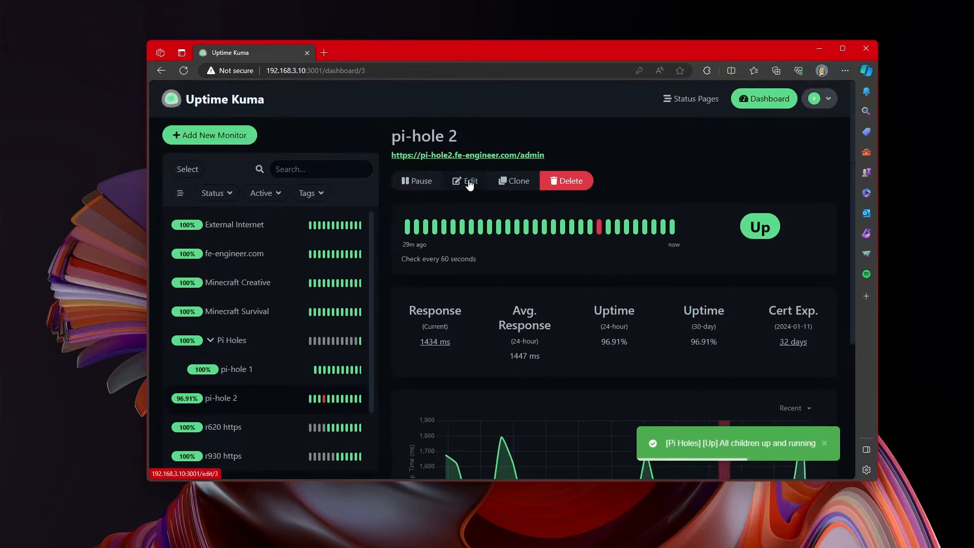
pyautogui.click(468, 181)
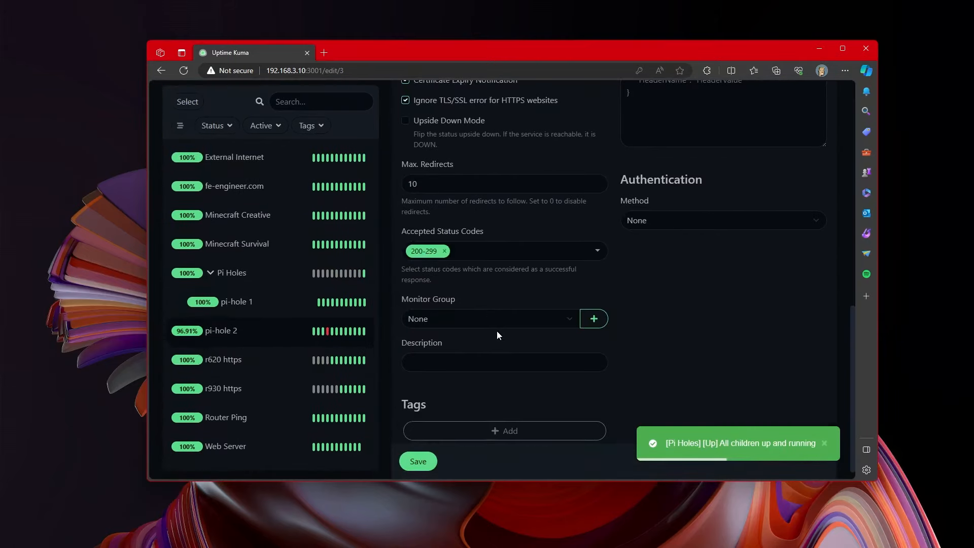
pyautogui.click(488, 319)
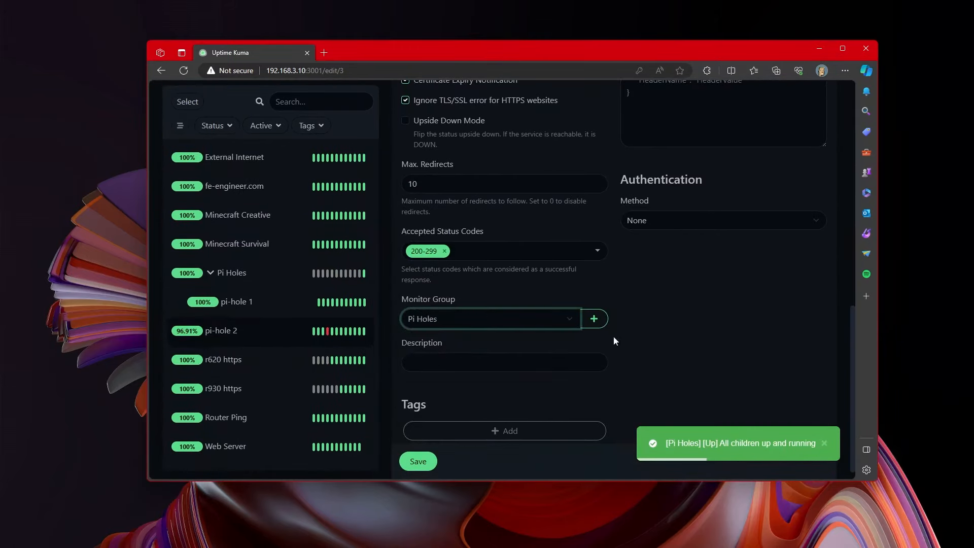
pyautogui.click(417, 461)
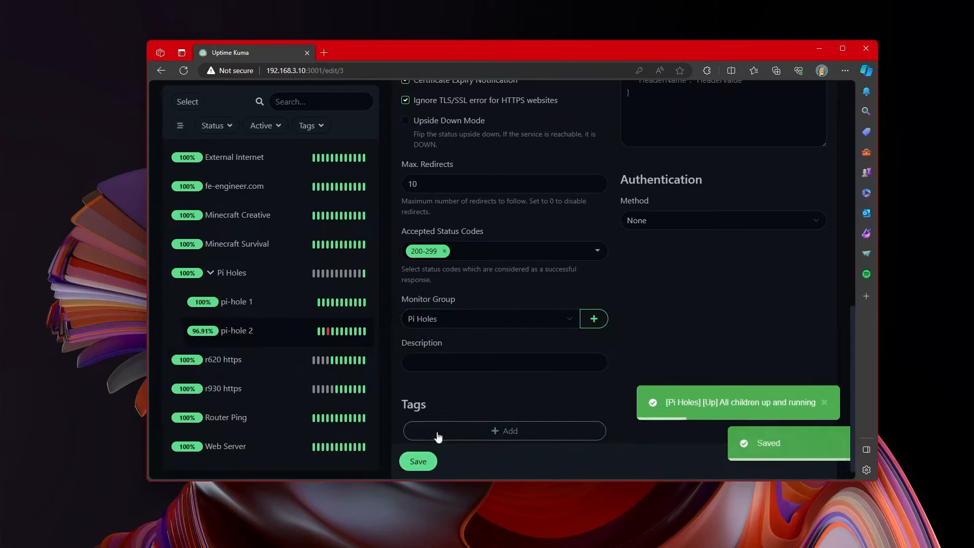
pyautogui.click(210, 272)
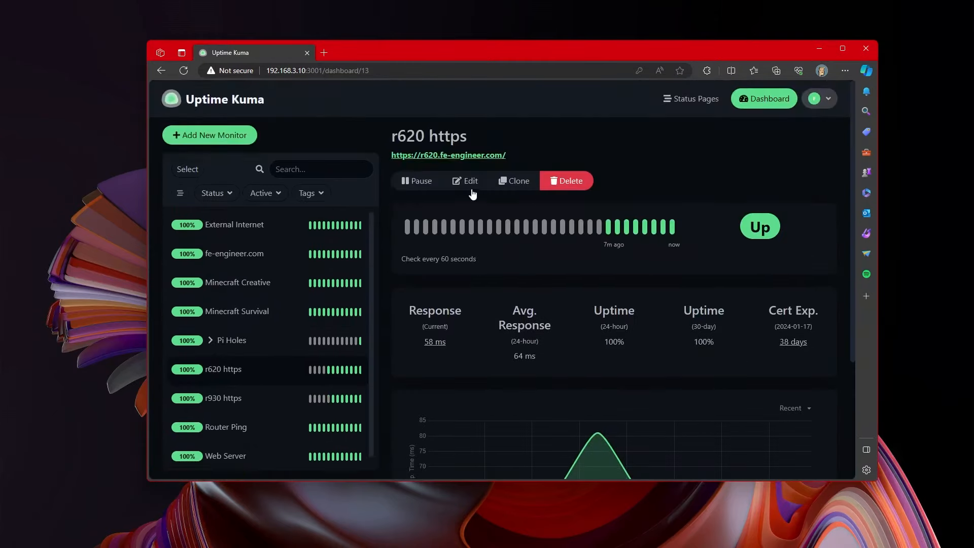
# Step: Create a 'Servers' group for r620 https and assign r930 https to it
pyautogui.click(464, 181)
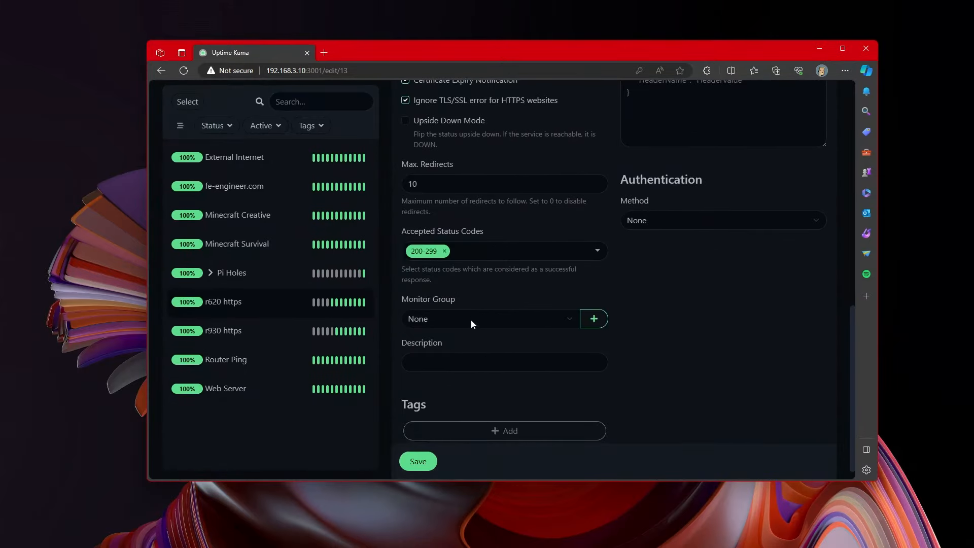
pyautogui.click(594, 319)
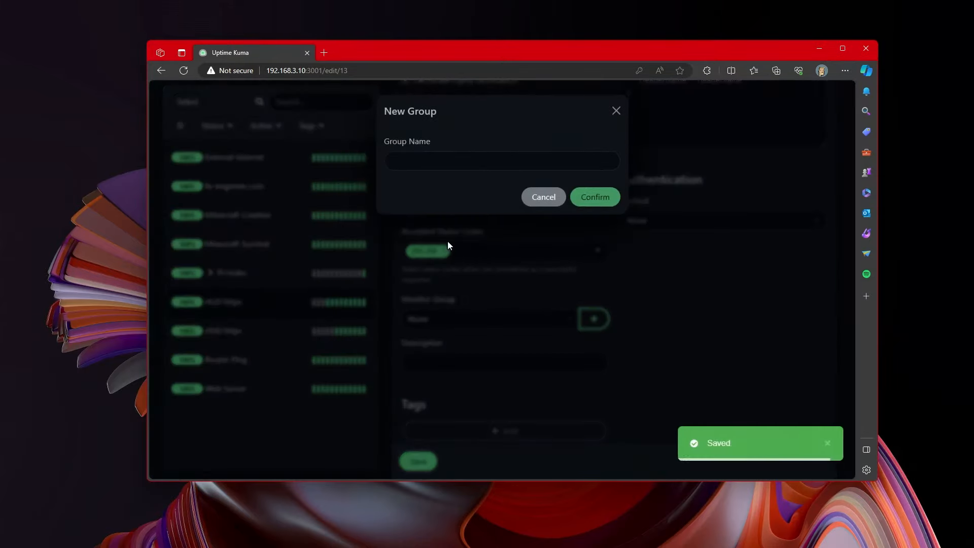
pyautogui.write('Serve')
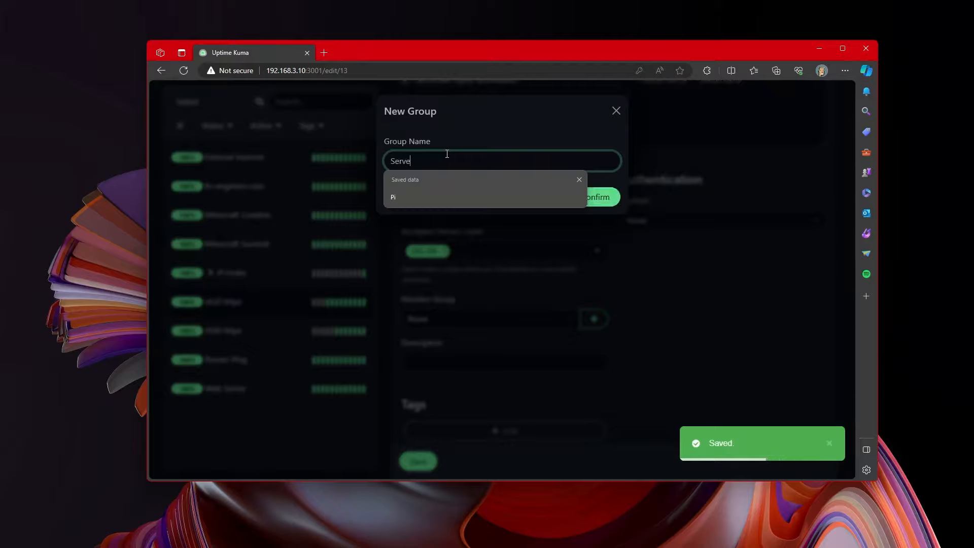
pyautogui.click(597, 197)
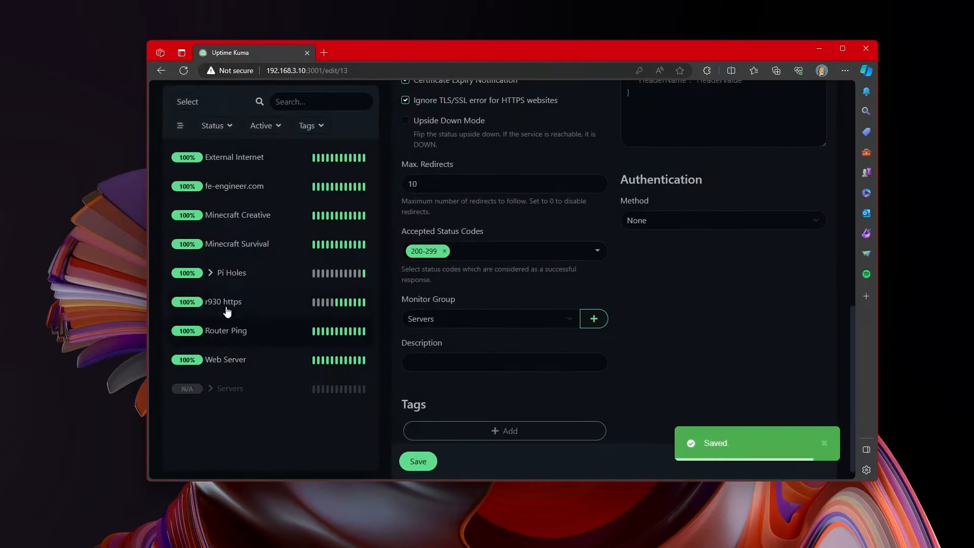
pyautogui.click(417, 462)
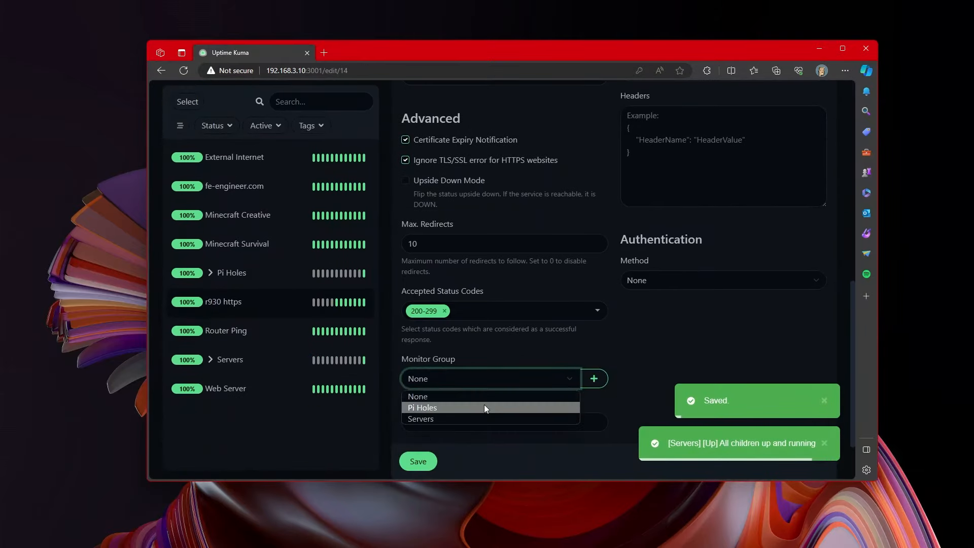
pyautogui.click(420, 419)
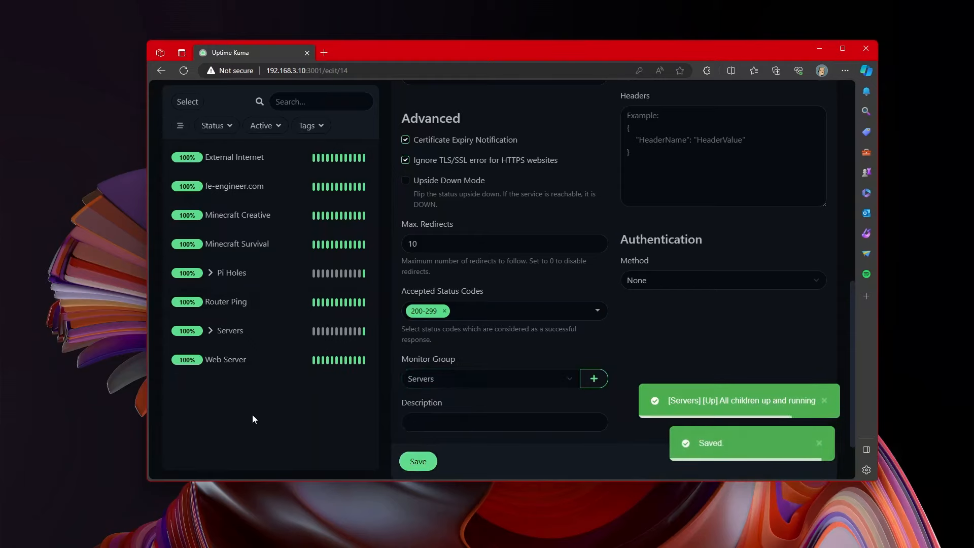
pyautogui.moveTo(585, 302)
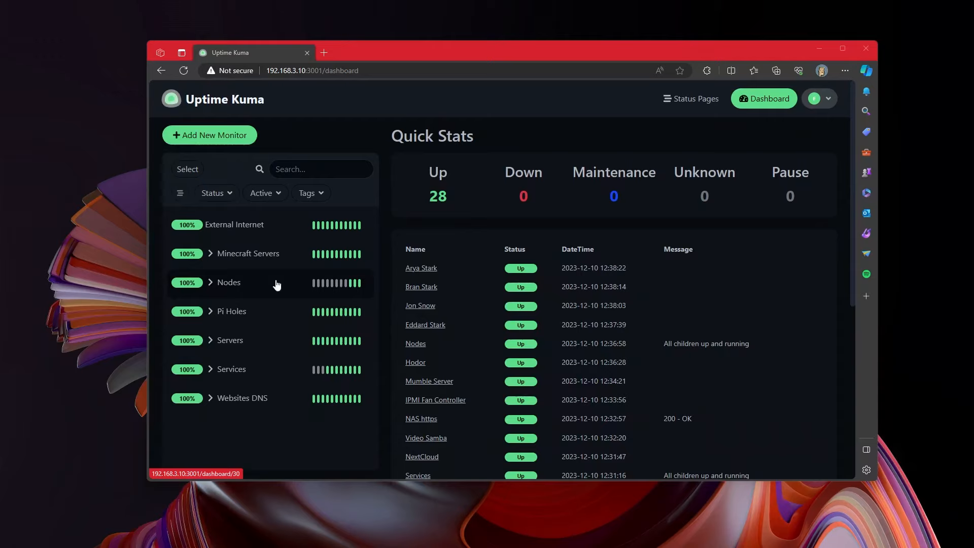
pyautogui.moveTo(302, 308)
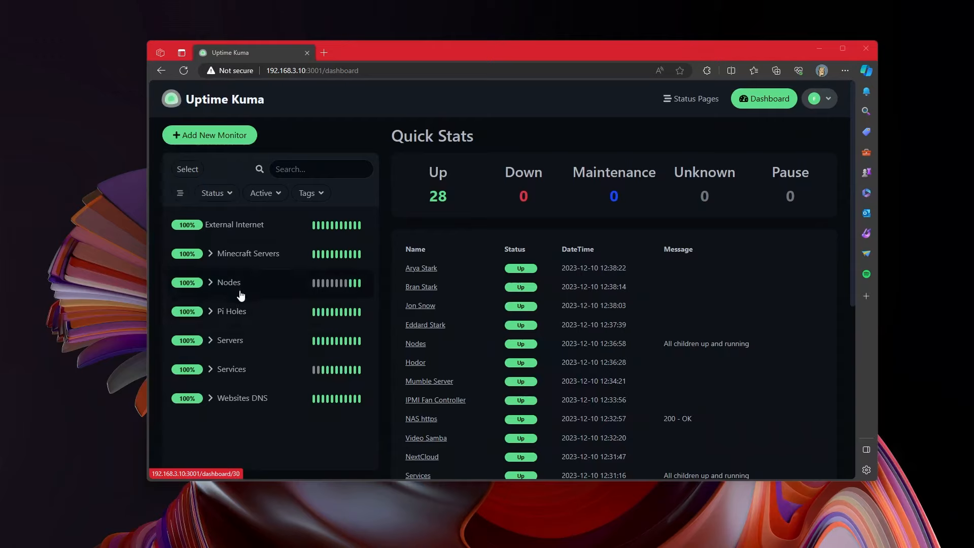
pyautogui.moveTo(245, 381)
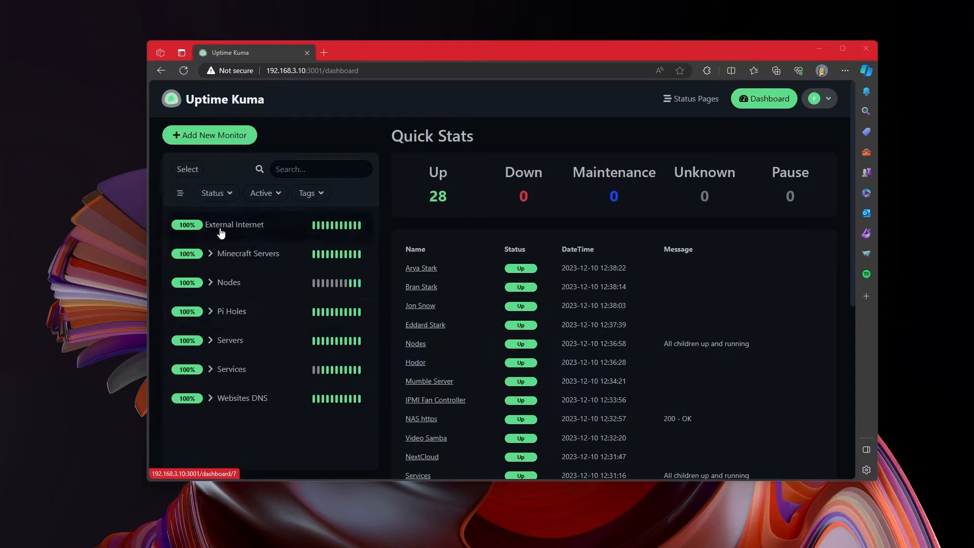
pyautogui.moveTo(294, 232)
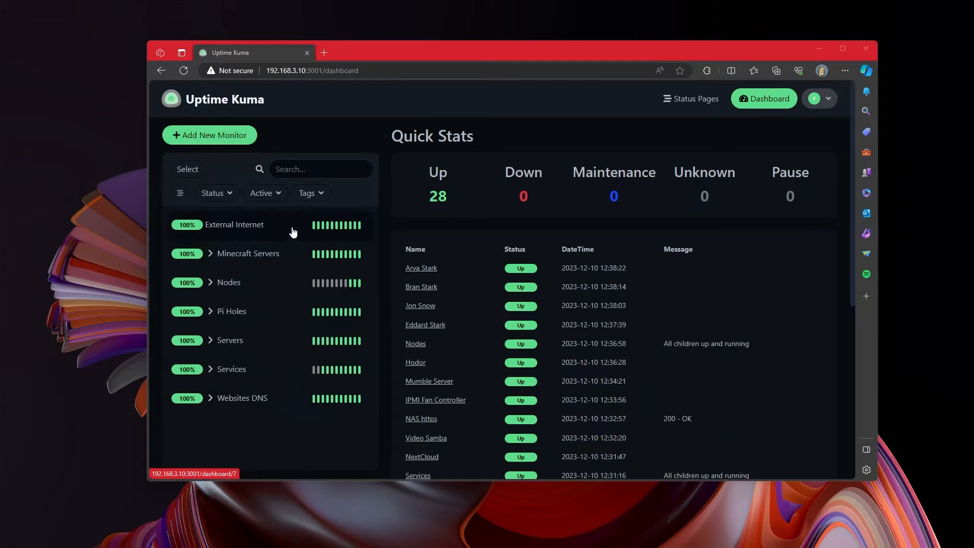
pyautogui.moveTo(260, 233)
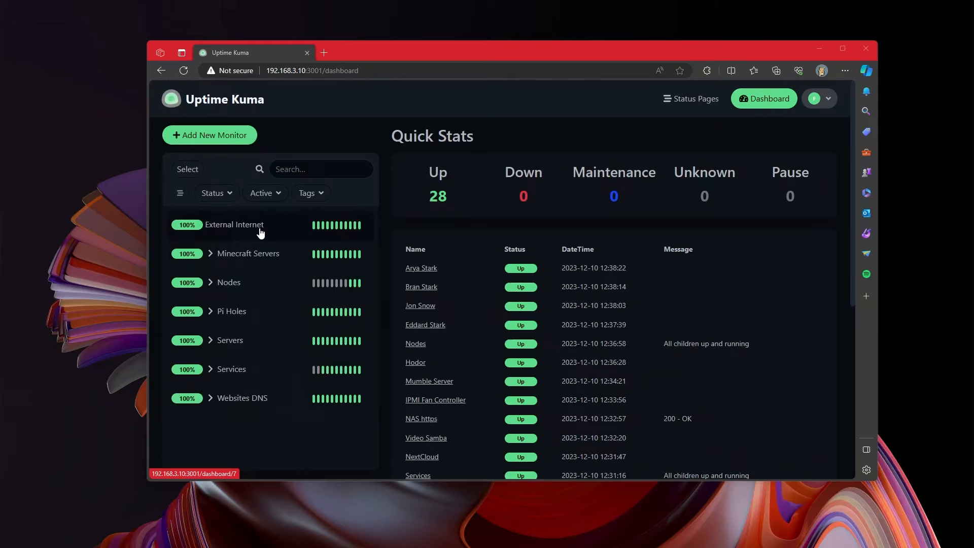
pyautogui.moveTo(343, 273)
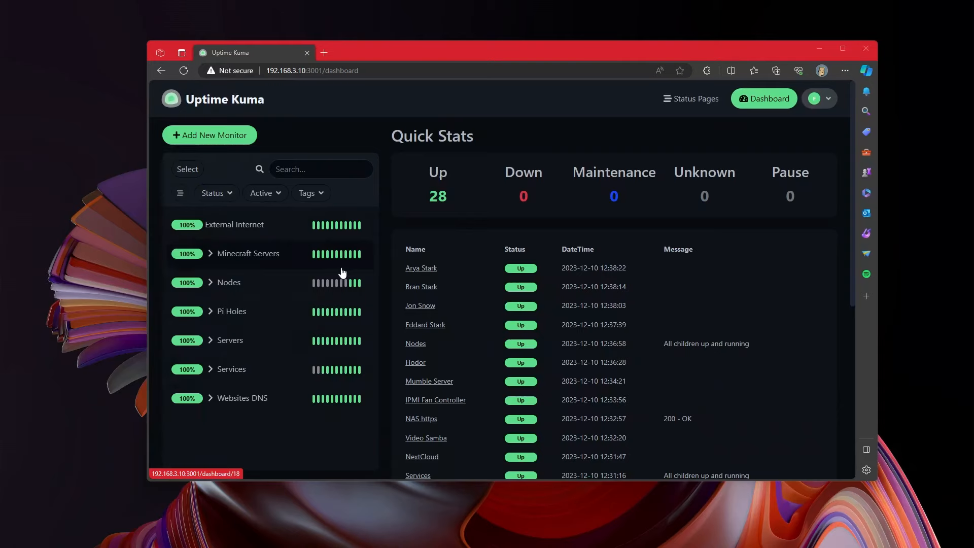
pyautogui.moveTo(828, 108)
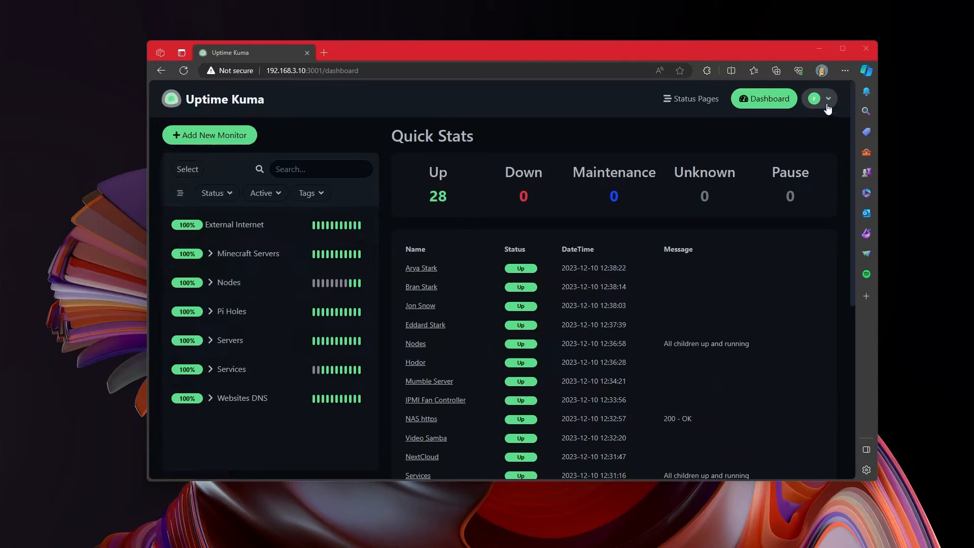
# Step: Open the account menu from the profile avatar at the top right
pyautogui.click(820, 98)
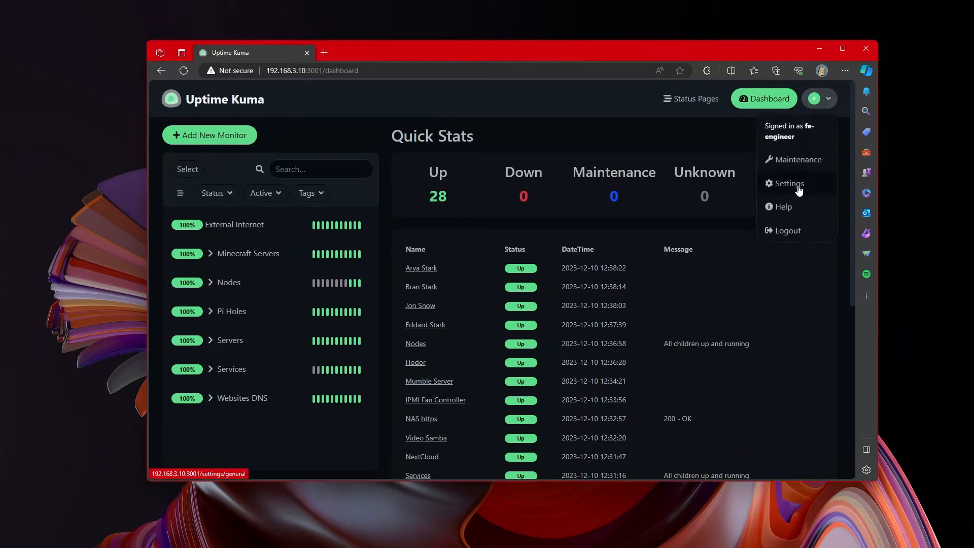
# Step: Browse the General and Appearance settings, then open Setup Notification under Notifications
pyautogui.click(789, 183)
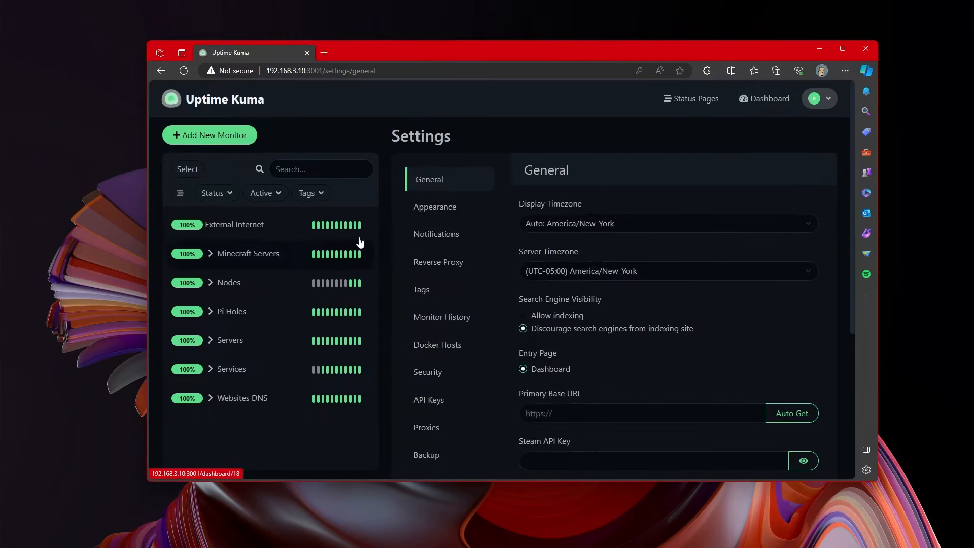
pyautogui.moveTo(624, 345)
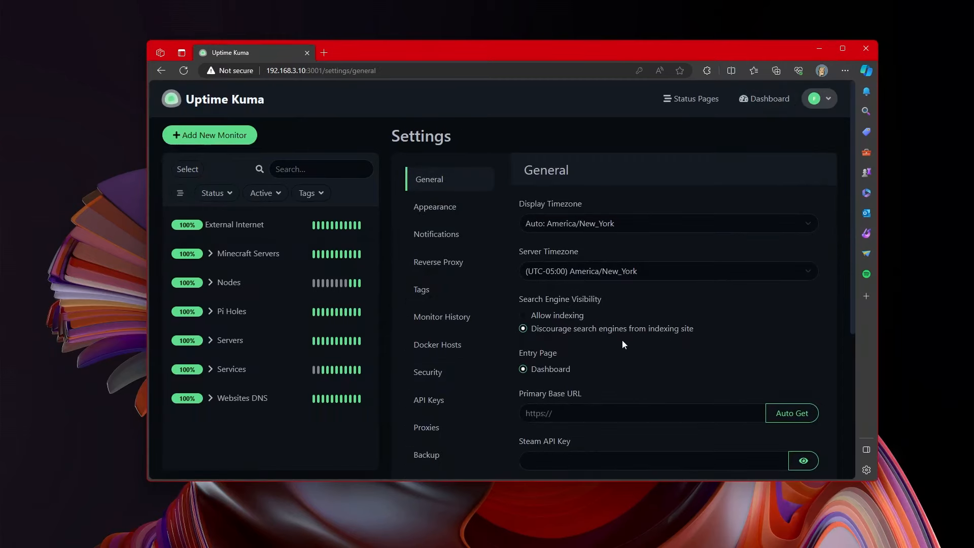
pyautogui.scroll(-3)
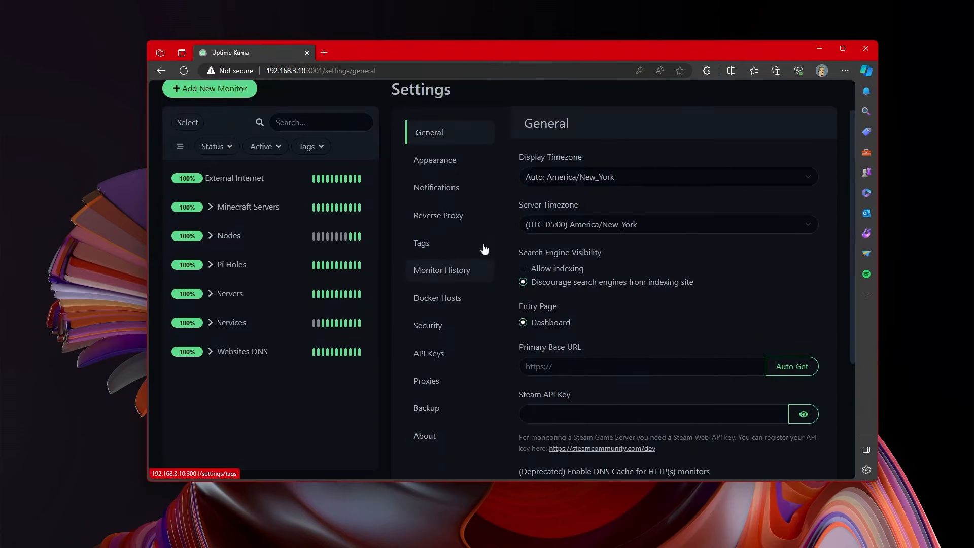
pyautogui.click(435, 160)
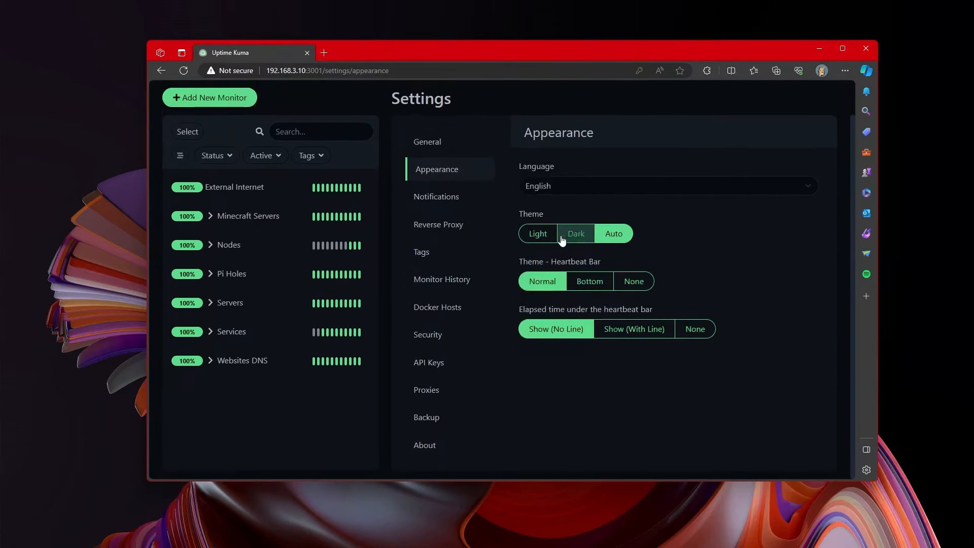
pyautogui.click(613, 233)
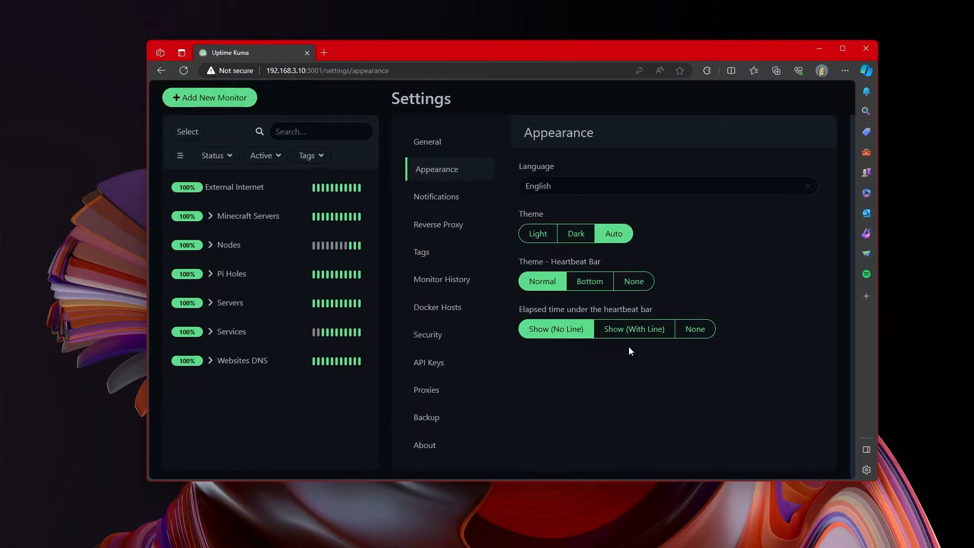
pyautogui.click(436, 196)
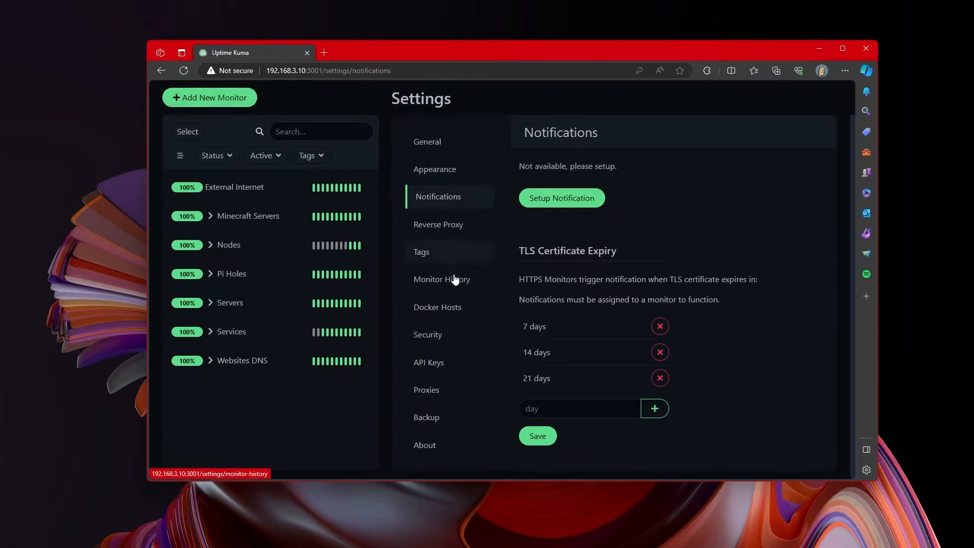
pyautogui.click(561, 198)
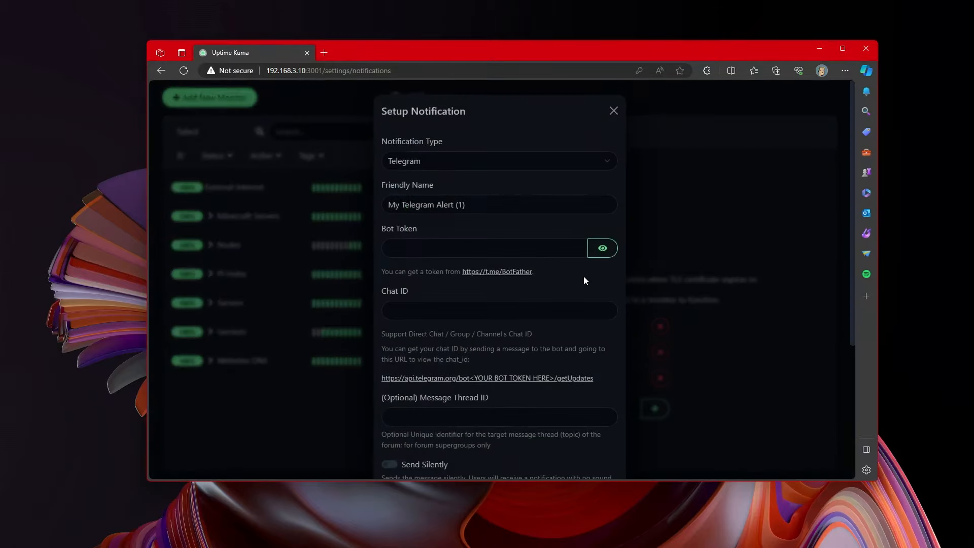
pyautogui.moveTo(571, 164)
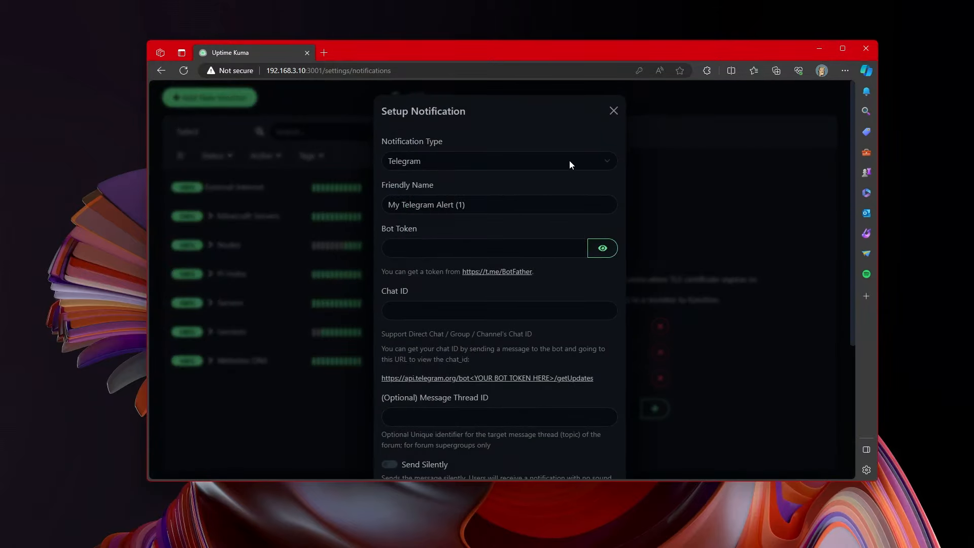
# Step: Expand the Notification Type dropdown to list services like Slack, Signal and Pushover
pyautogui.click(499, 161)
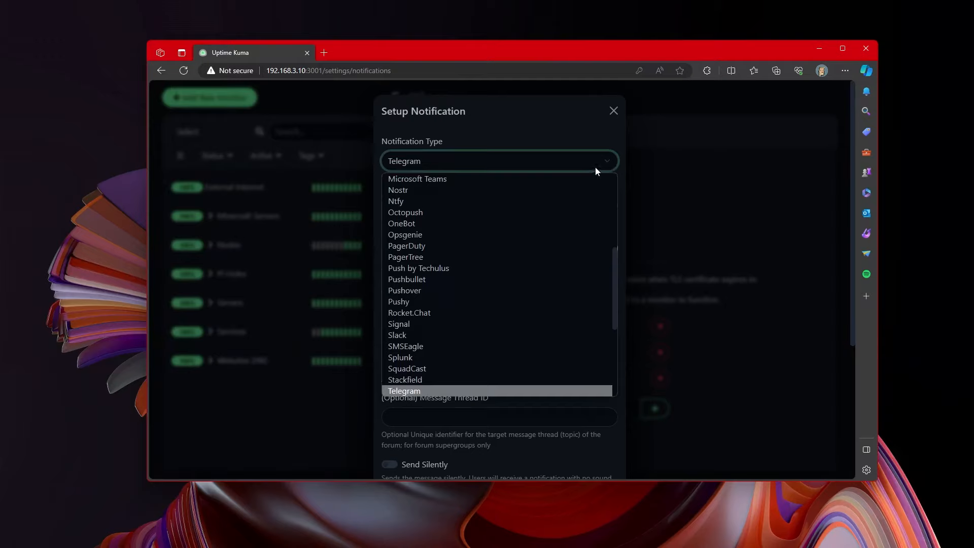
pyautogui.moveTo(492, 353)
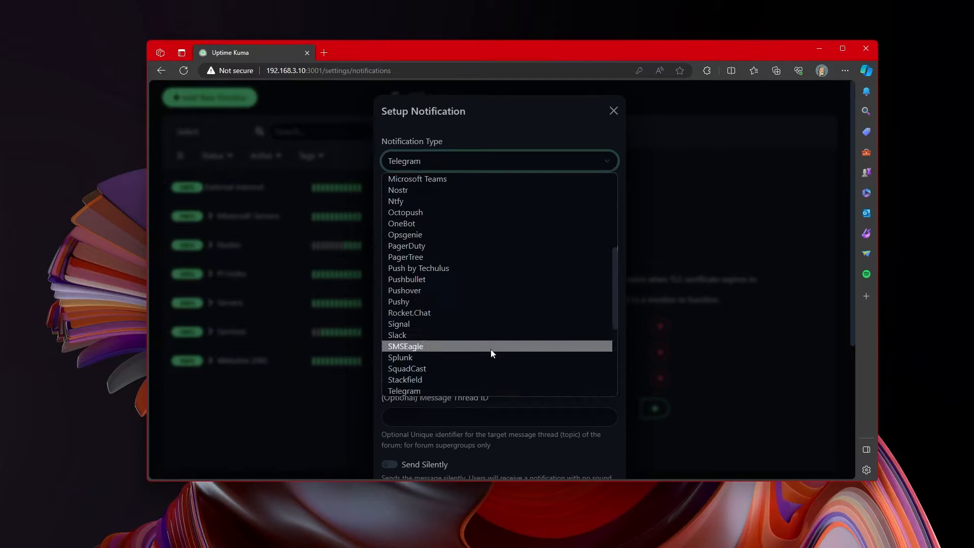
pyautogui.moveTo(478, 380)
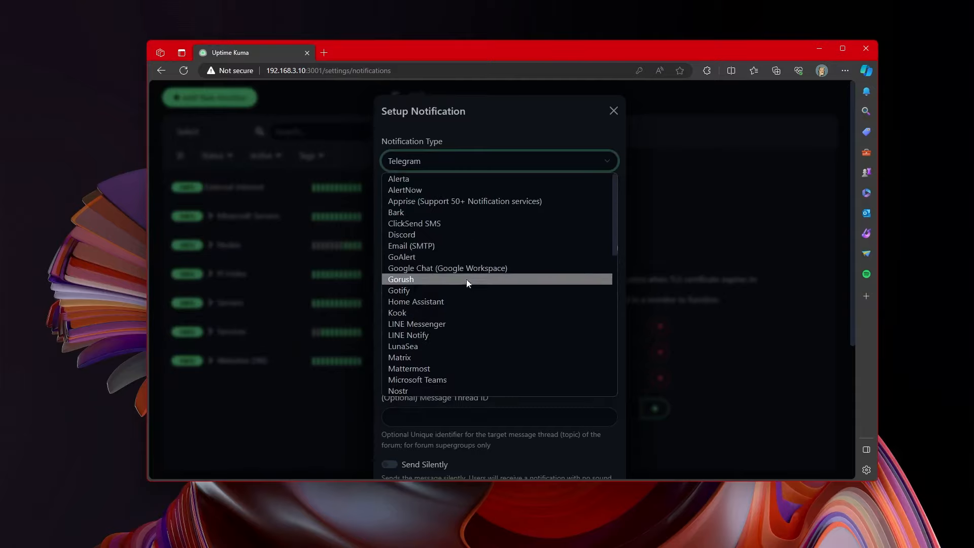
pyautogui.moveTo(440, 170)
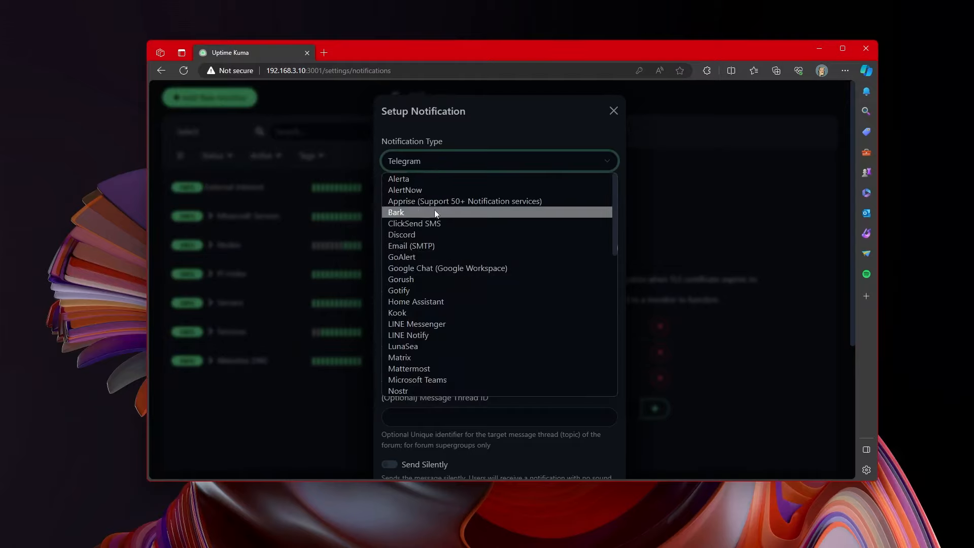
pyautogui.moveTo(479, 304)
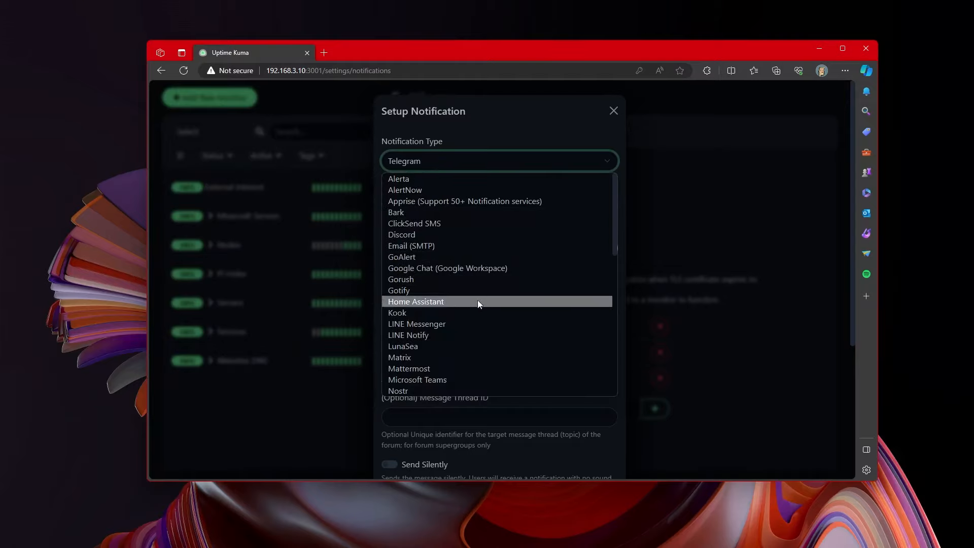
pyautogui.moveTo(451, 256)
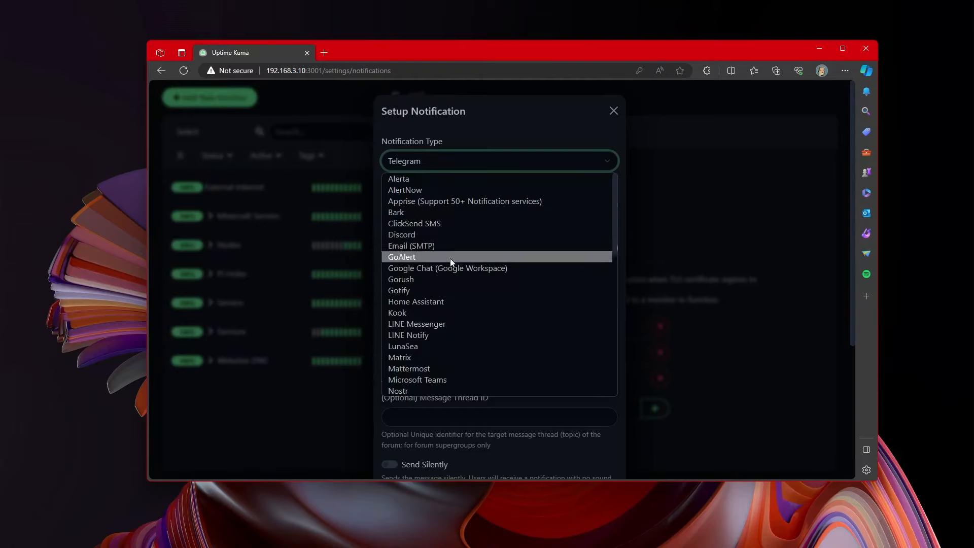
pyautogui.moveTo(436, 246)
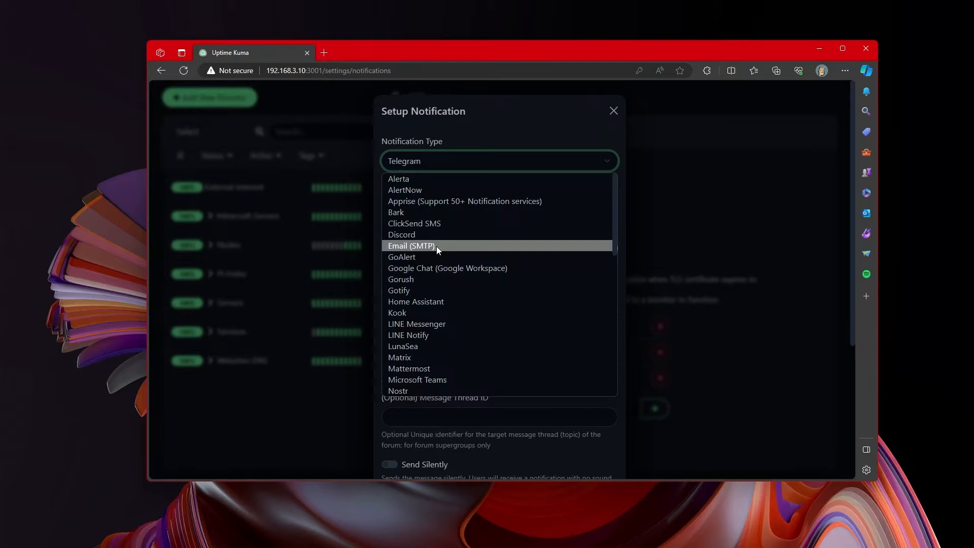
pyautogui.moveTo(438, 251)
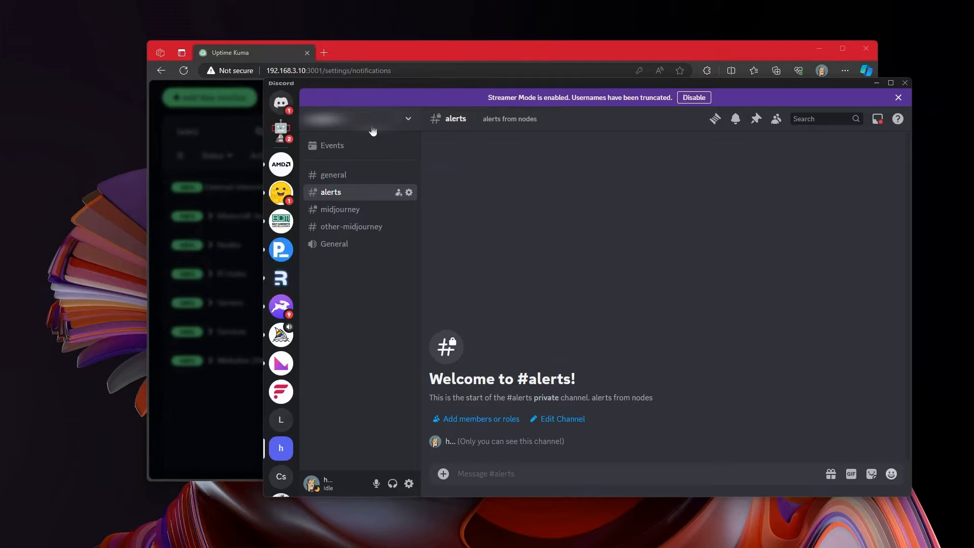
# Step: Go to the Discord server's Integrations settings and view its webhooks
pyautogui.click(358, 119)
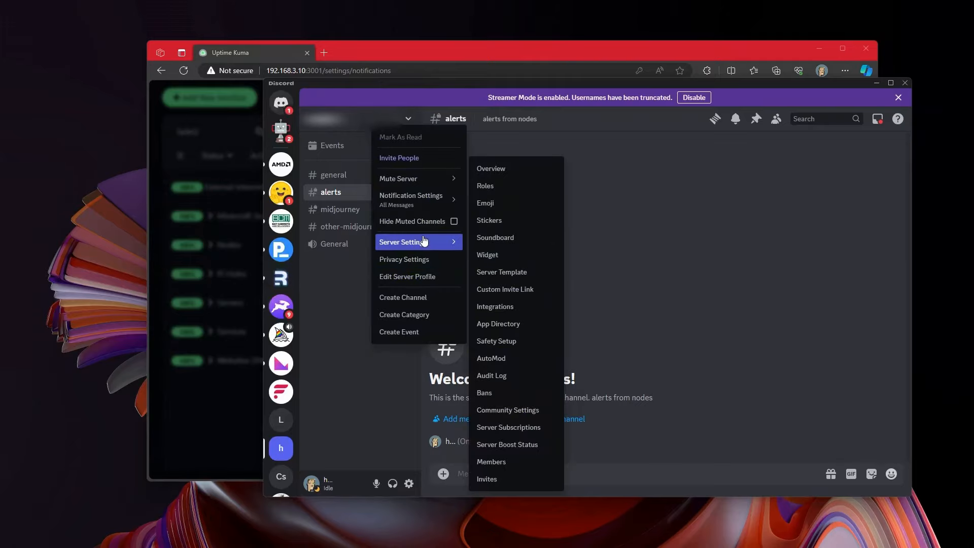
pyautogui.moveTo(501, 320)
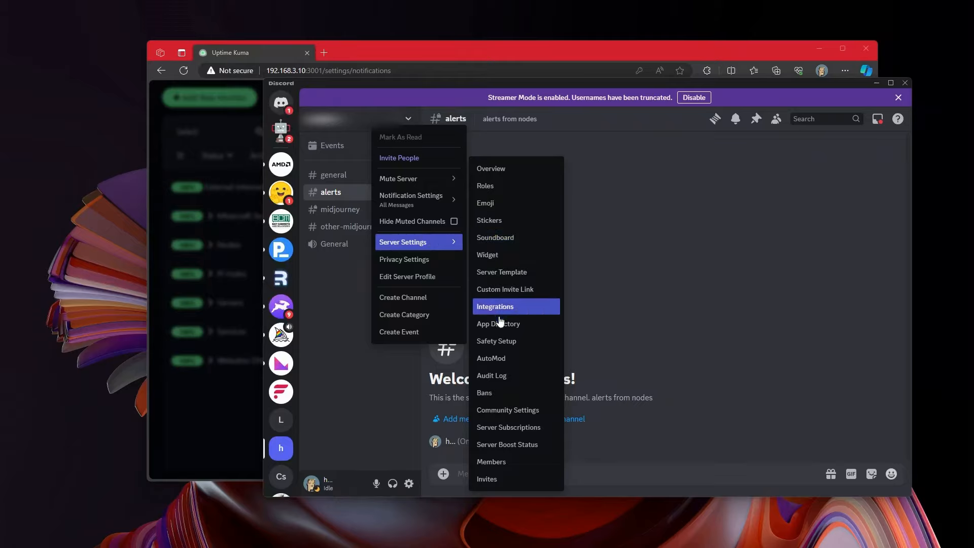
pyautogui.click(495, 307)
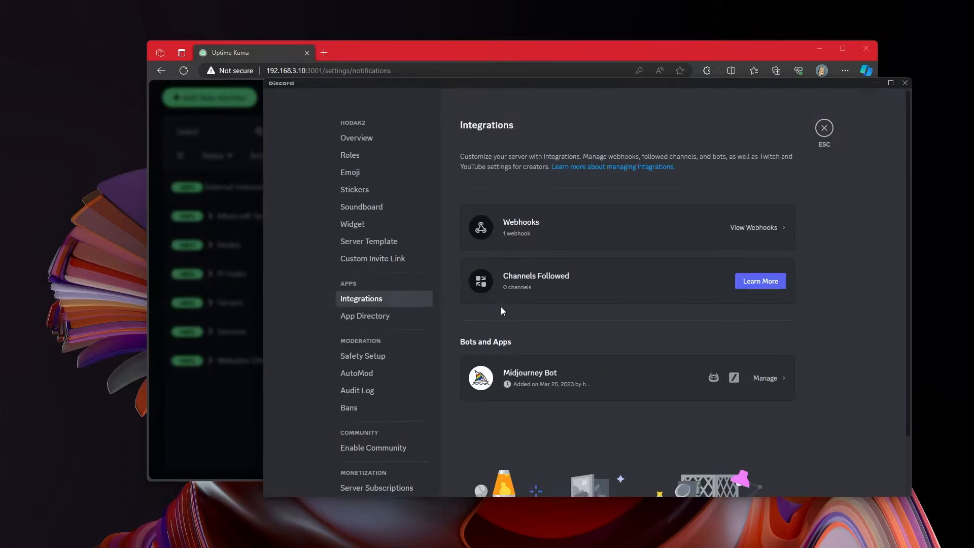
pyautogui.moveTo(755, 229)
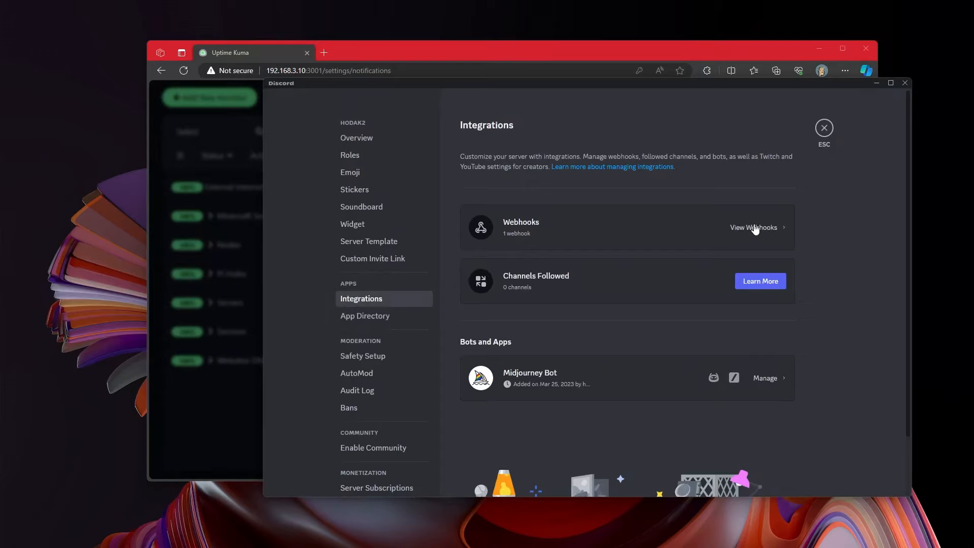
pyautogui.click(753, 228)
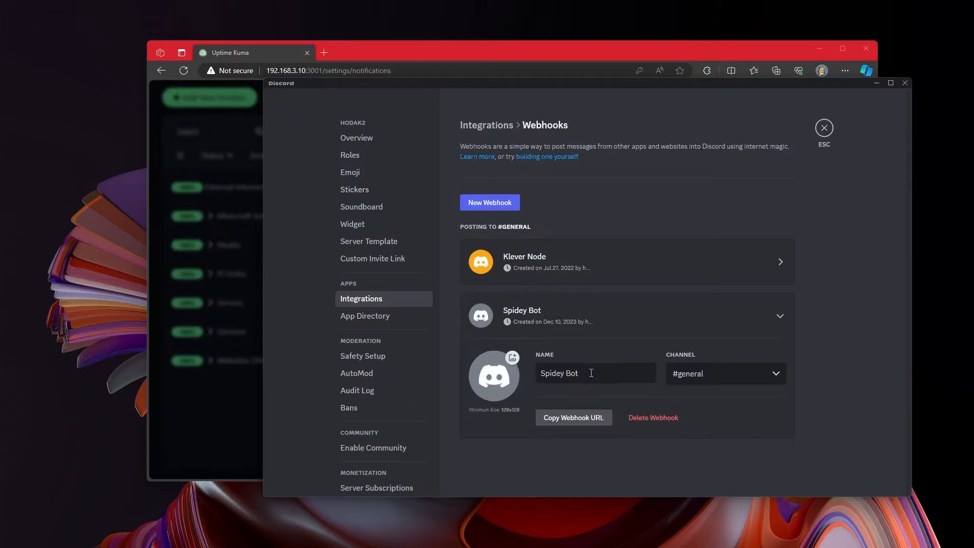
# Step: Rename the Spidey Bot webhook to 'Uptime Kuma' and set its channel to #alerts
pyautogui.write('Uptime Kuma')
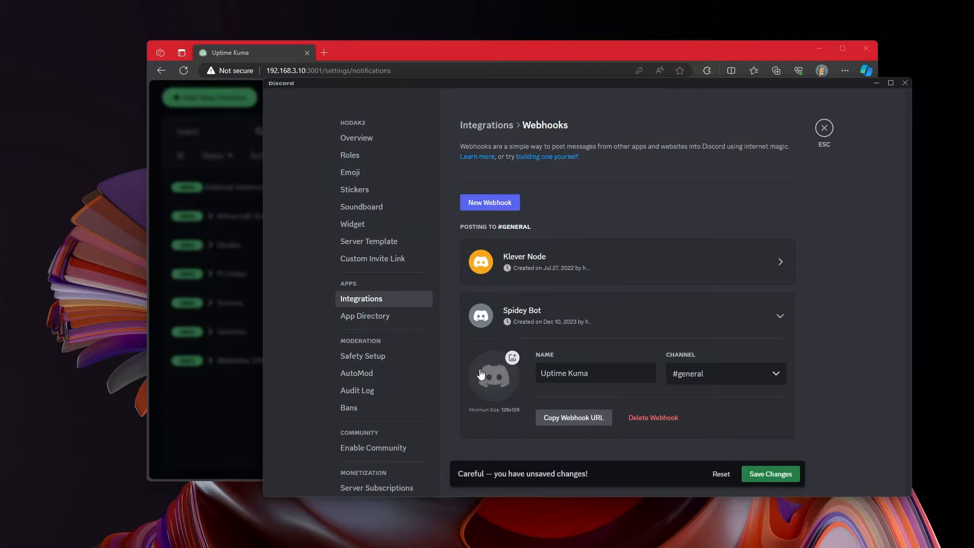
pyautogui.click(725, 374)
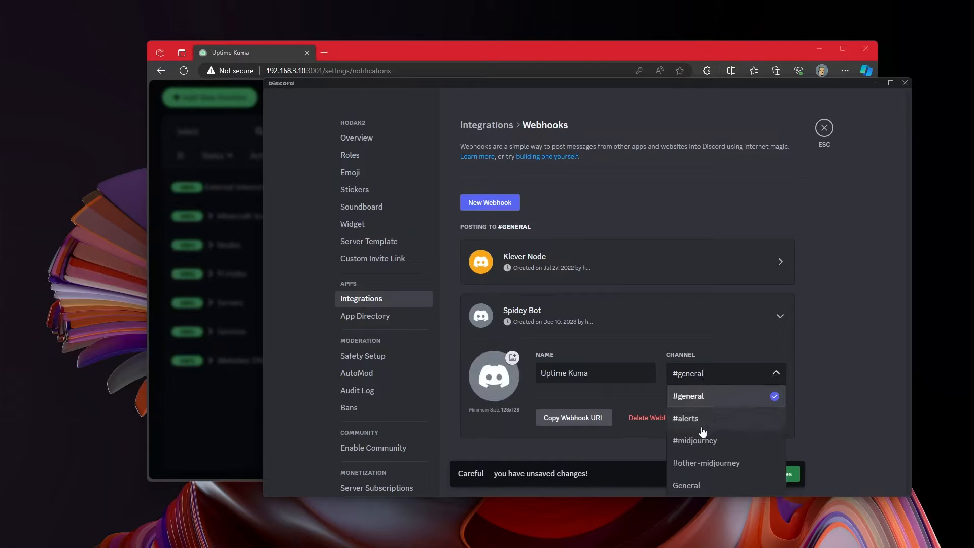
pyautogui.click(685, 418)
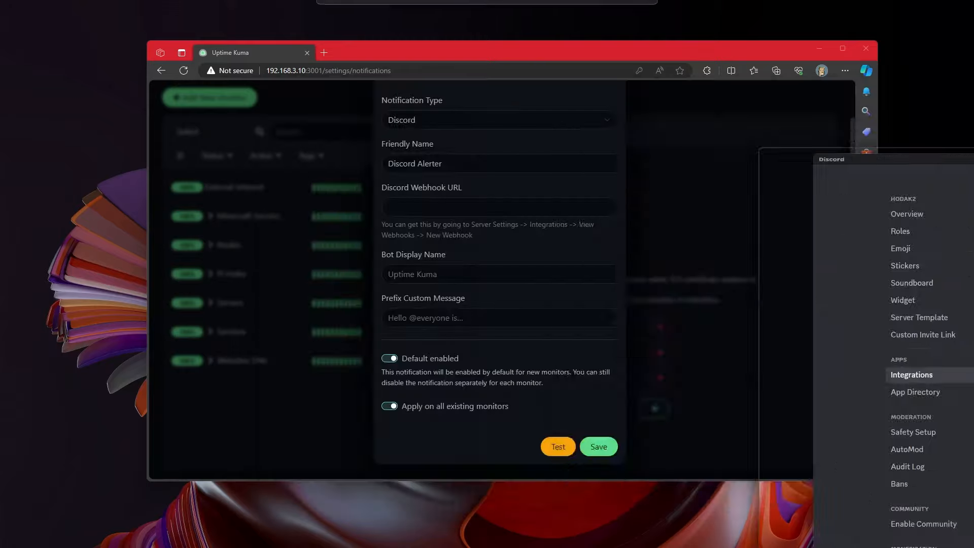
# Step: Enter the Discord webhook URL and bot name 'Uptime Kuma', send a test, and save
pyautogui.click(476, 206)
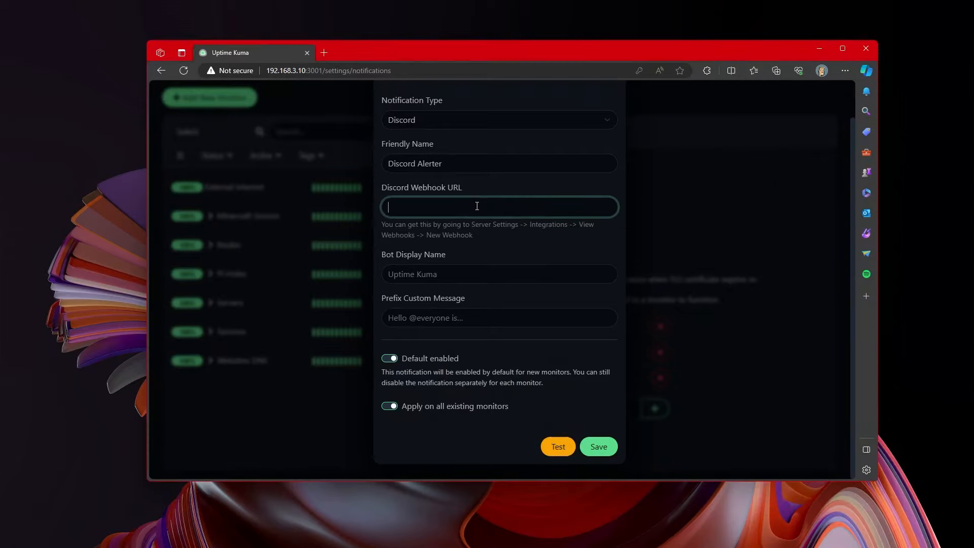
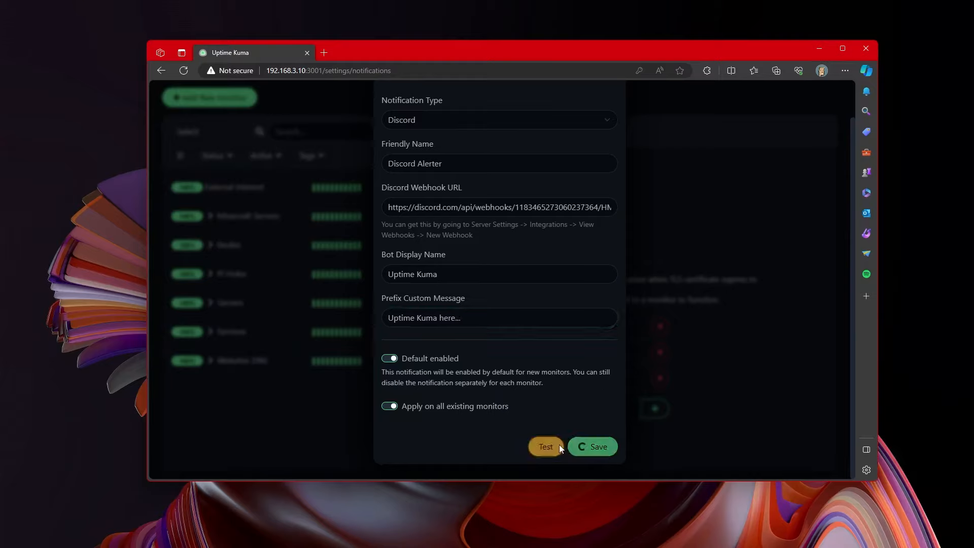
pyautogui.click(545, 446)
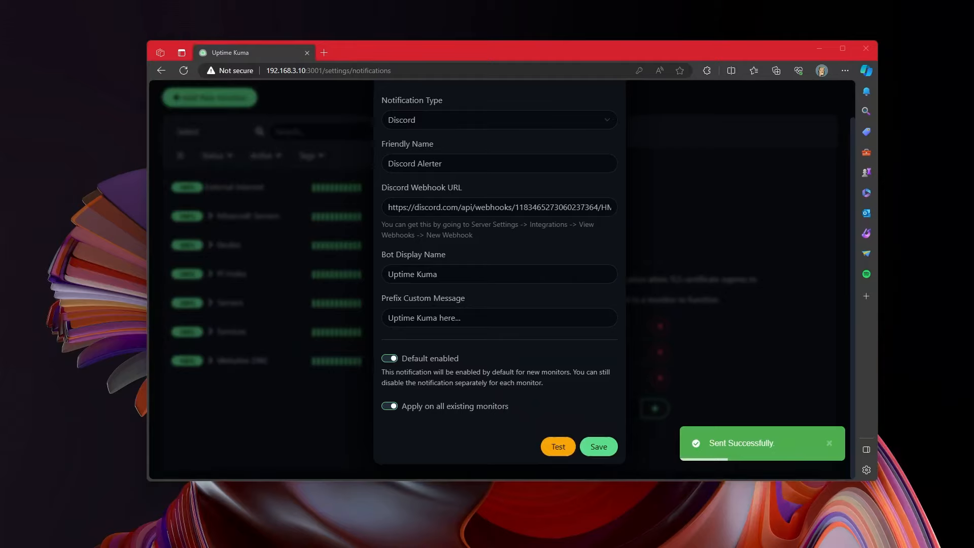
pyautogui.moveTo(776, 362)
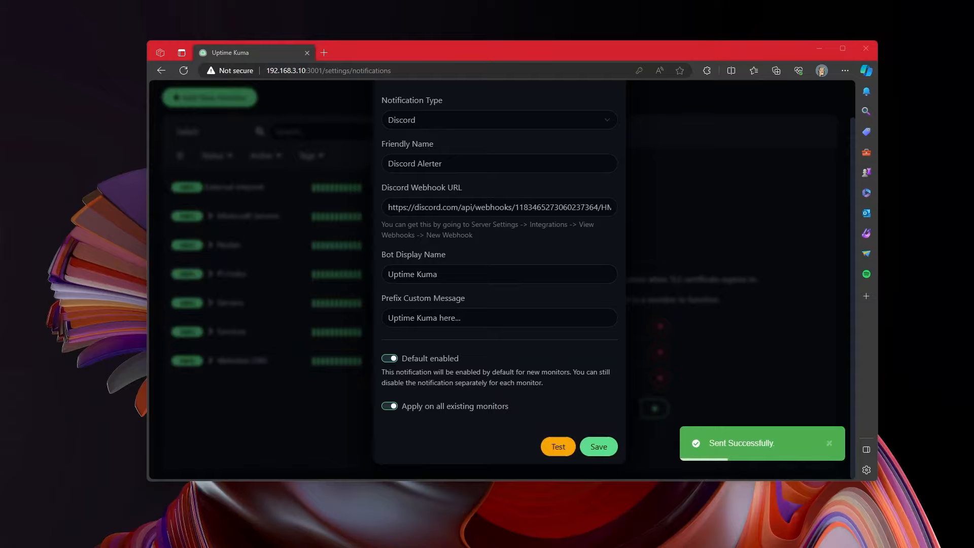
pyautogui.click(599, 446)
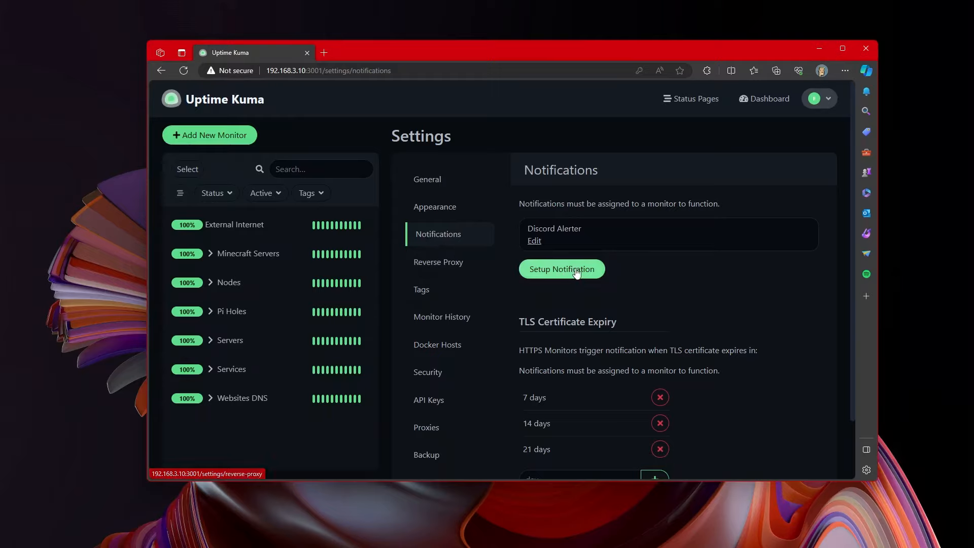
# Step: Check Discord Alerter in Notifications, then return to the Dashboard showing 28 monitors up
pyautogui.click(562, 269)
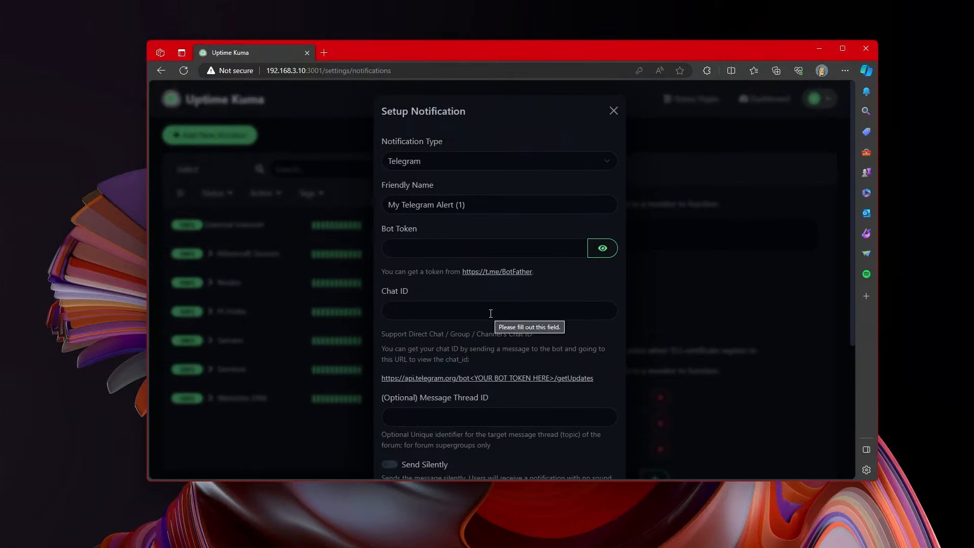
pyautogui.scroll(-3)
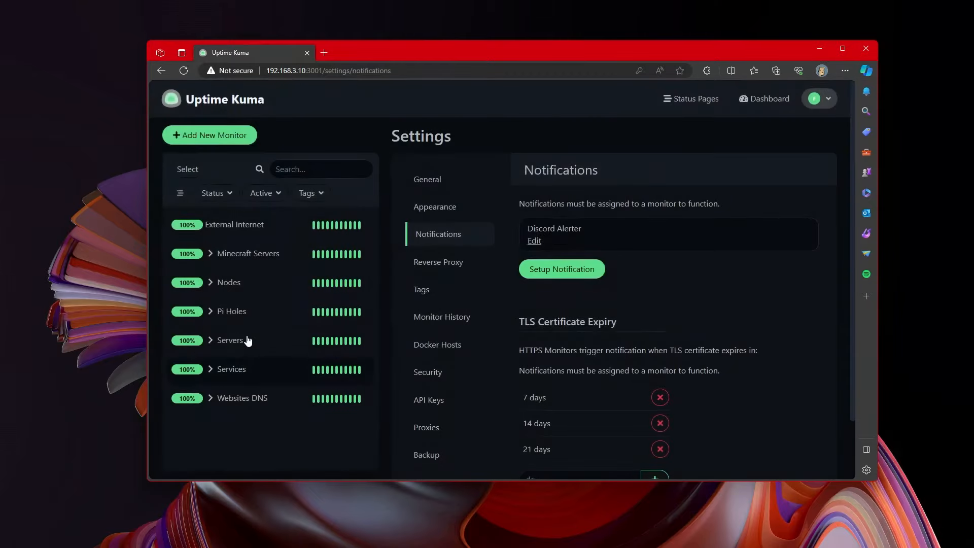
pyautogui.moveTo(305, 249)
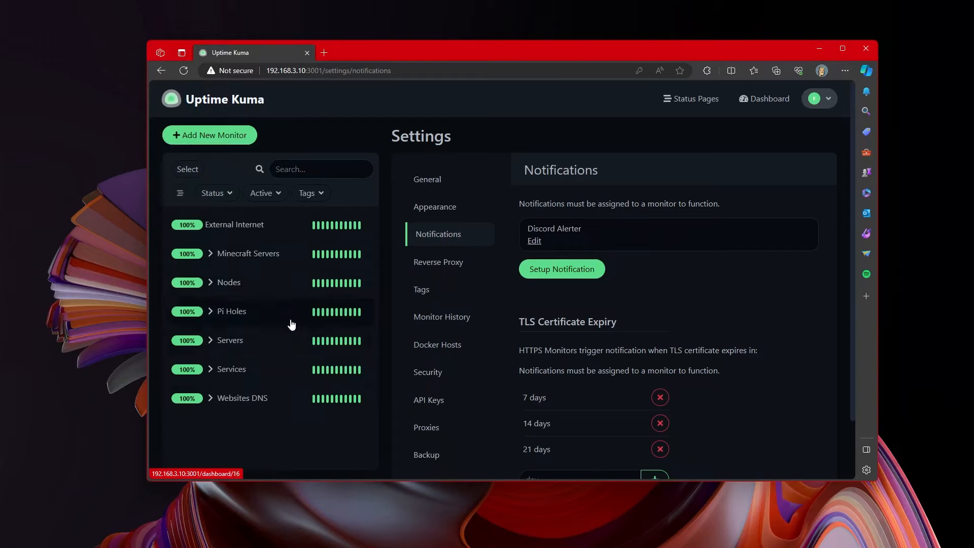
pyautogui.moveTo(590, 353)
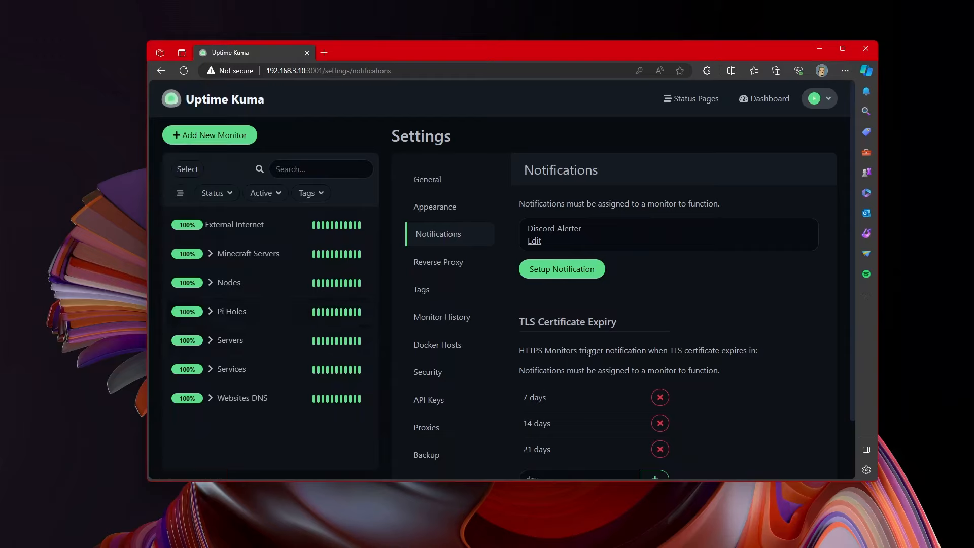
pyautogui.moveTo(613, 349)
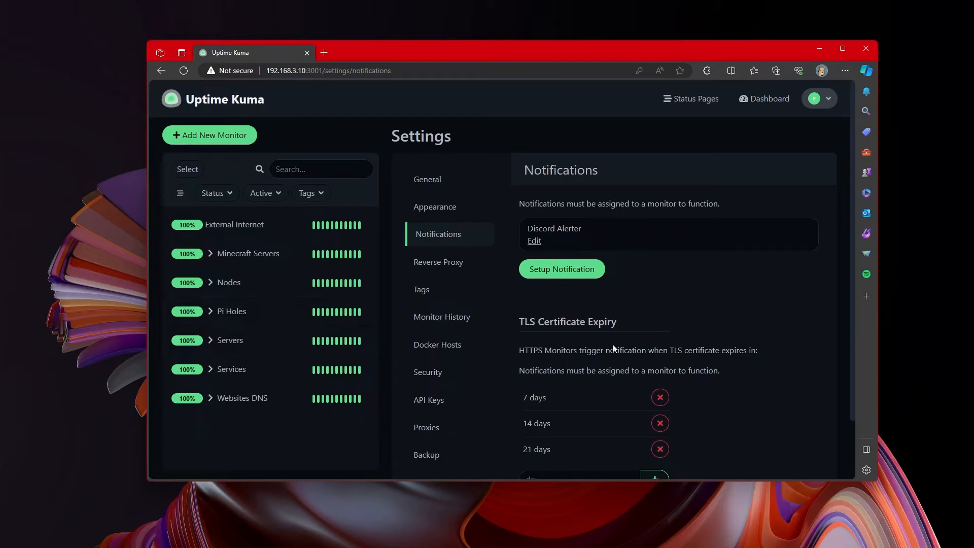
pyautogui.scroll(-3)
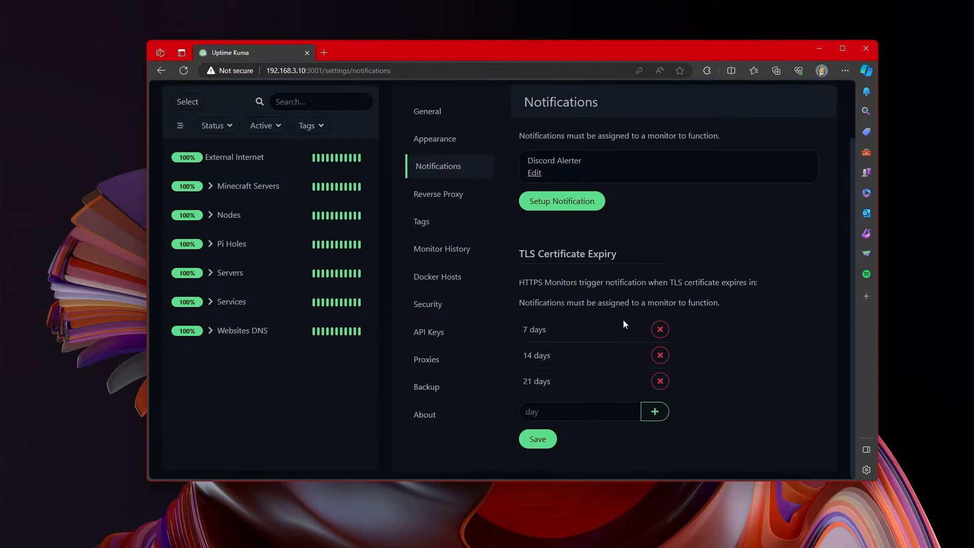
pyautogui.moveTo(436, 235)
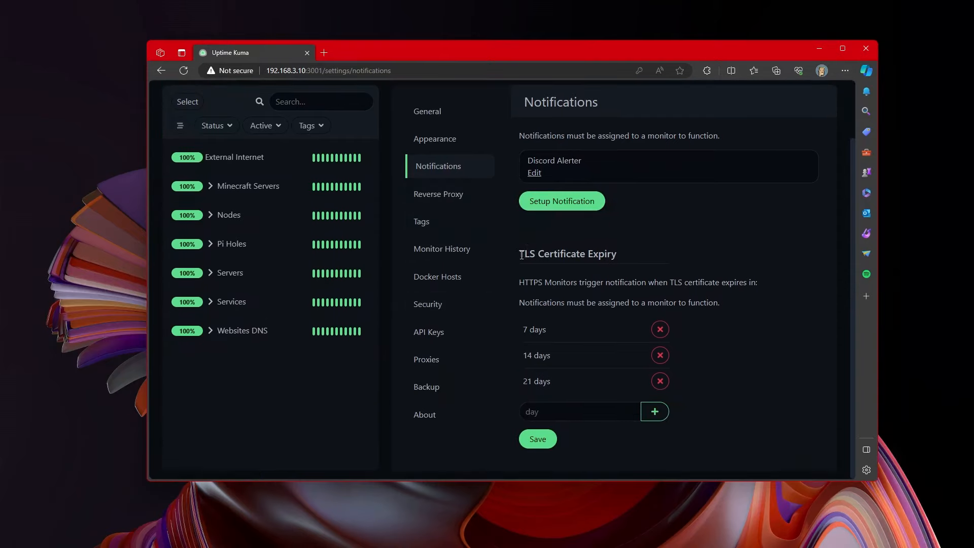
pyautogui.moveTo(538, 209)
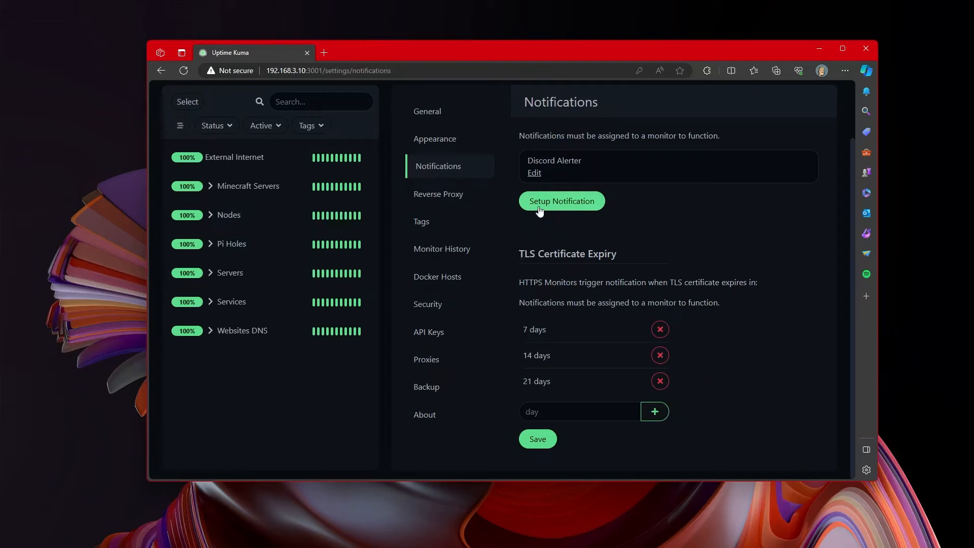
pyautogui.moveTo(538, 240)
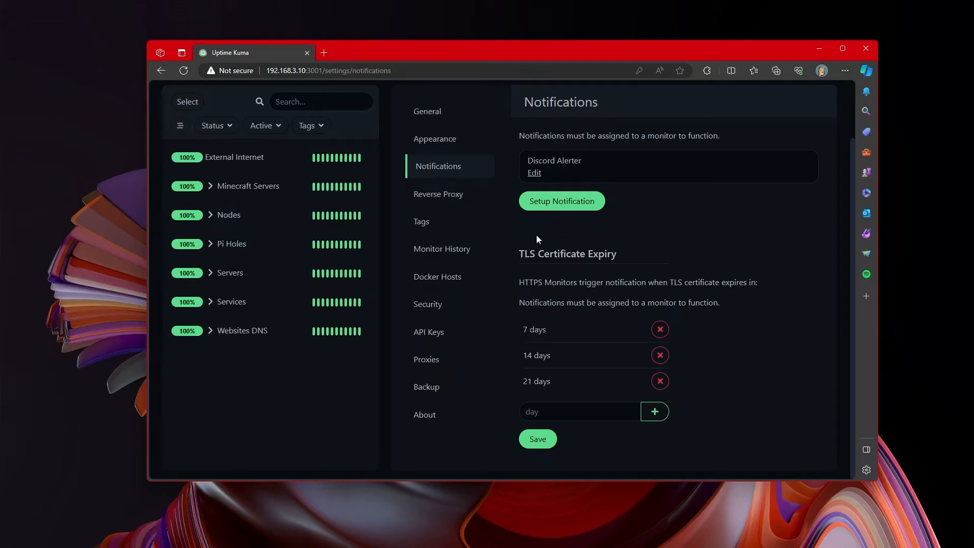
pyautogui.moveTo(427, 419)
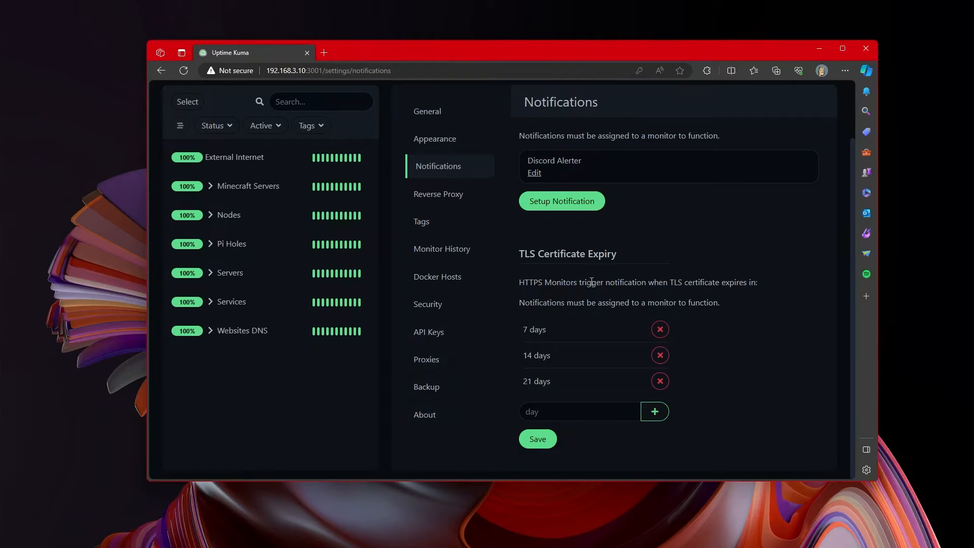
pyautogui.scroll(3)
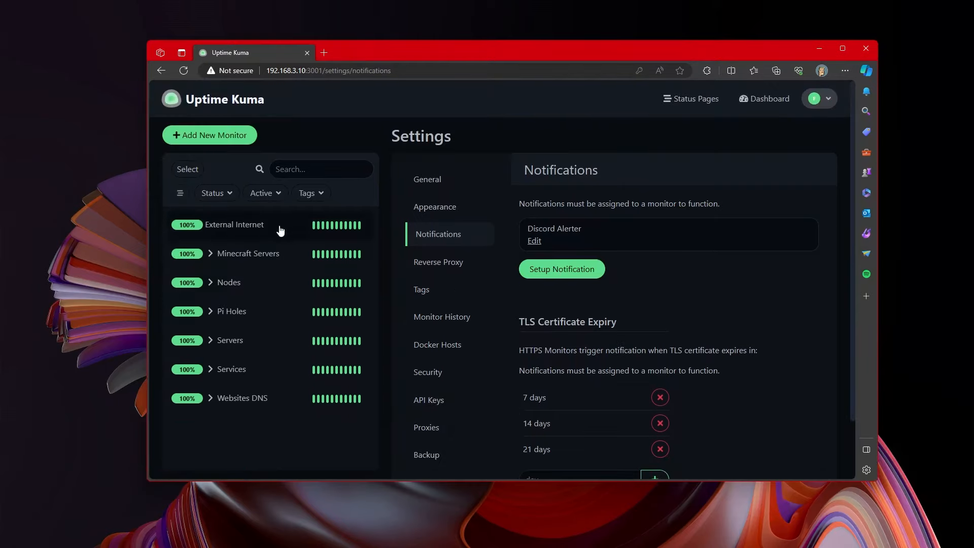
pyautogui.moveTo(431, 267)
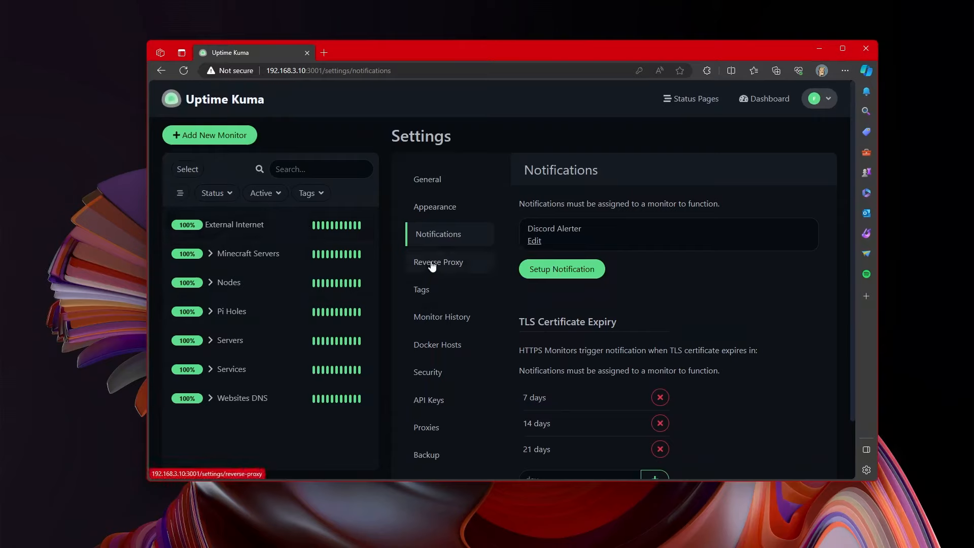
pyautogui.moveTo(259, 304)
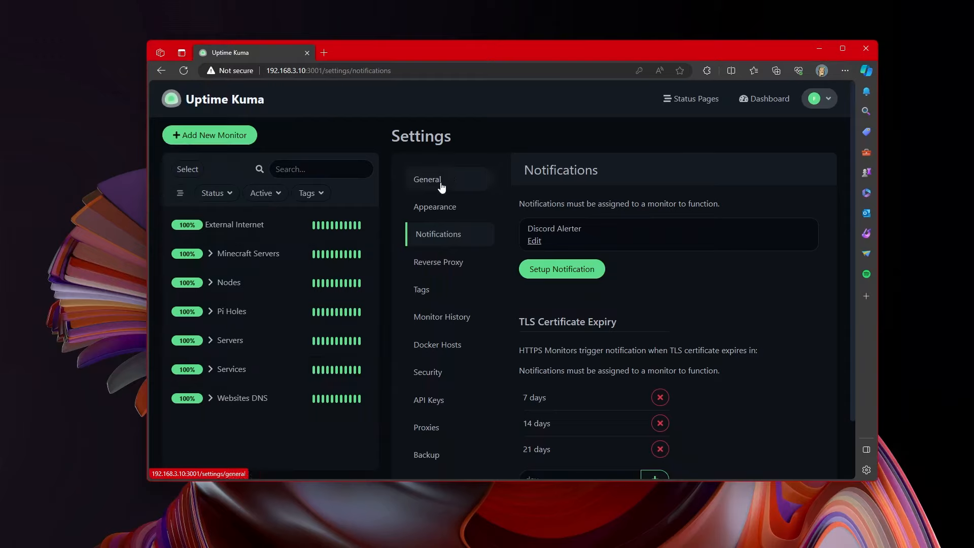
pyautogui.moveTo(435, 317)
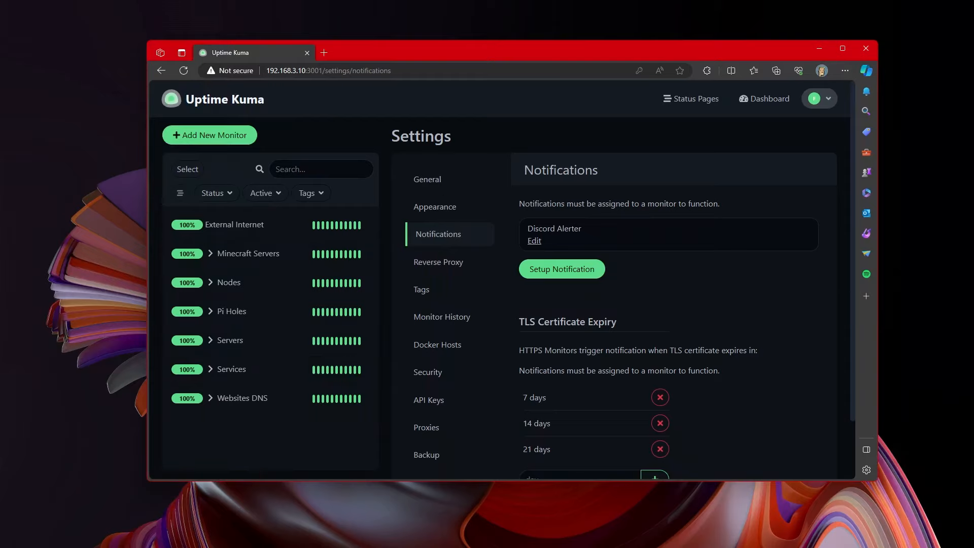
pyautogui.click(764, 98)
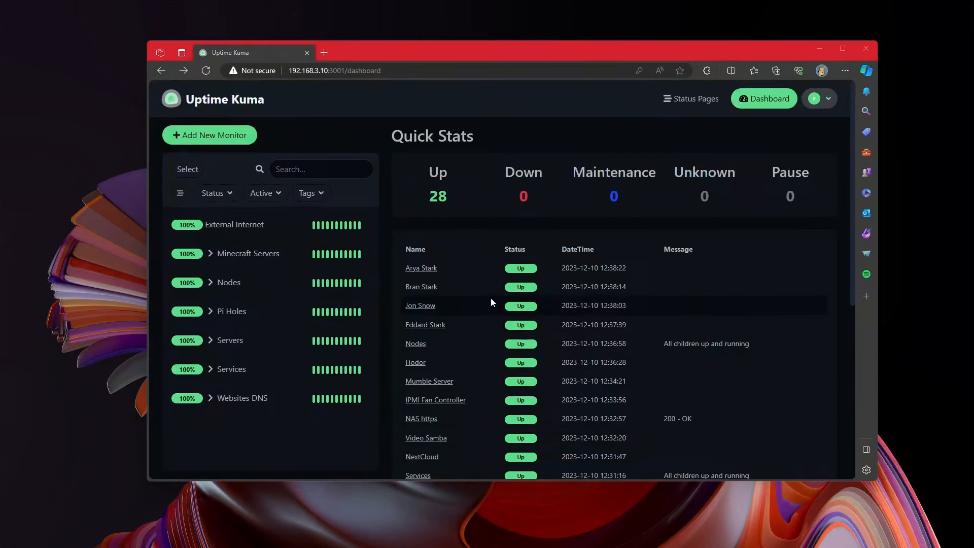
pyautogui.moveTo(232, 116)
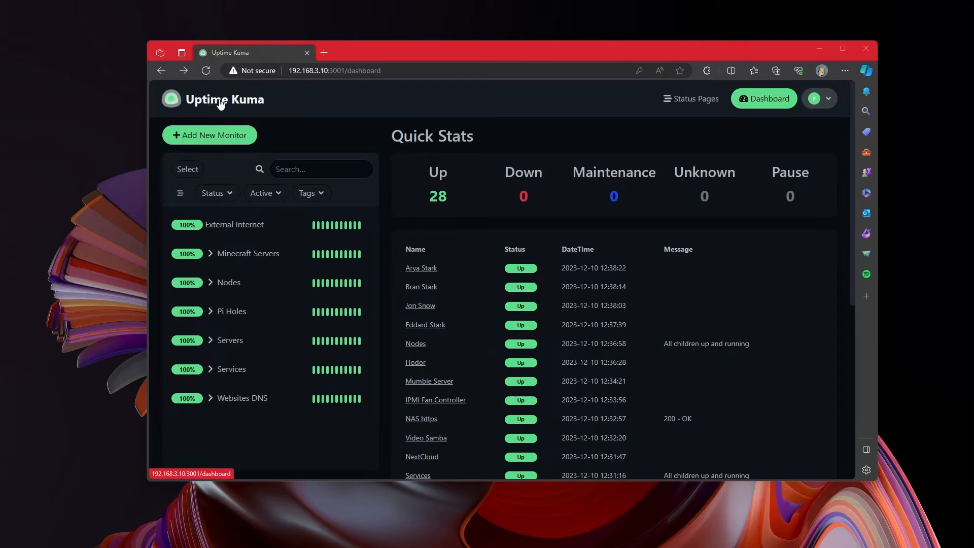
pyautogui.moveTo(250, 416)
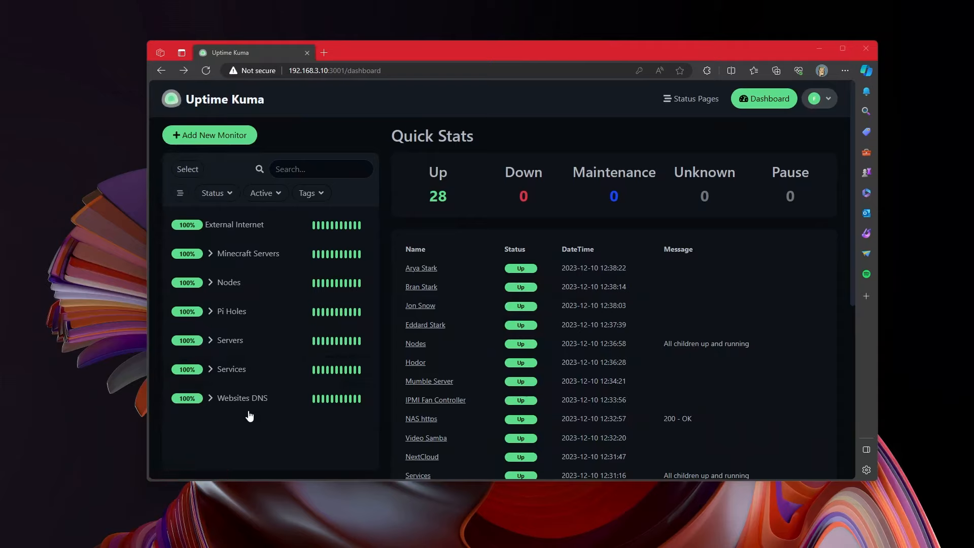
pyautogui.moveTo(209, 233)
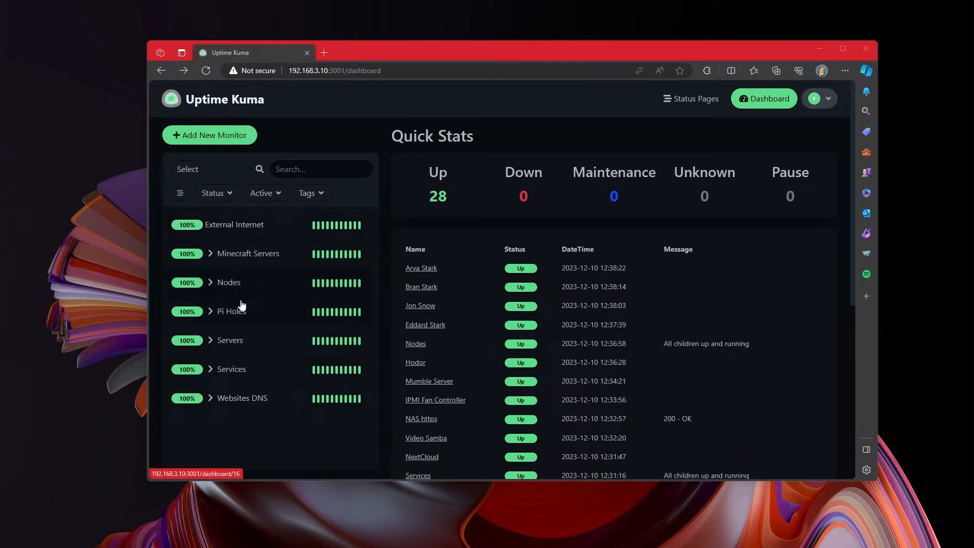
pyautogui.moveTo(288, 424)
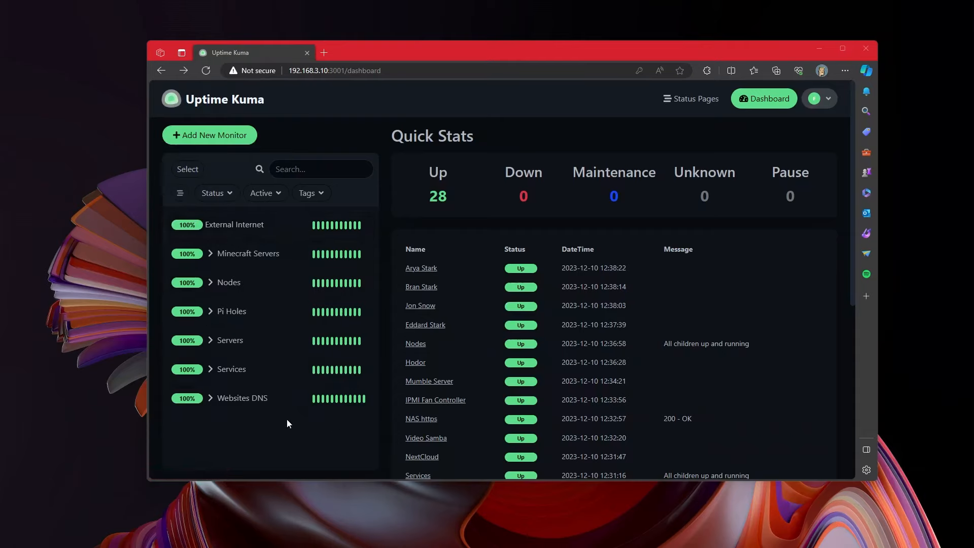
pyautogui.moveTo(775, 162)
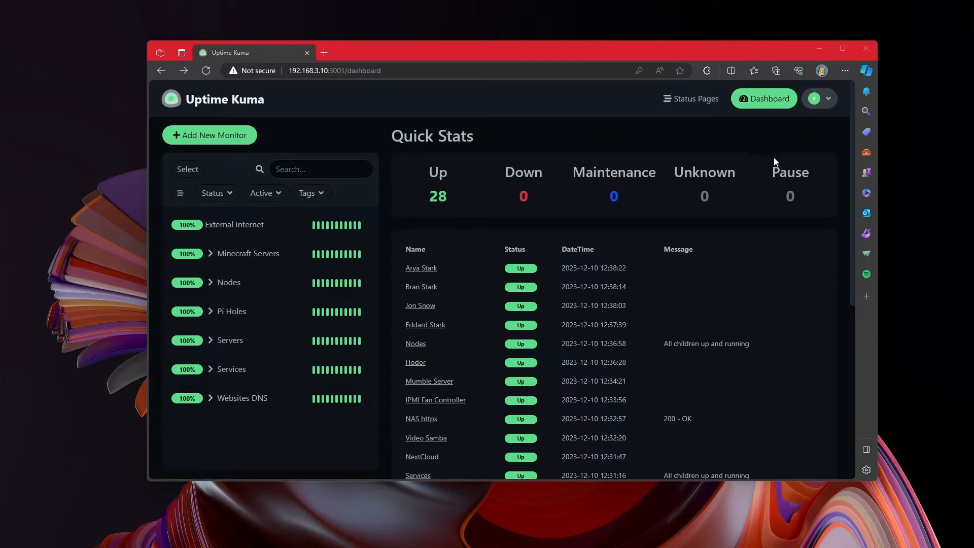
pyautogui.moveTo(324, 217)
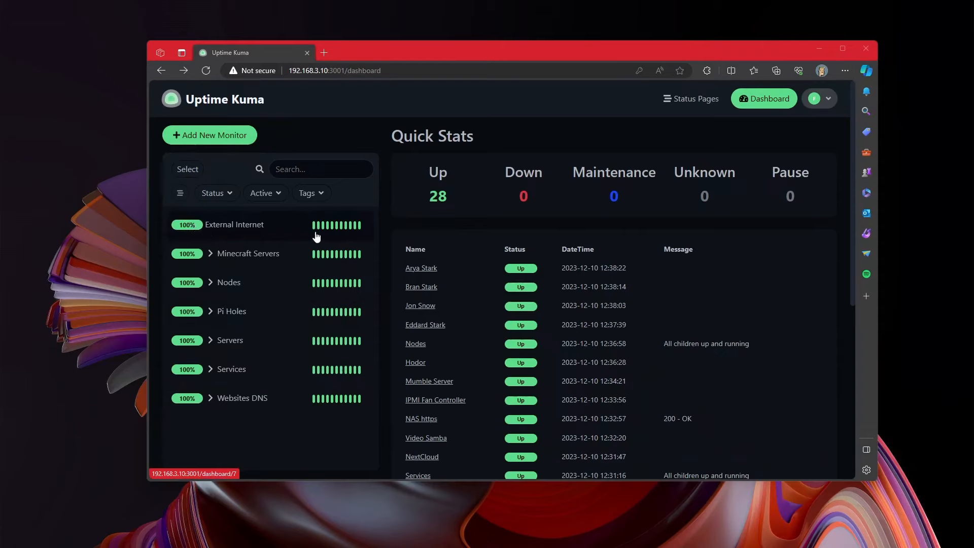
pyautogui.moveTo(380, 228)
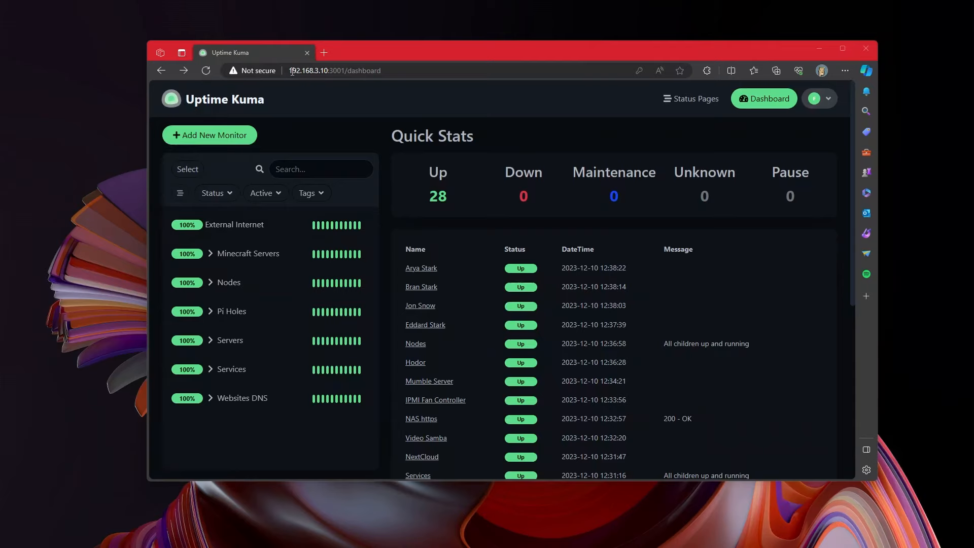
pyautogui.click(334, 71)
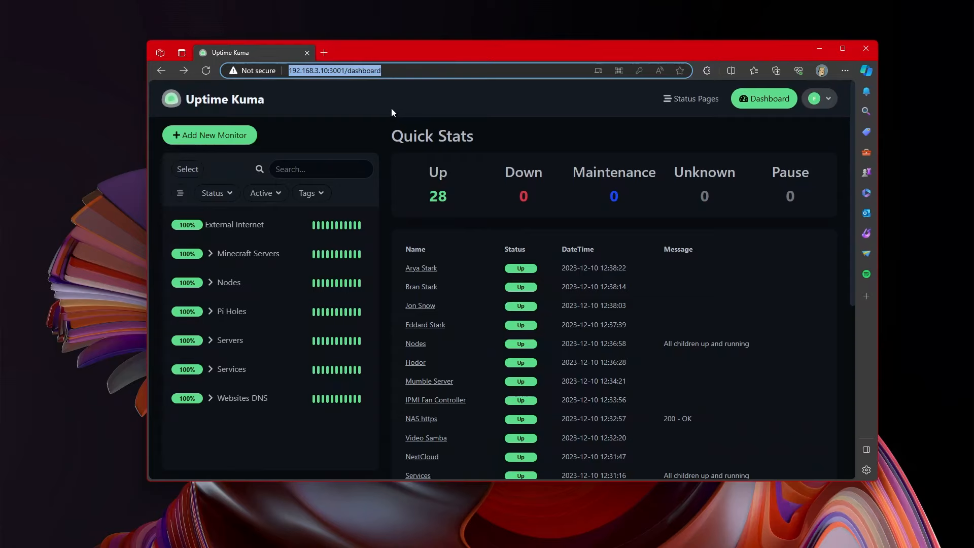
pyautogui.moveTo(335, 119)
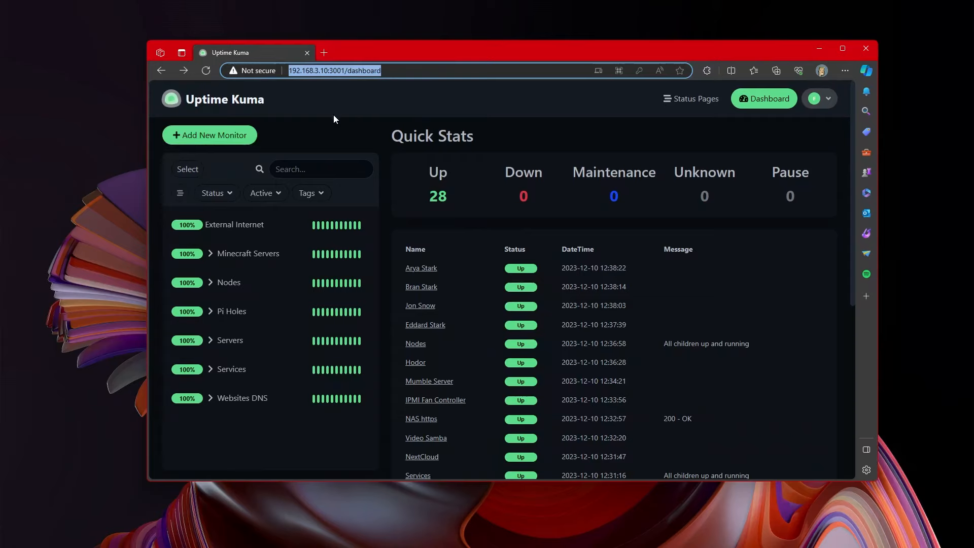
pyautogui.moveTo(435, 163)
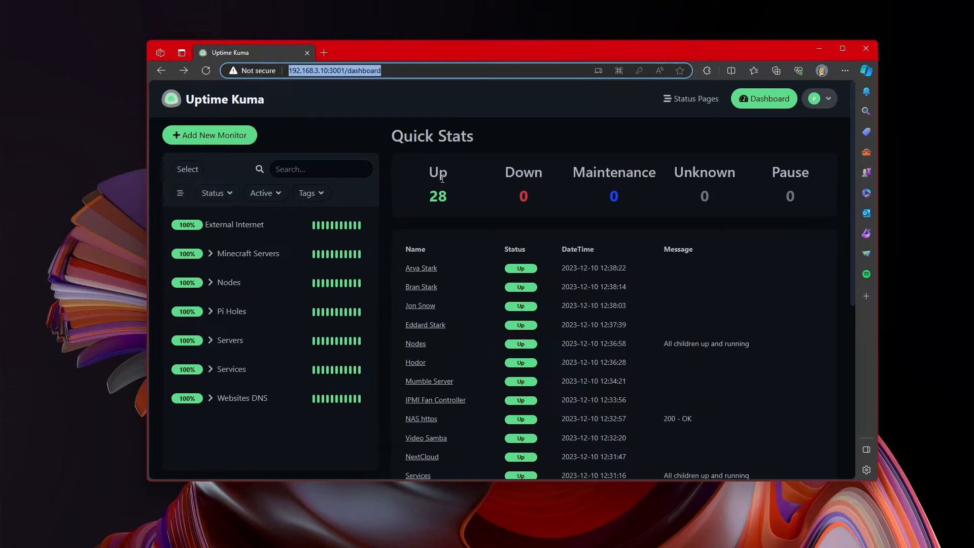
pyautogui.moveTo(539, 153)
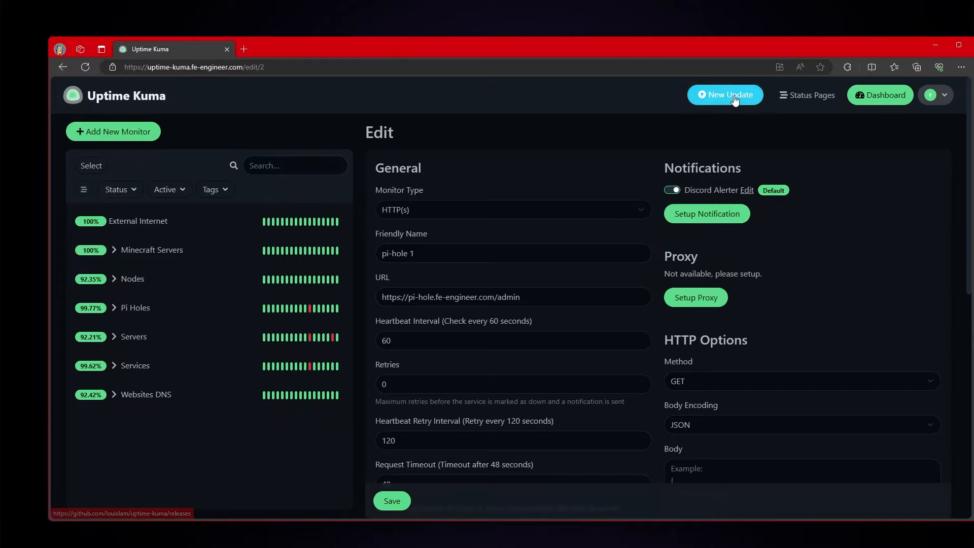
# Step: View the New Update notice and expand the Pi Holes group to show pi-hole 1 and 2
pyautogui.click(725, 95)
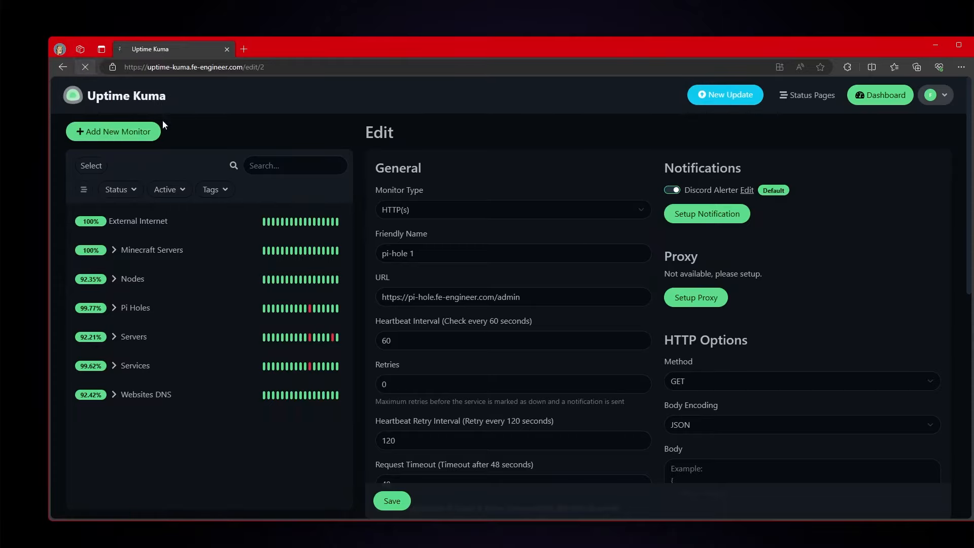
pyautogui.click(135, 307)
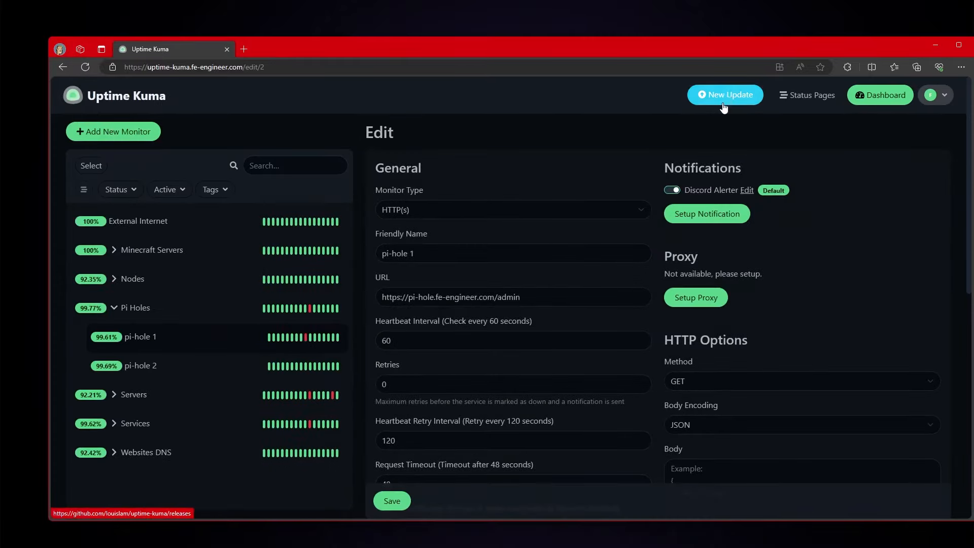
pyautogui.moveTo(854, 140)
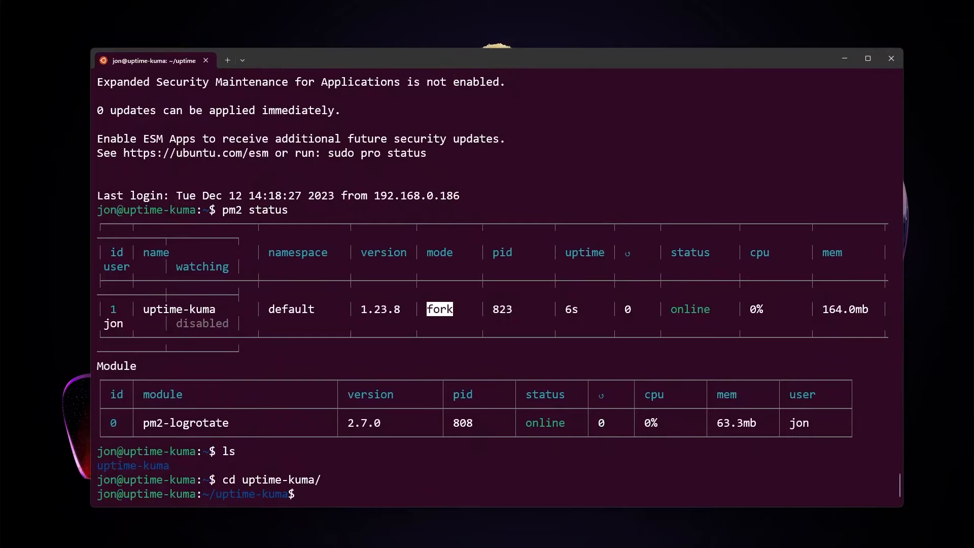
pyautogui.moveTo(189, 430)
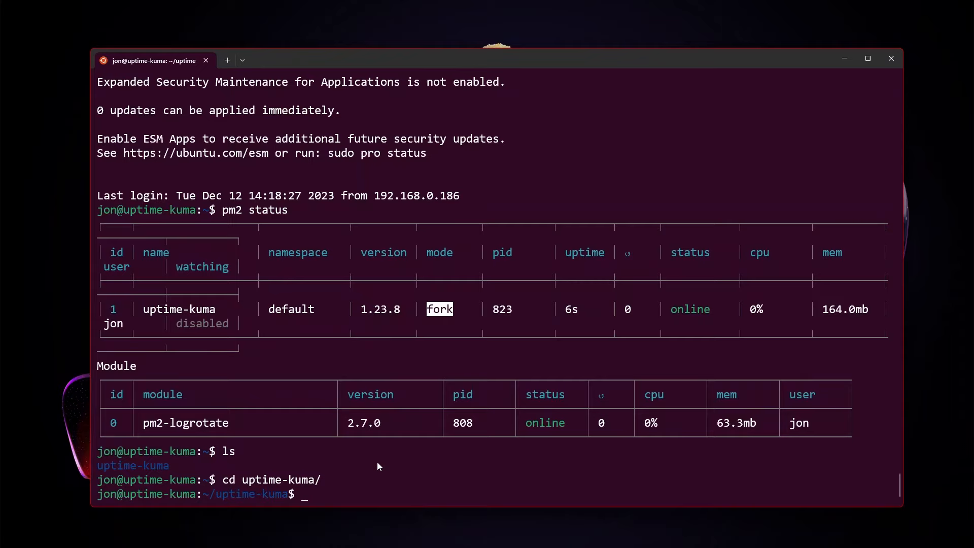
pyautogui.moveTo(594, 474)
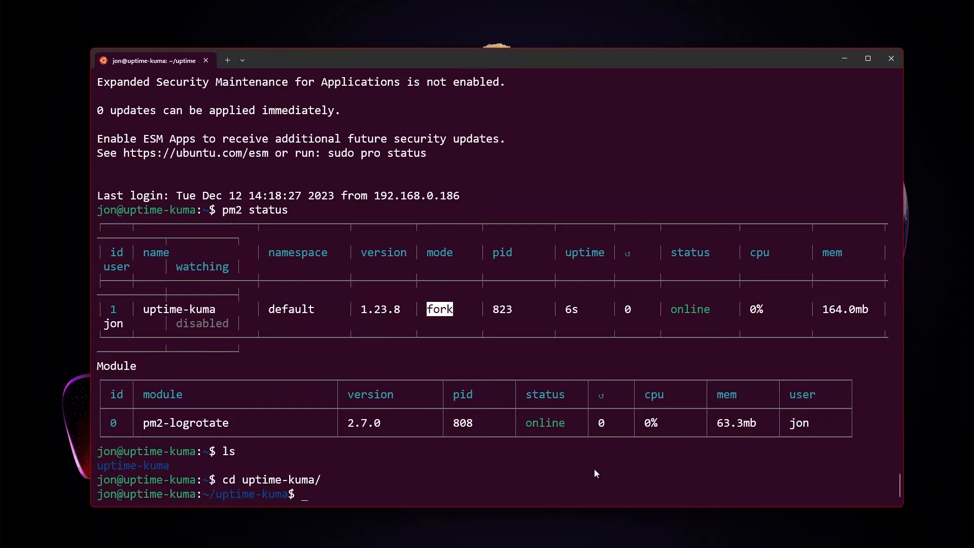
# Step: Run git fetch --all, then force-checkout tag 1.23.10 in the uptime-kuma repo
pyautogui.write('git fetch --all')
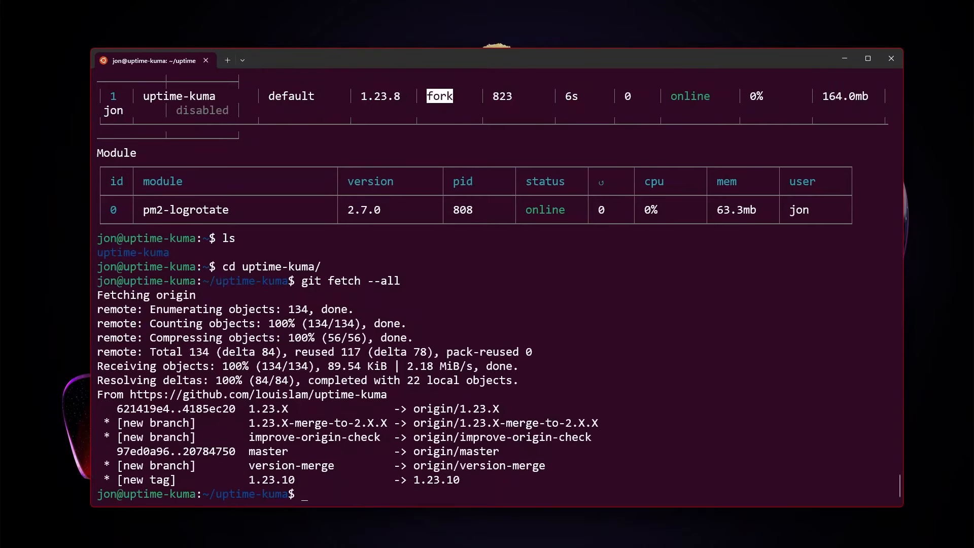
pyautogui.write('git checkout 1.')
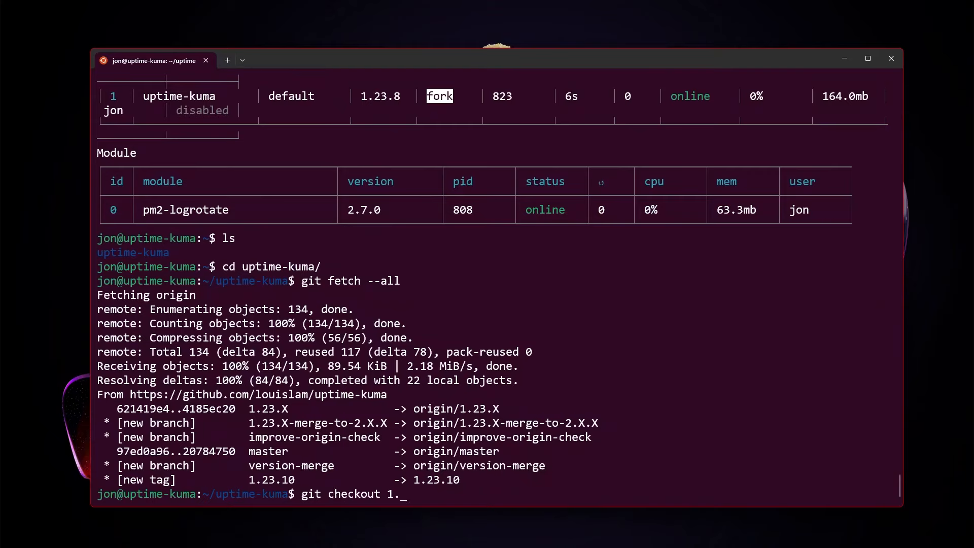
pyautogui.write('23.10')
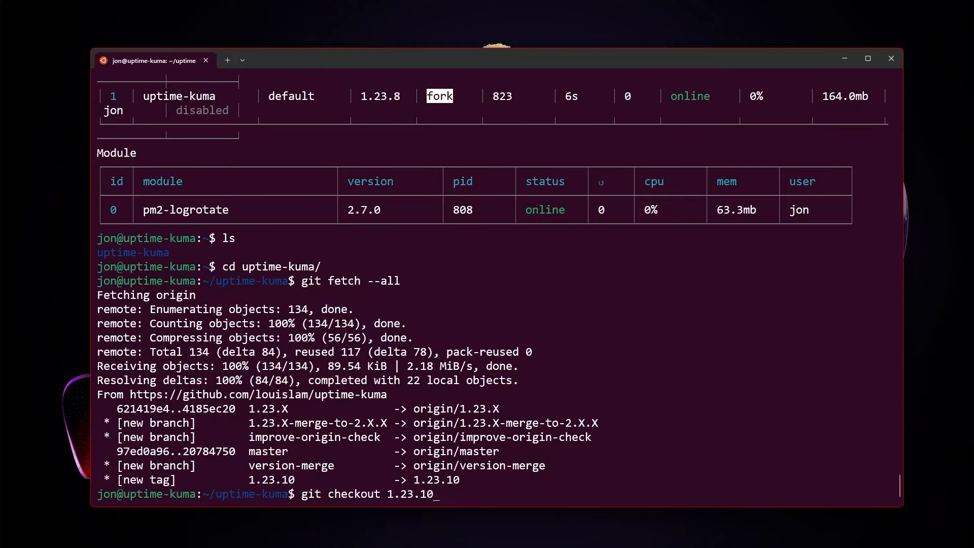
pyautogui.write('--forc')
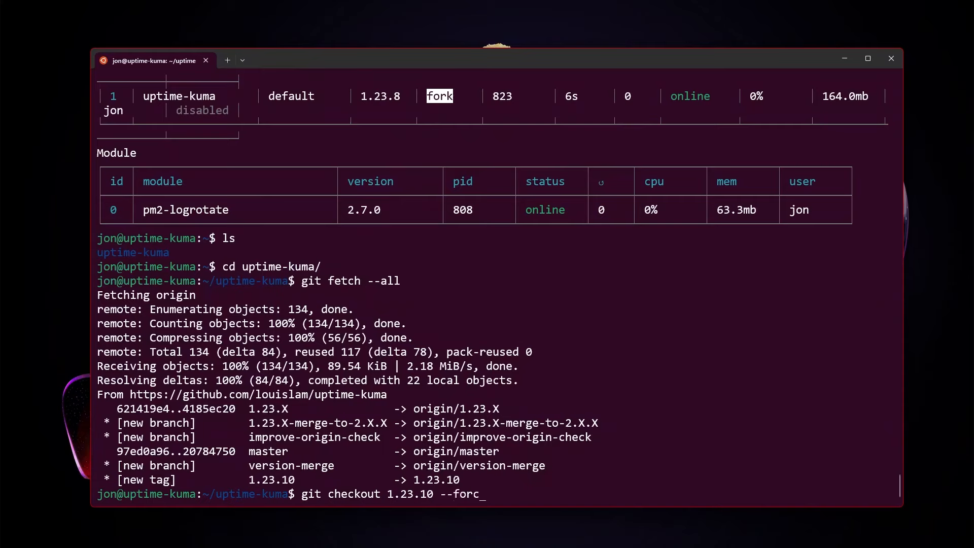
pyautogui.write('e')
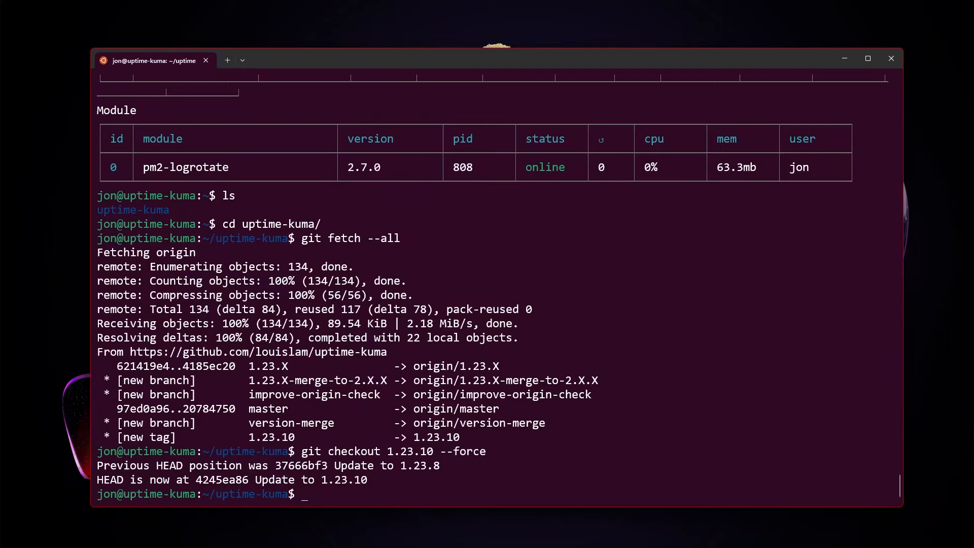
pyautogui.moveTo(584, 425)
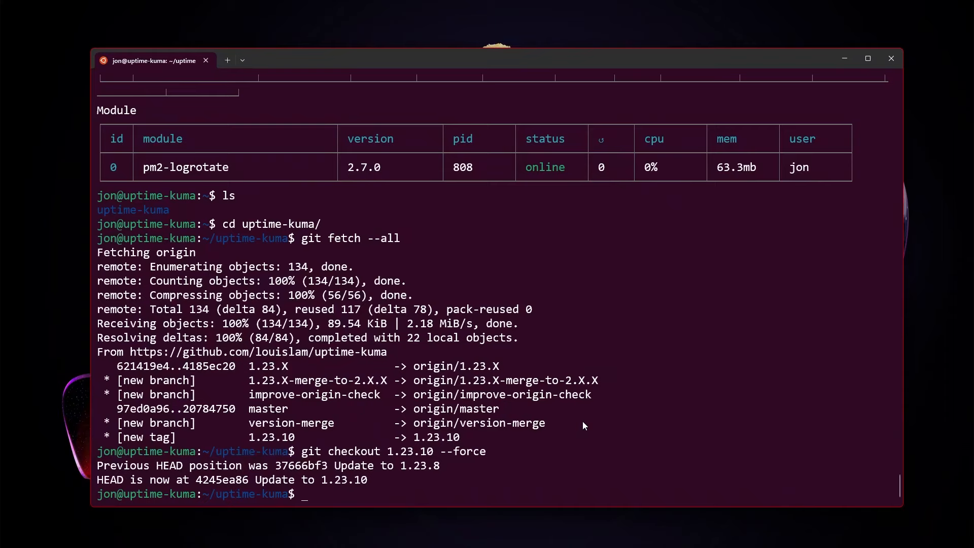
# Step: Run npm install --production, npm run download-dist, then pm2 restart uptime-kuma
pyautogui.write('npm install')
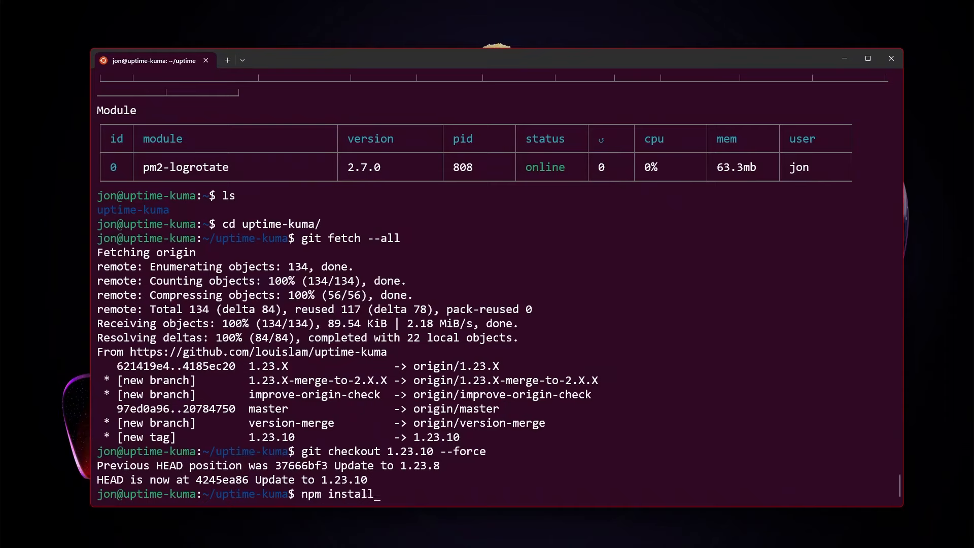
pyautogui.write('--productio')
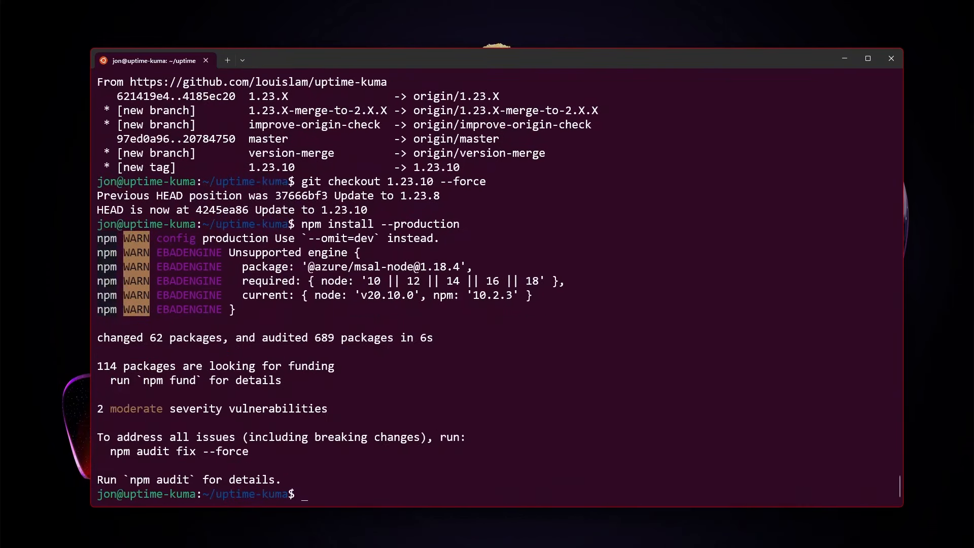
pyautogui.write('npm run dow')
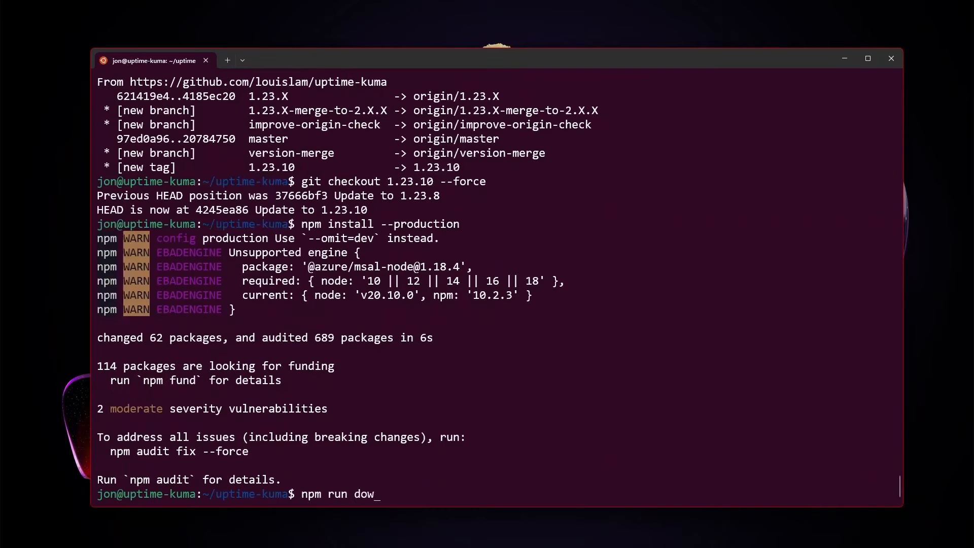
pyautogui.write('nload-dist')
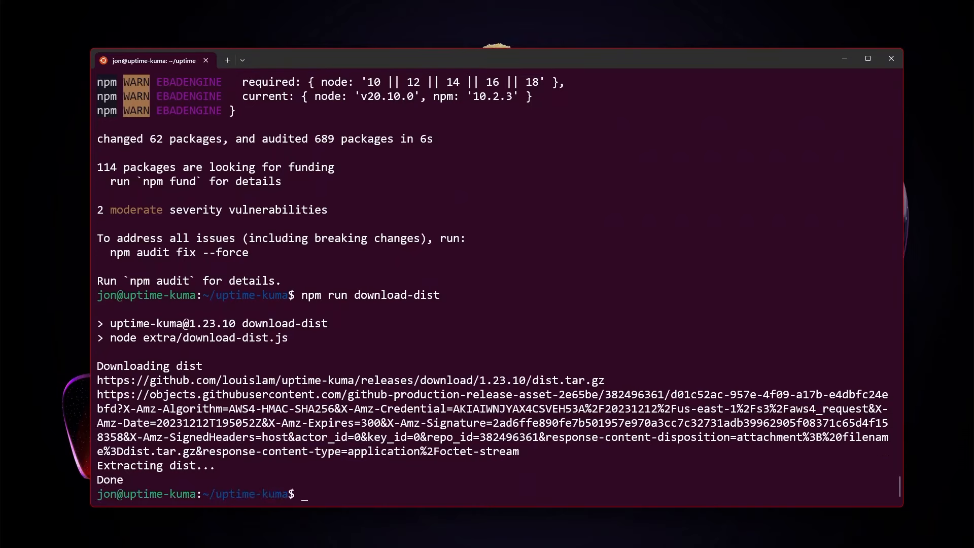
pyautogui.write('pm2 restart uptime-l')
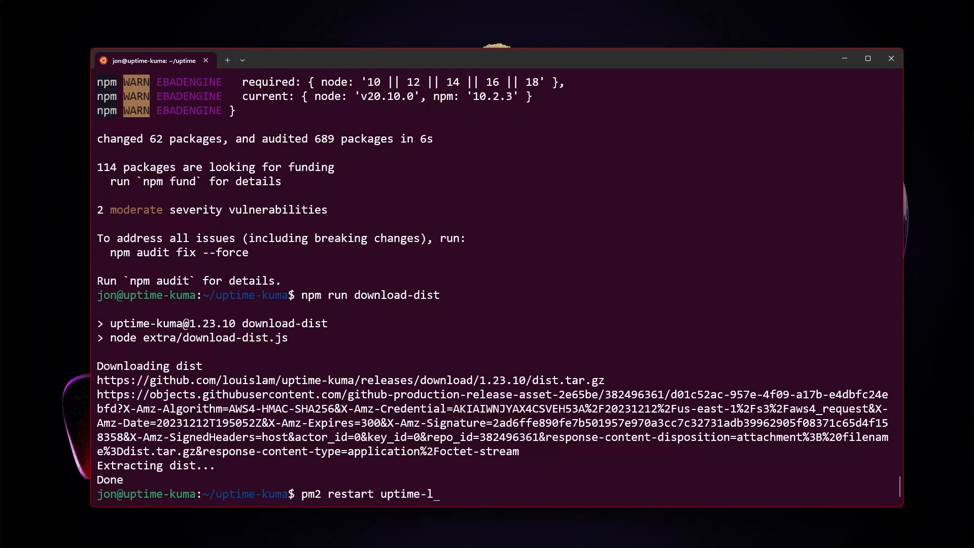
pyautogui.write('kuma')
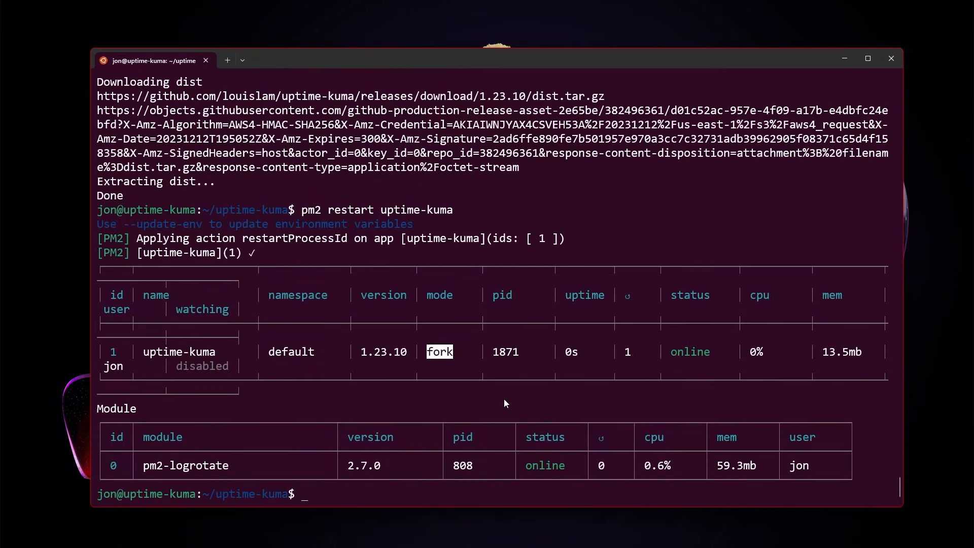
pyautogui.moveTo(305, 409)
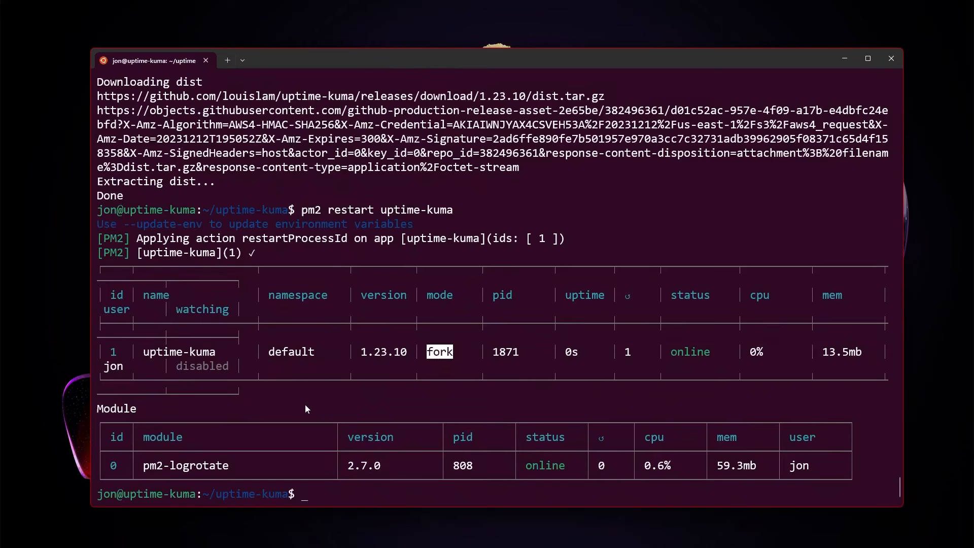